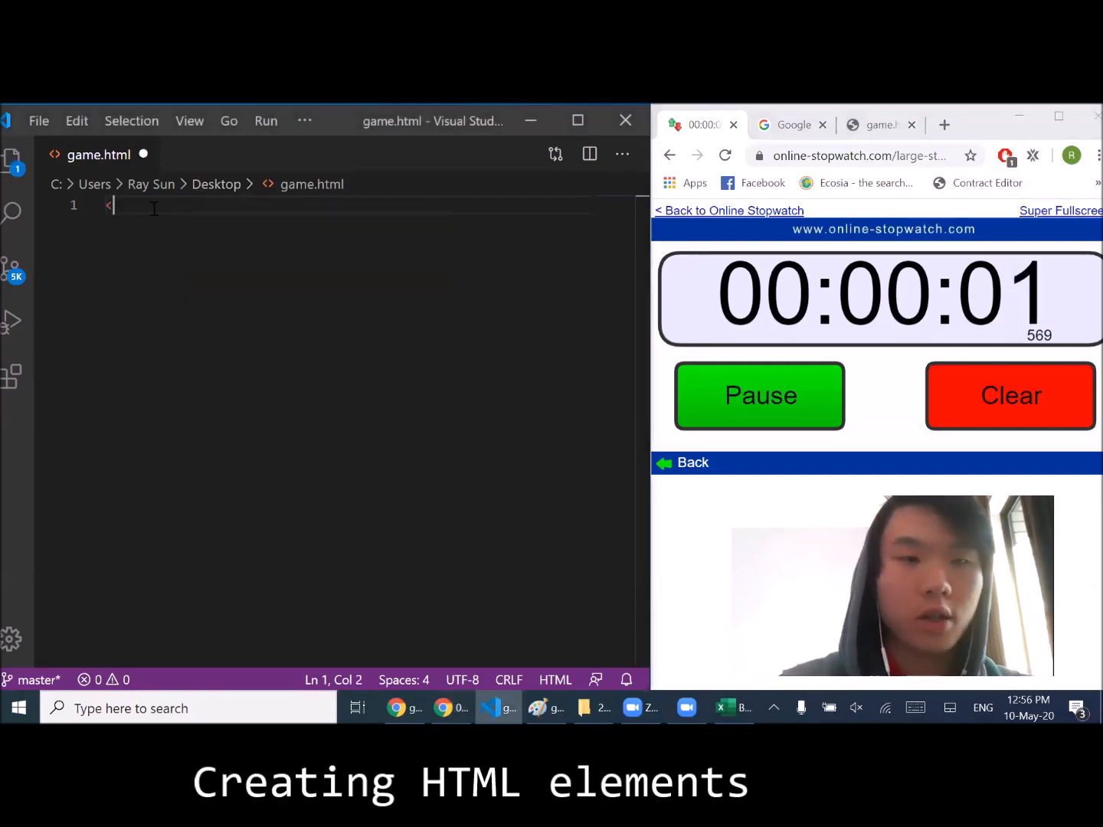
- Add a score div holding a 'Score:' paragraph, plus an empty div with id 'canvas'
type("div id='score'>")
type("<p")
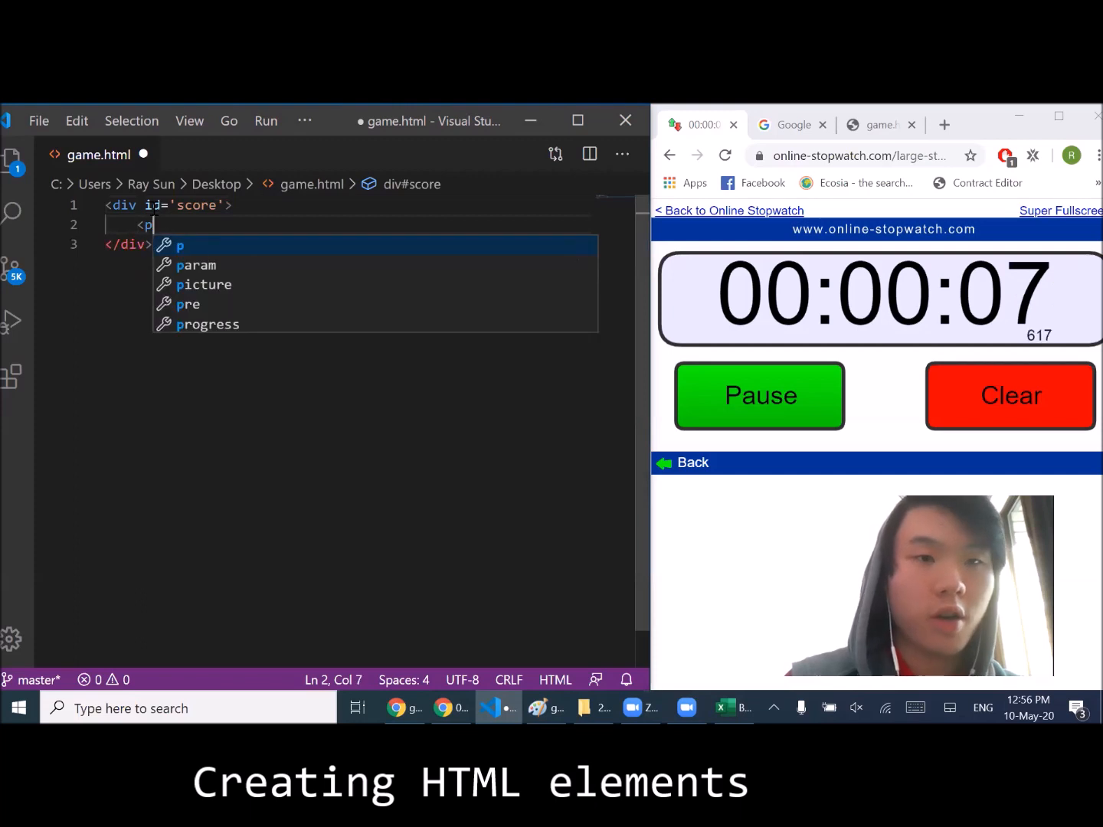
type("Score: </p>")
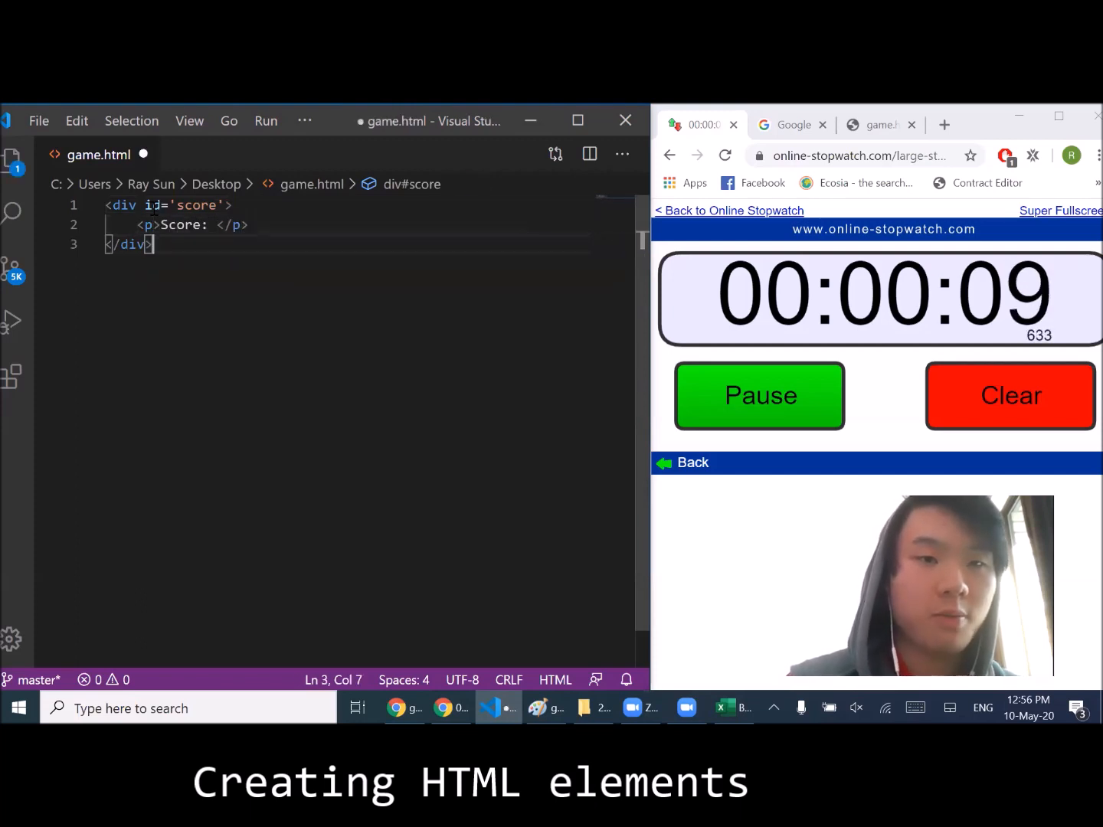
type("<div")
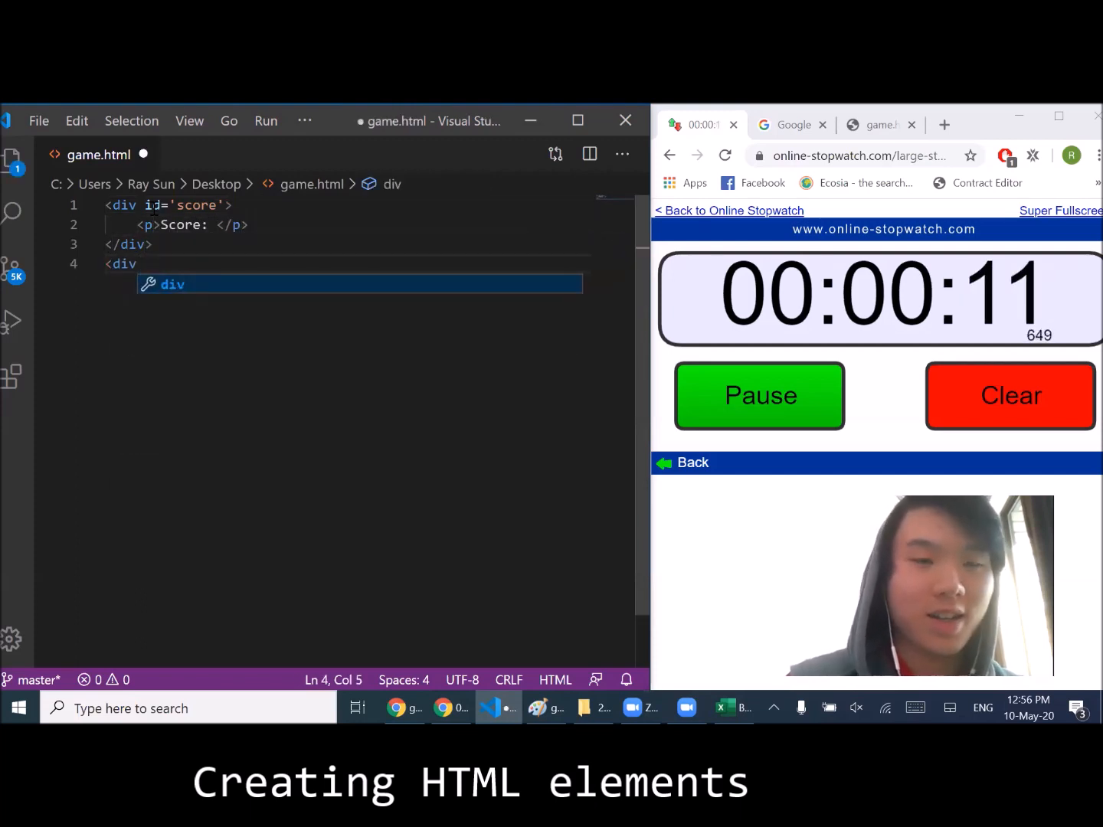
type("id='")
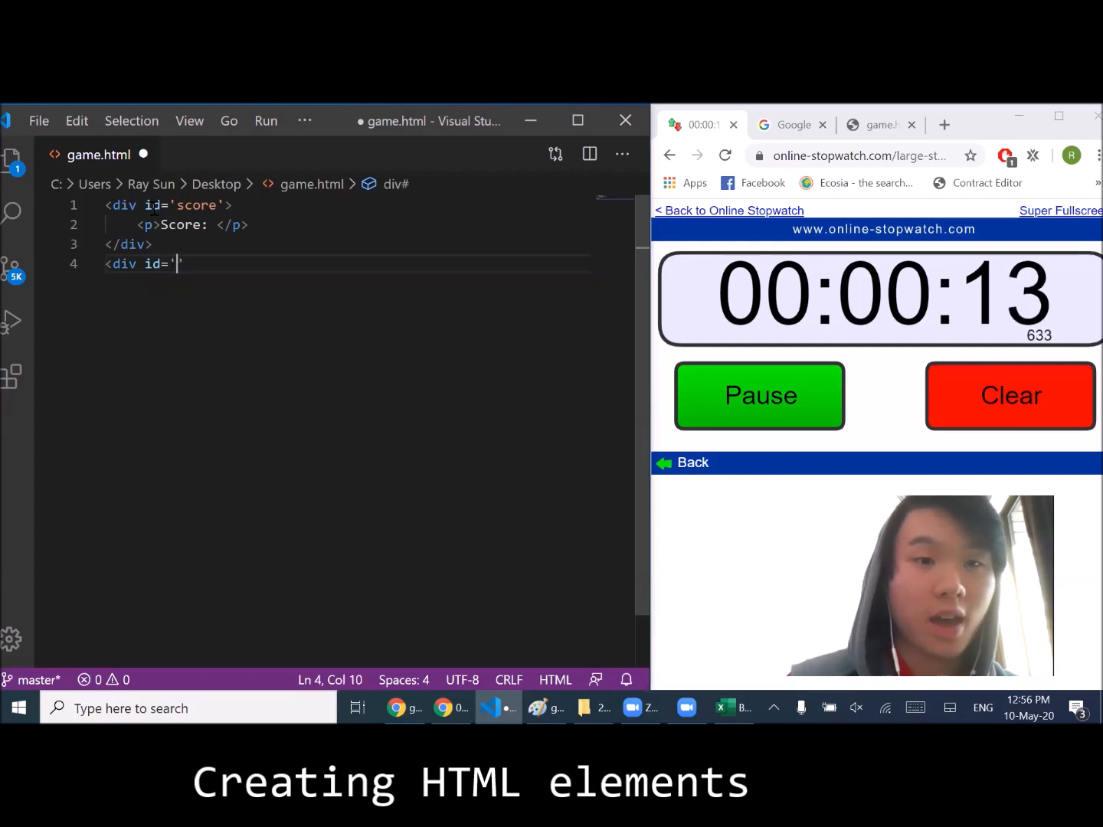
type("canvas")
type("<p>")
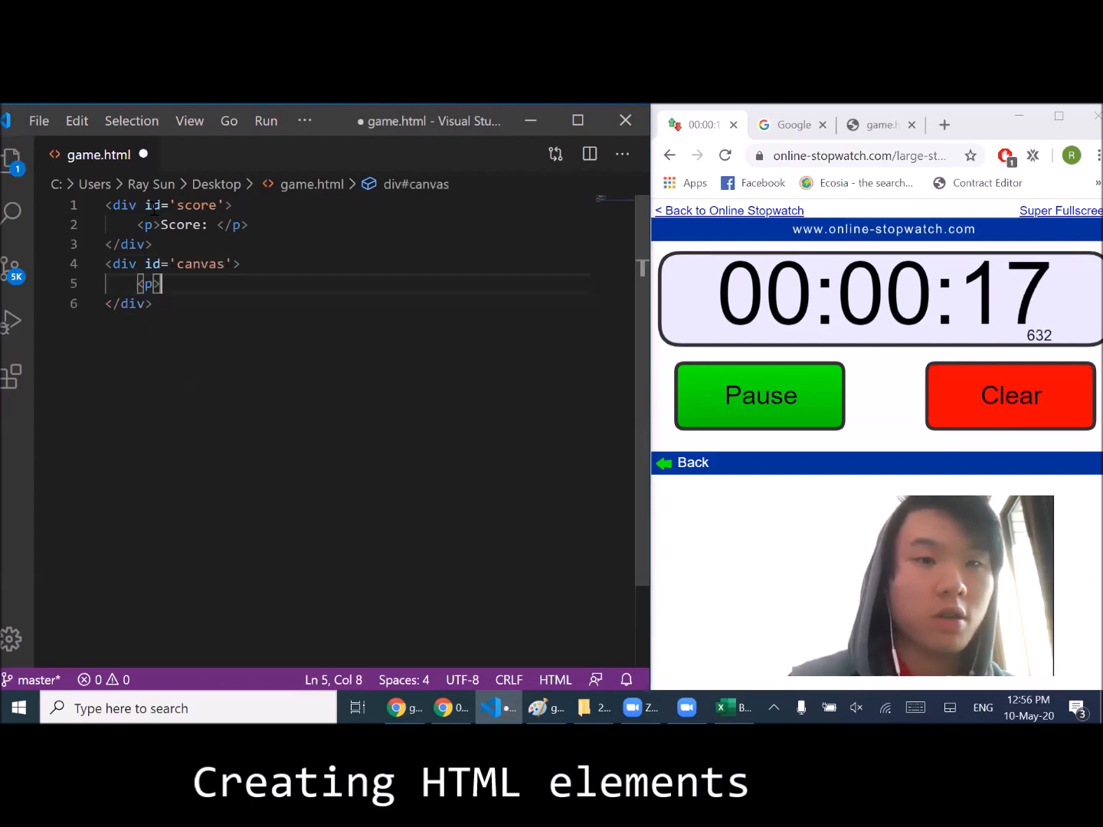
key("Backspace")
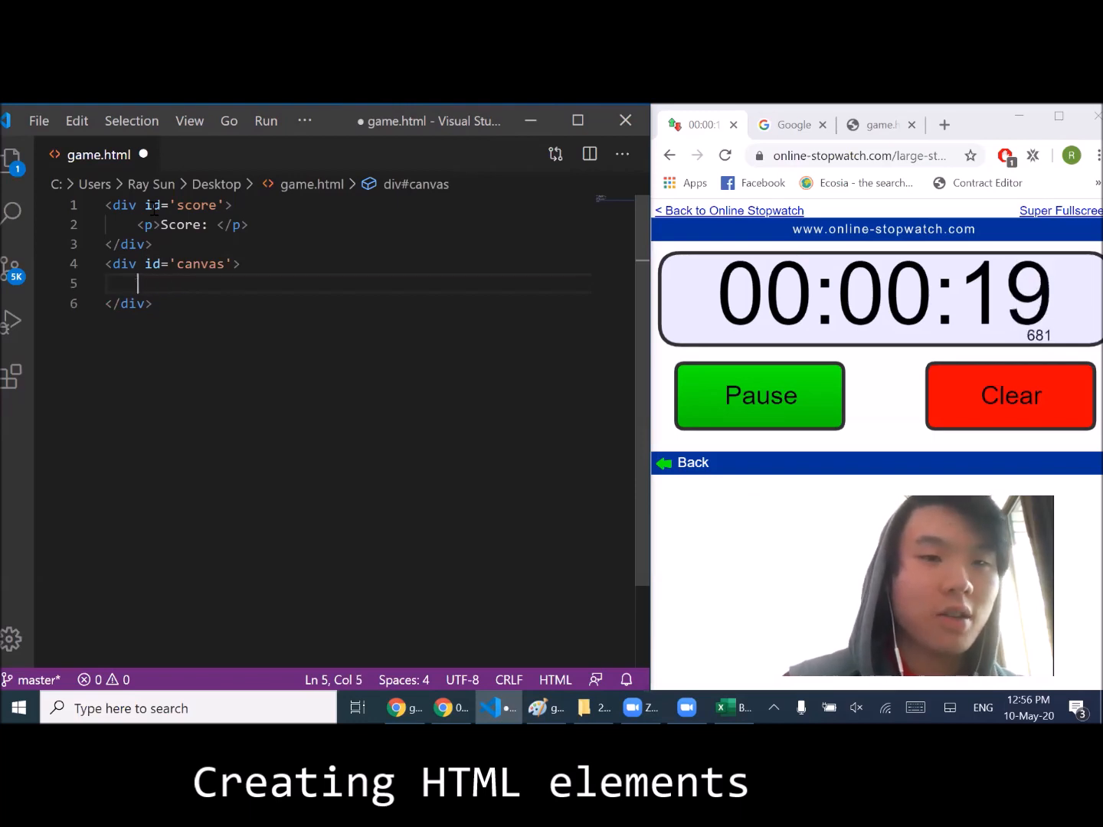
key("Enter")
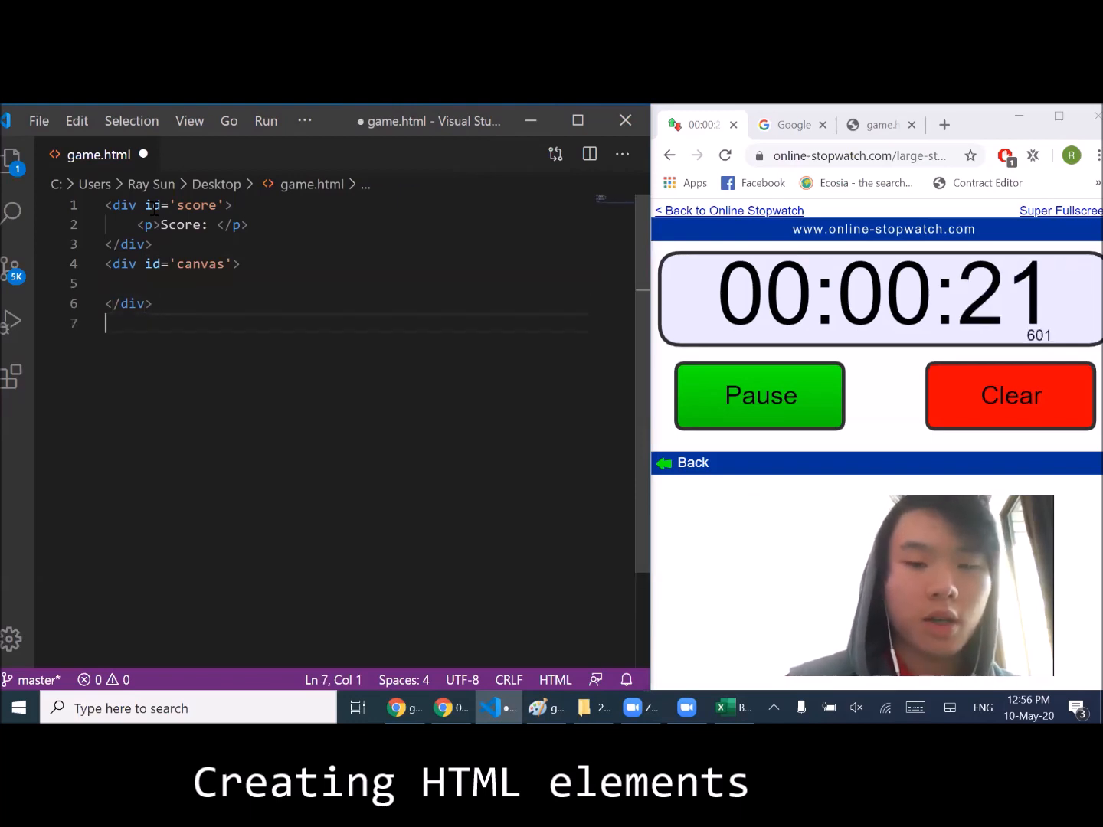
- Add a line break and a text input with id 'input', autocomplete off and autofocus
type("<div")
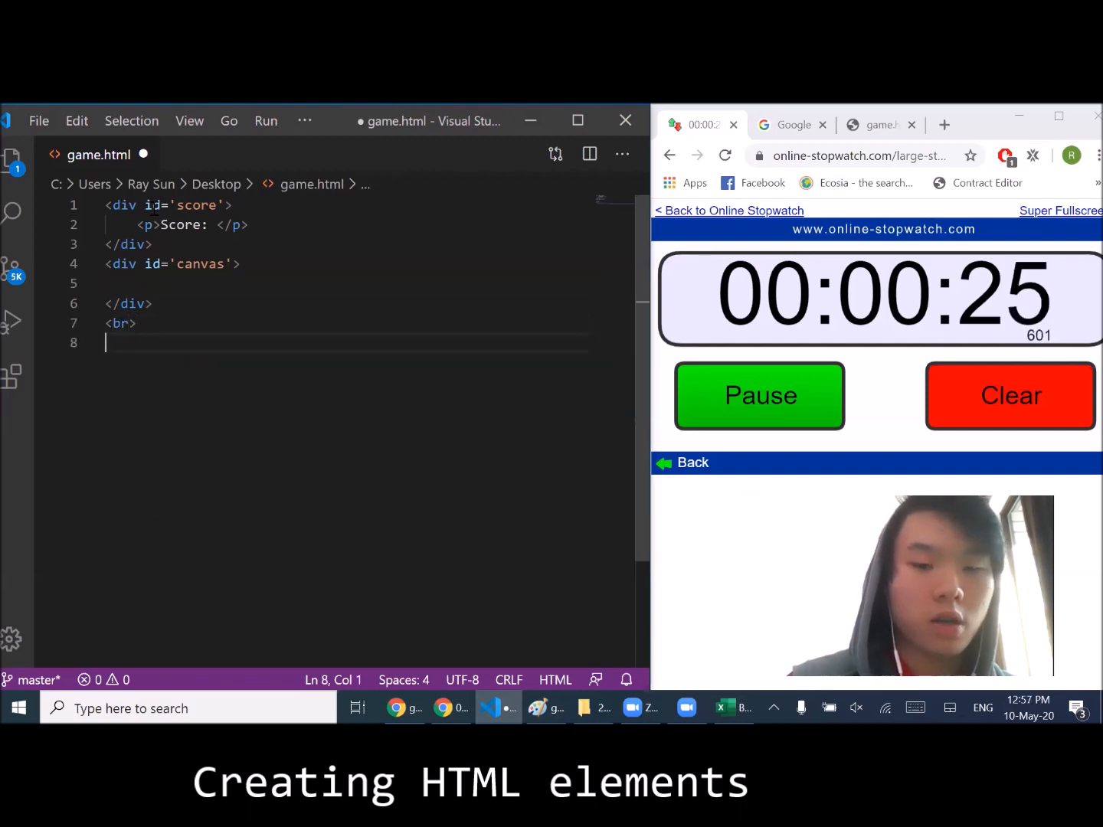
type("n")
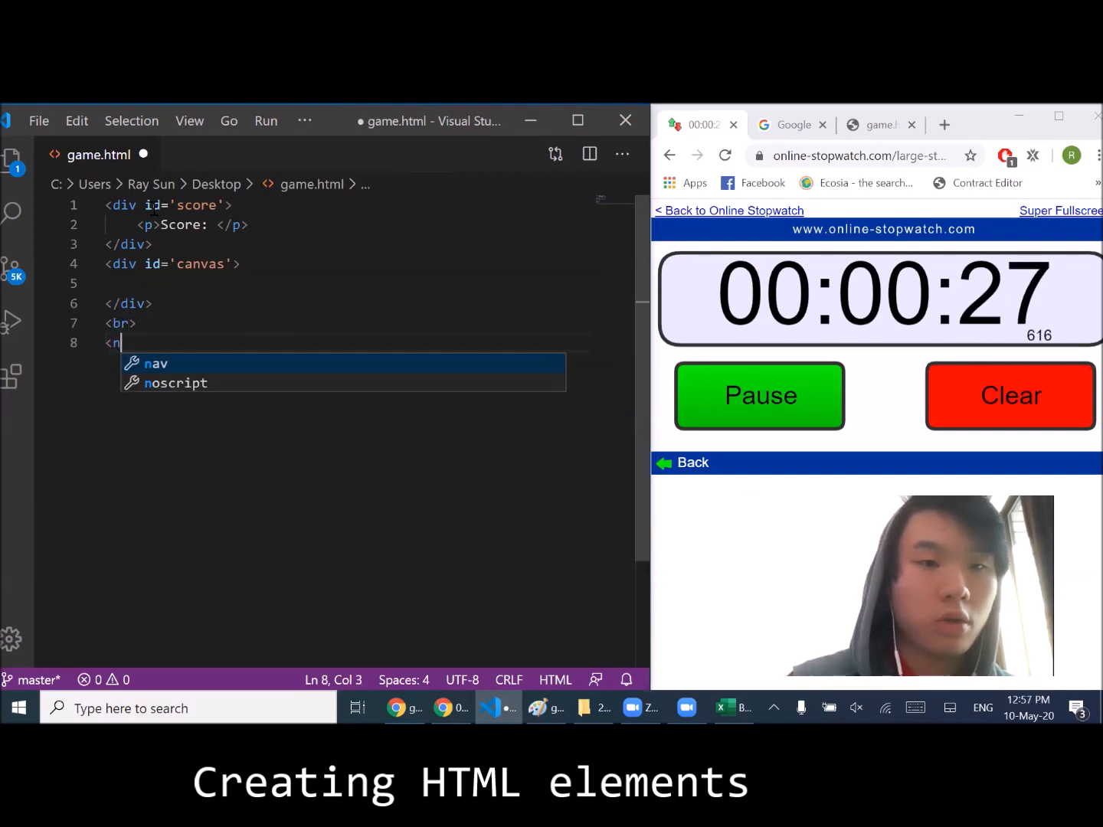
type("input type")
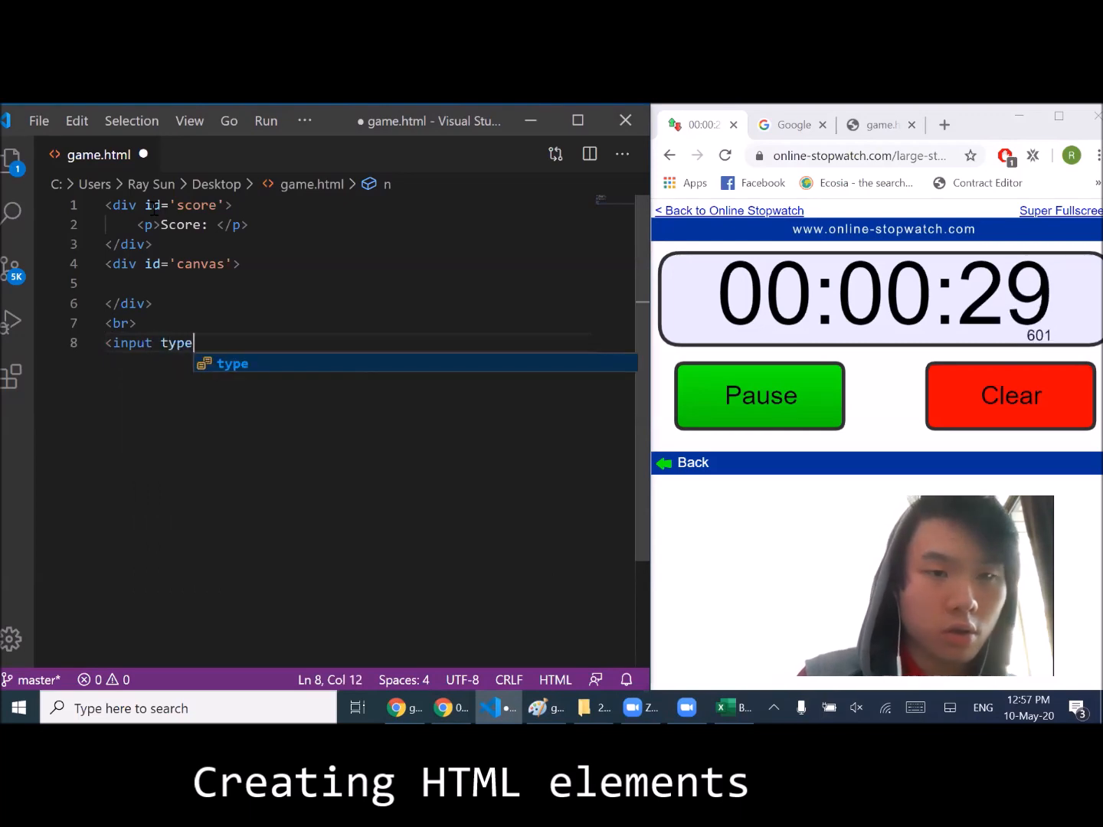
type("='text'")
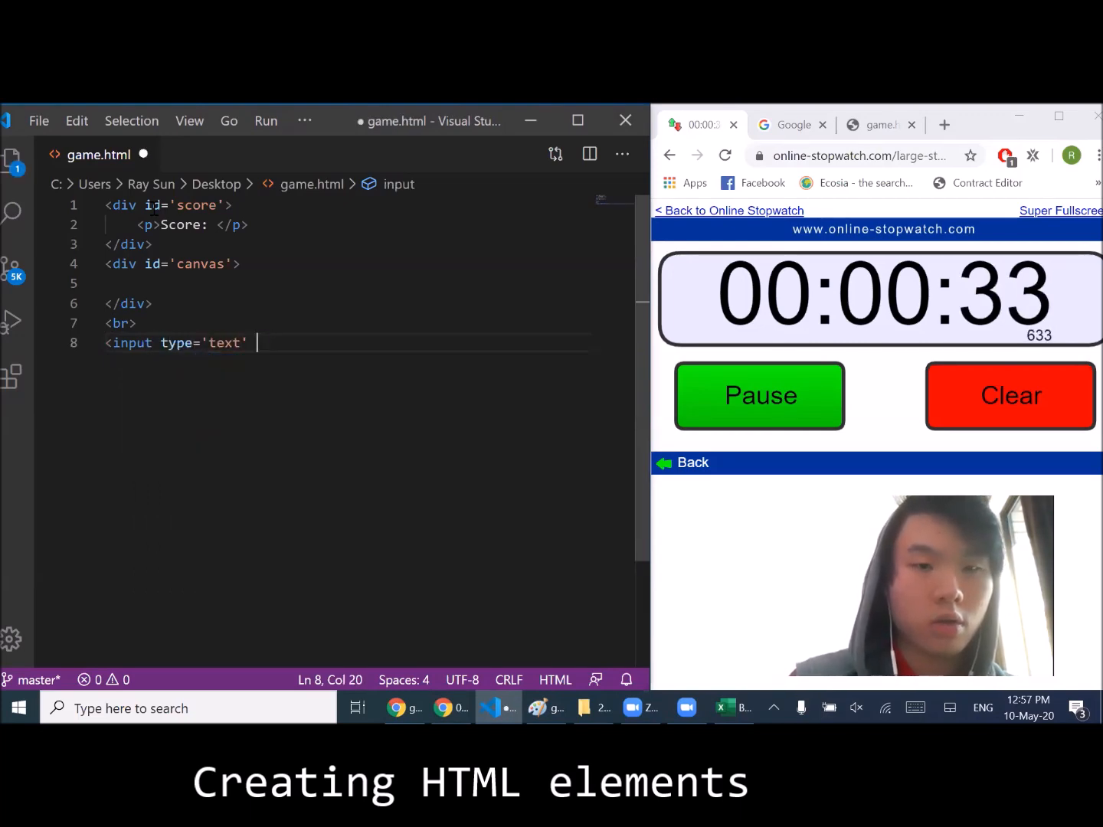
type("id=''")
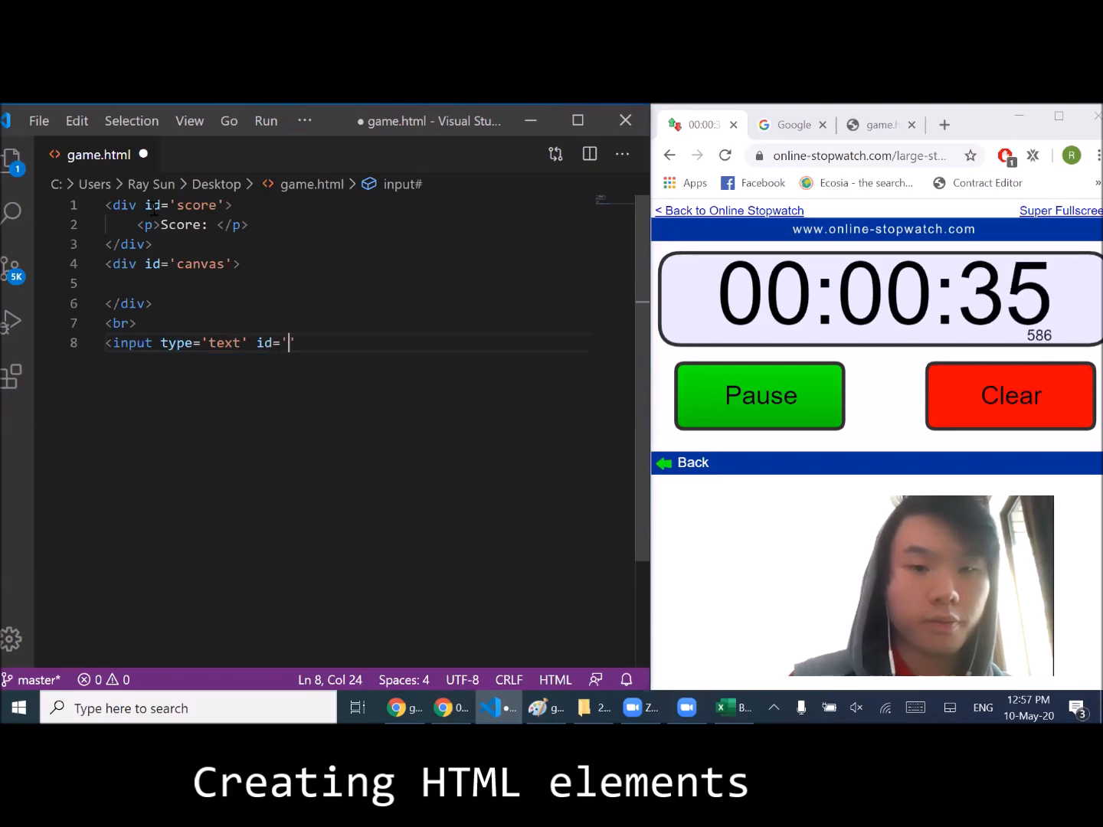
type("input")
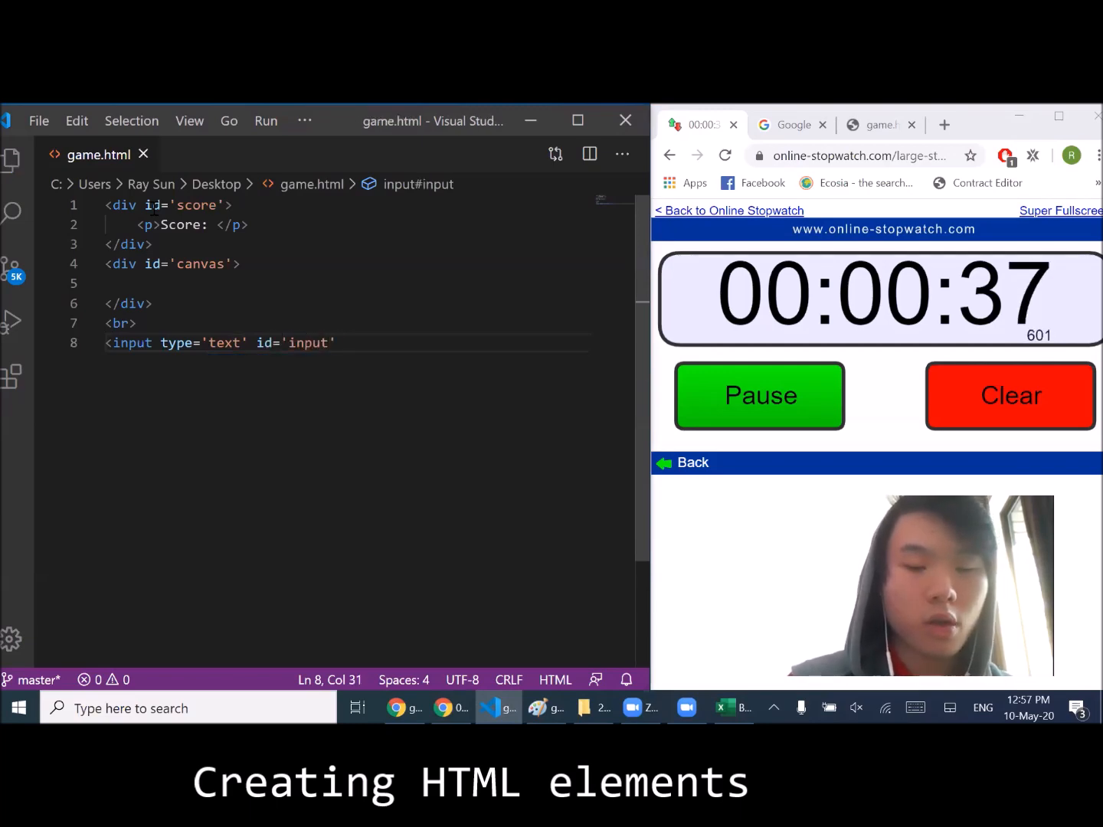
type("autocomplete=\"\"")
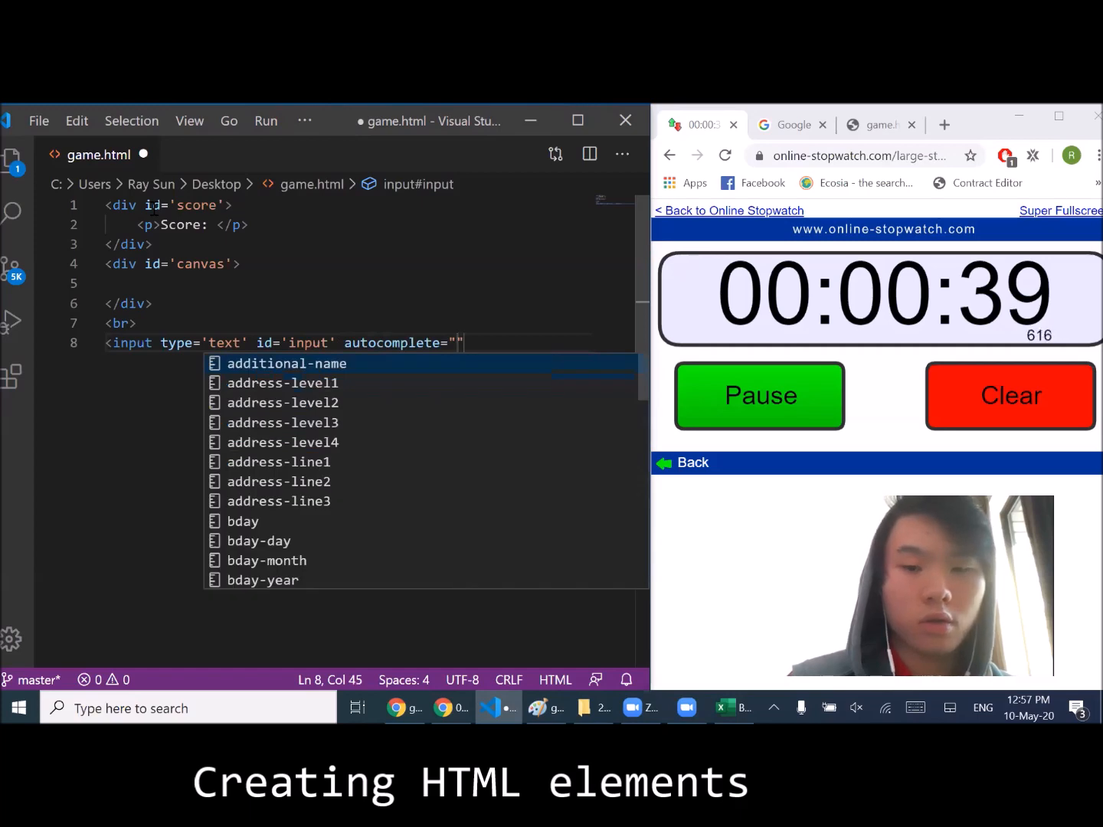
type("off\" auto")
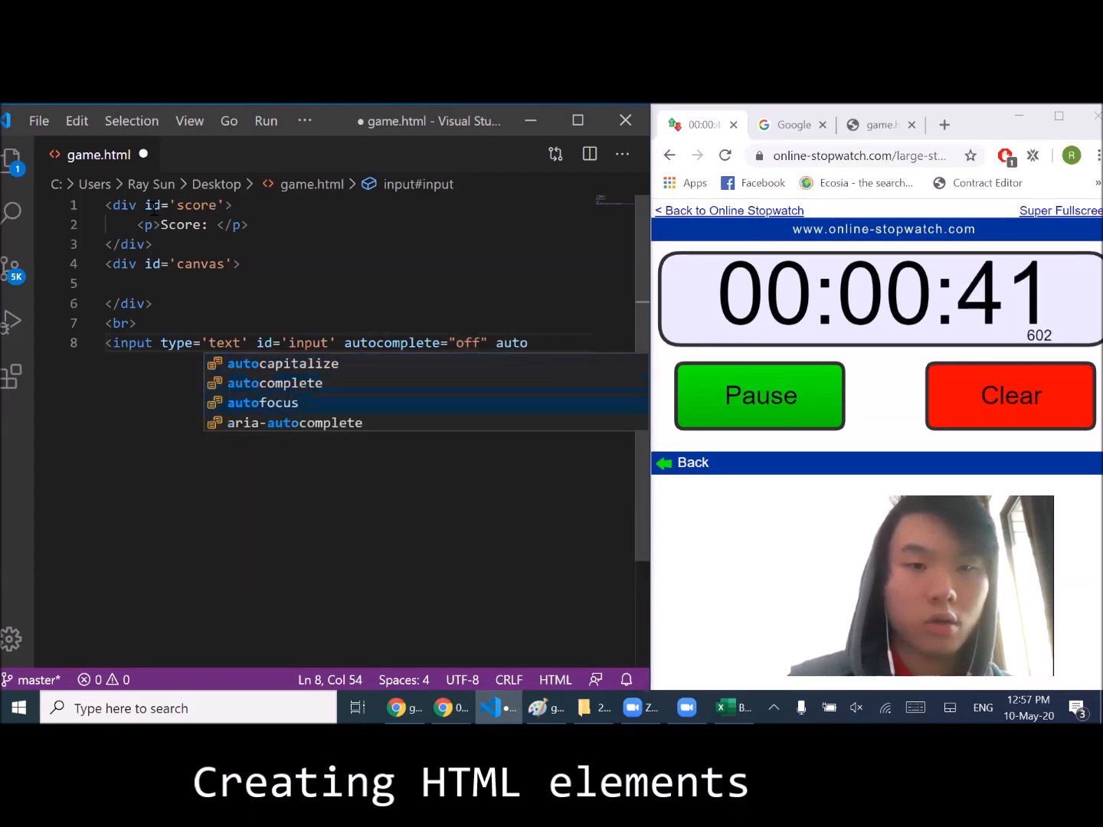
type("autofocus='au")
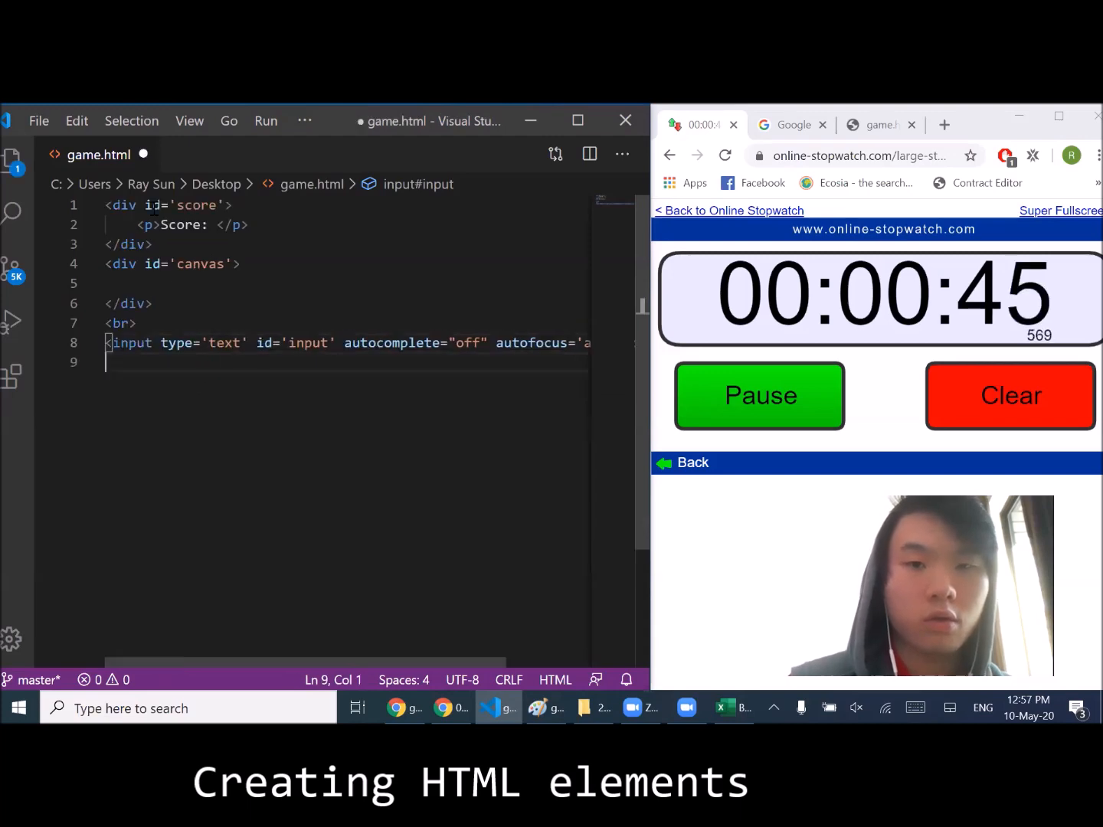
type("<style>")
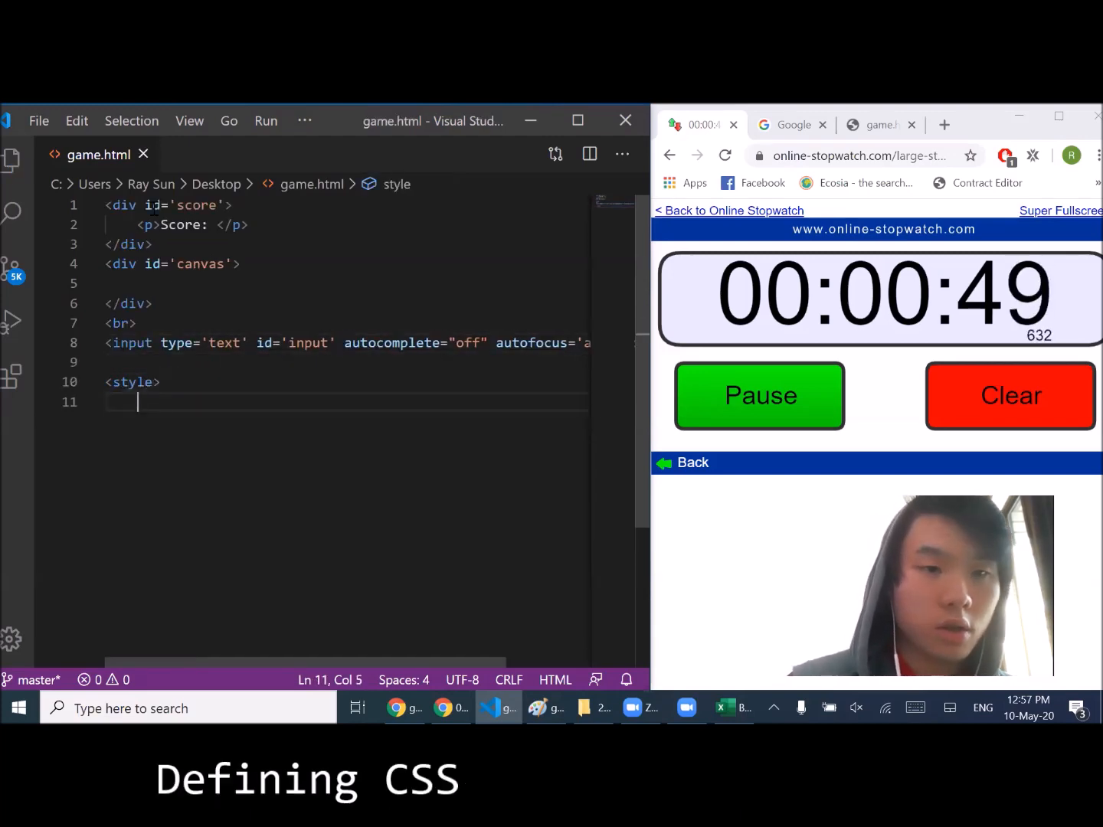
- Close the style tag and give #canvas height 400px, width 700px and a black background
type("</sty")
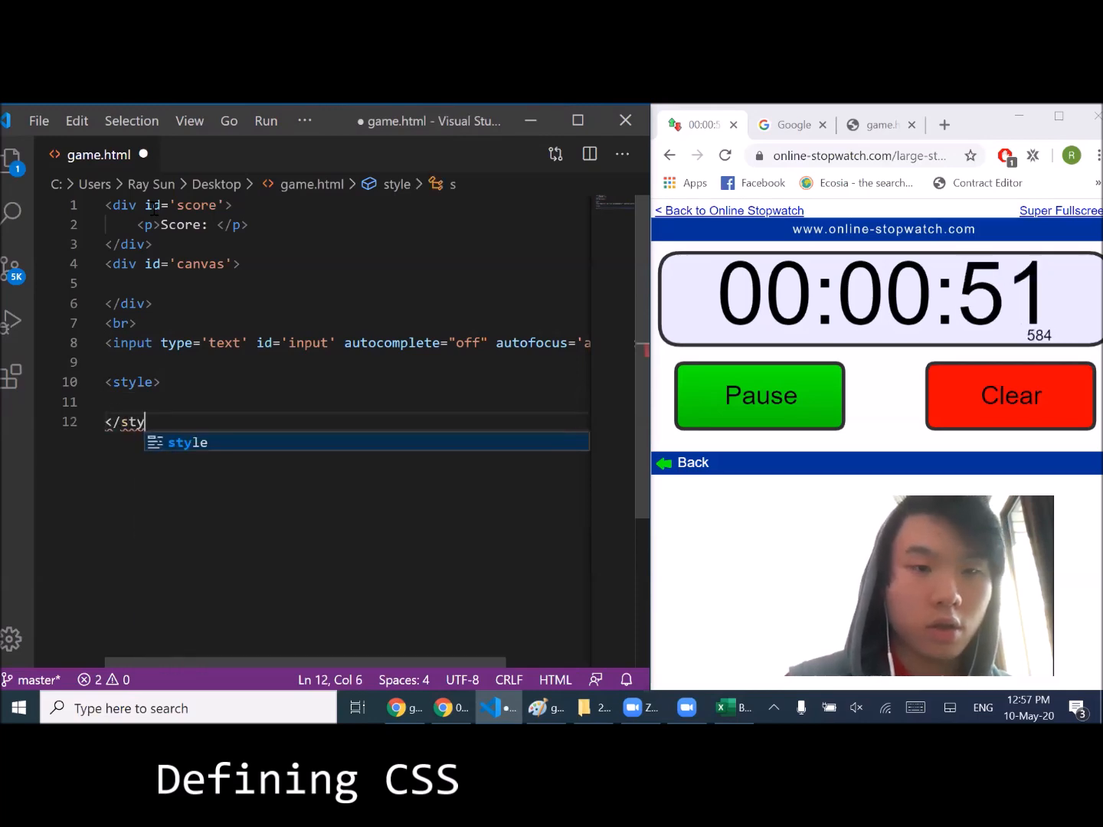
key("Enter")
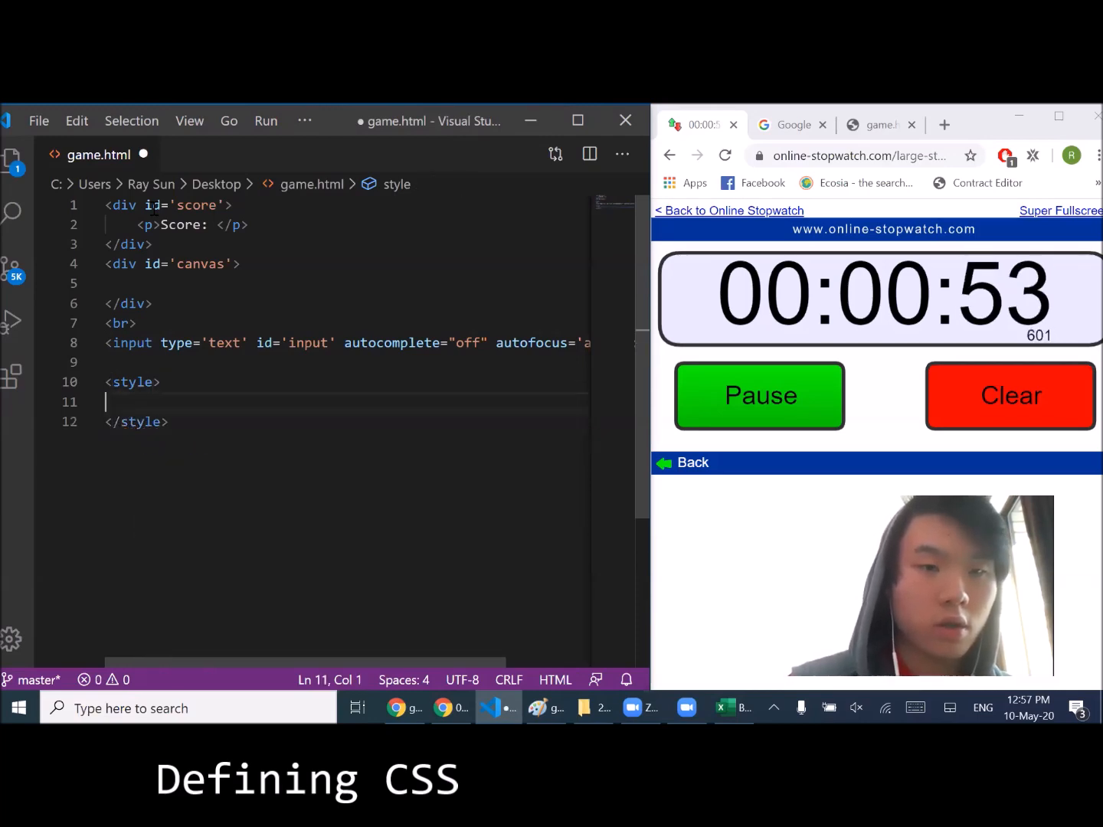
type("#ca")
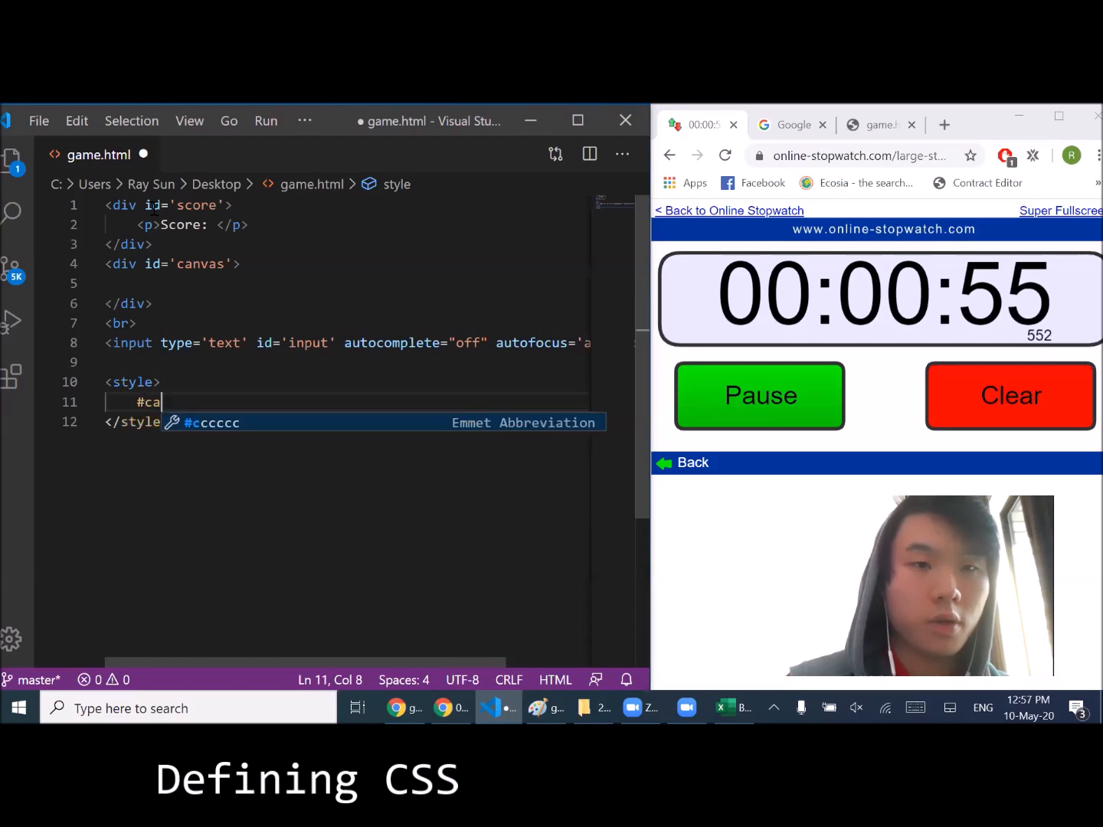
type("nvas{")
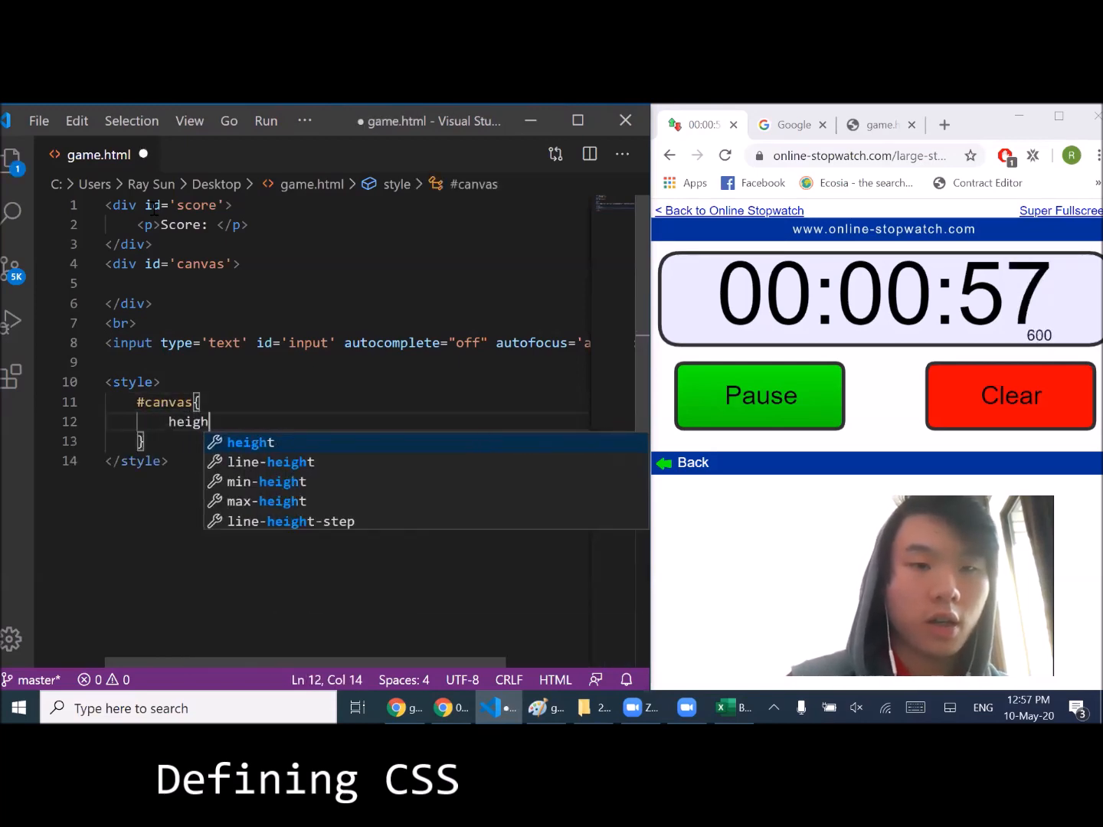
type("t: 400")
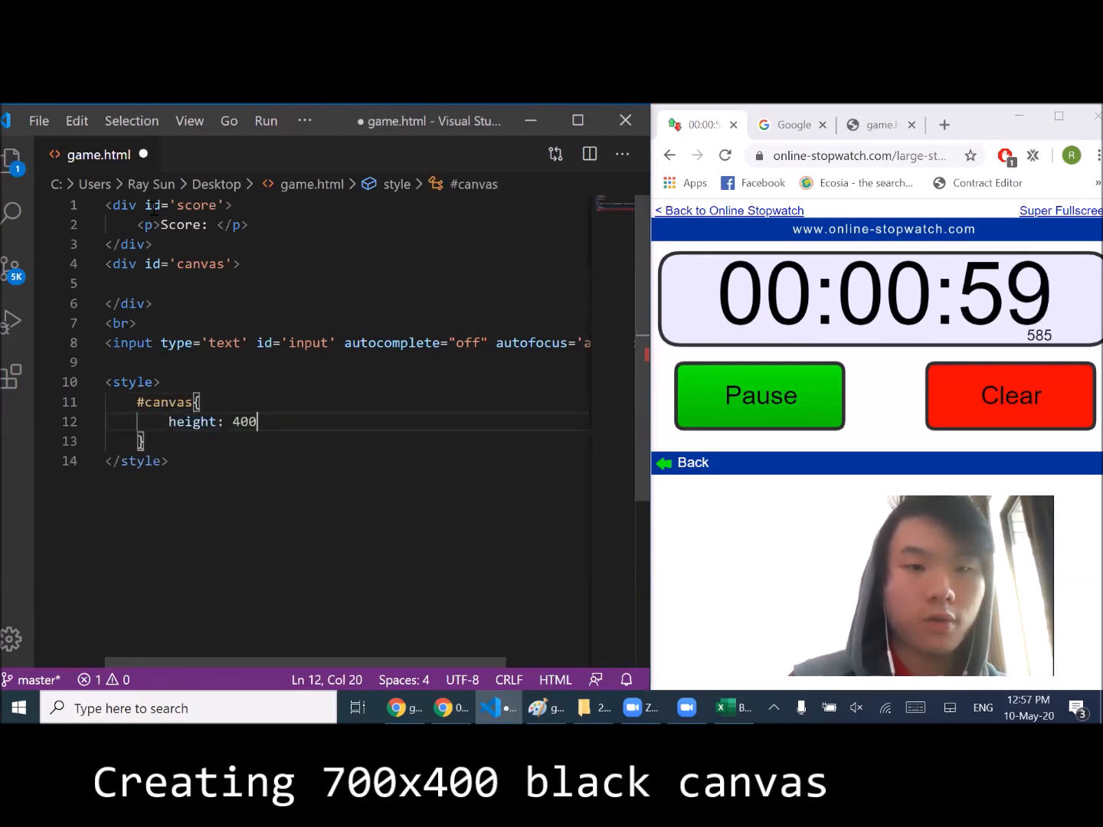
type("px;")
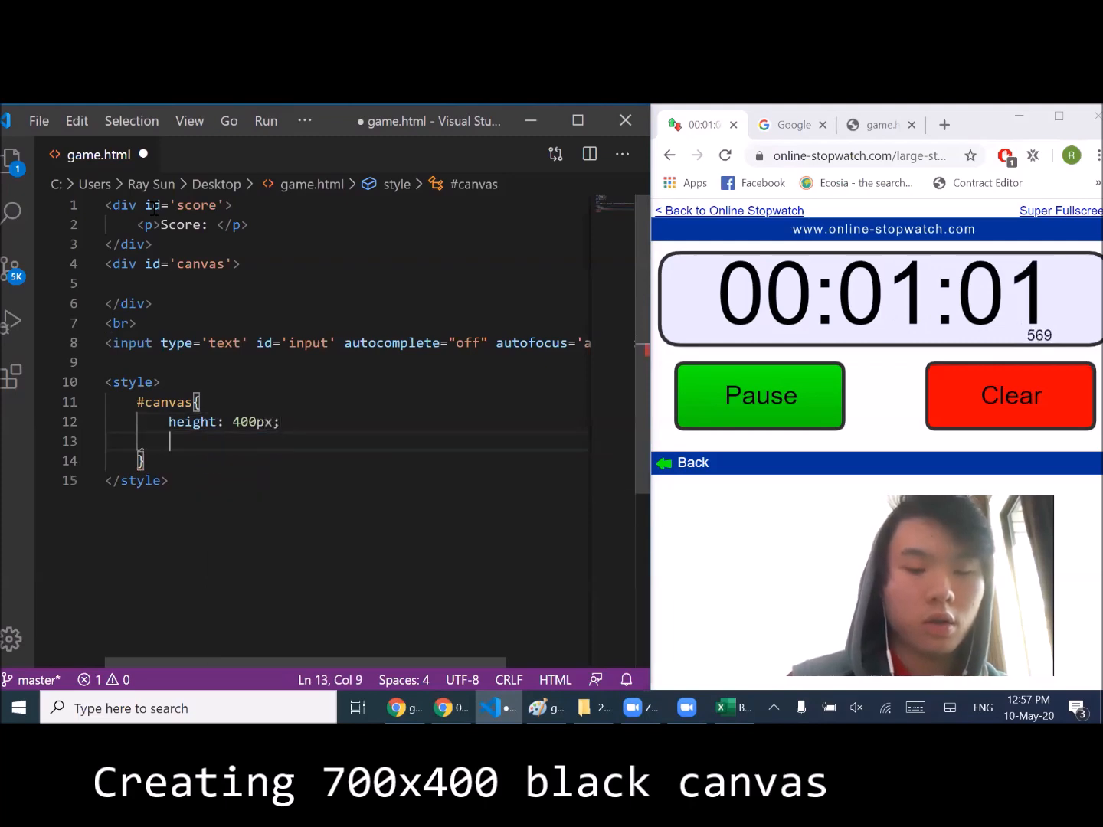
type("width: 6")
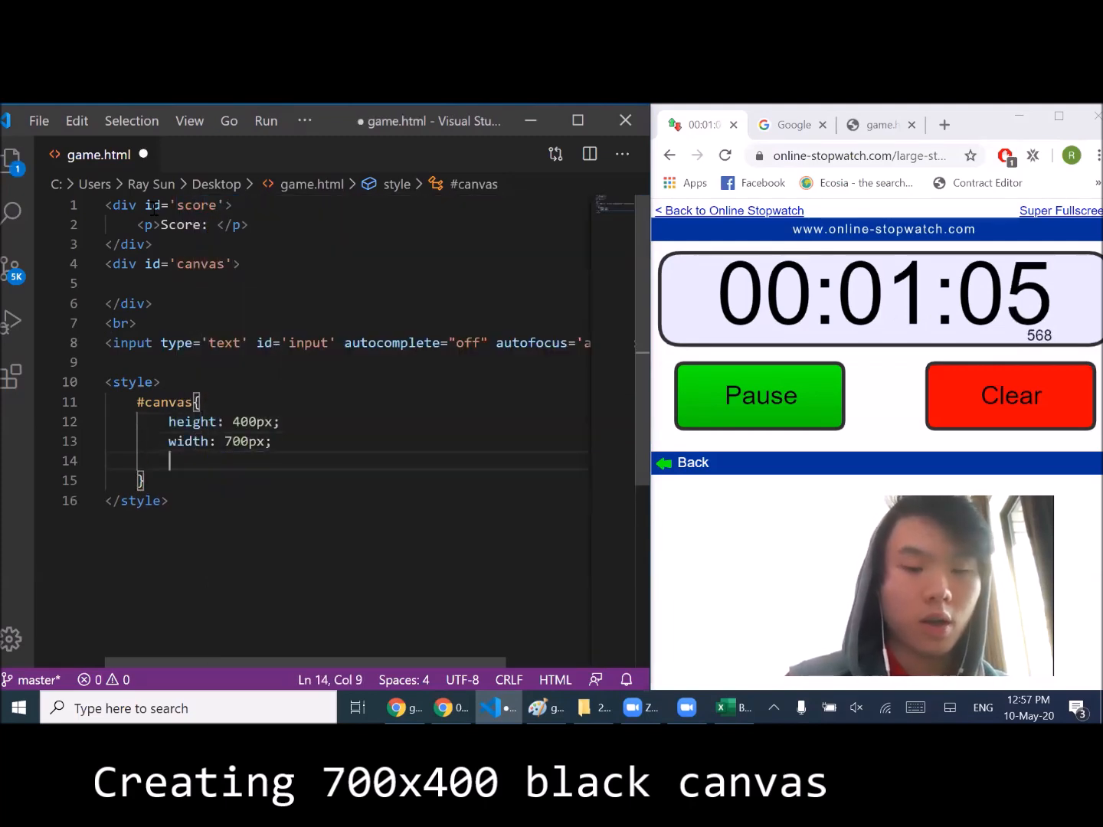
type("b")
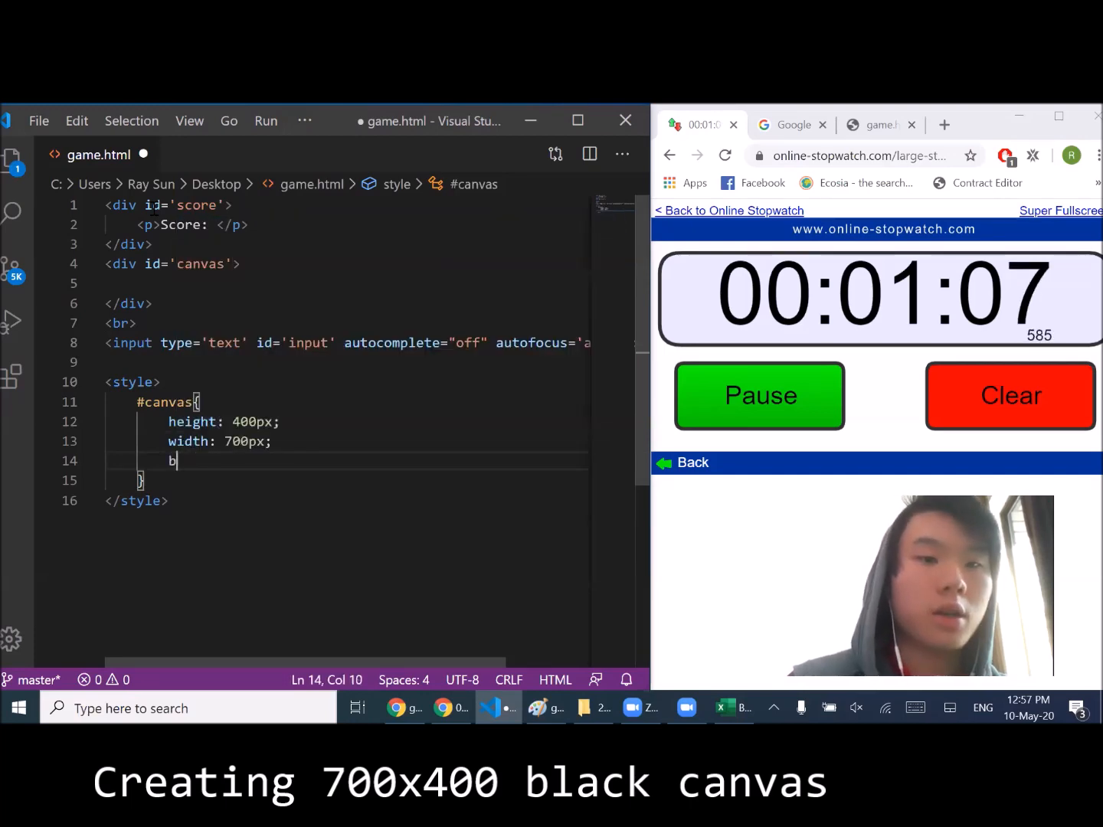
type("ackground: ;")
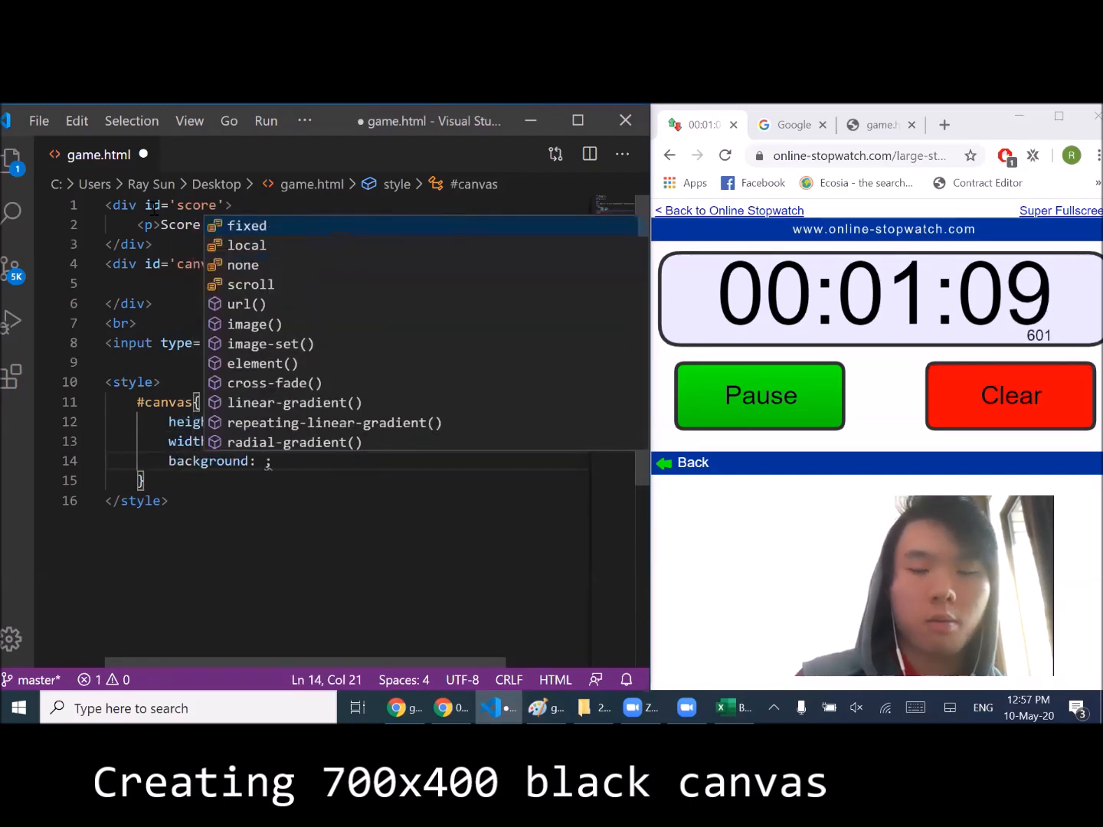
type("black")
type("p{")
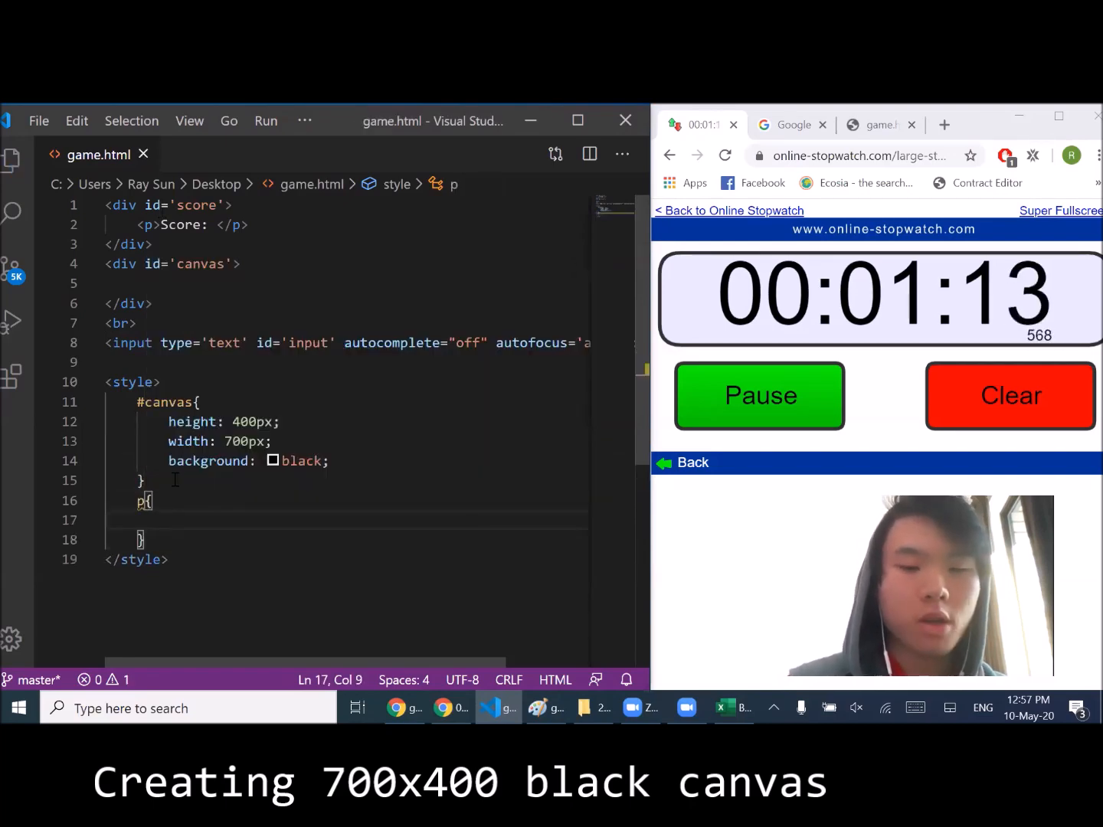
type("font-size: 30px;")
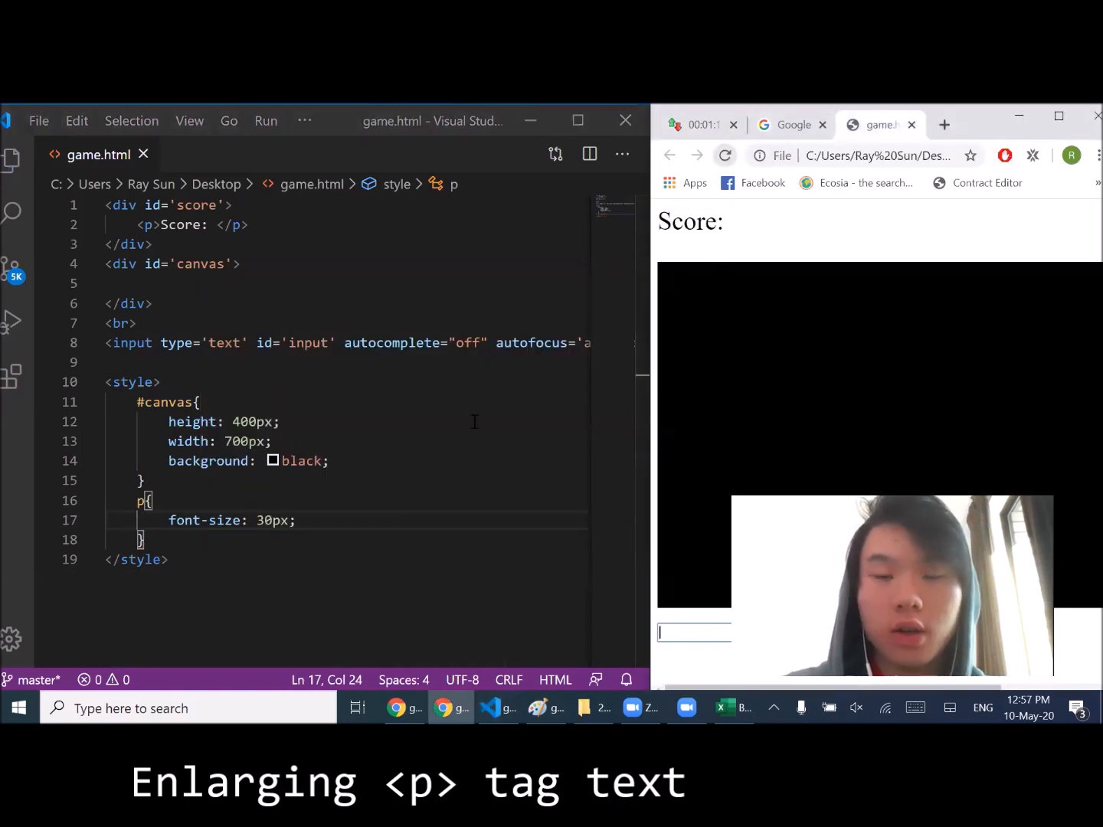
type("<script>")
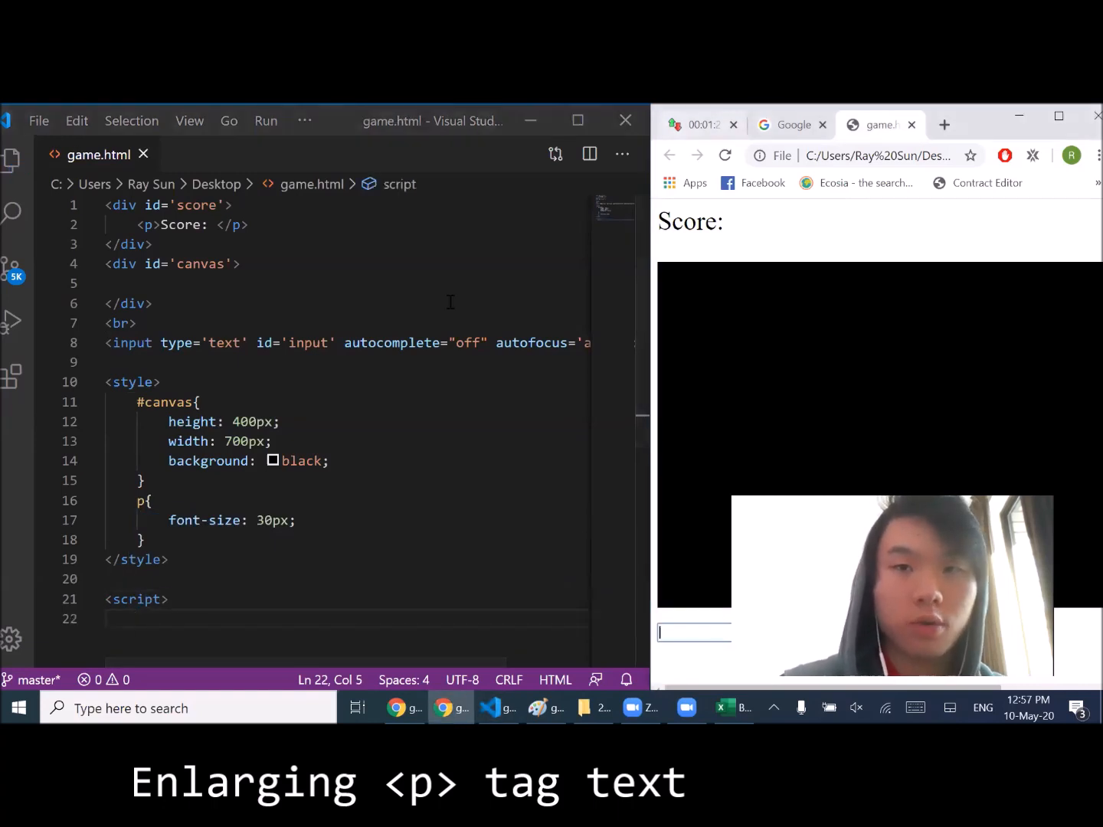
- Add a script block with let wordsOnScreen = [], score = 0 and randWords = []
scroll("down", 3)
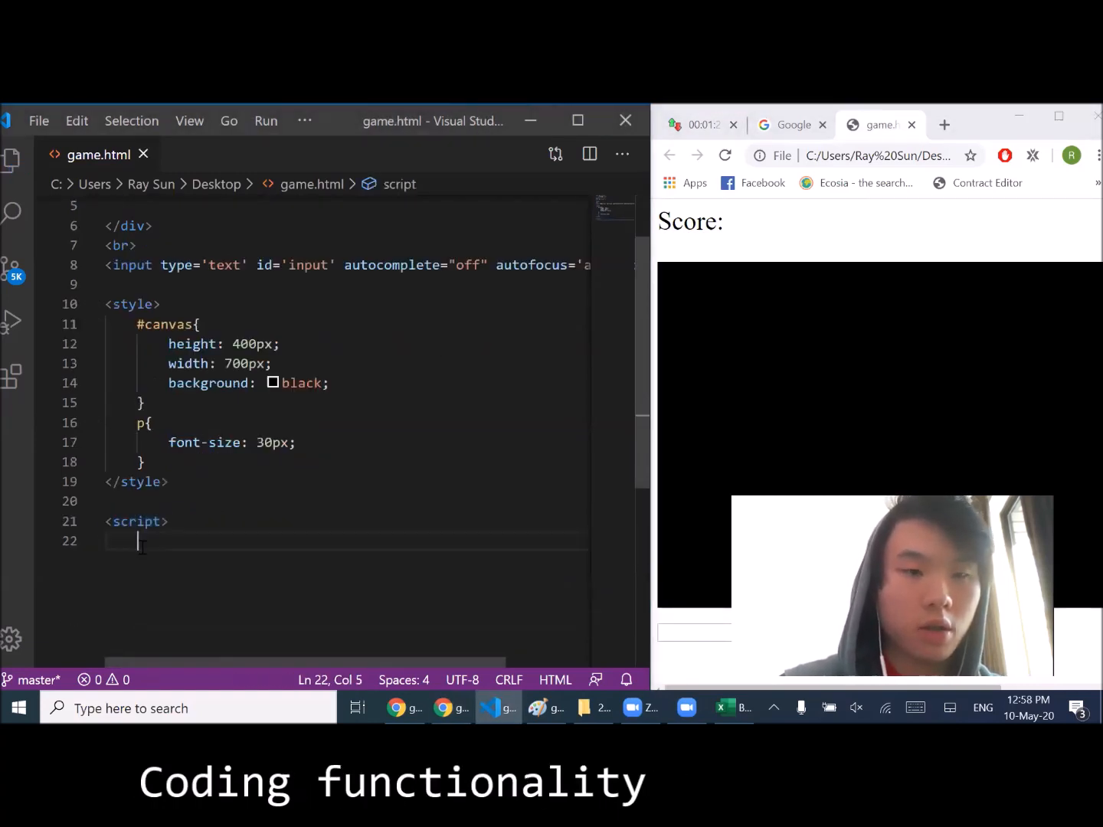
type("<script>")
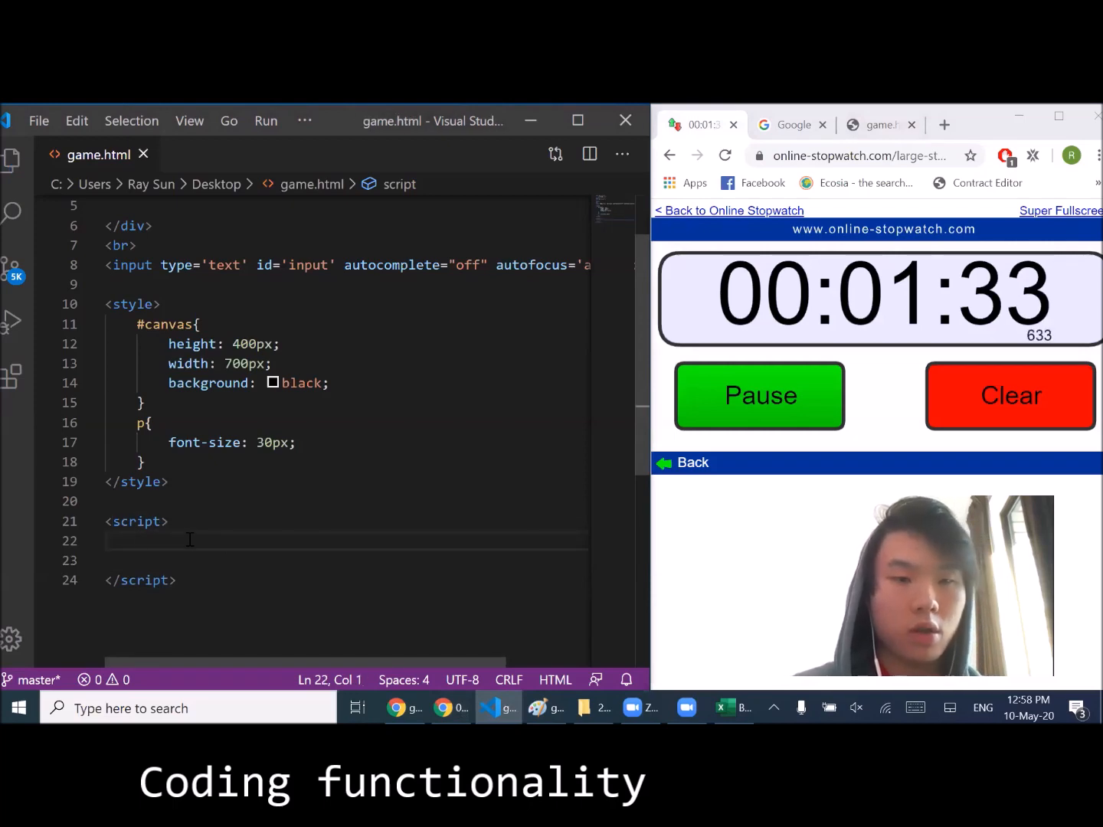
type("let wor")
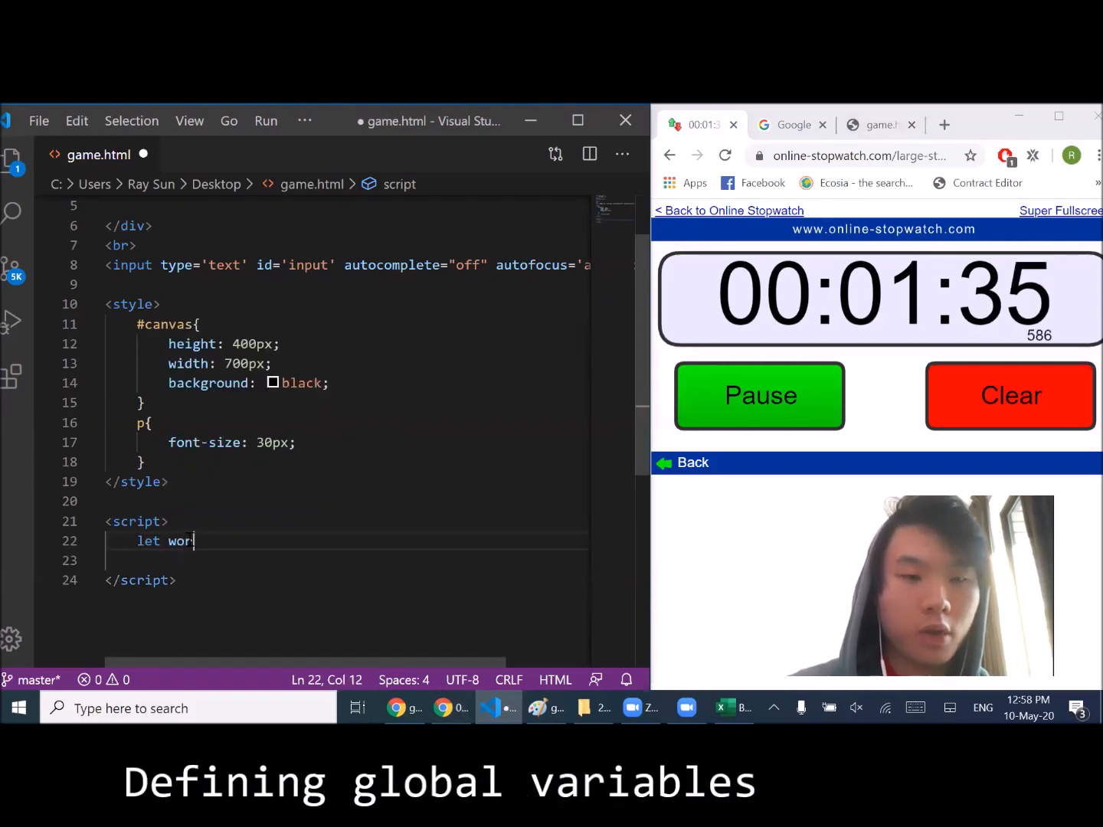
type("dsOnScreen = [];")
left_click(347, 560)
type("let s")
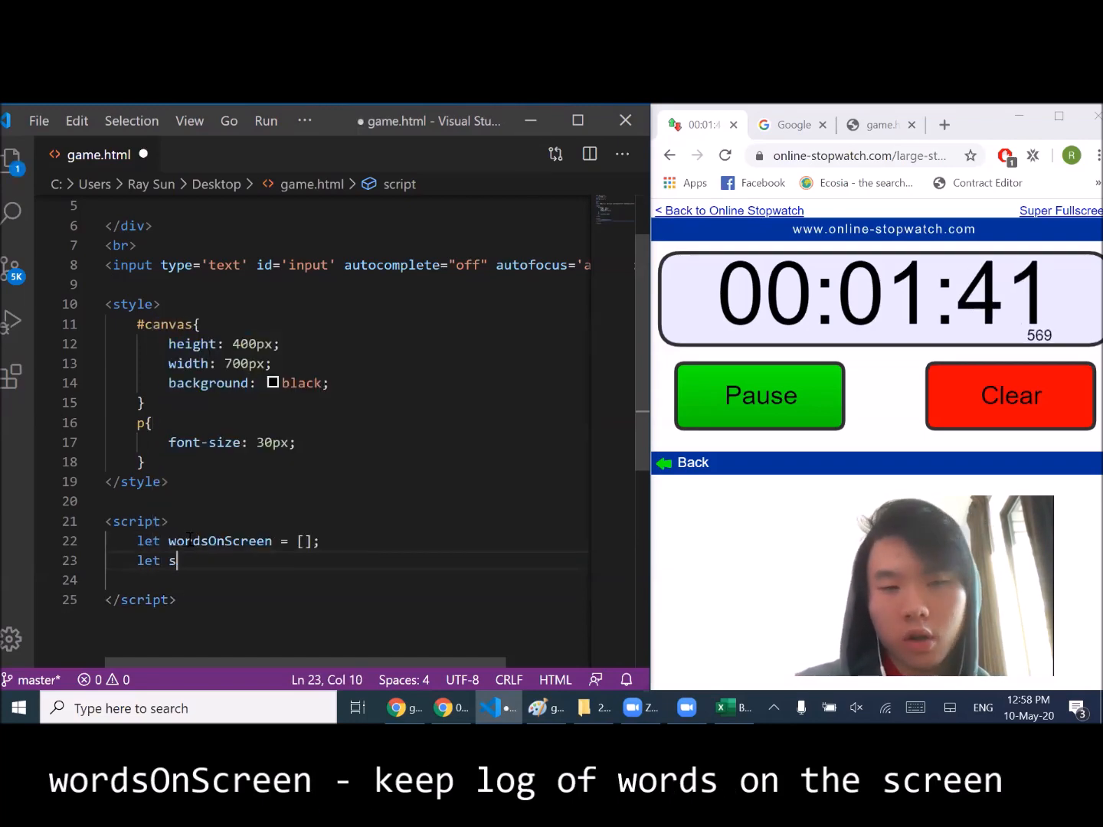
type("core =")
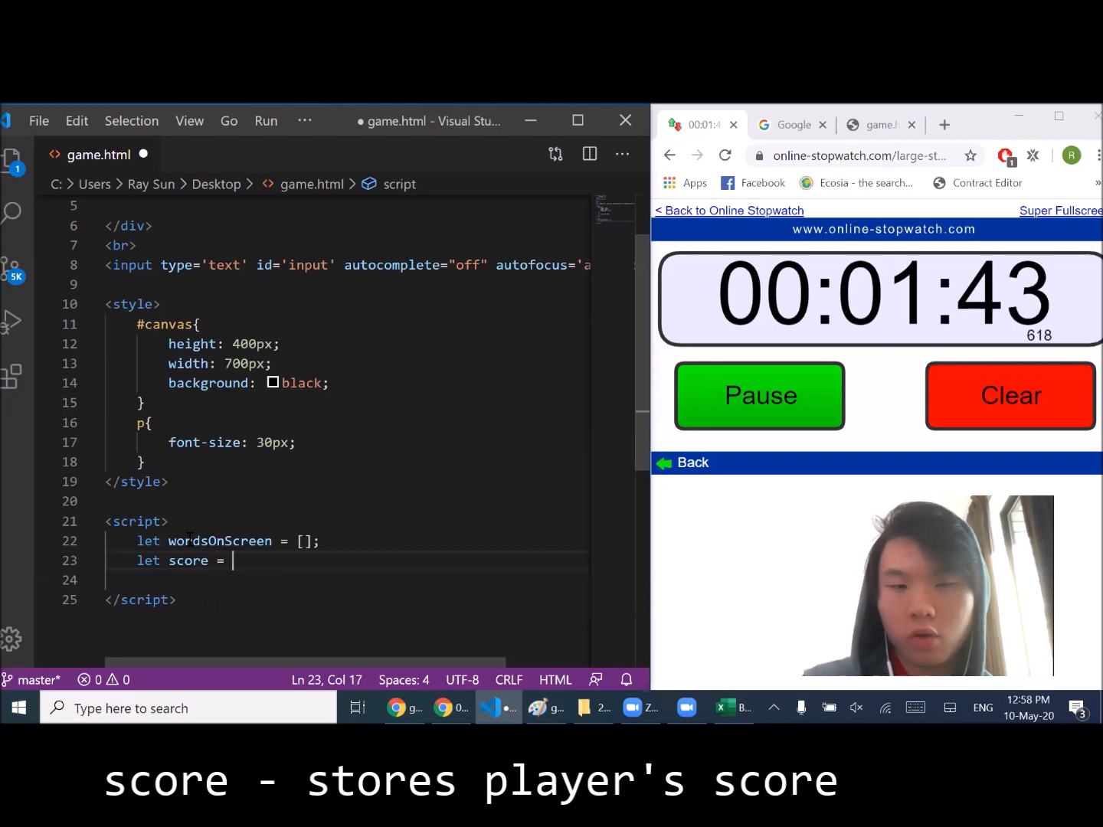
type("0;")
left_click(347, 580)
type("let randWords")
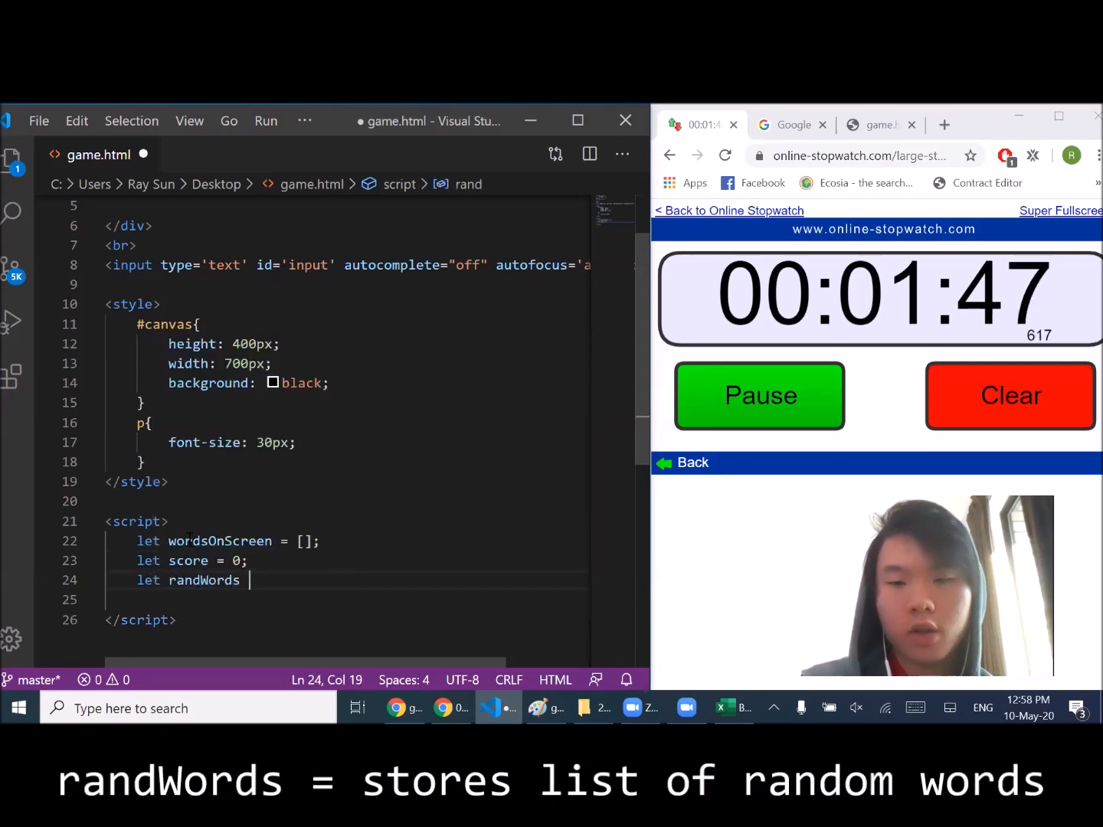
type("= [];")
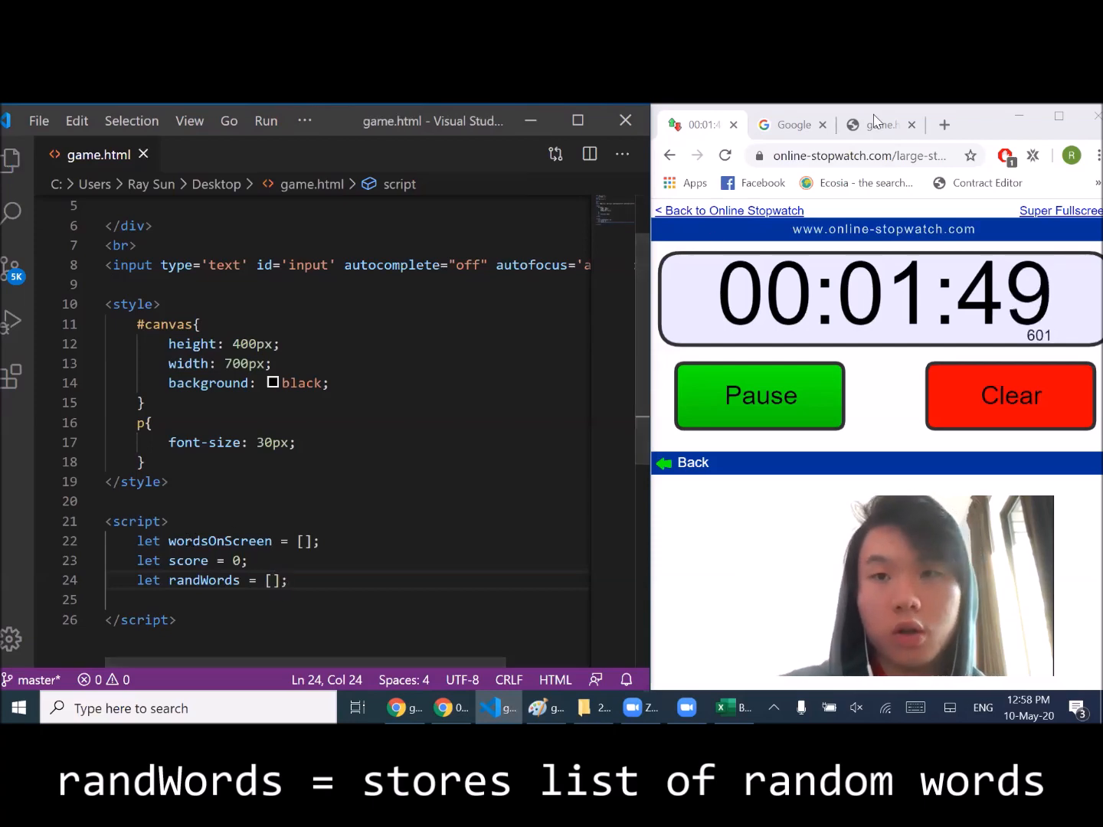
- Open the randomlists.com Random Word Generator from the Google results and scroll its word list
left_click(793, 124)
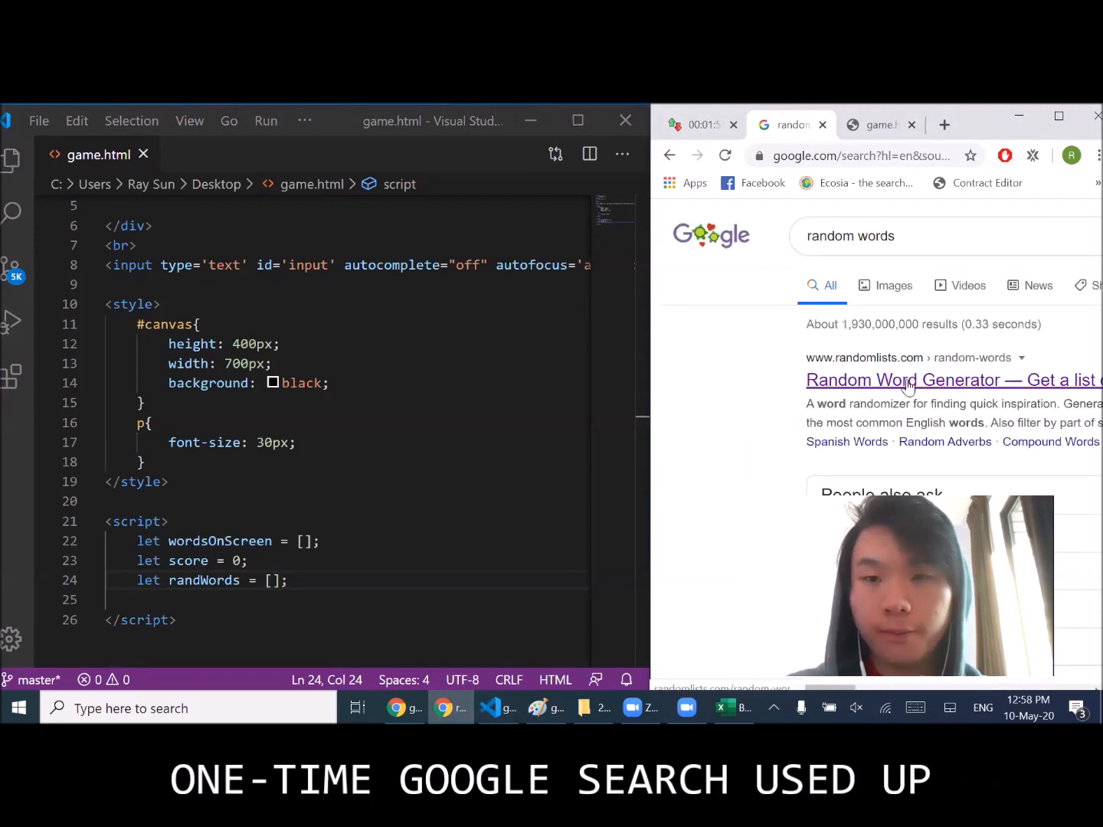
left_click(908, 380)
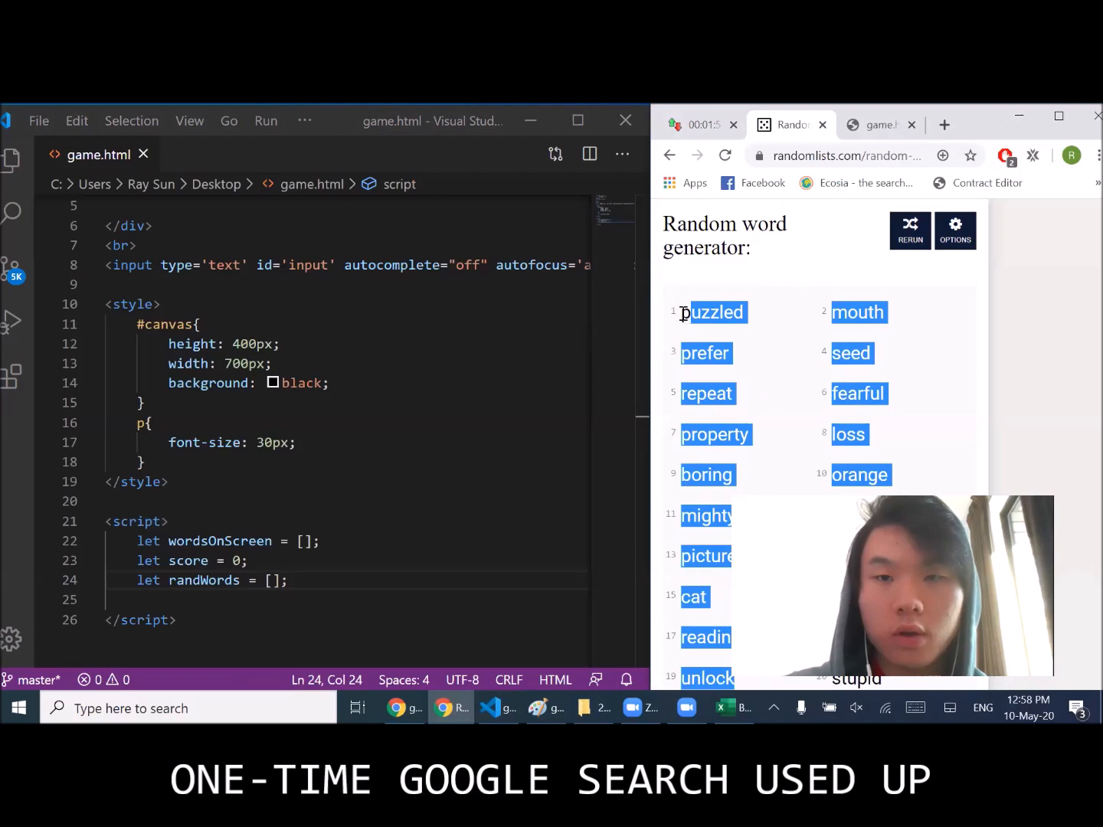
scroll("down", 3)
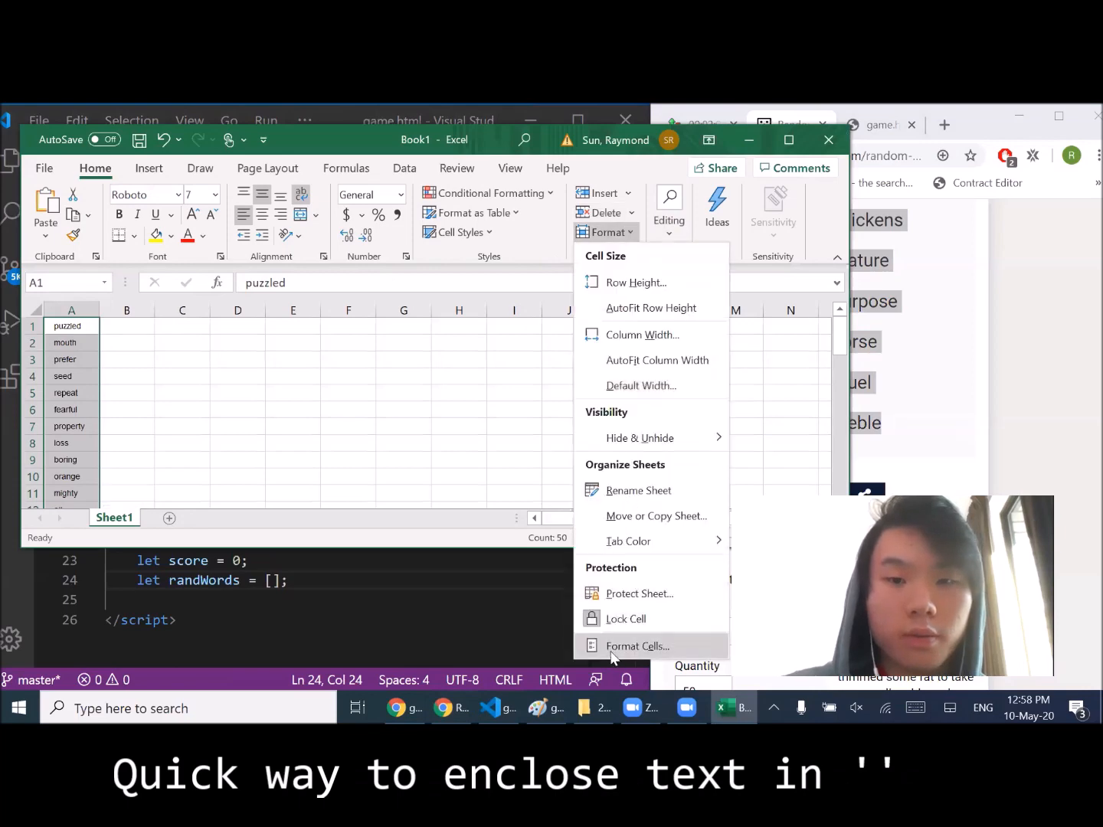
- Apply the custom cell format '@' to column A so each word appears in quotes
left_click(638, 646)
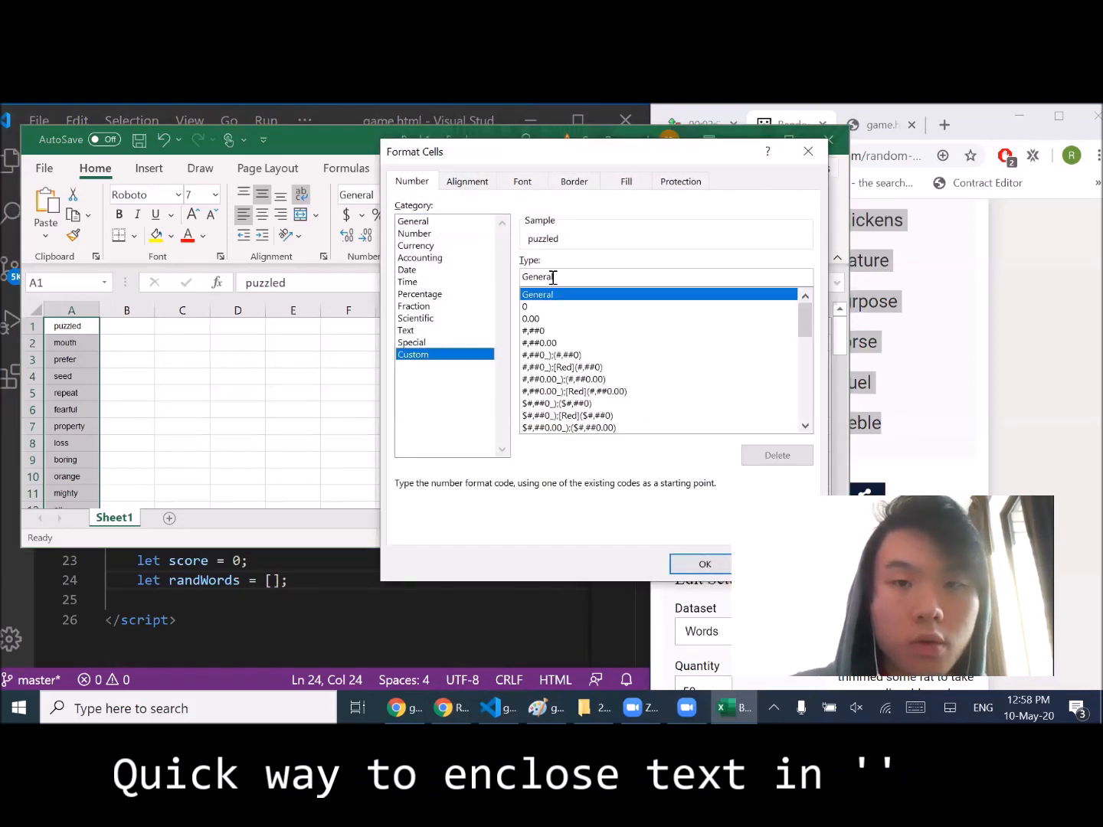
type("@'")
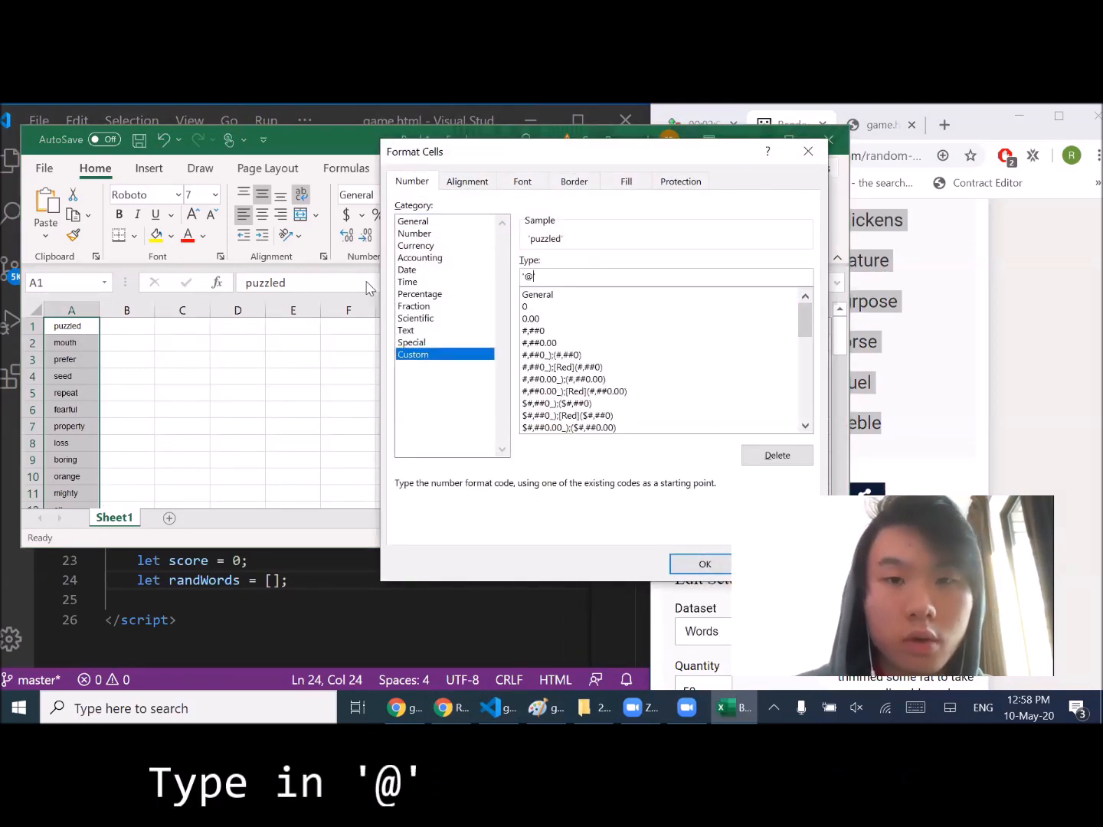
left_click(703, 564)
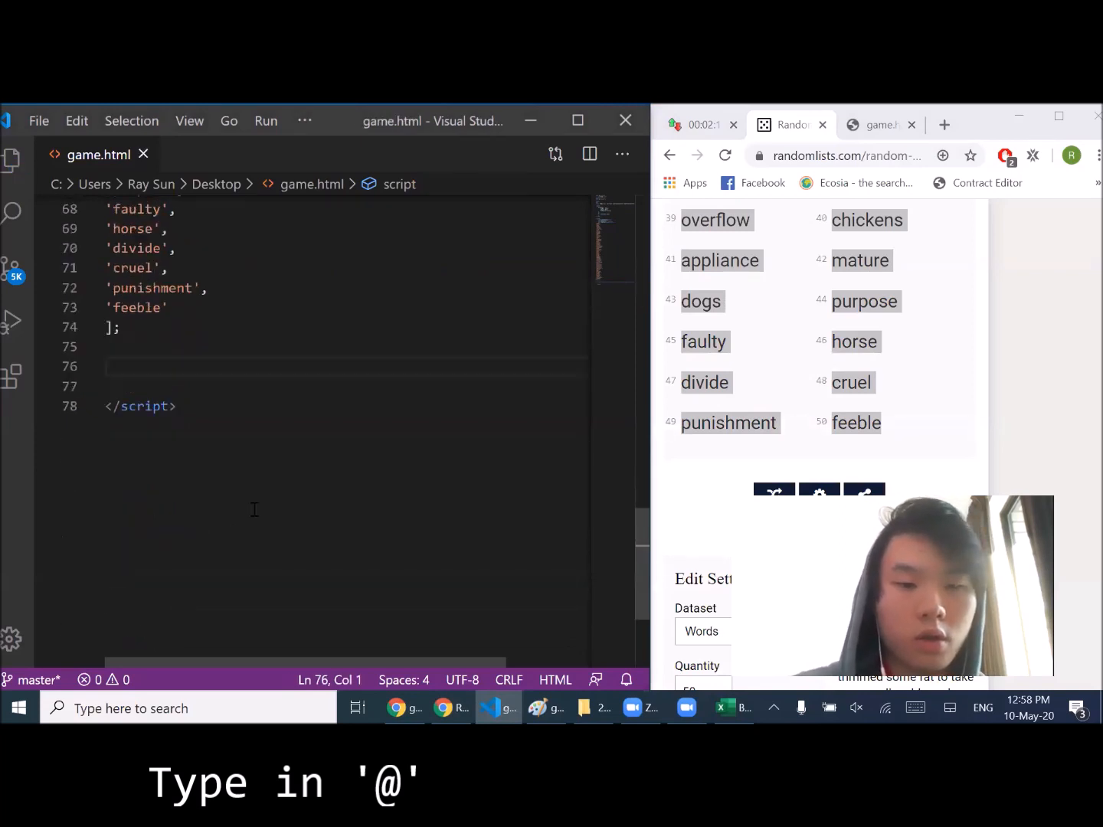
- Add a window.onload handler attaching a keypress listener to the 'input' element
type("window.onload = function(){")
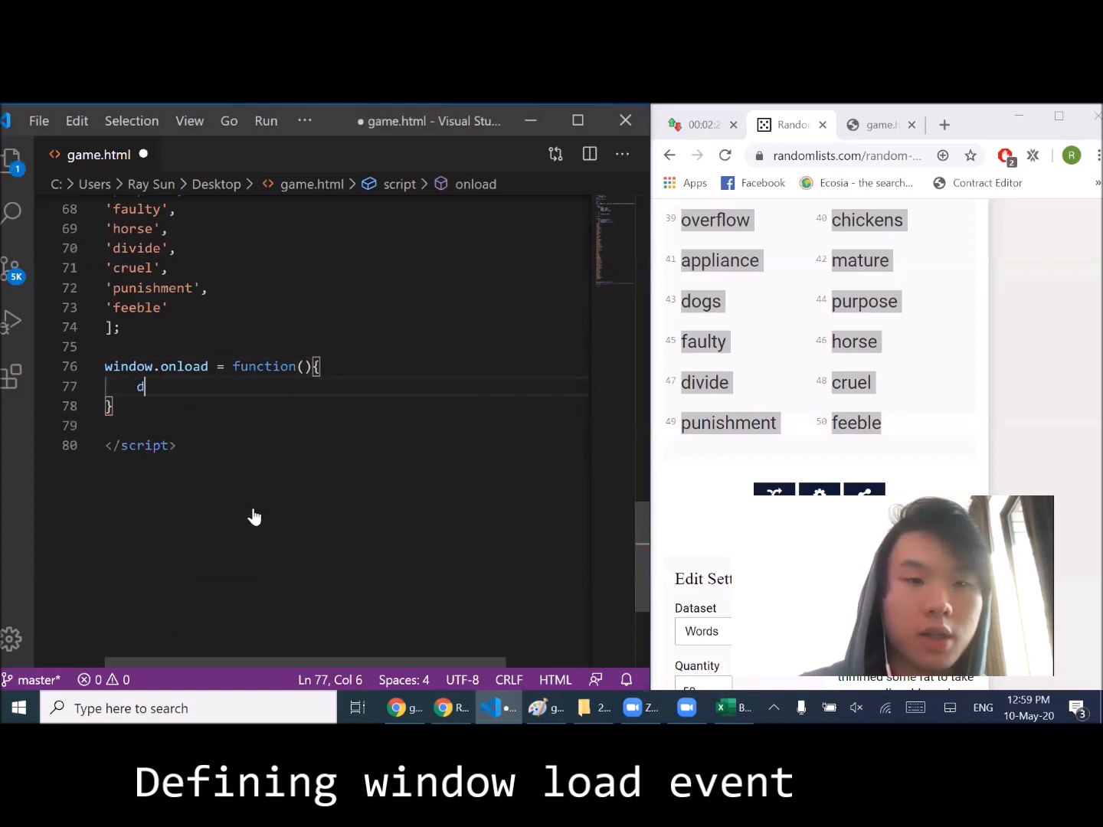
type("ocument.getElementById")
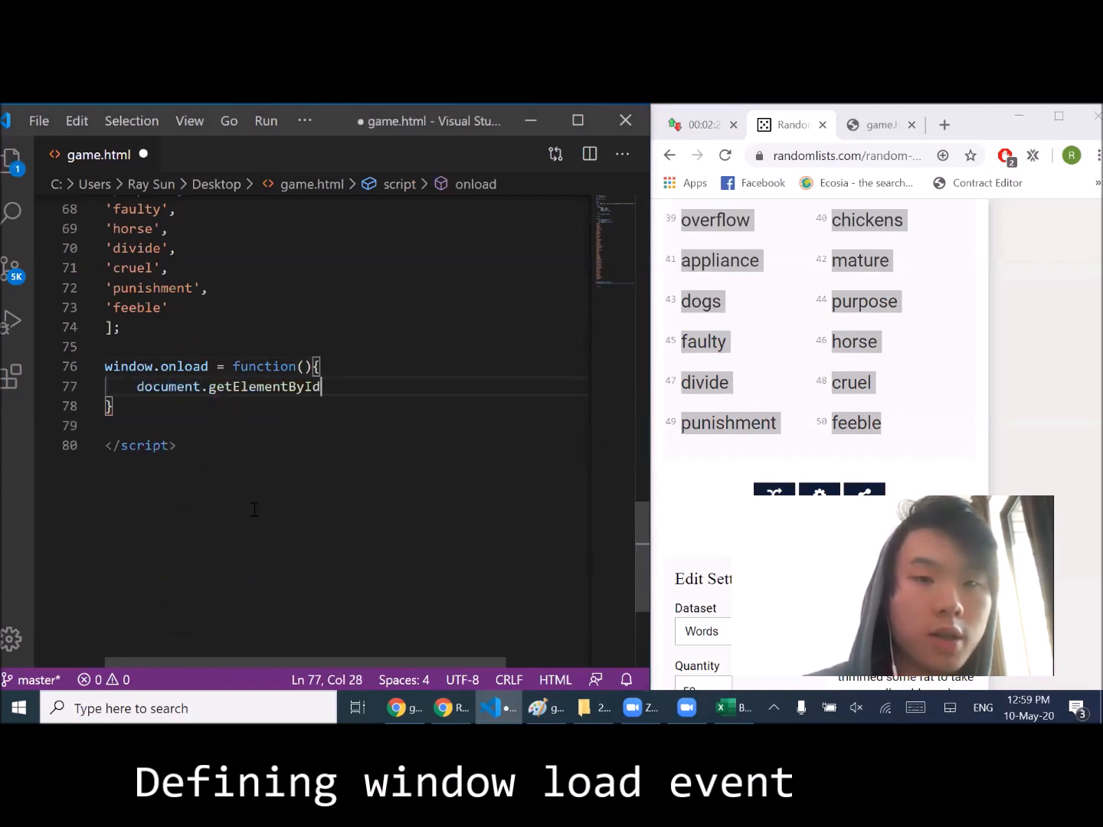
type("('')")
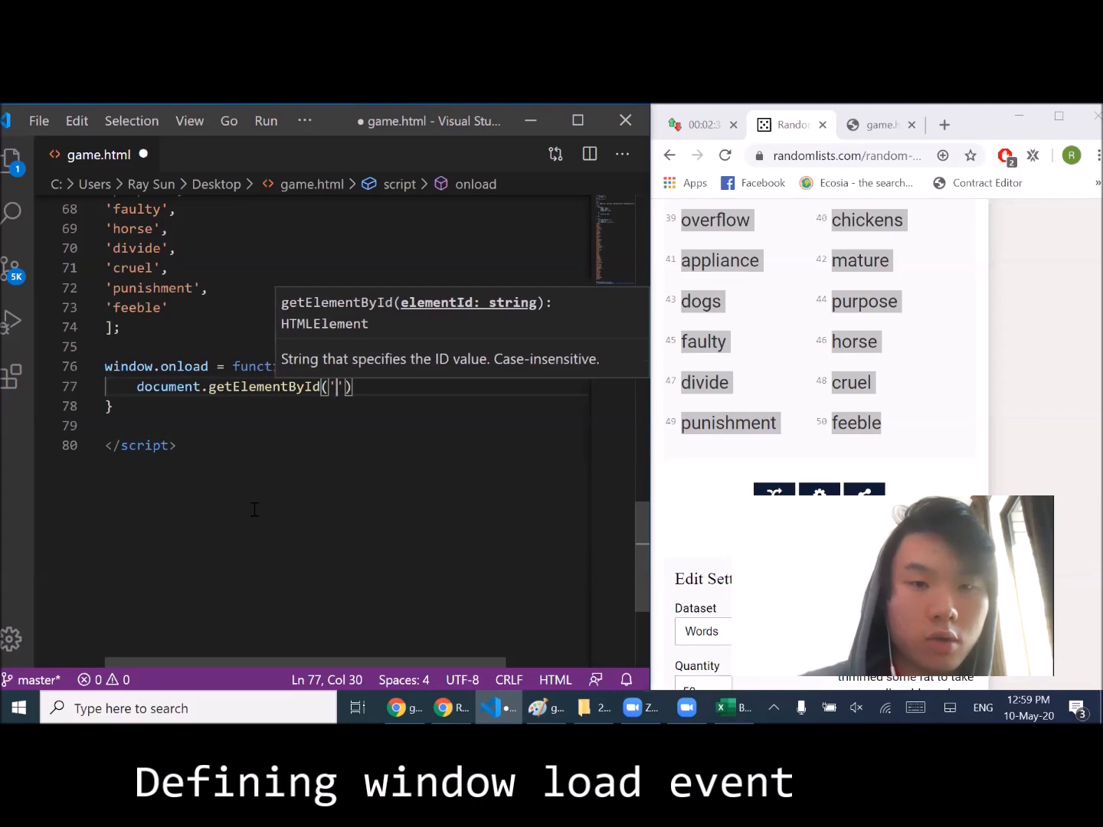
type("'input').addEventListener('')")
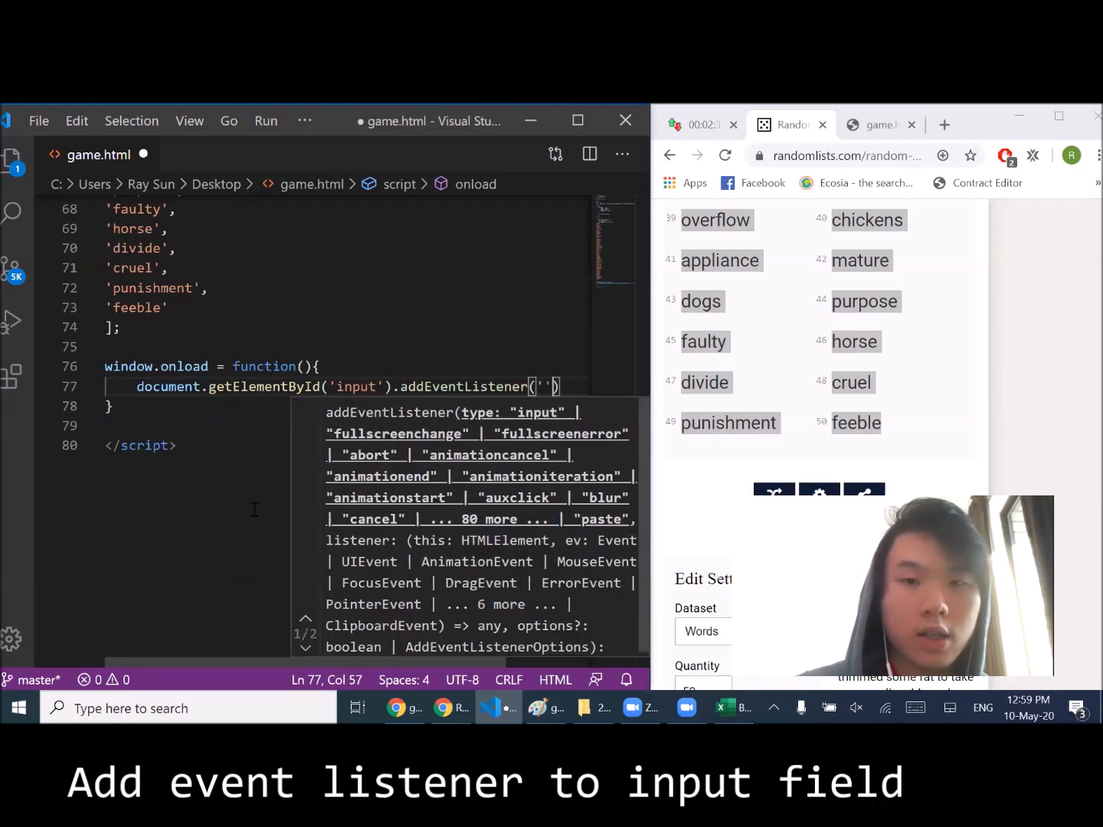
type("keypress")
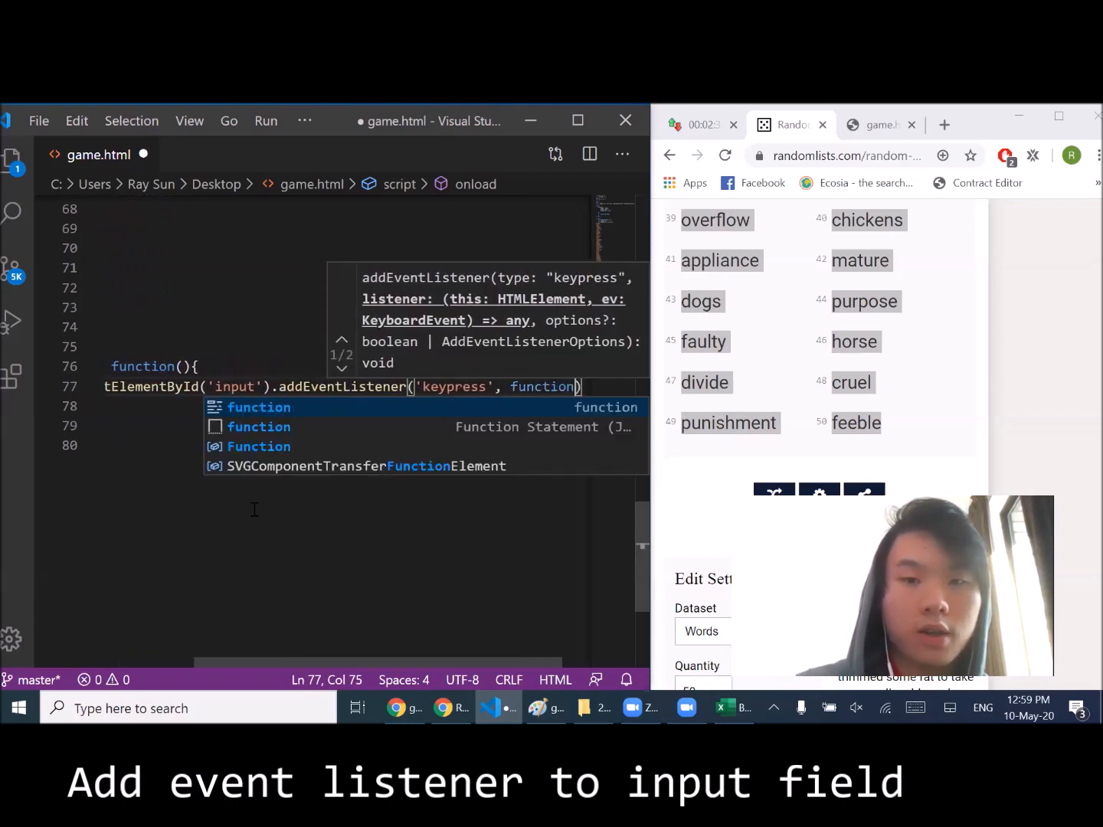
type("(e")
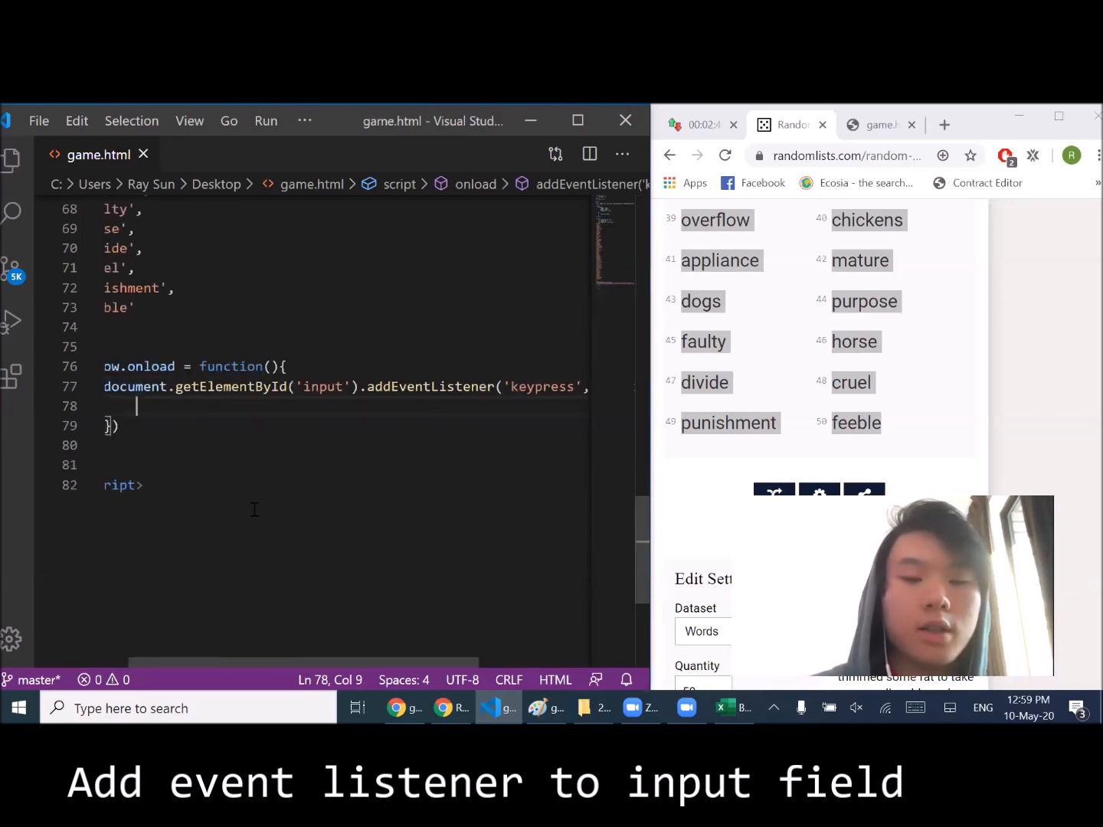
- On keyCode 13, prevent default, call checkWord(this.value), then set this.value to ''
type("if(e.k")
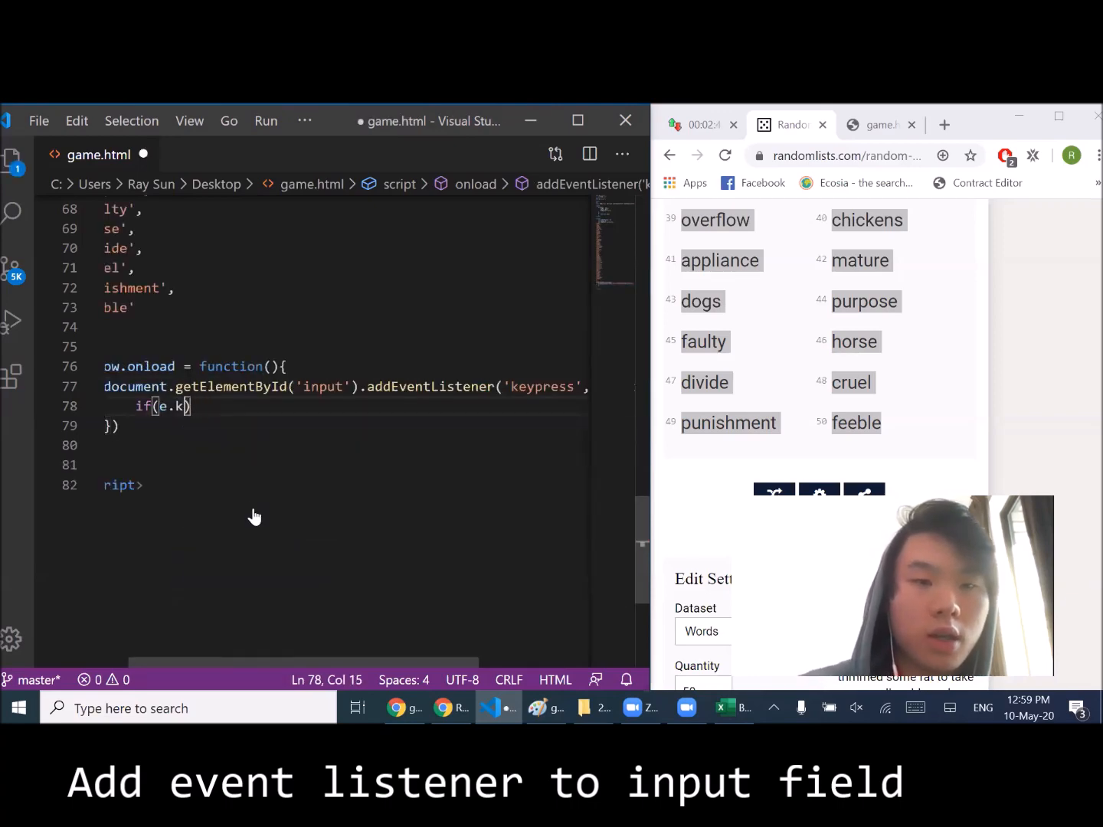
type("eyCode ==")
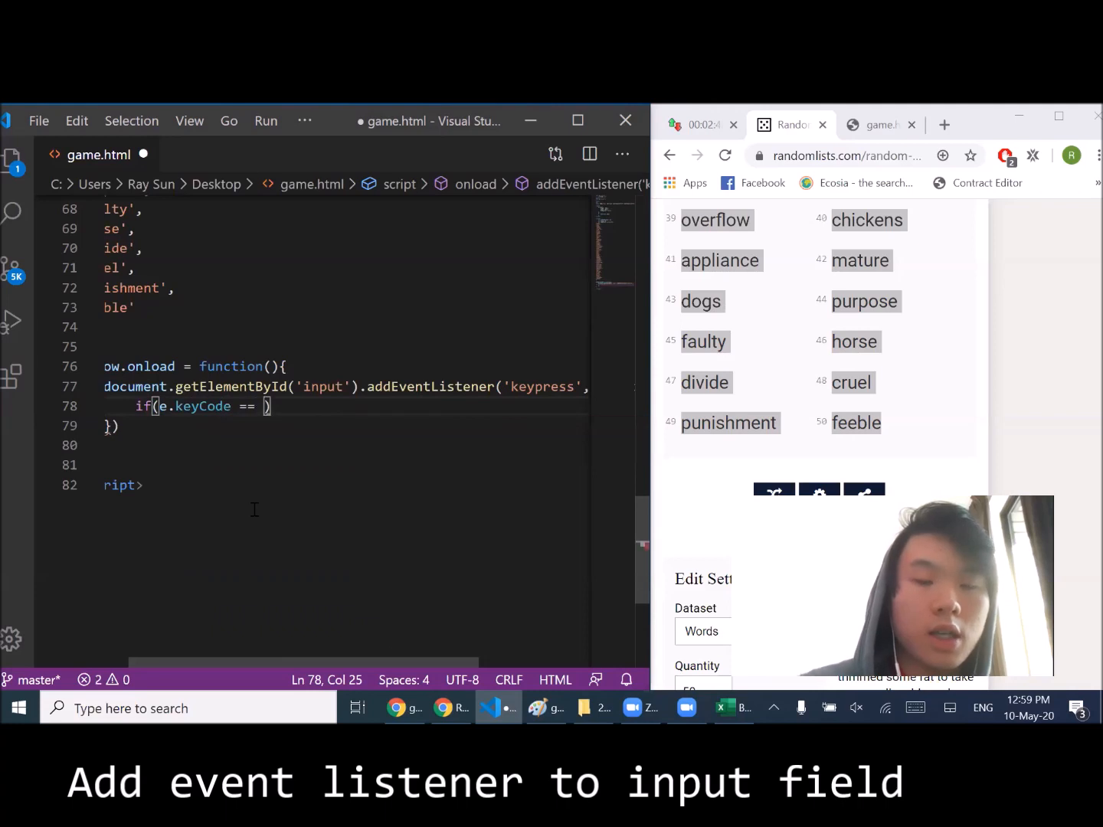
type("13){")
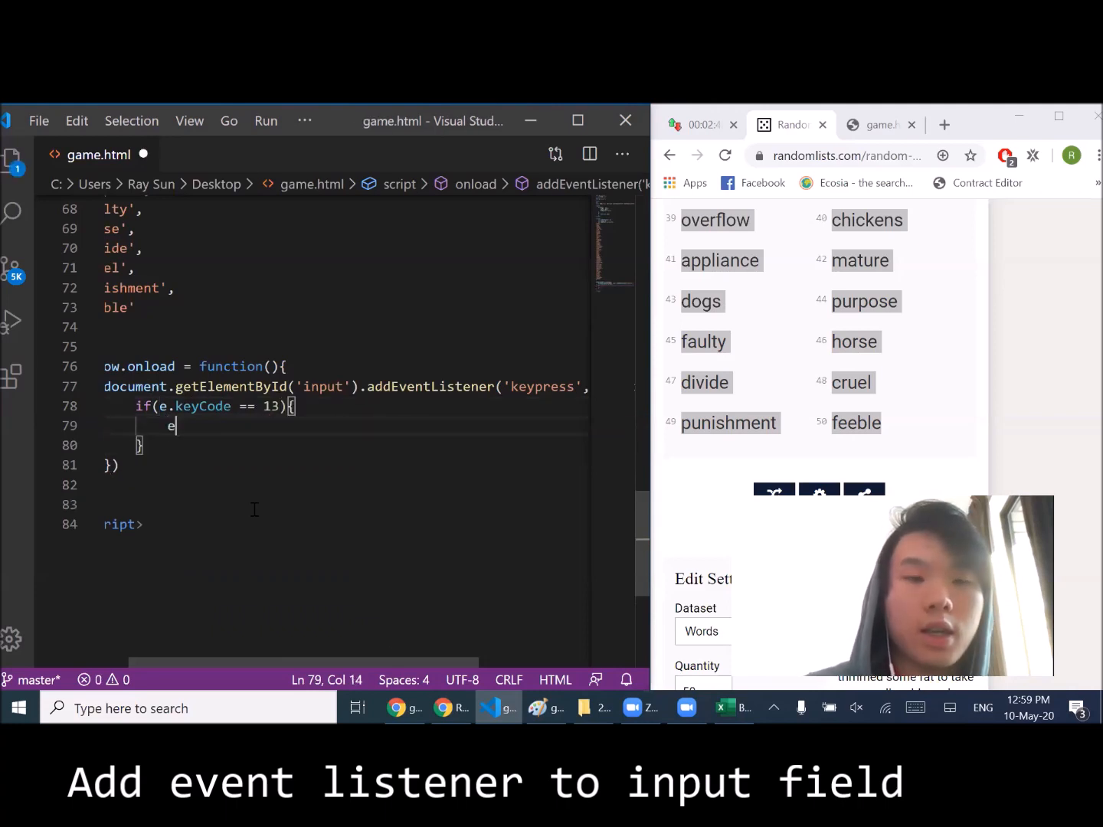
type(".preventDefault()")
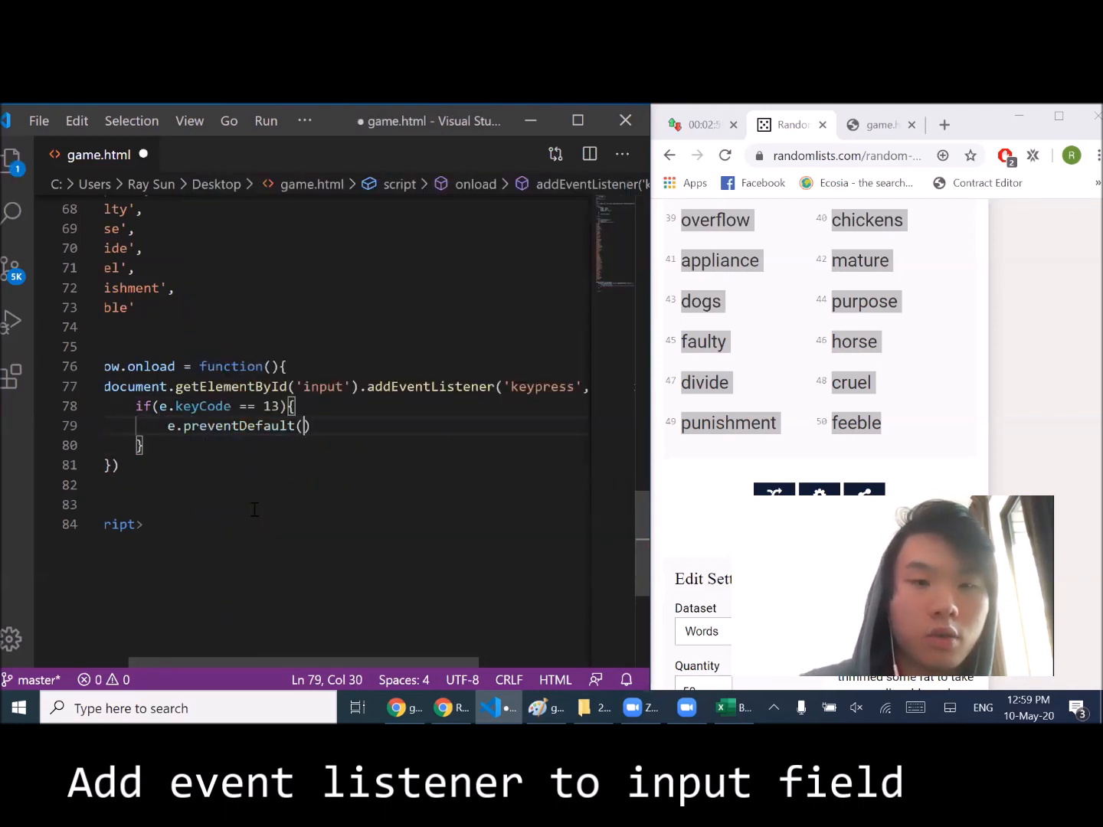
type("t")
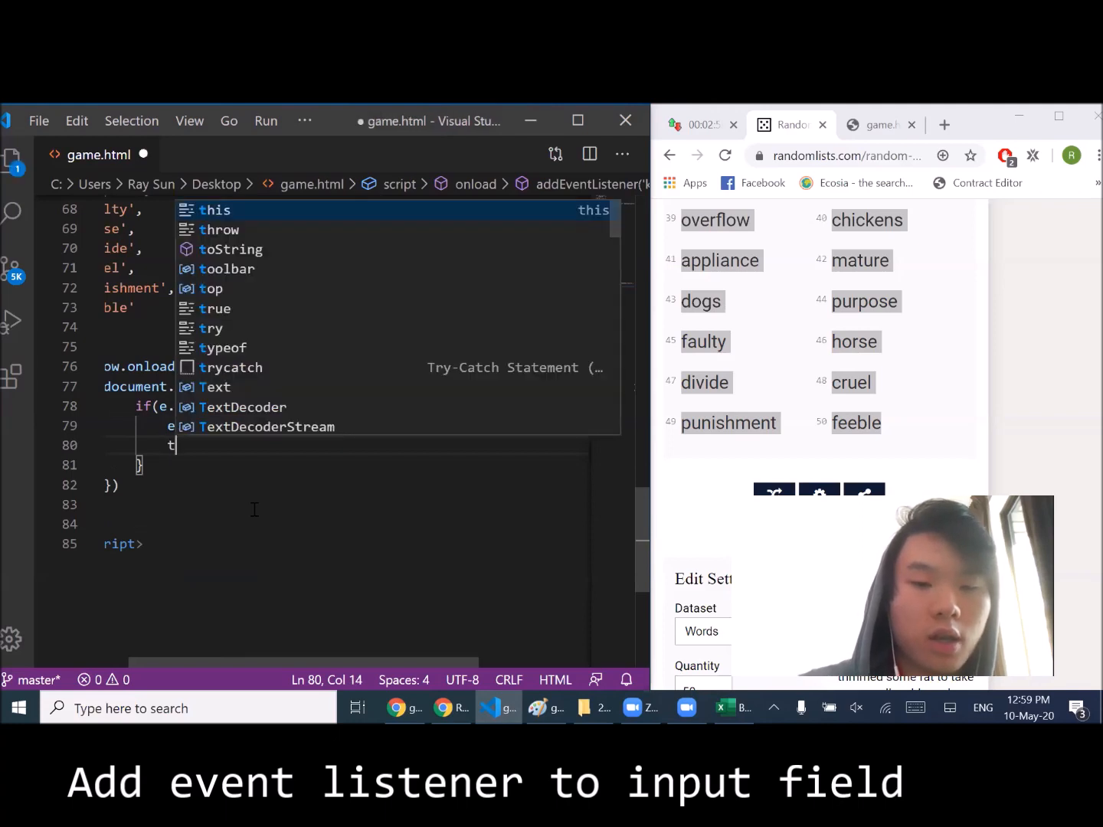
type("checkWord(t")
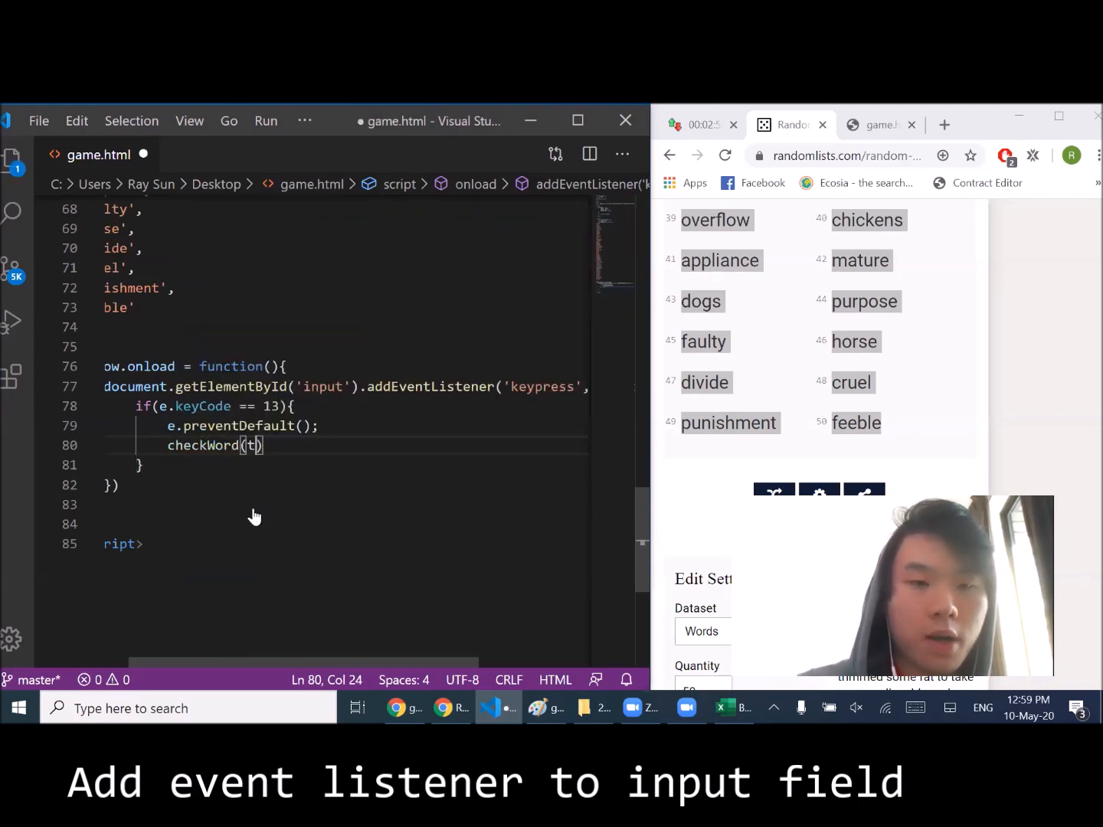
type("his.value);")
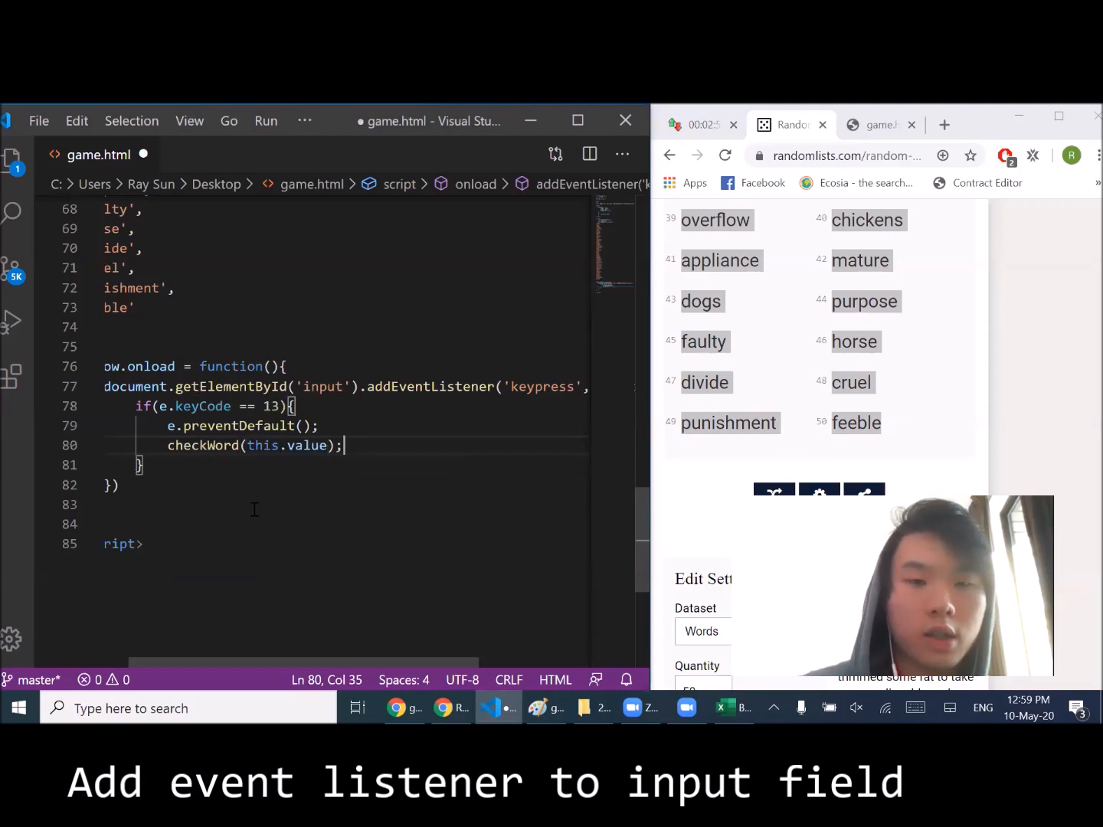
type("this.value")
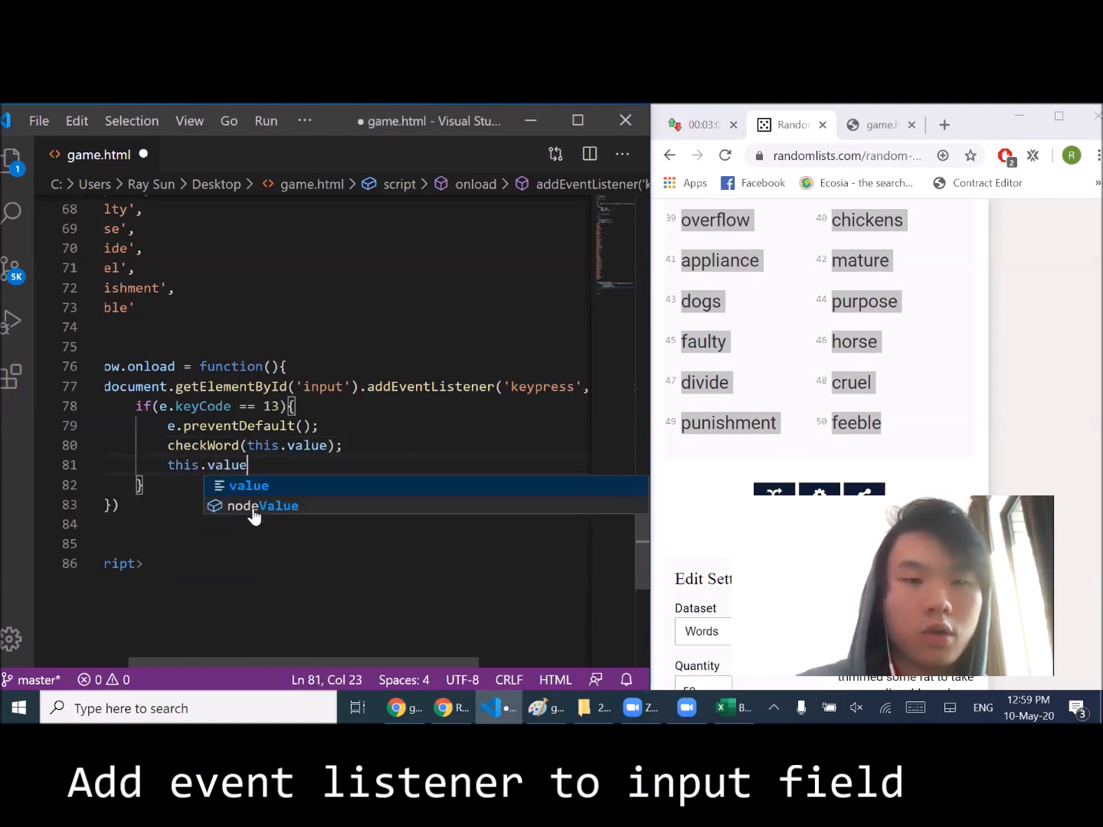
type("= '")
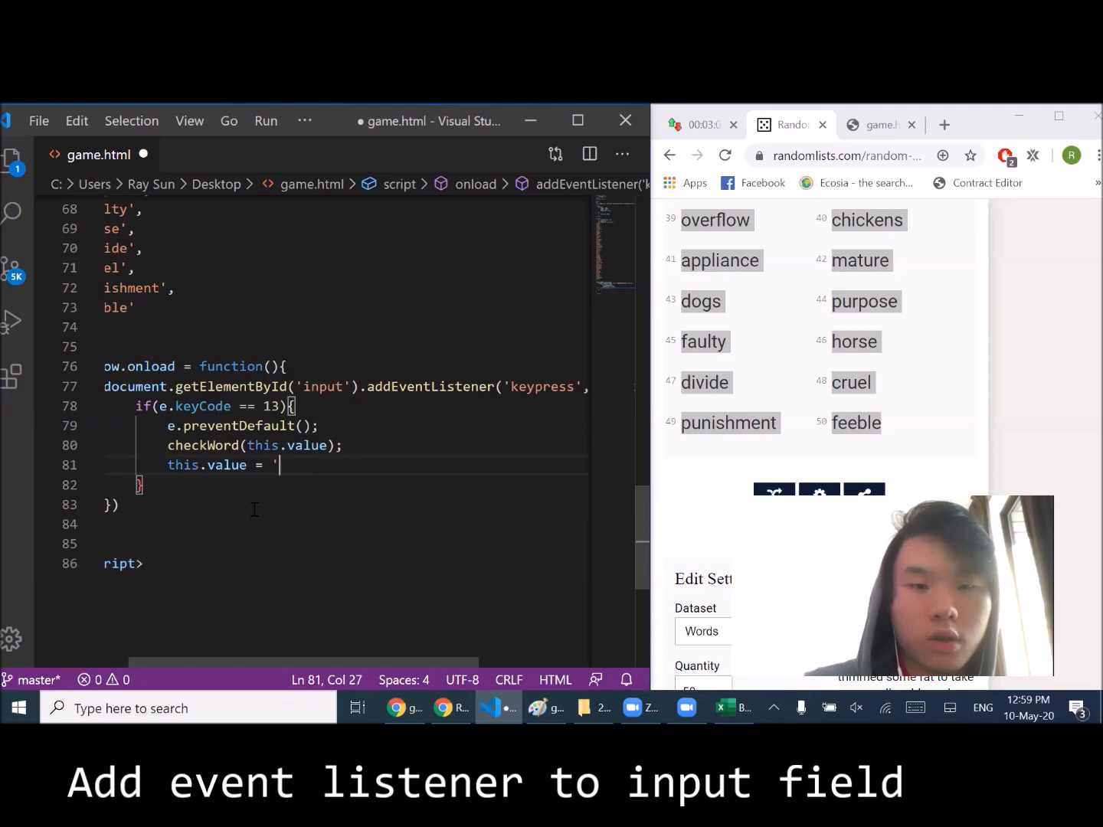
type("';")
left_click(338, 544)
type("}")
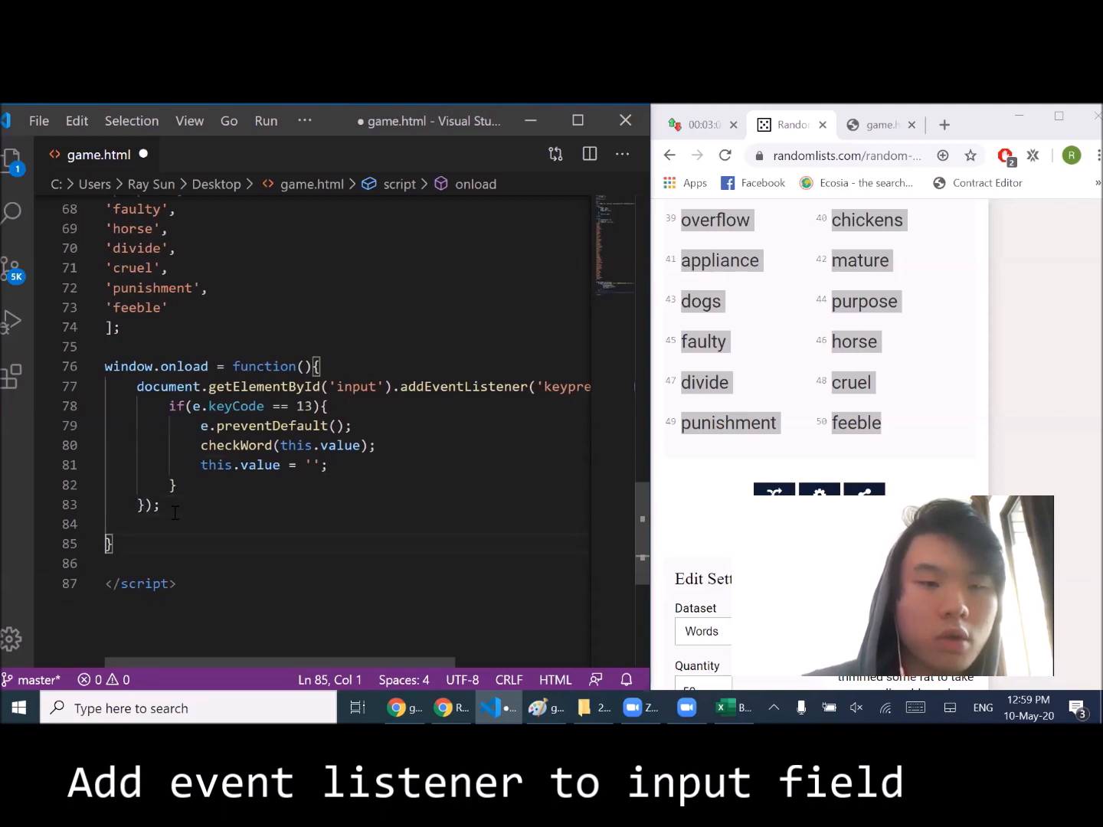
- Write checkWord(word) calling removeWord(word) if wordsOnScreen includes it, and start removeWord(word)
type("function")
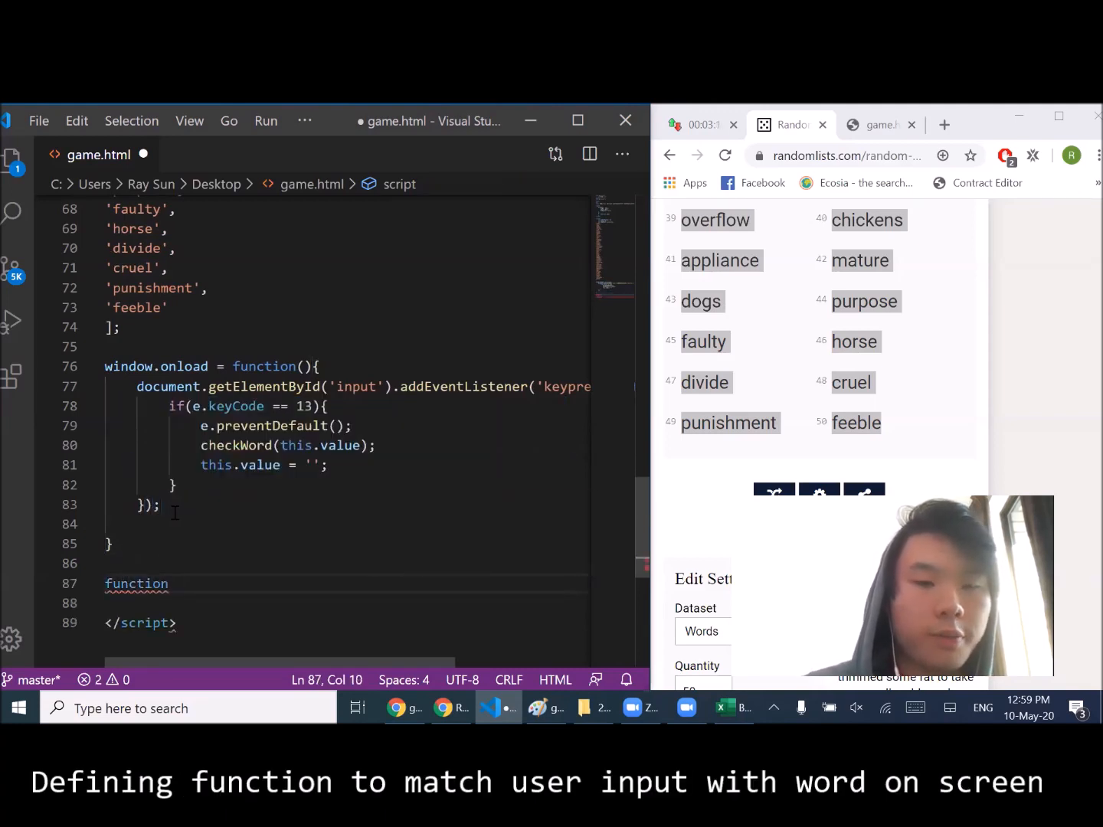
type("check")
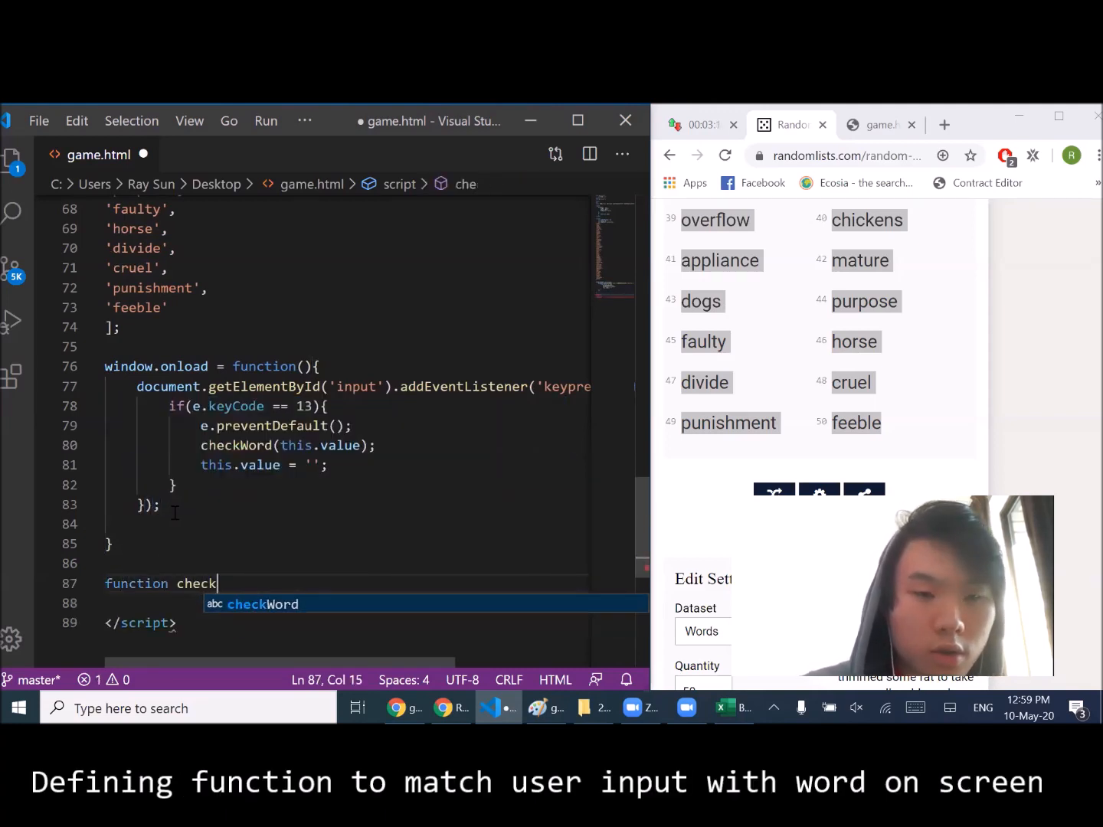
type("Word(word){")
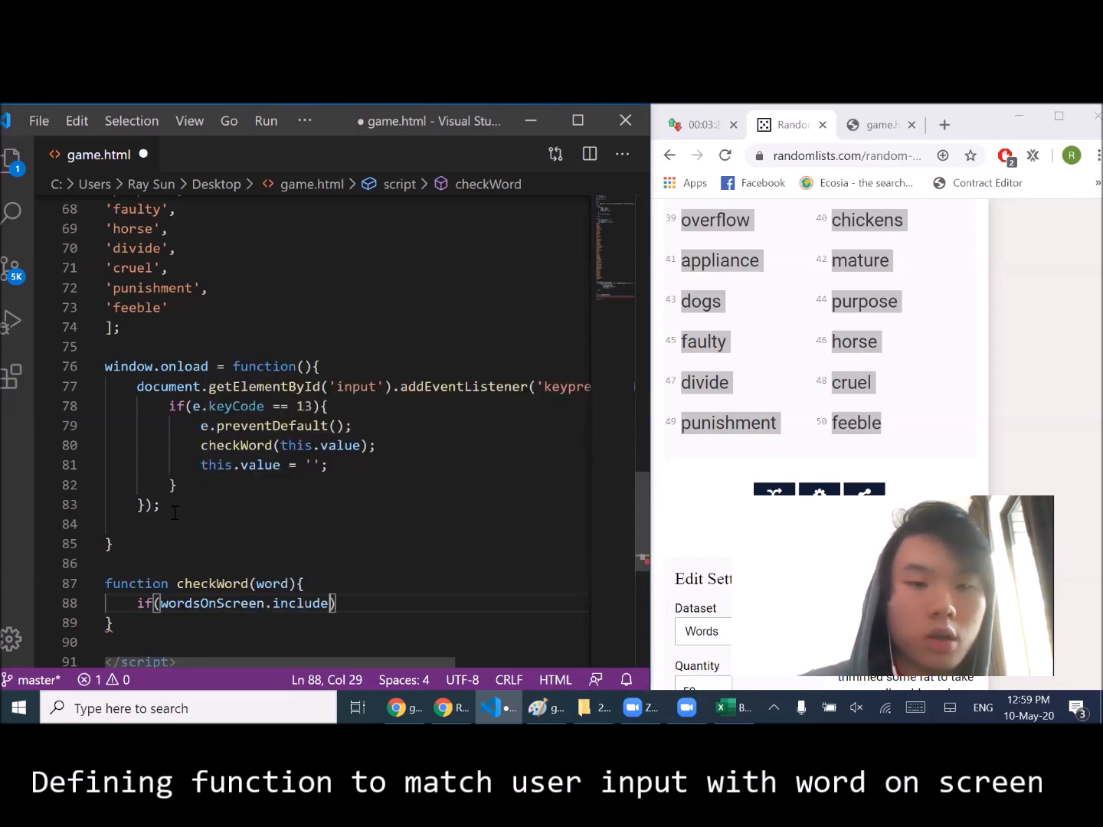
type("(word)){")
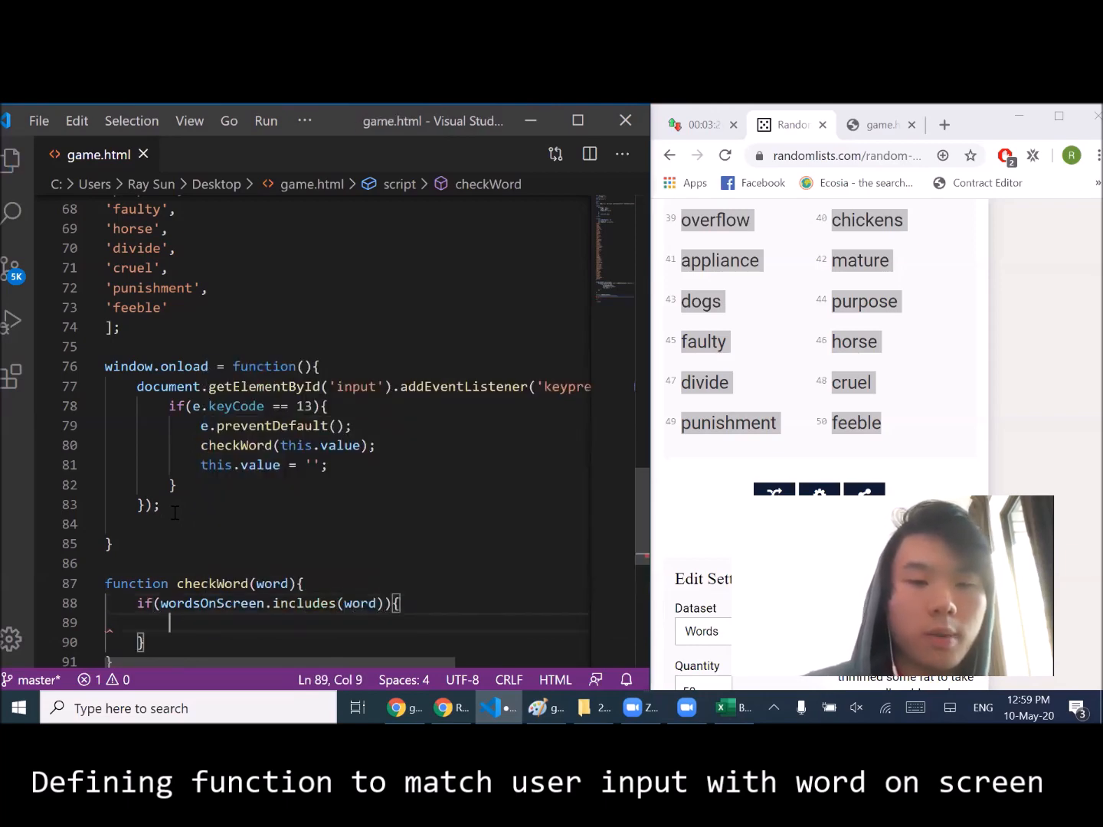
type("removeWord(word);")
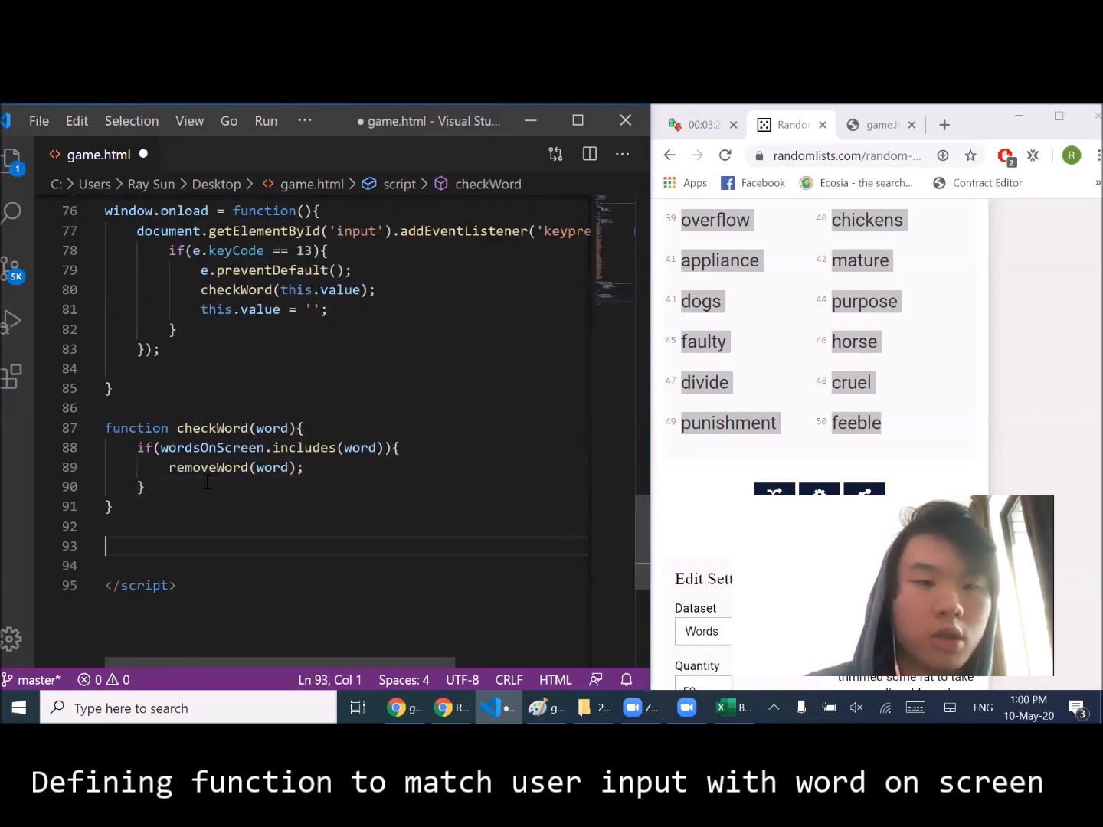
type("function removeWor")
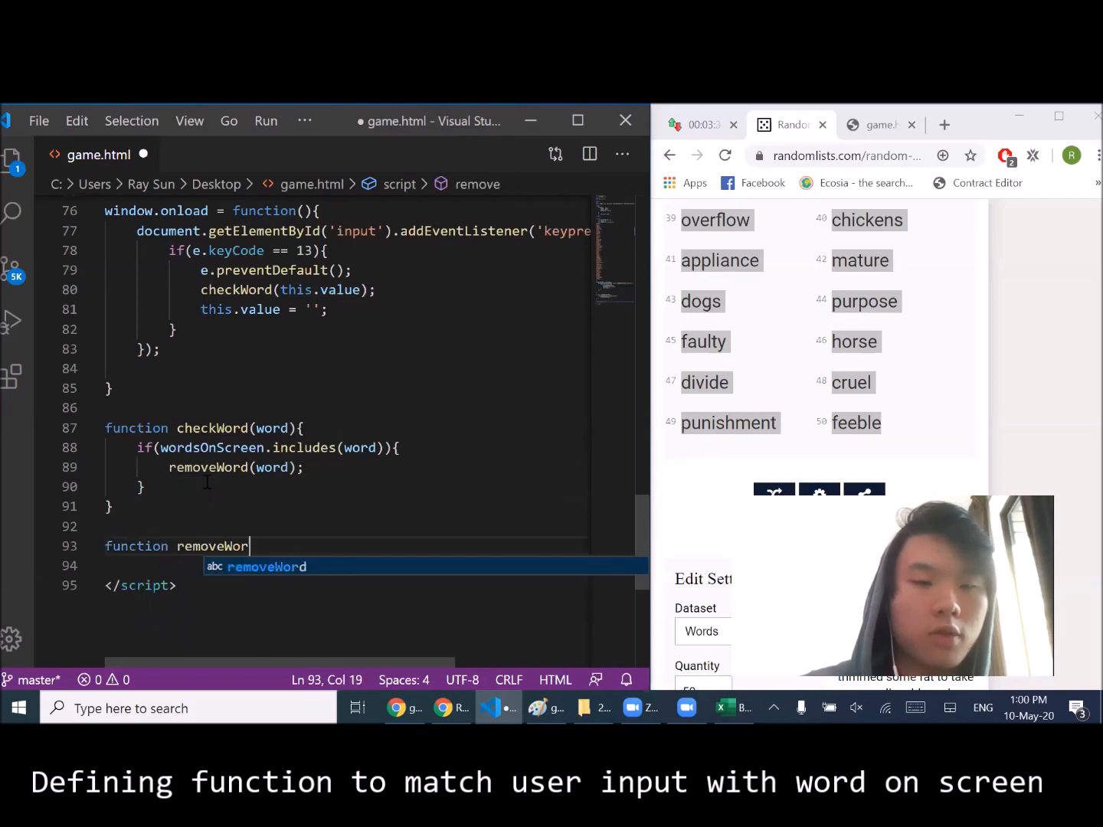
type("(word){")
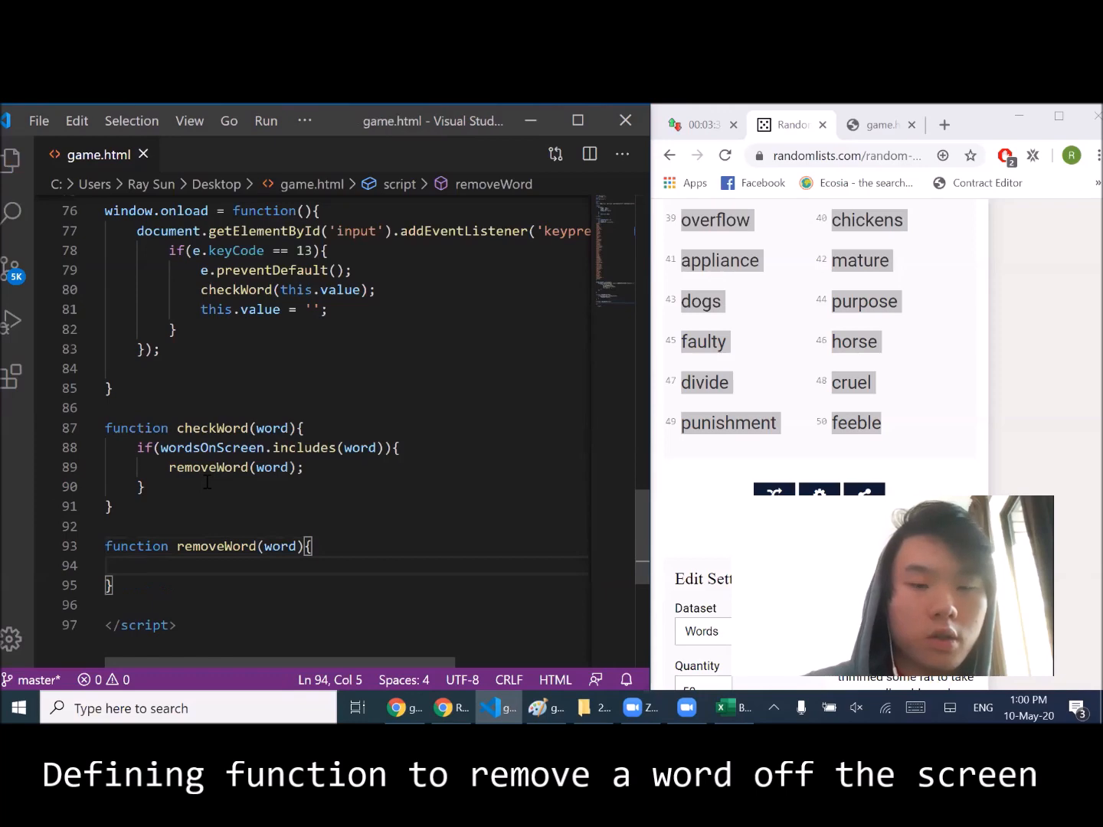
- In removeWord, get w = document.getElementById(word) and remove it via w.parentNode.removeChild(w)
type("let w = document")
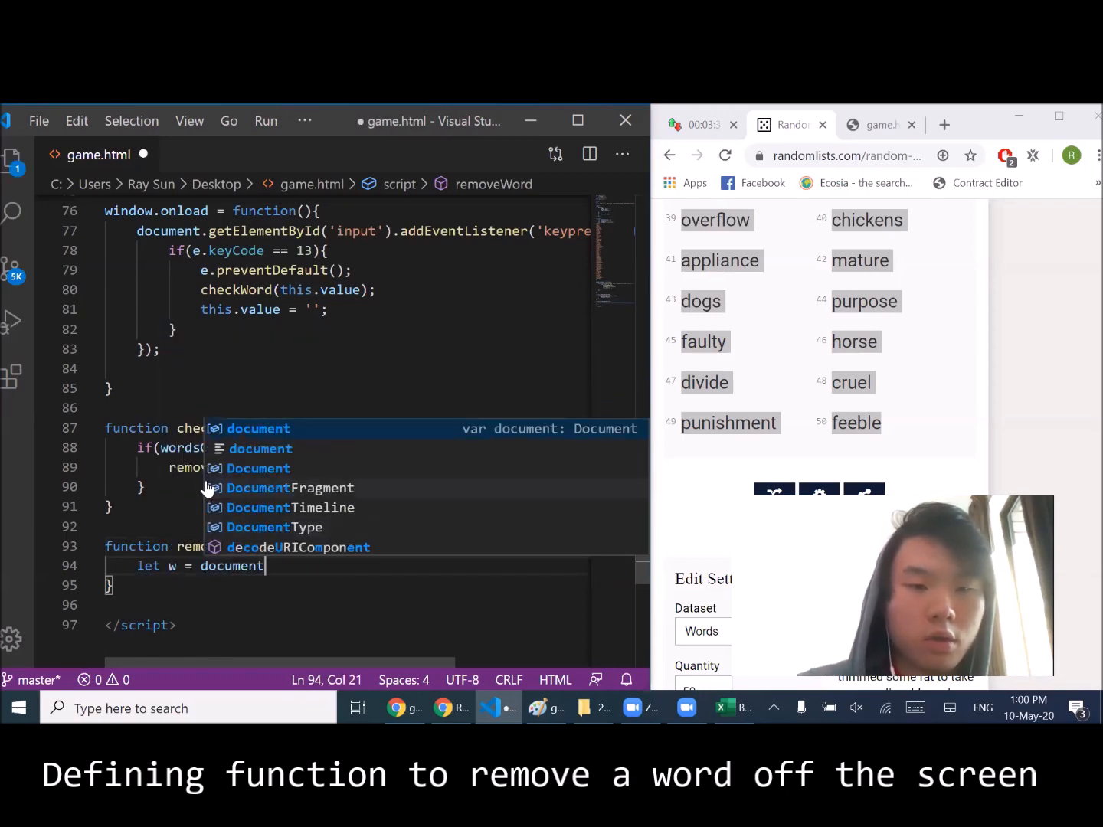
type(".getElementById(wrd);")
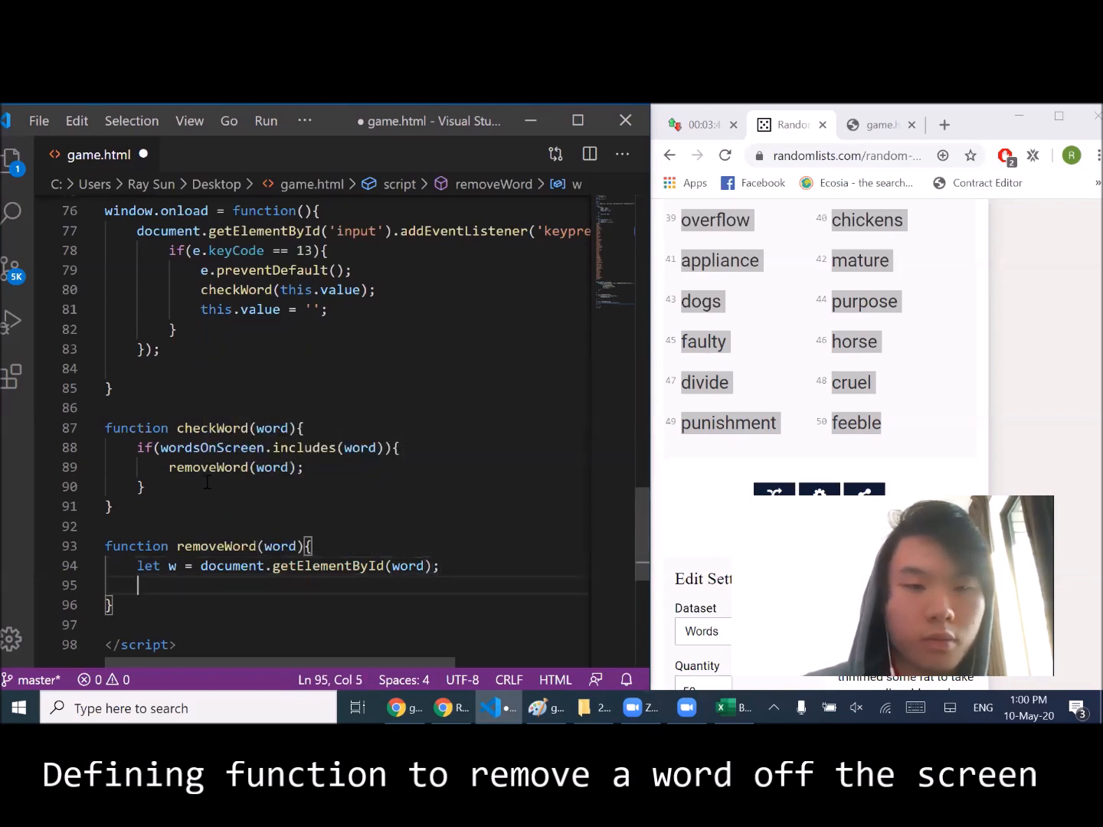
type("w.parentNode.removeChild(w);")
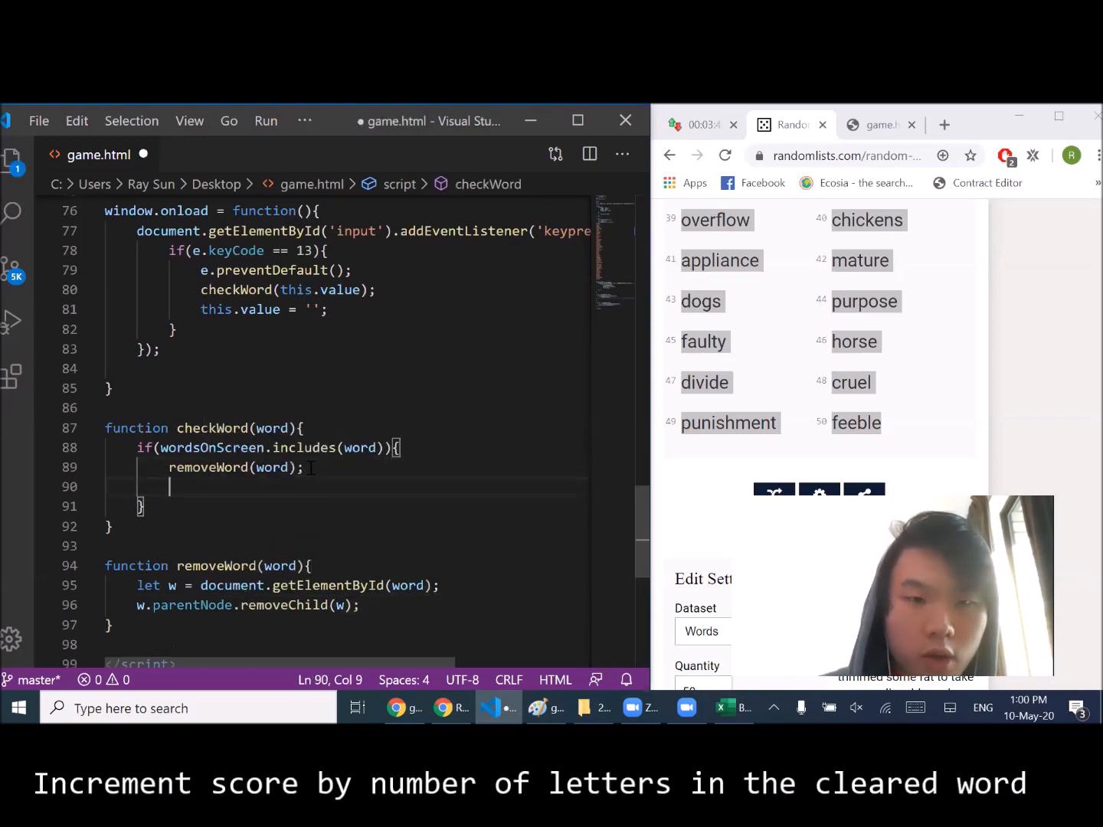
- Add score += word.length, find i = wordsOnScreen.indexOf(word), and splice(i, 1)
type("score")
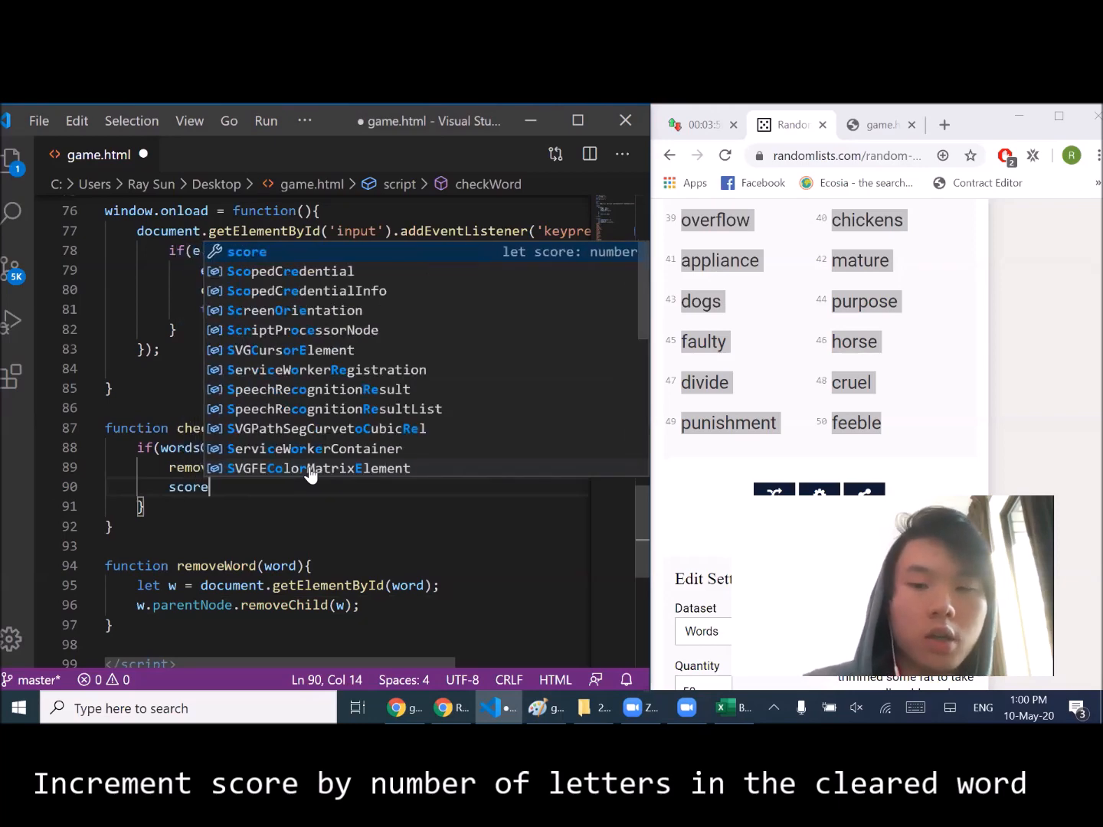
type("+= o")
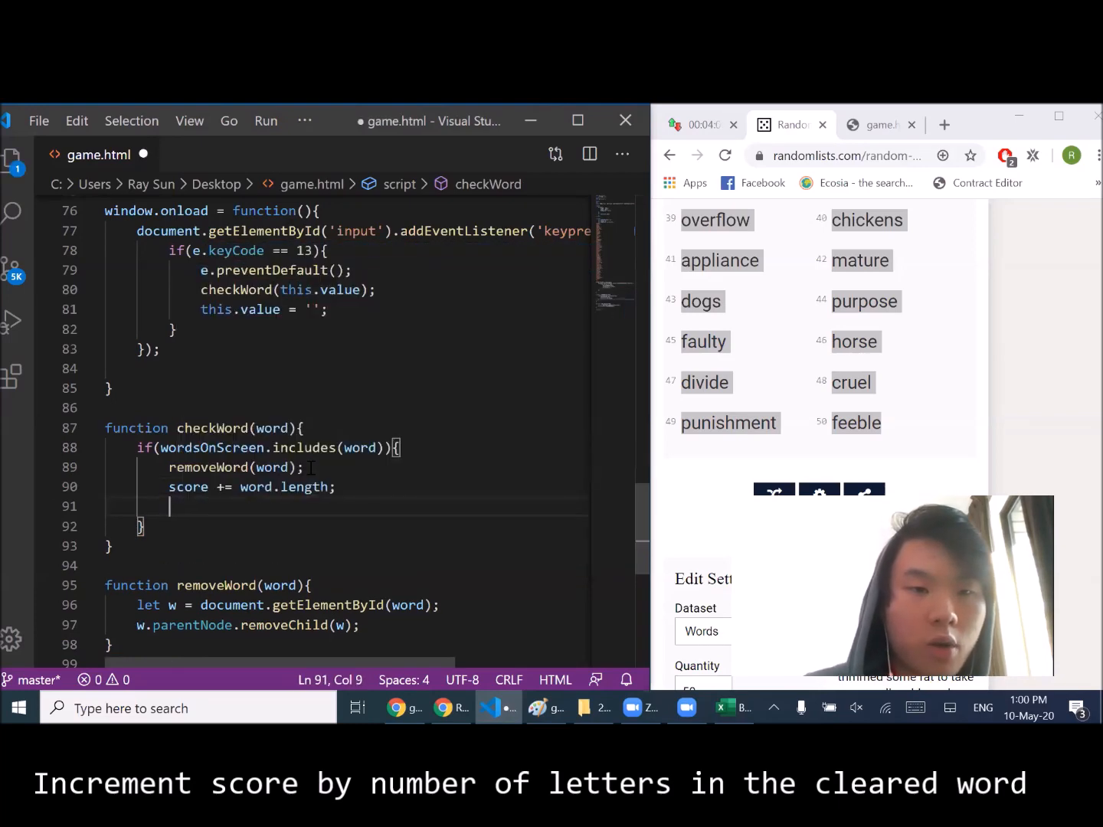
type("words")
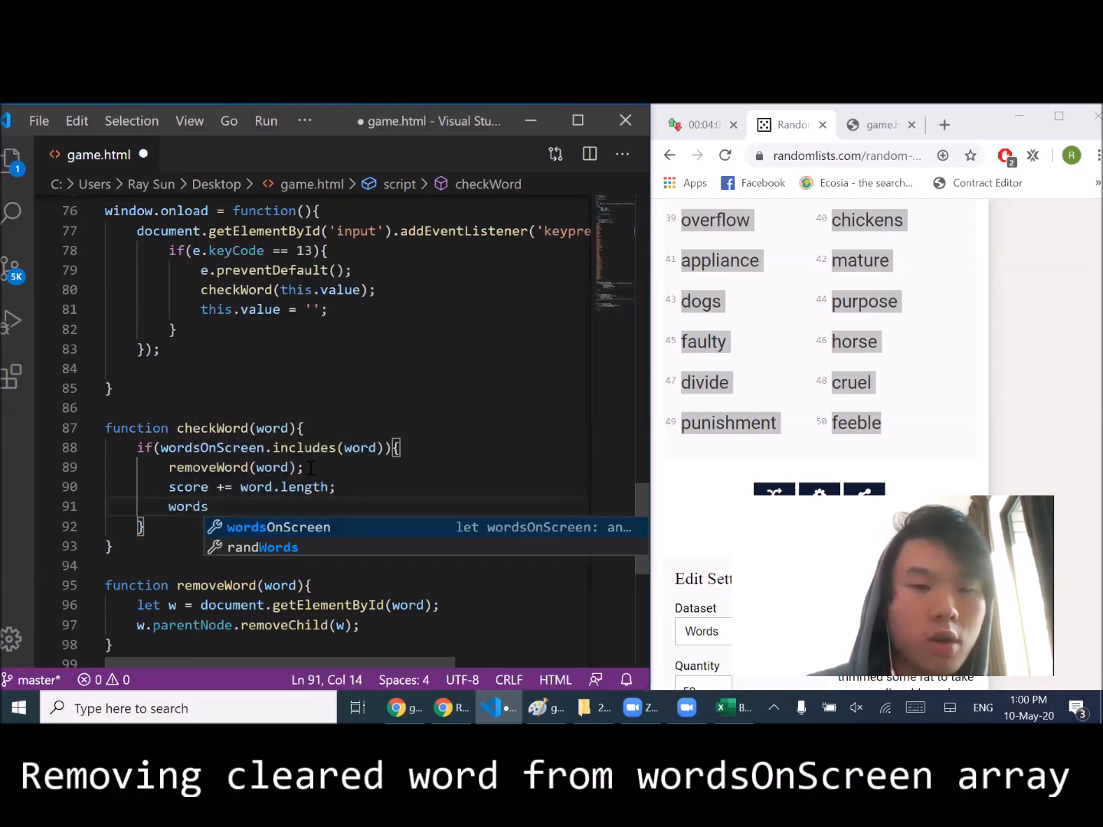
type("i =")
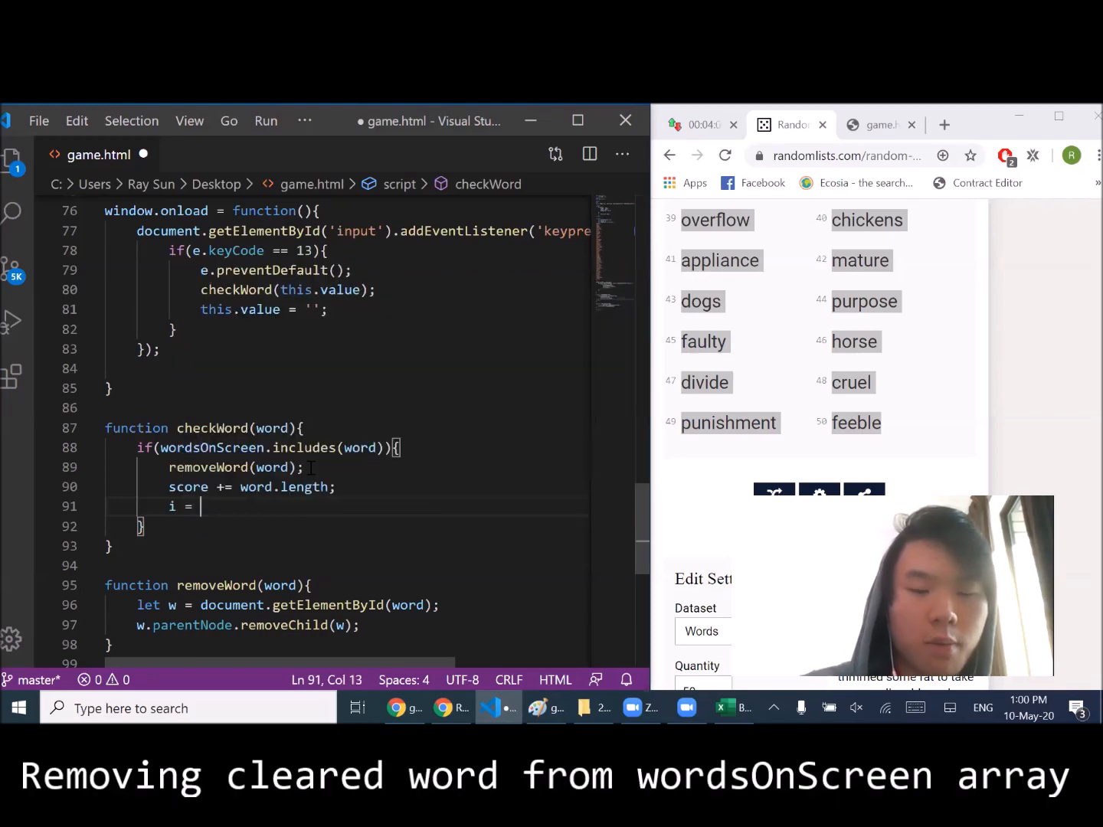
type("wordsOnScreen.re")
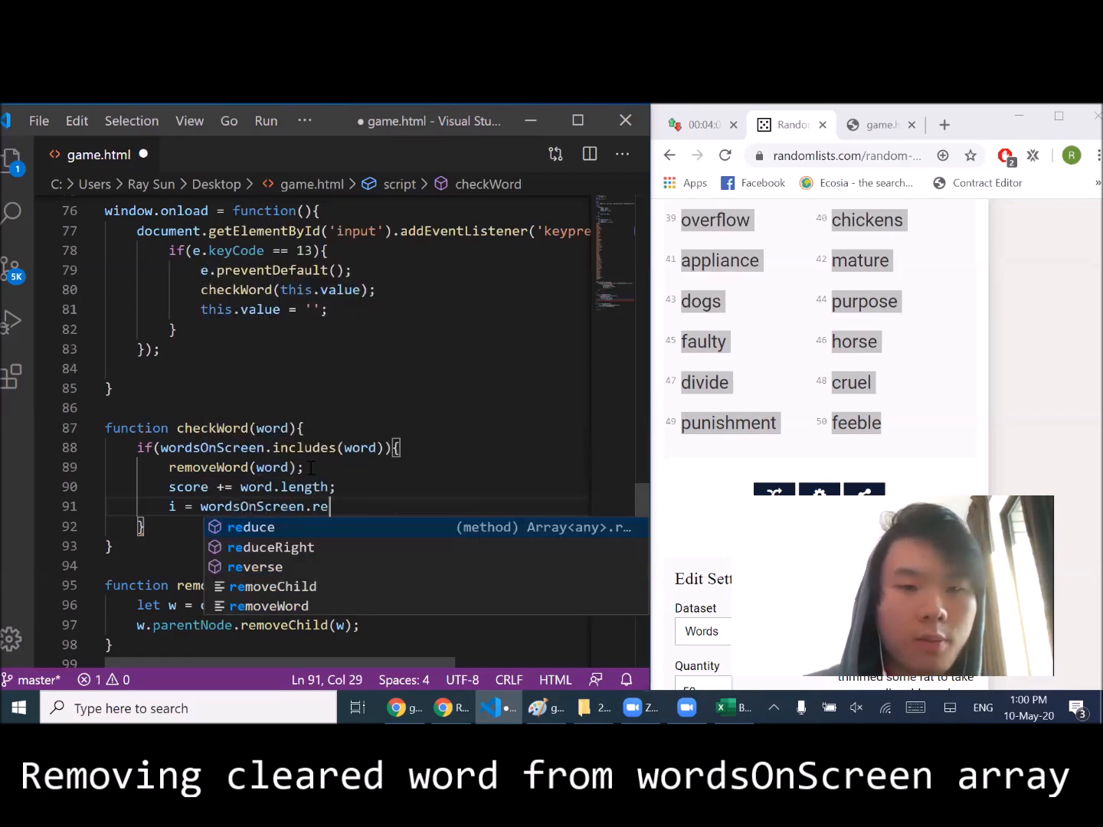
type("indexOf")
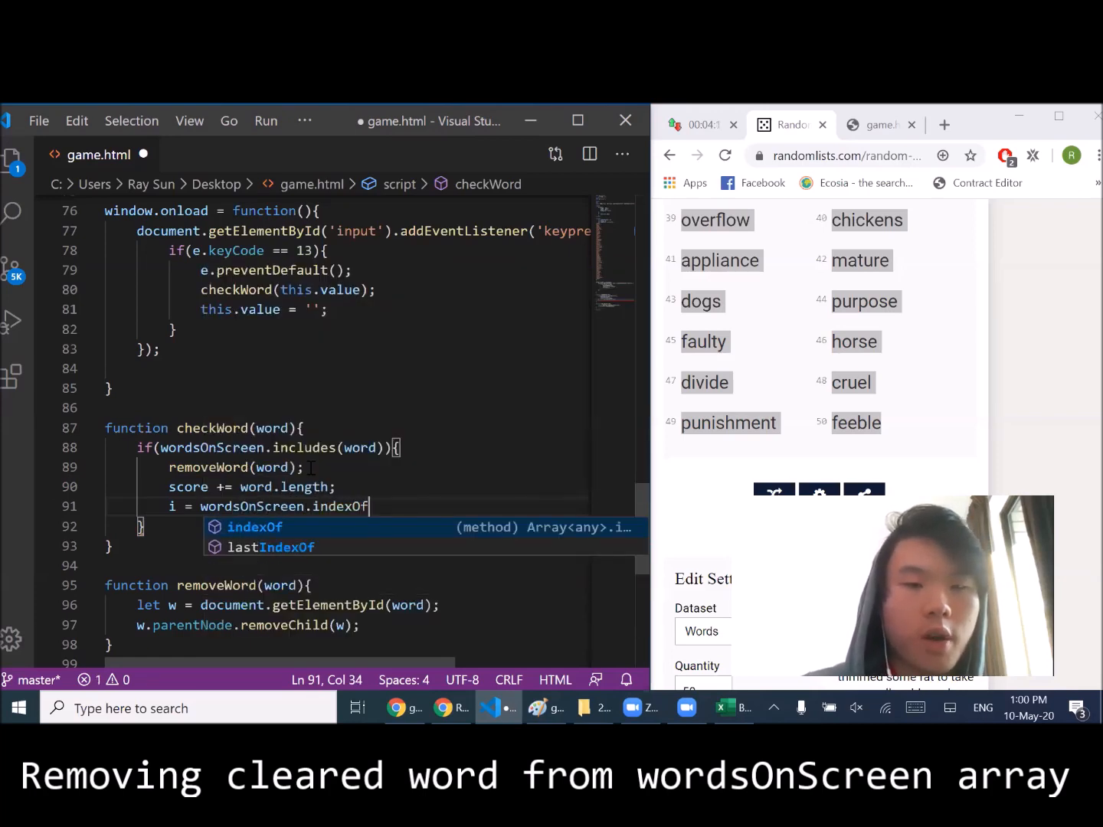
type("(word);")
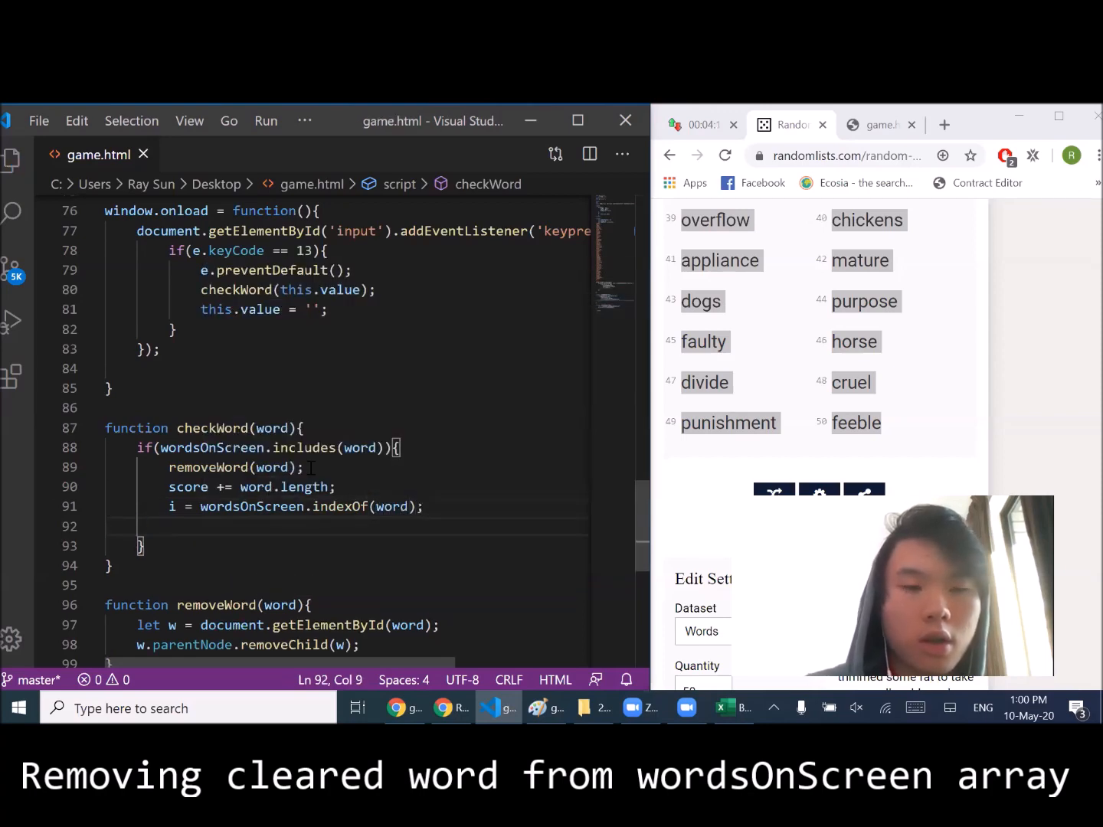
type("word")
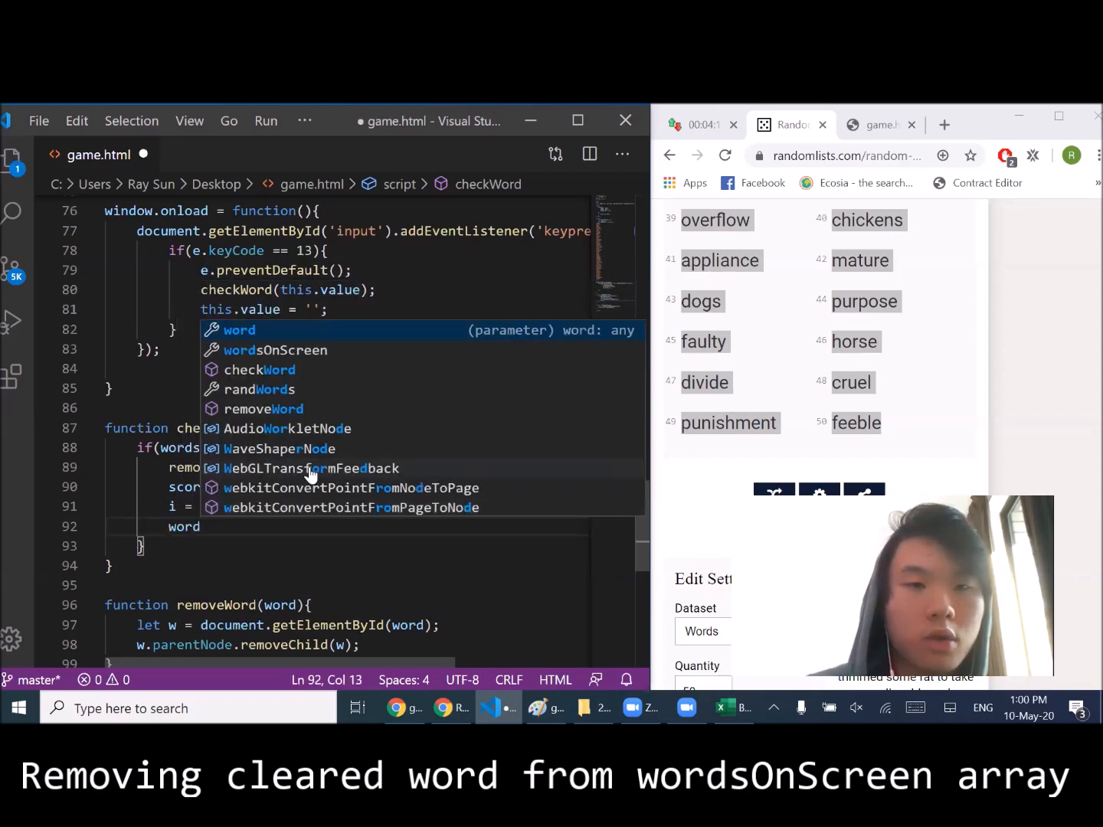
type("wordsOnScreen.")
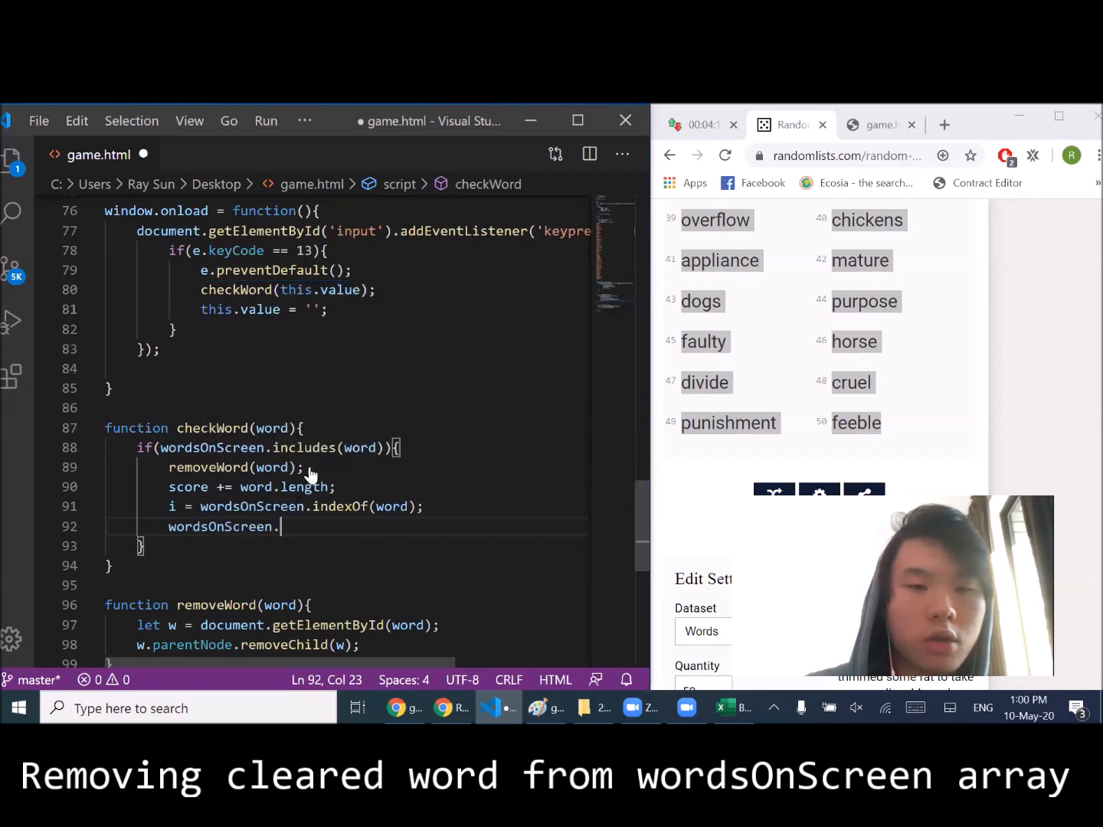
type("splice")
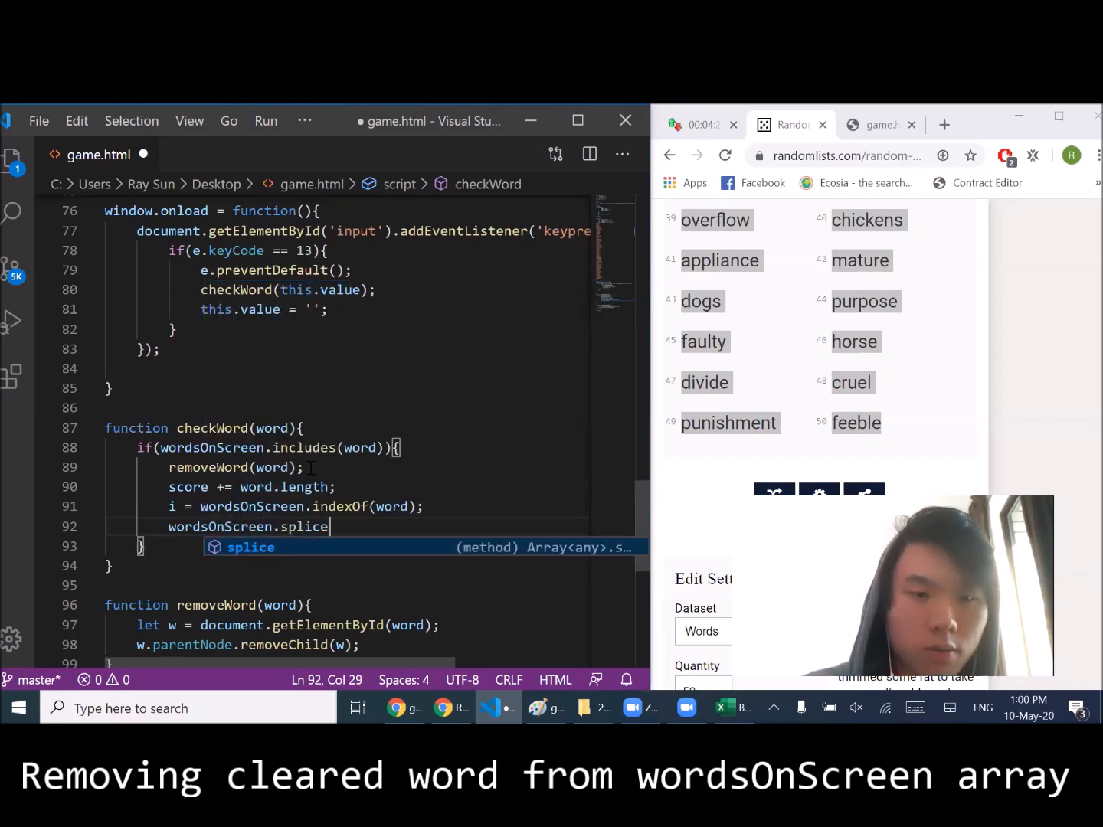
type("(i, 1)")
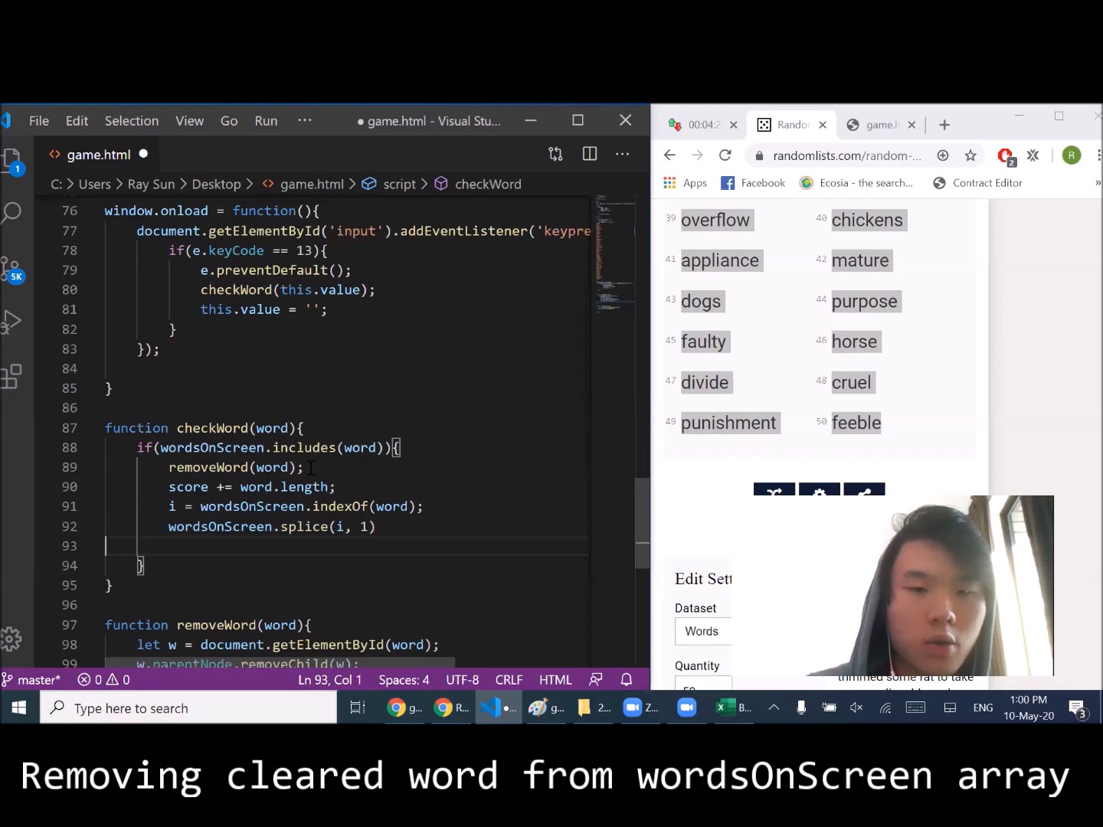
- Begin a statement updating document.getElementById('score')
type("document")
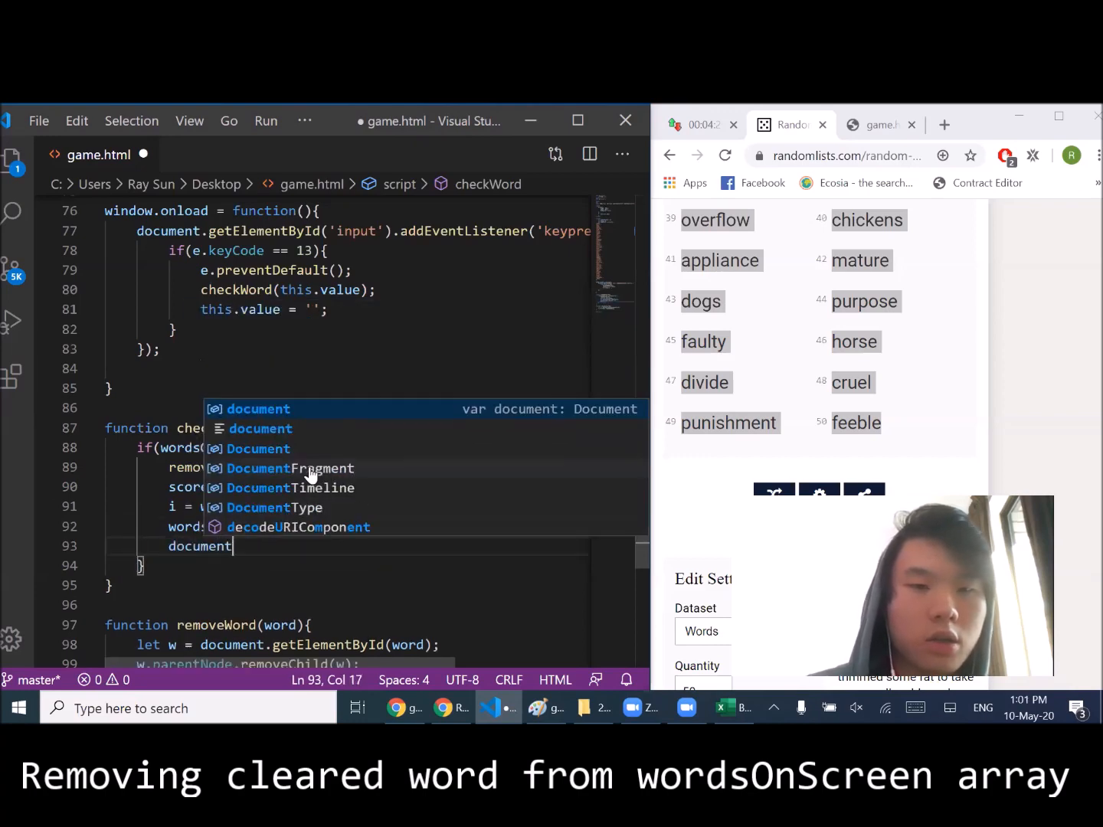
type("g")
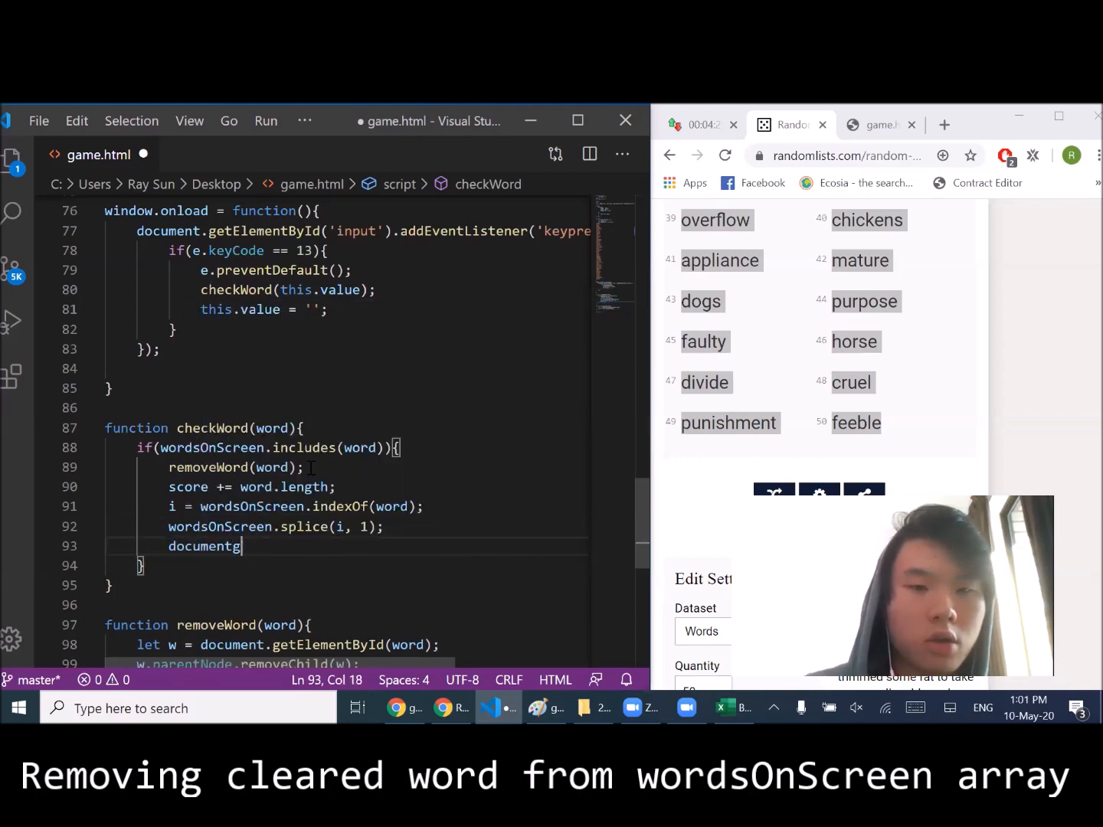
type(".getElementById('')")
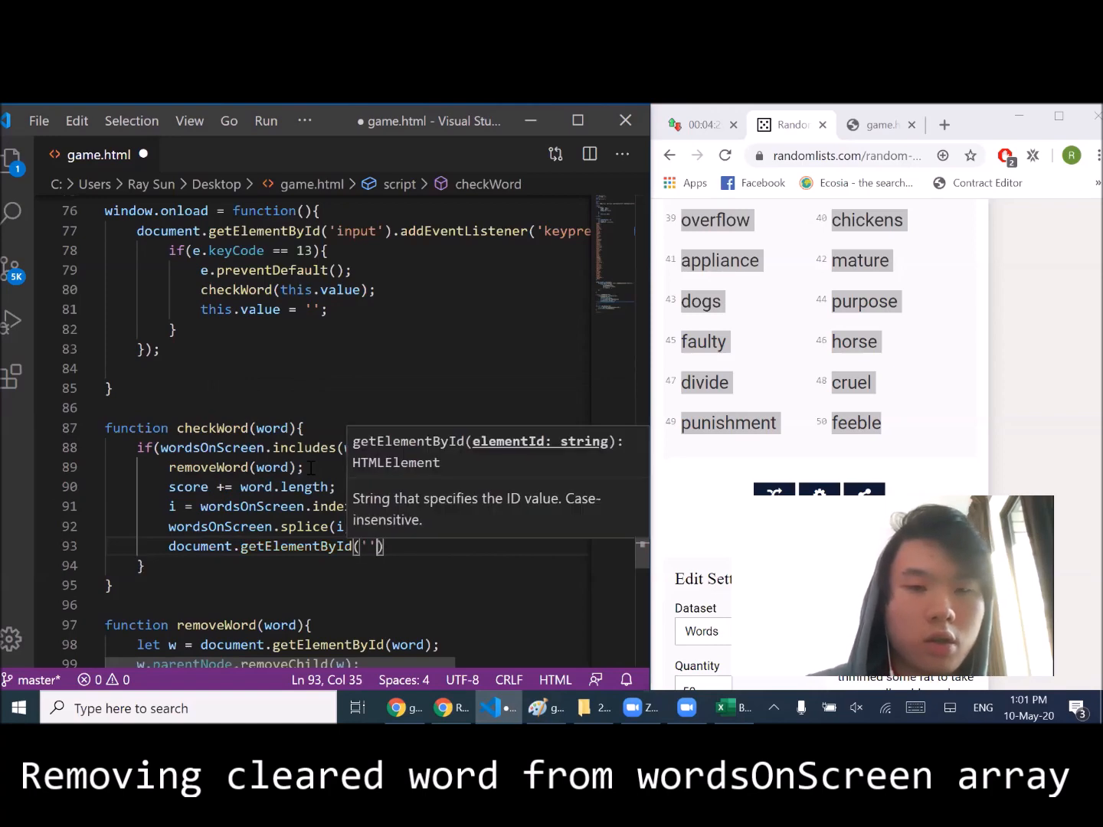
type("score').innerHTML =")
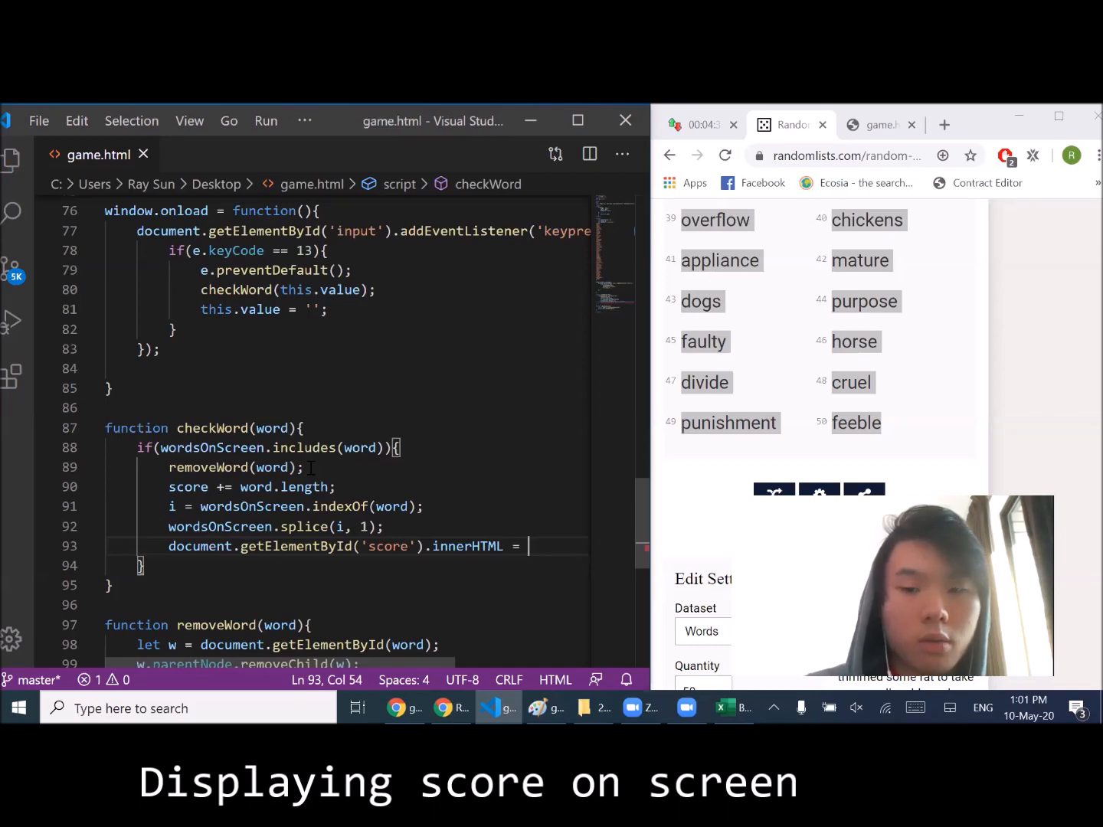
- Set the score element's innerHTML to '<p>Score: ' + score + … on line 93
type("''")
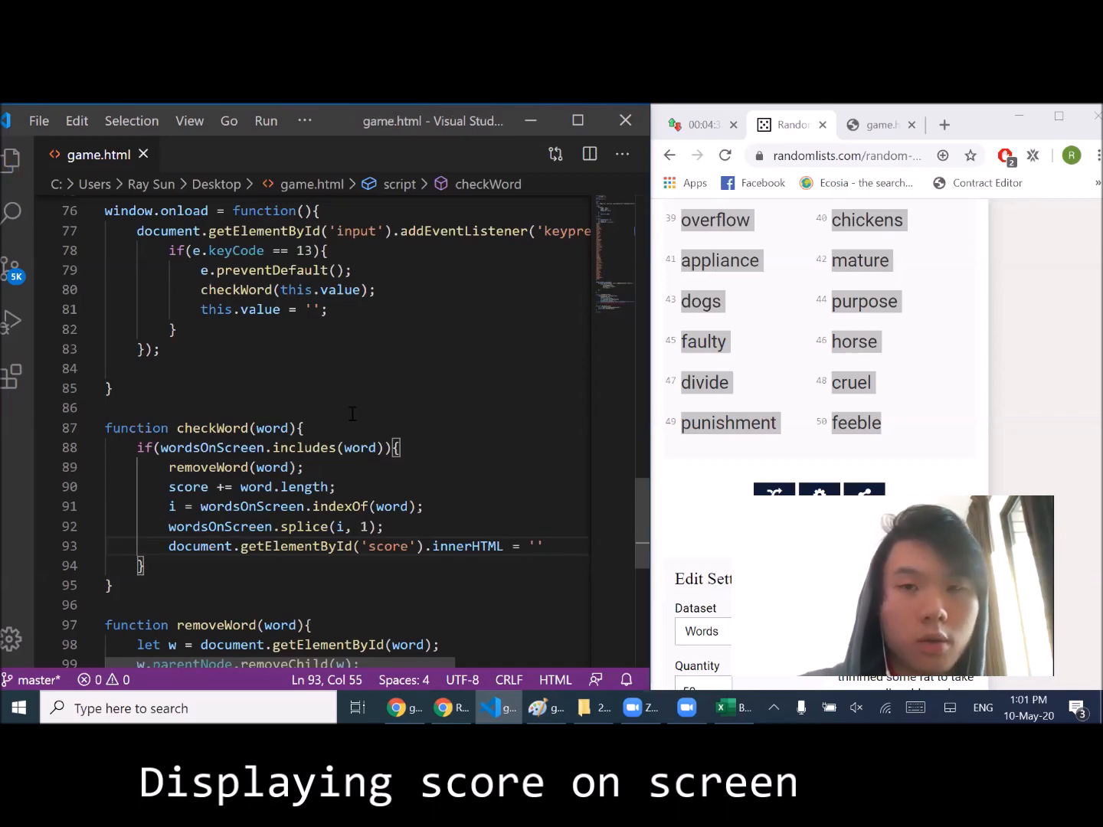
left_click(698, 124)
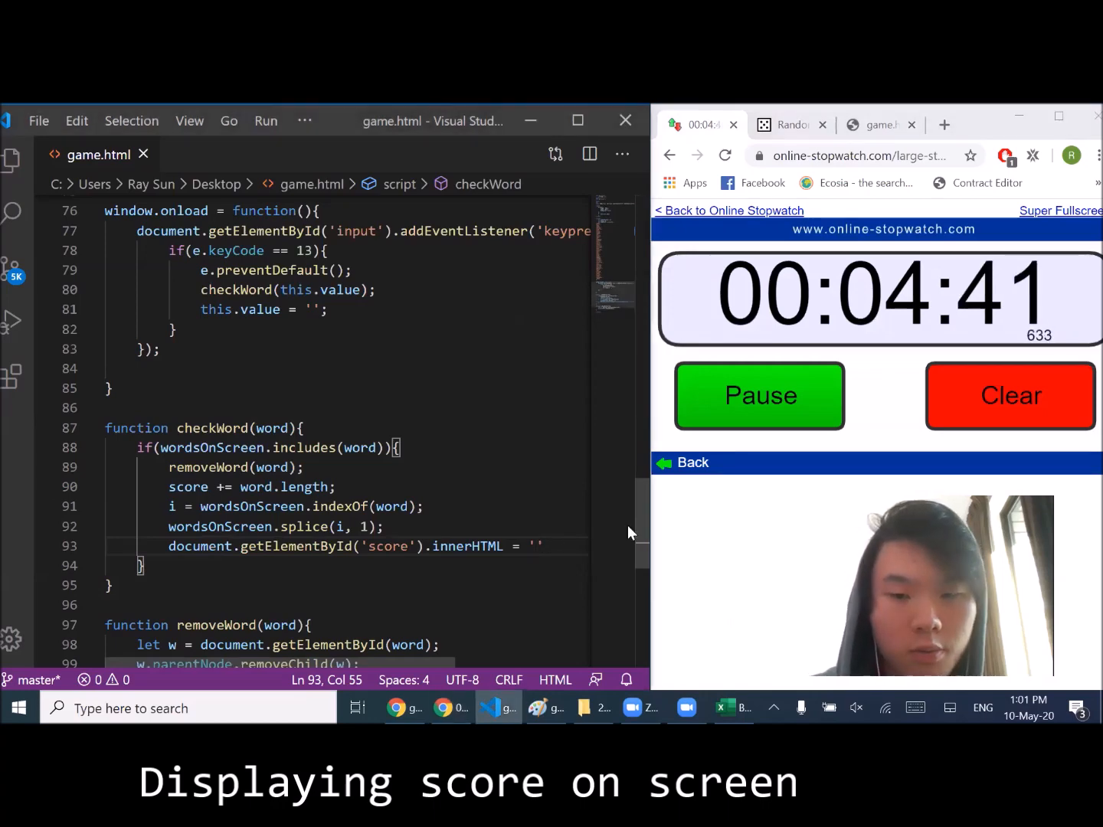
type("'<p>Score:")
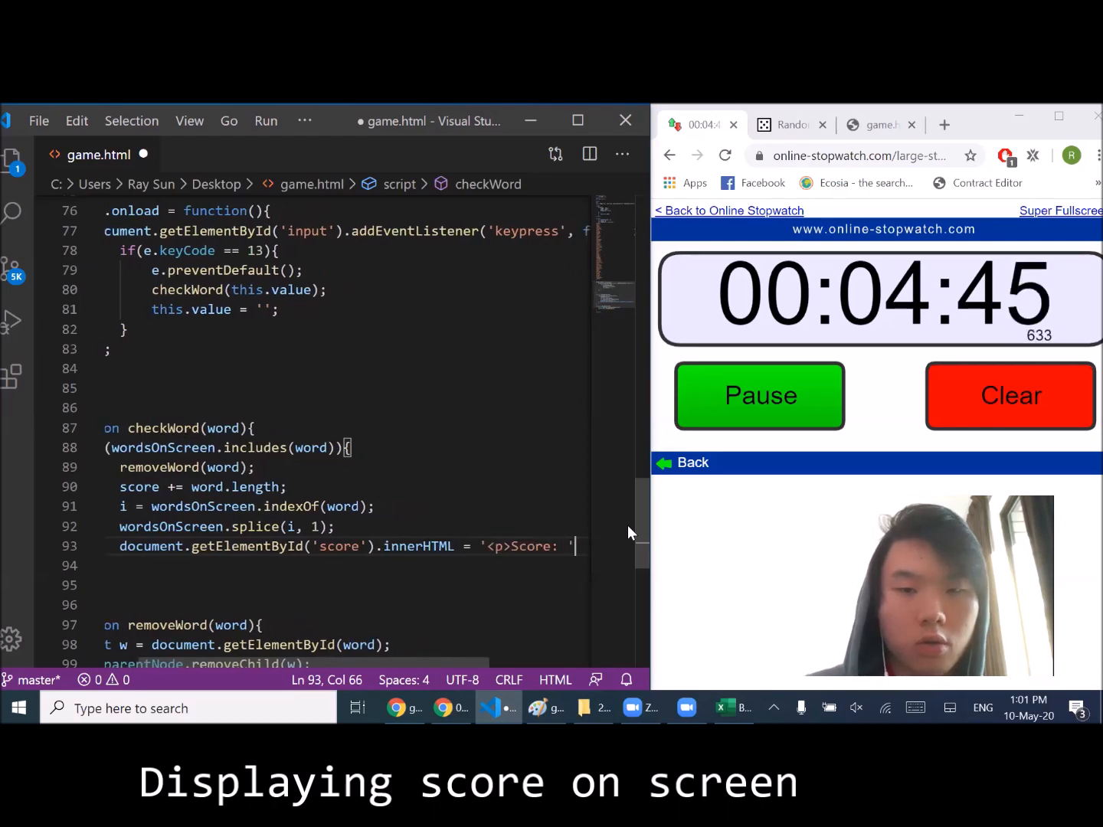
type("+ score +")
type("function ")
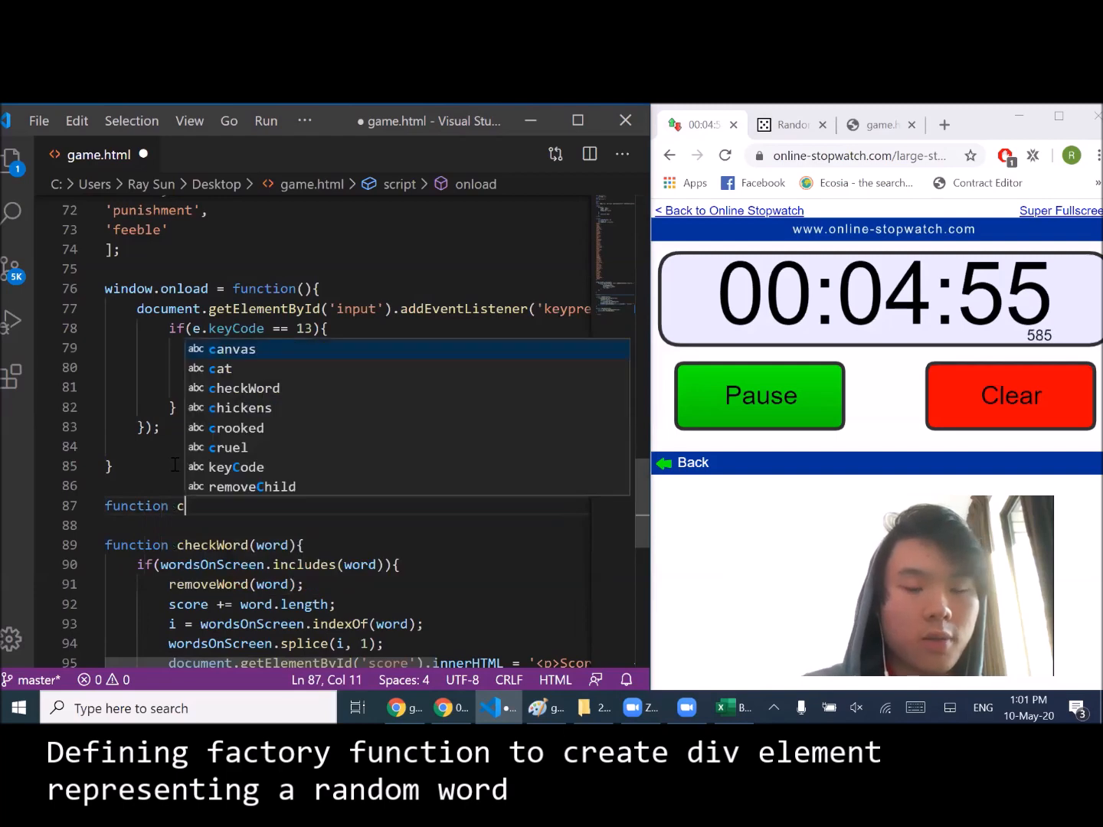
- Declare createWord(word), get the canvas by id, and create a new div
type("createWord(){")
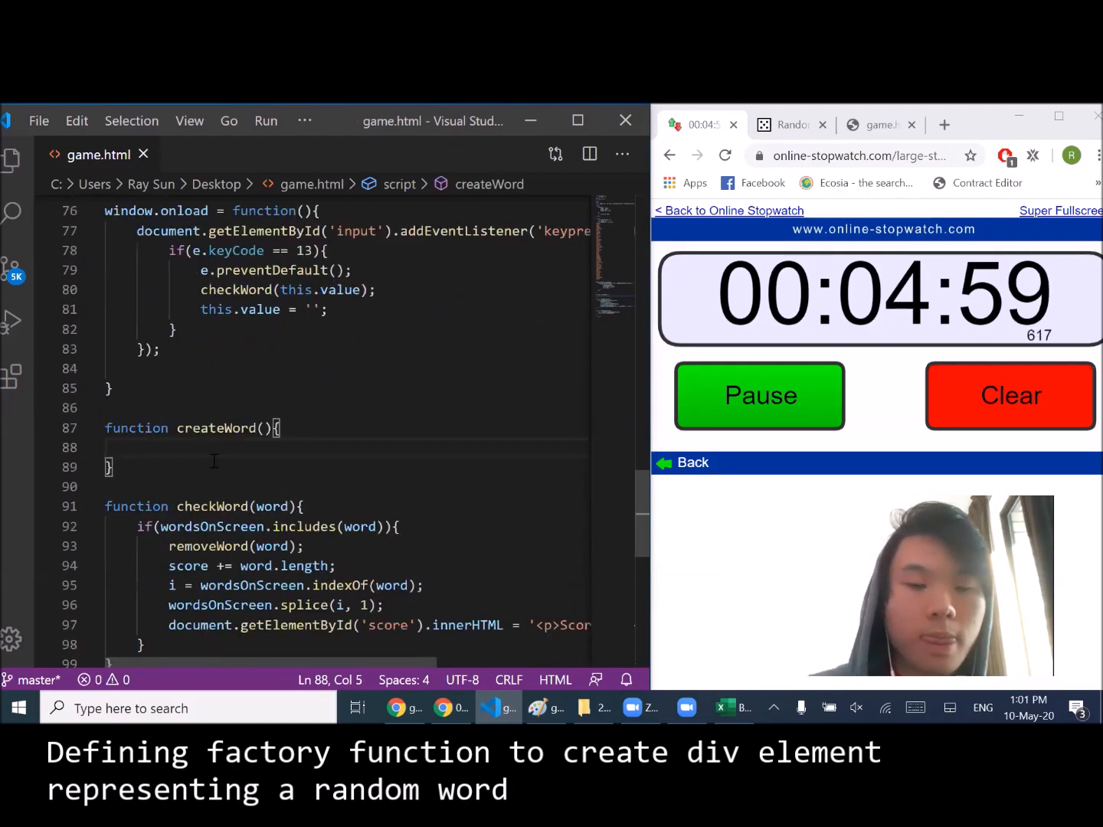
type("let canvas =")
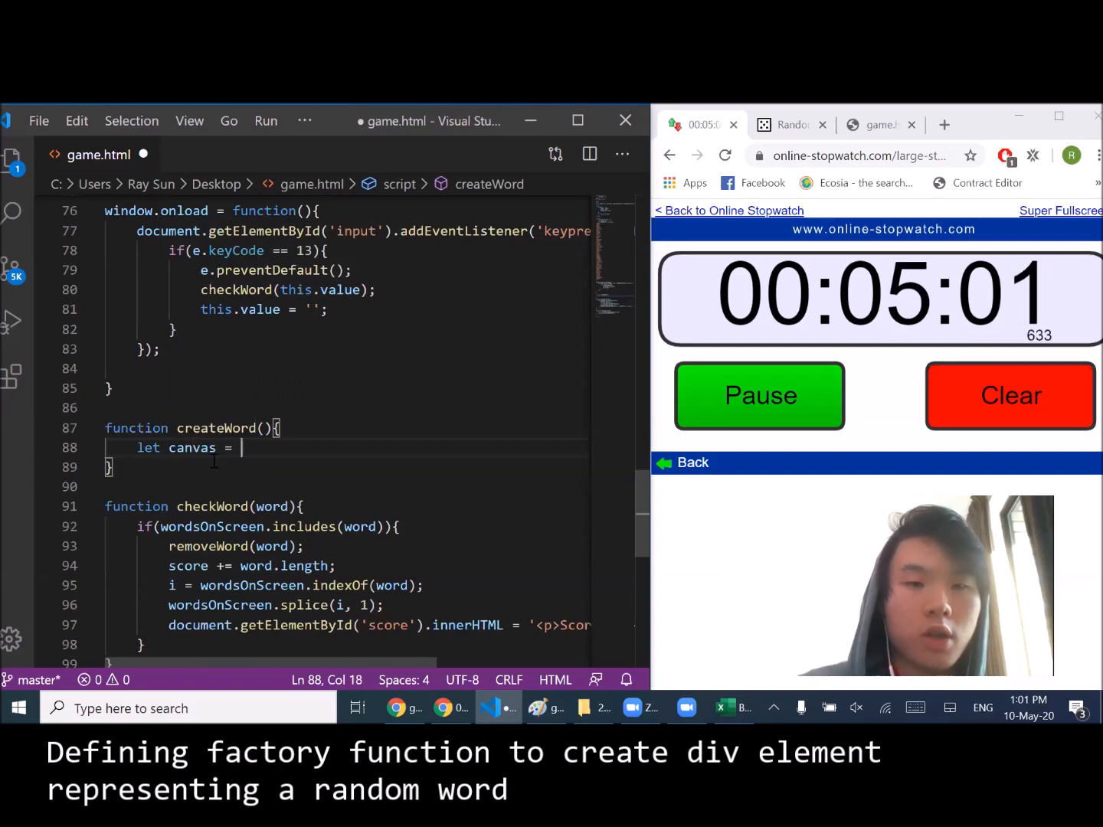
type("document.get")
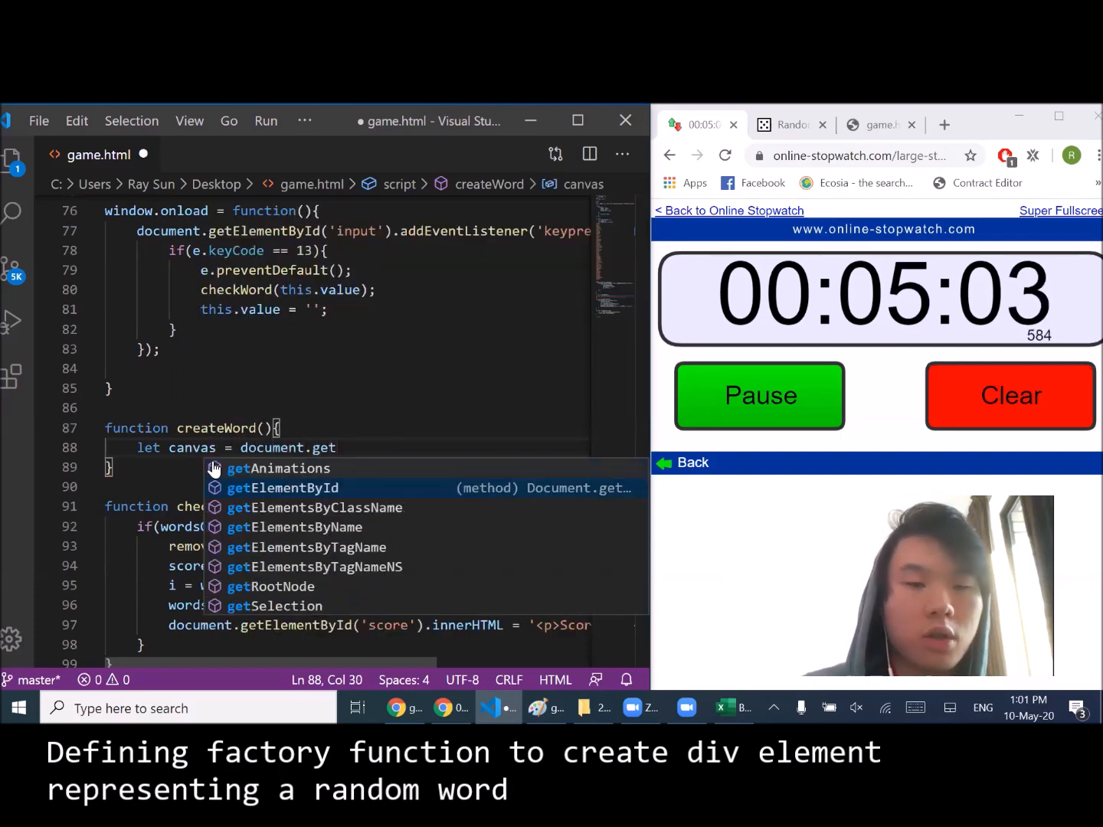
left_click(283, 488)
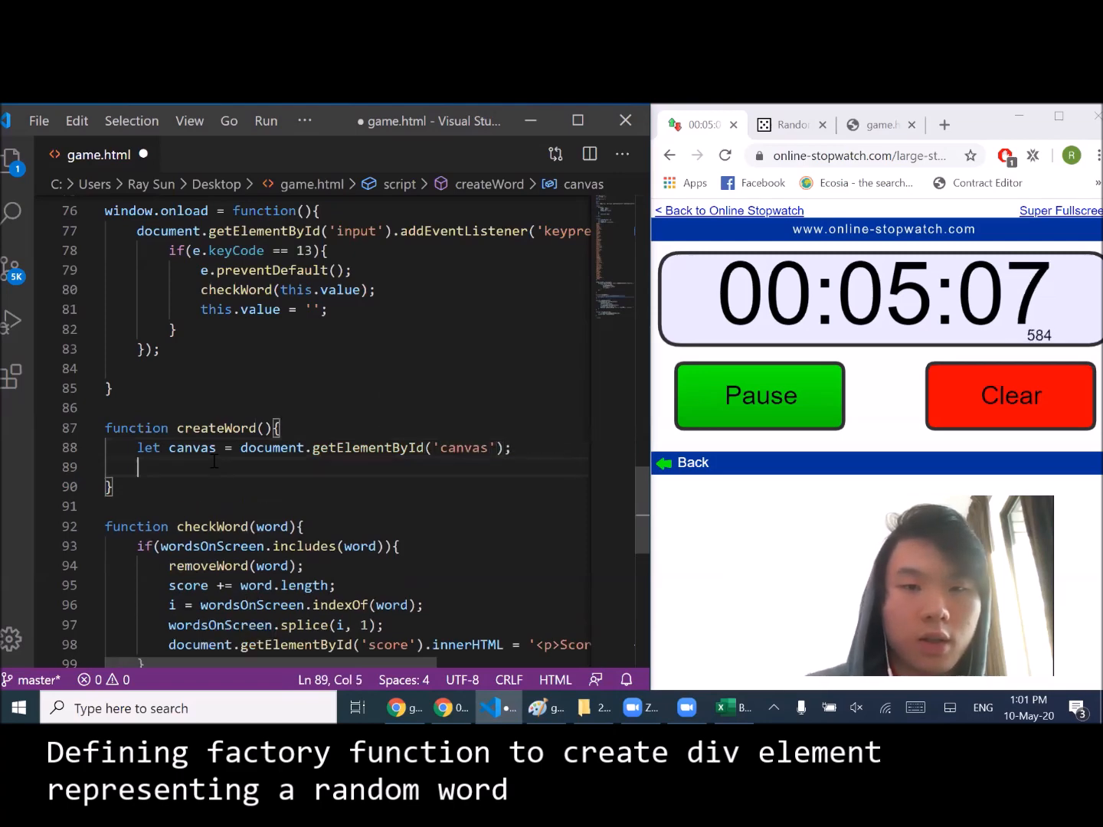
type("let div =")
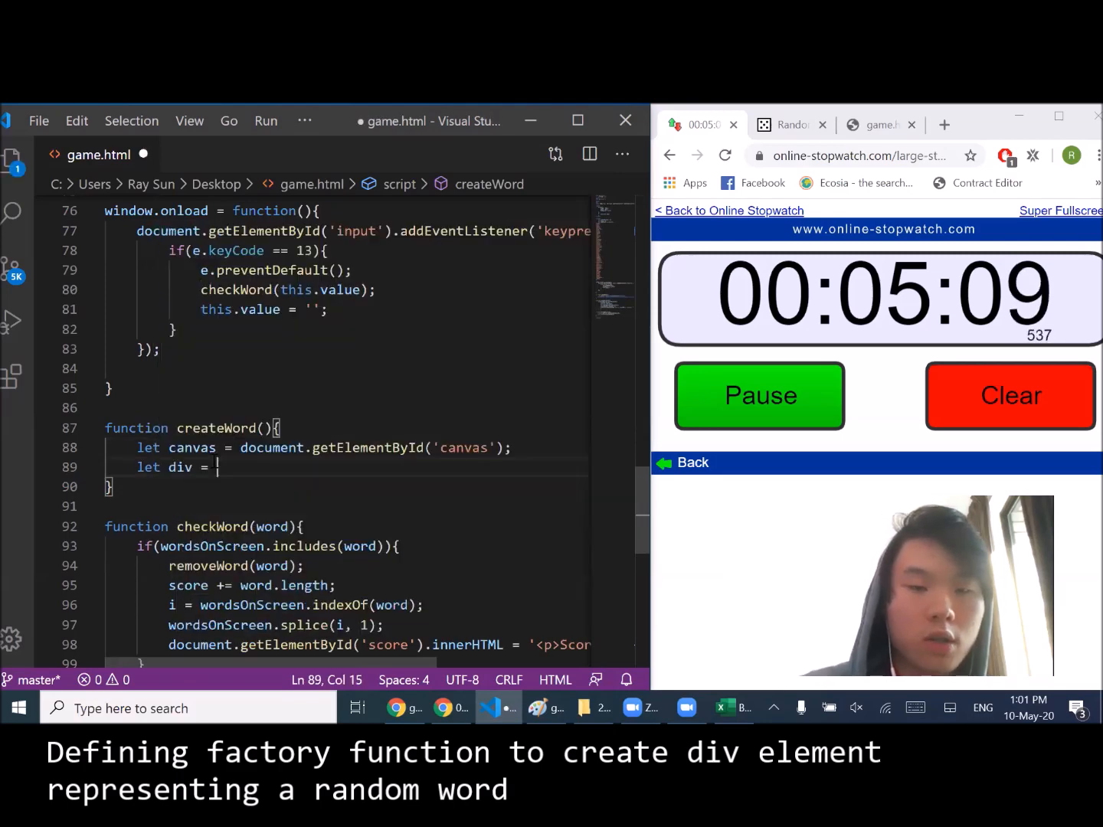
type("document.ce")
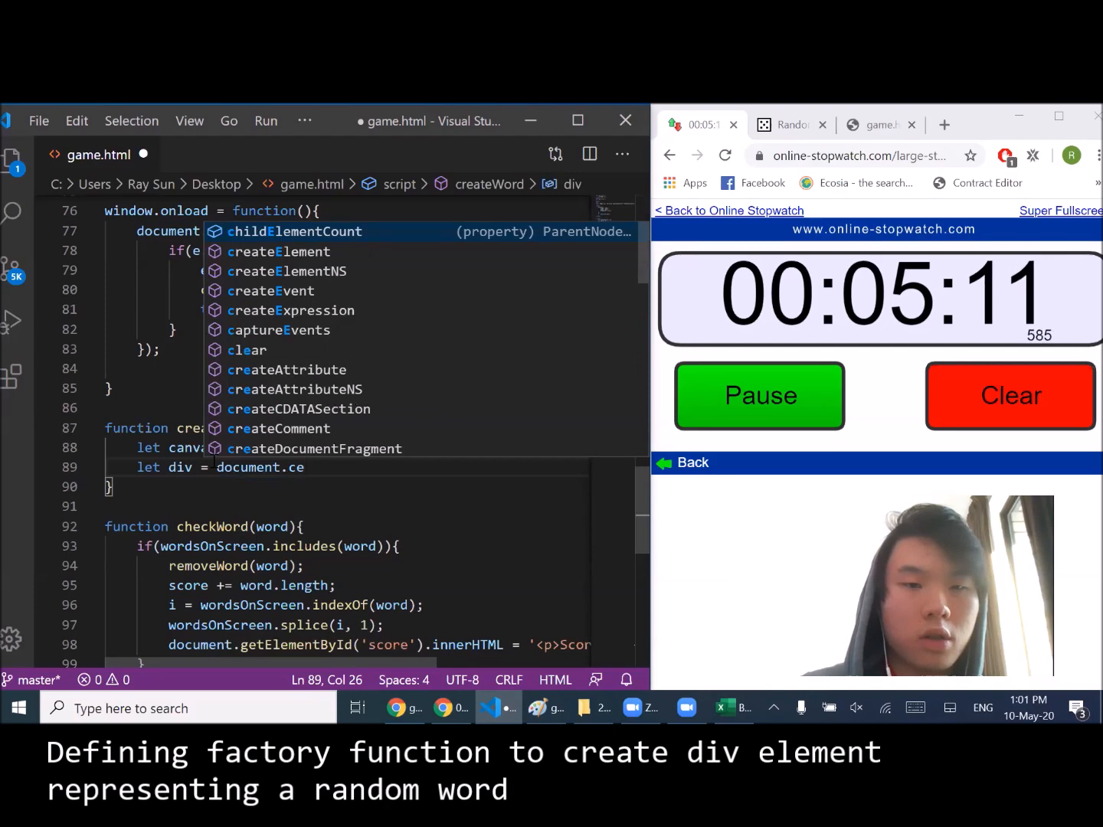
type("createElement(")
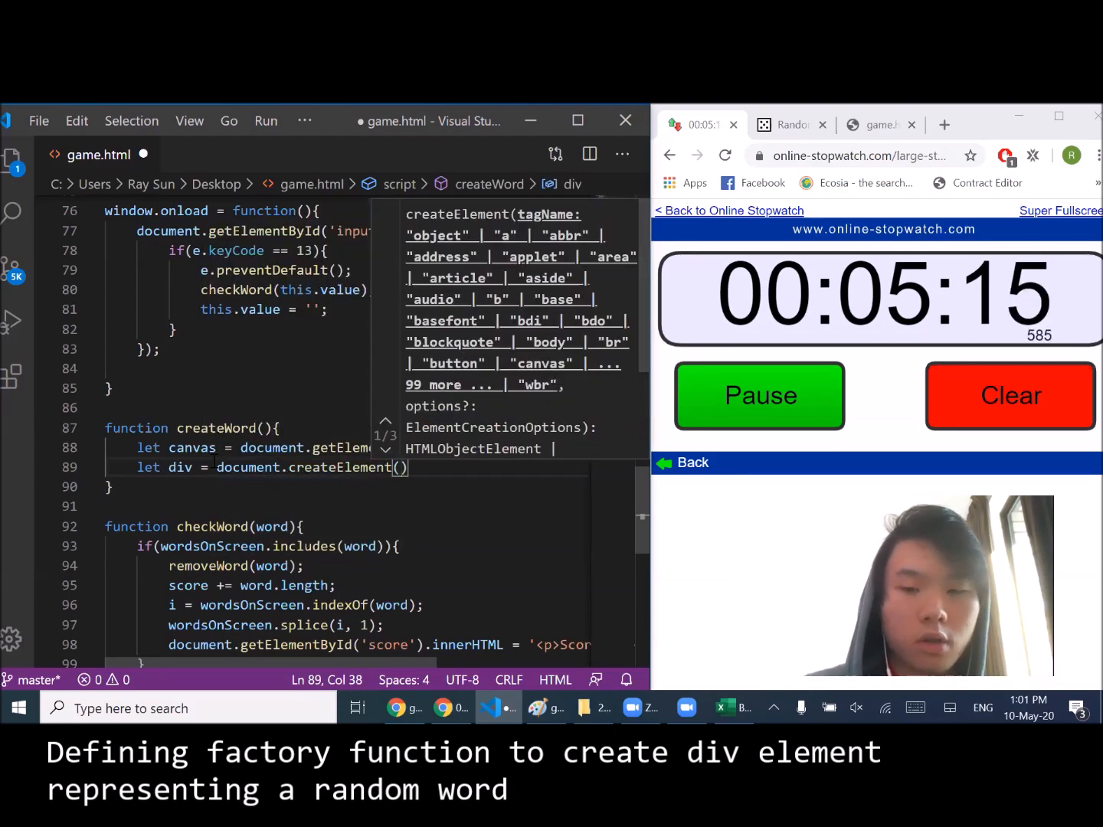
type("'div');")
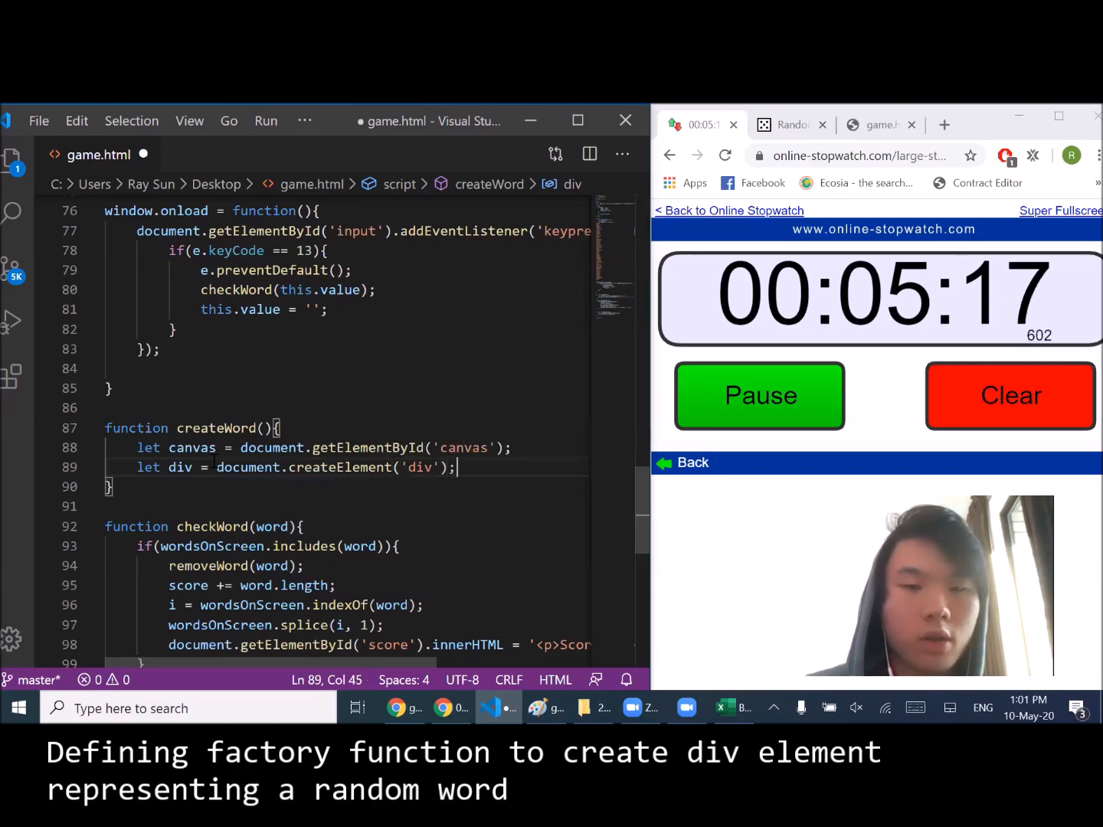
- Set the div's id to the word, with absolute position and white color
type("div.setAttribute")
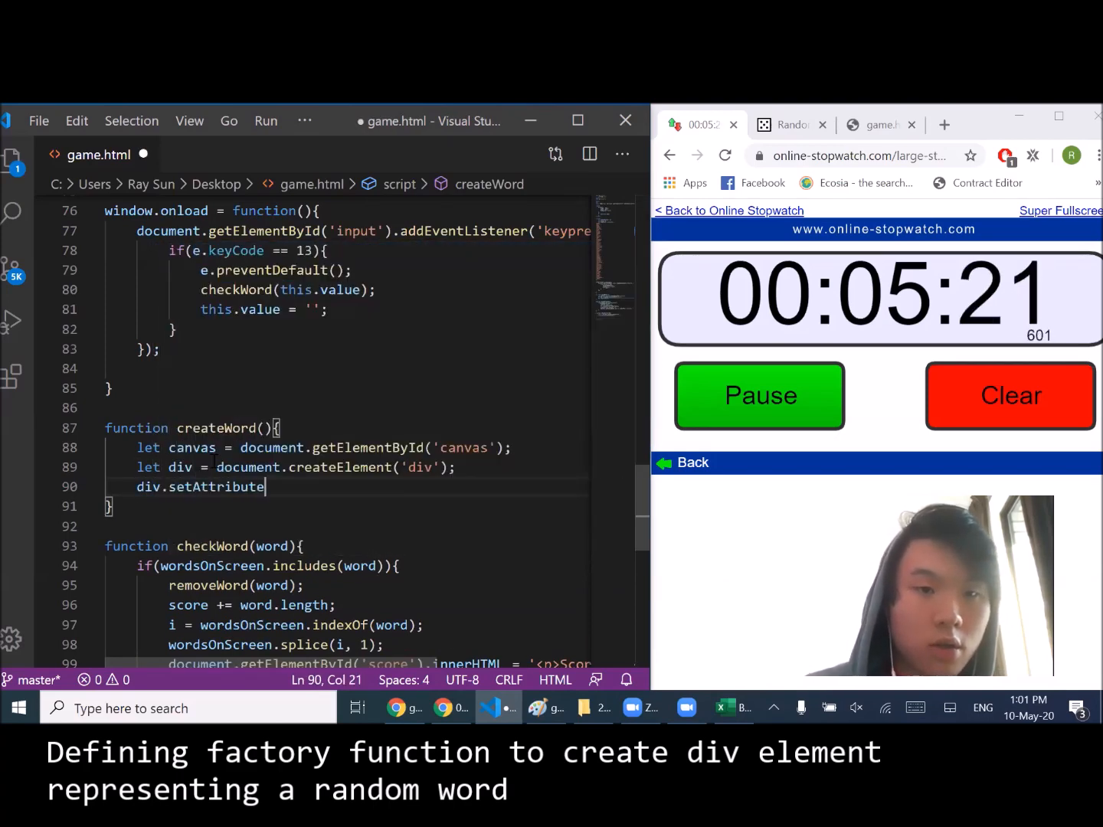
type("('id'")
left_click(194, 427)
type("wor")
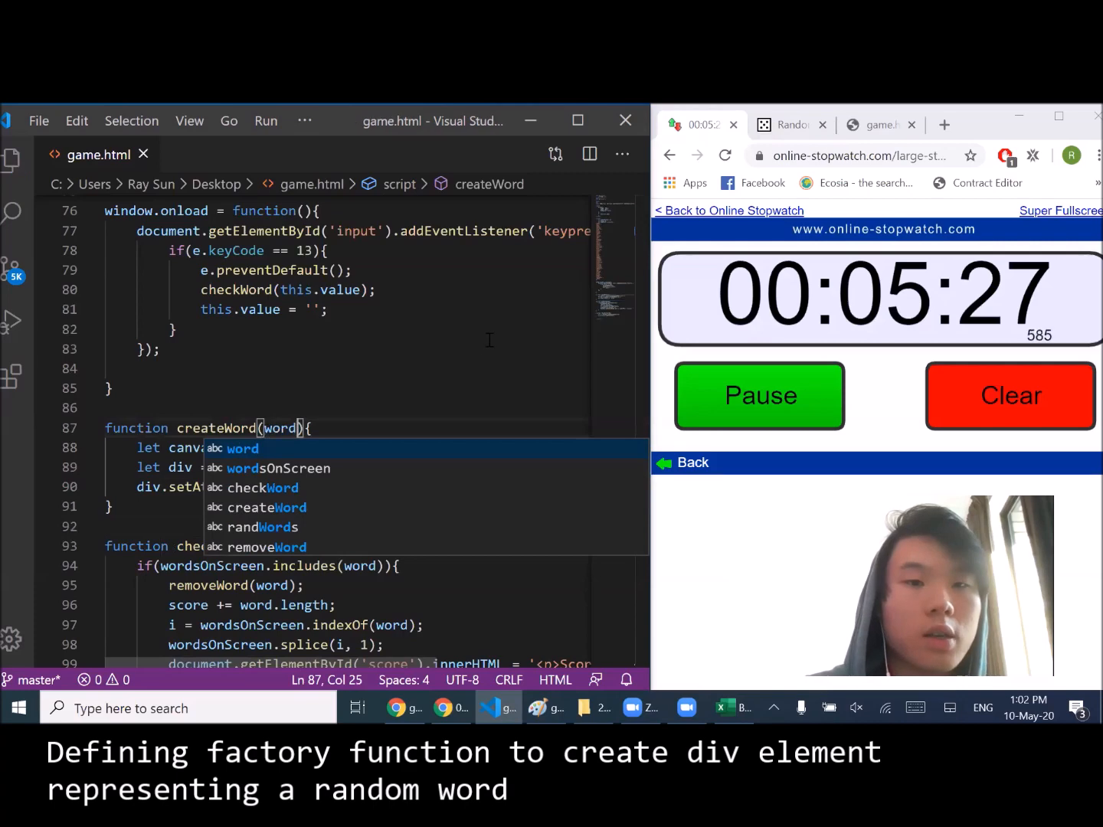
type("div.style.position -")
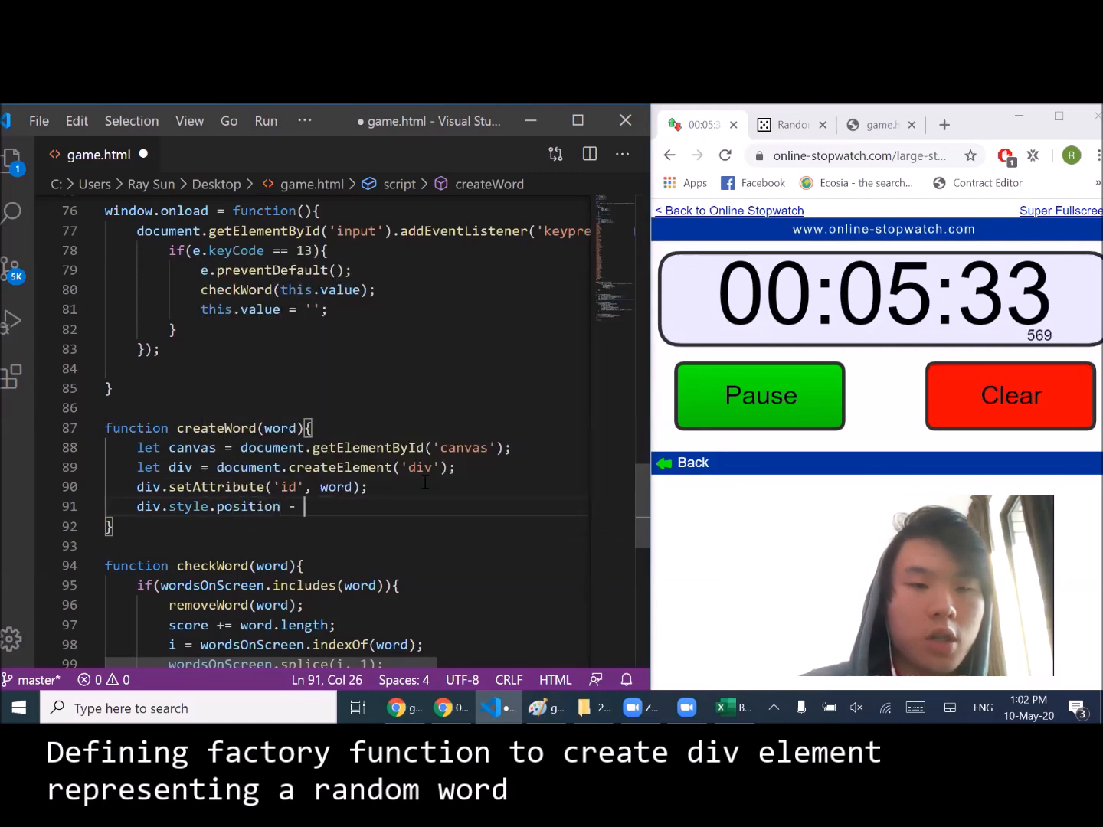
type("= ''")
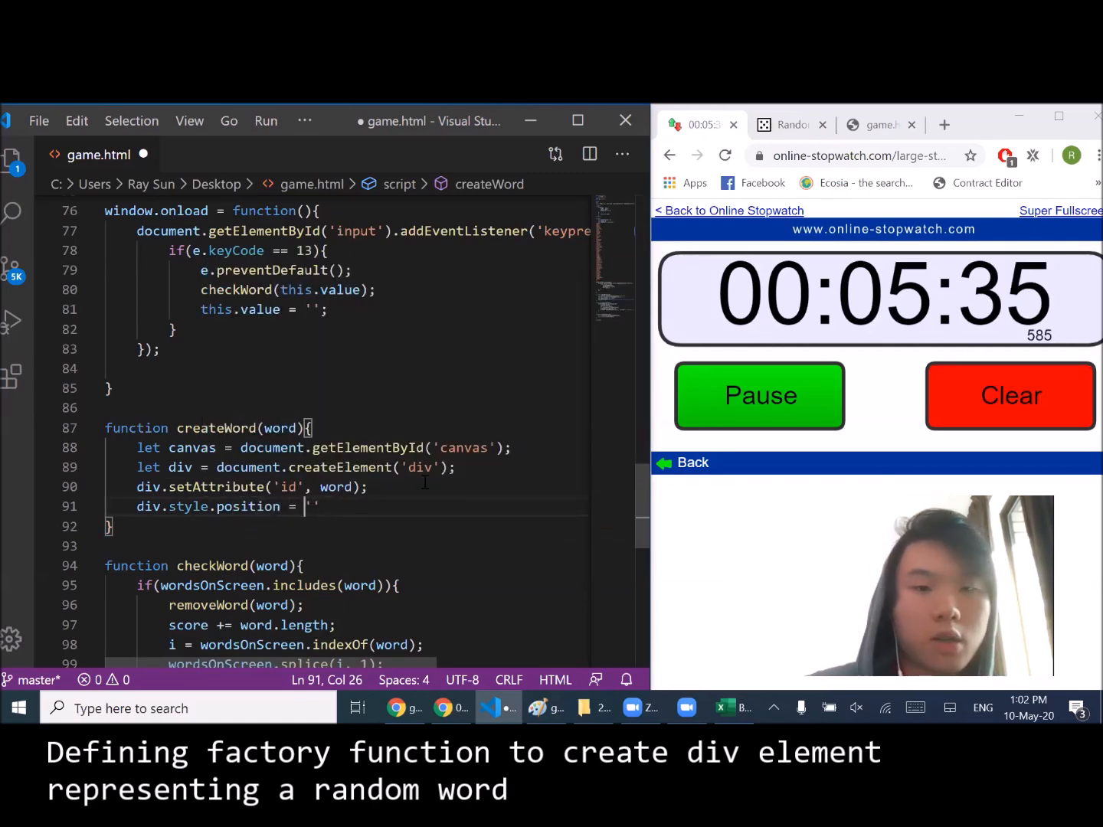
type("absolute")
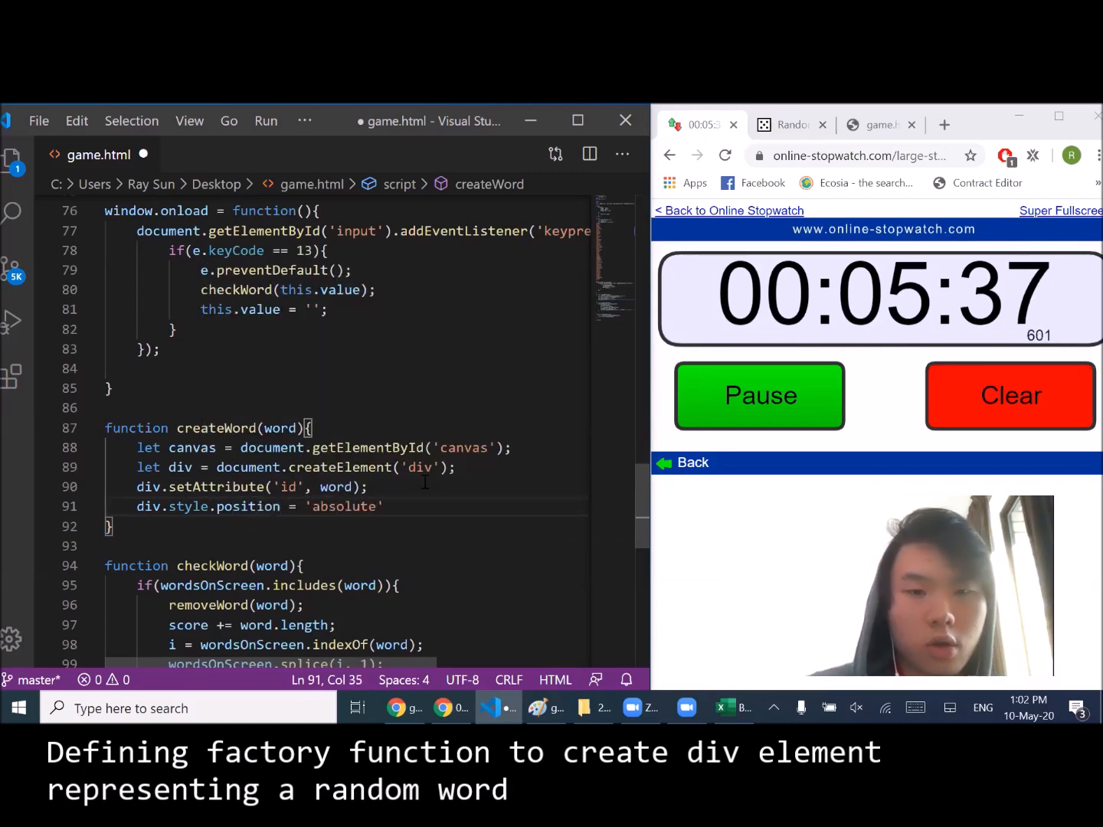
type("div.style.color = '")
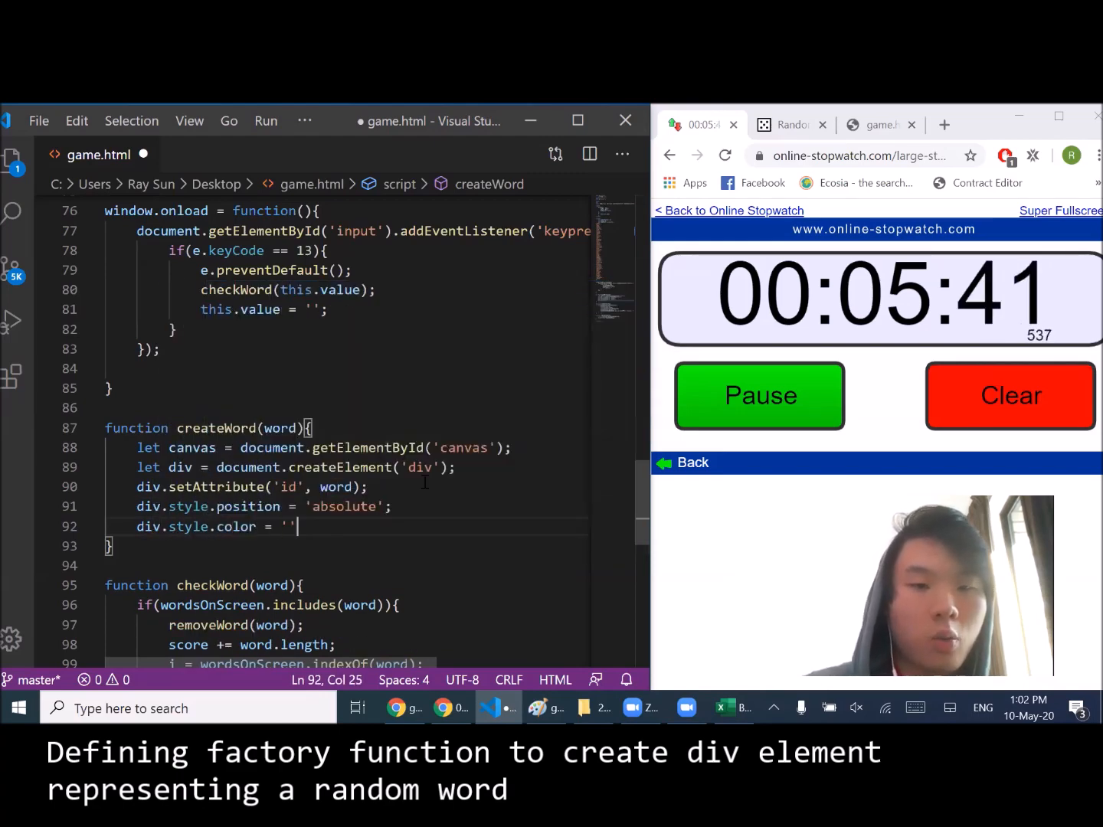
type("whote")
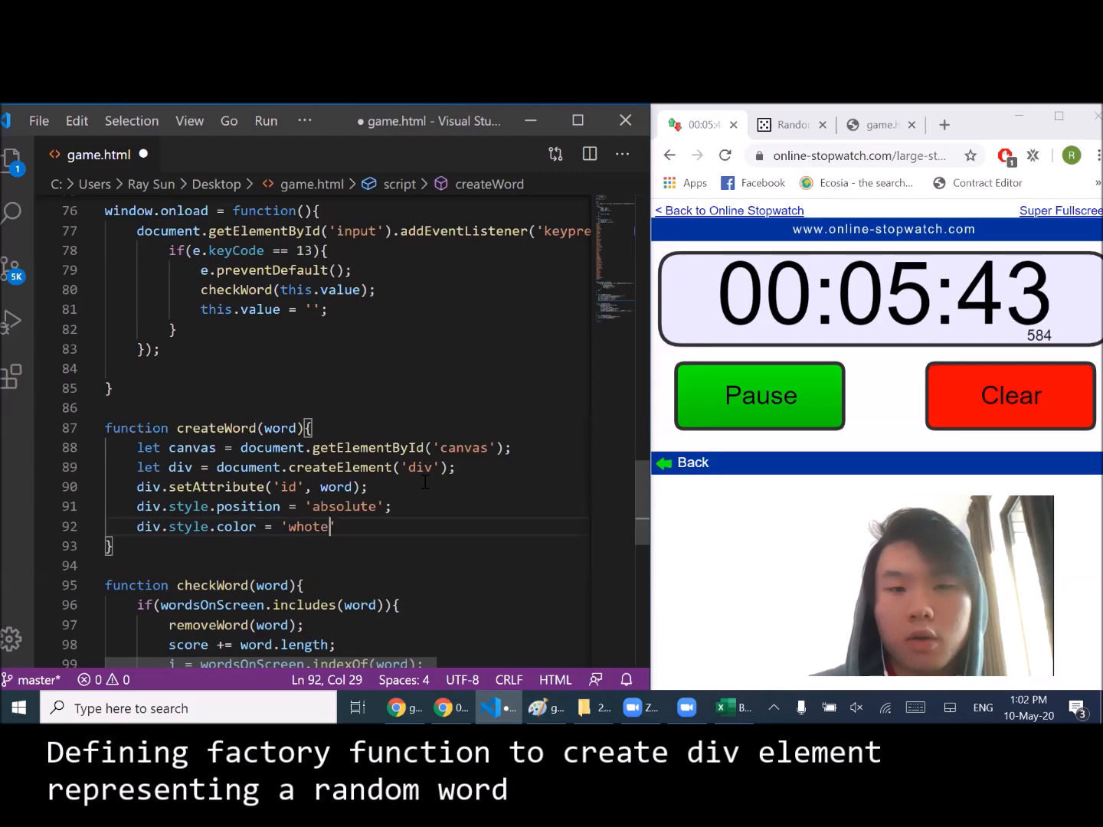
type("white")
type("div.st")
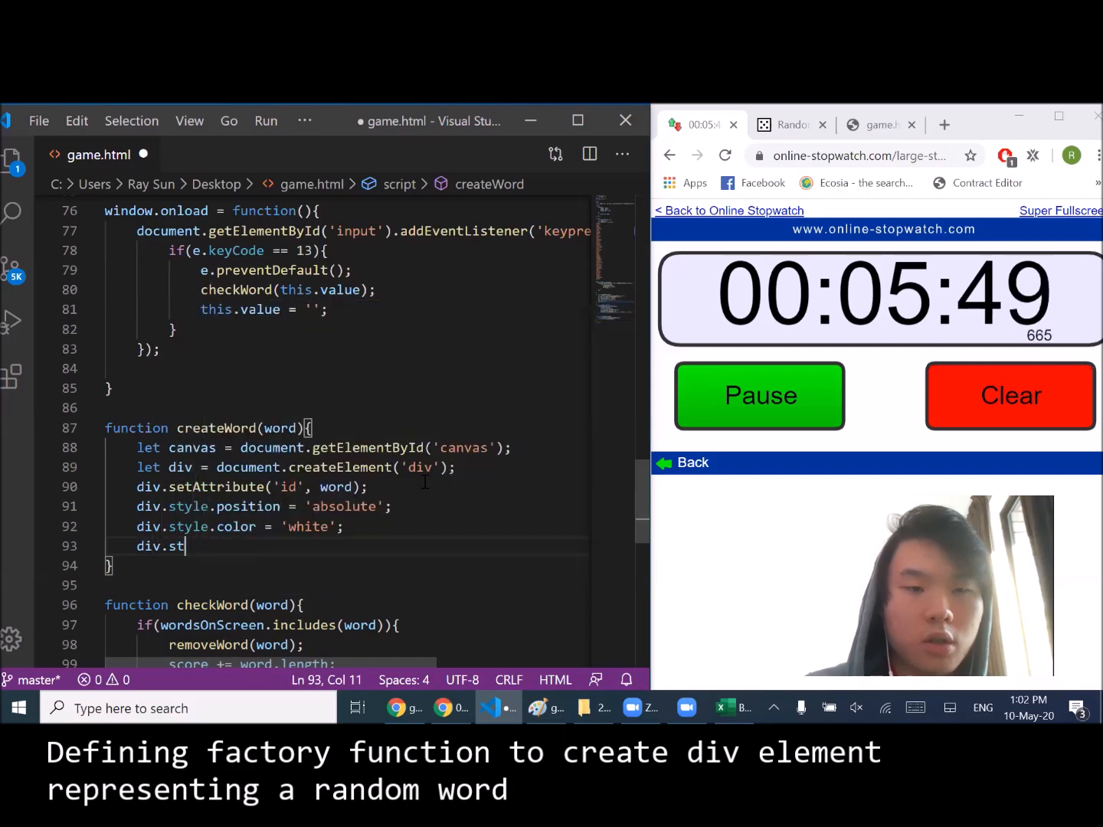
- Set div.style.left to Math.random()*500+100 px and add a random top offset
type("yle.")
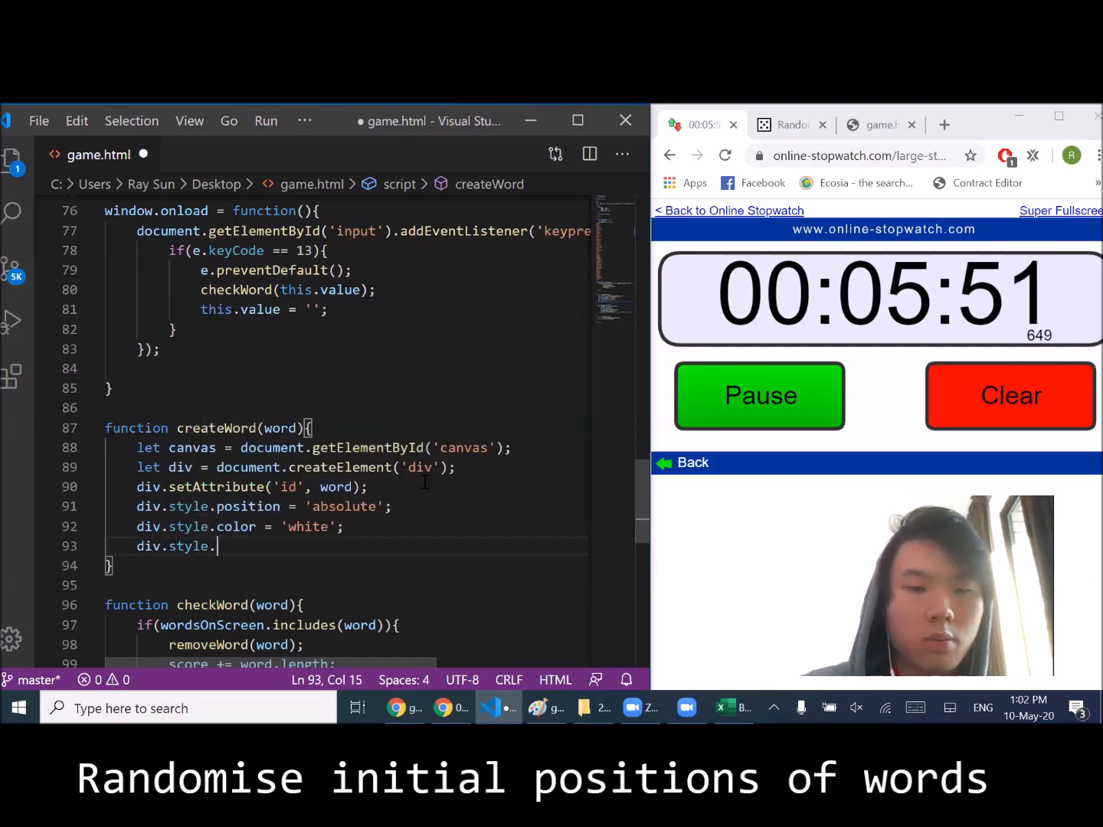
type("left = Math.floor(")
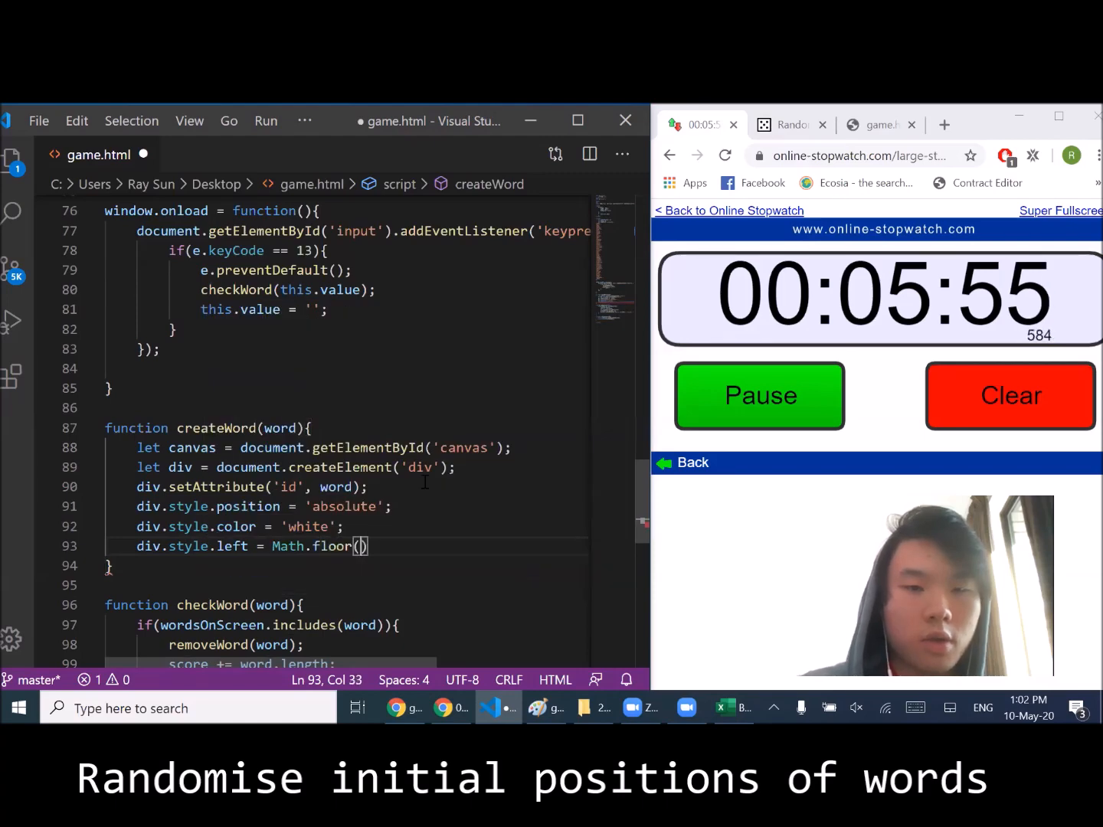
type("Math.random")
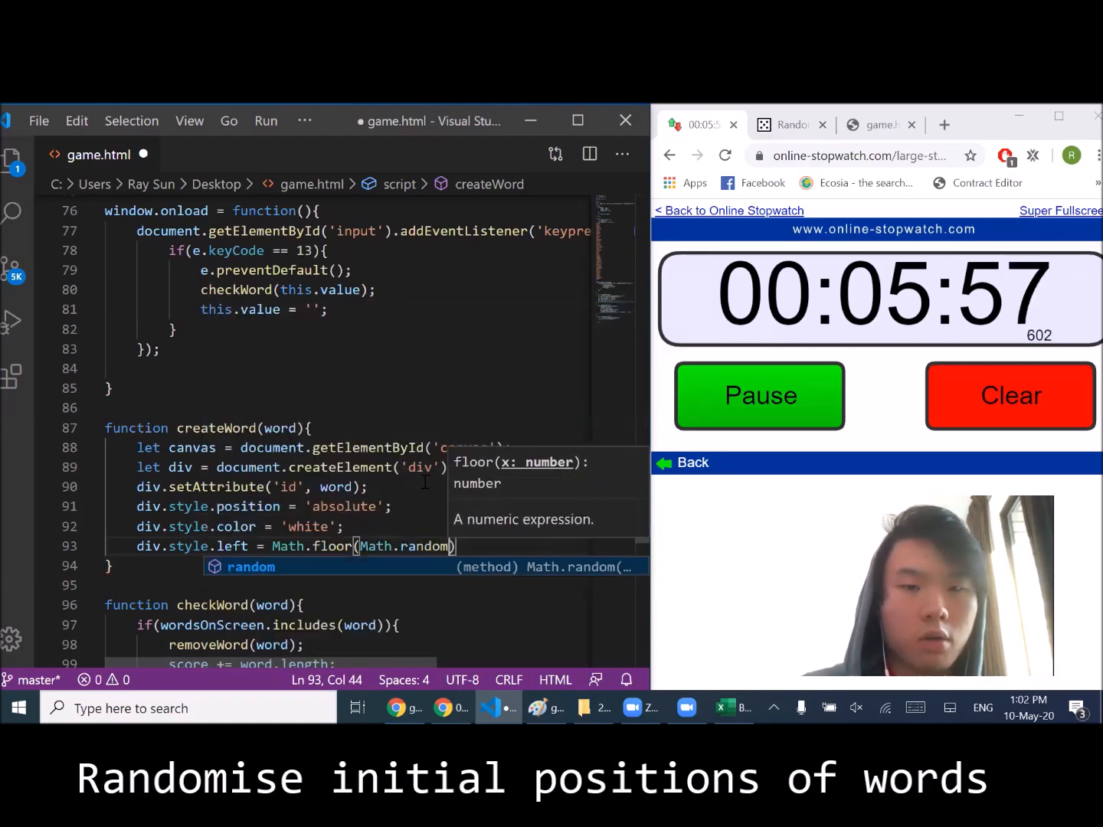
type("()")
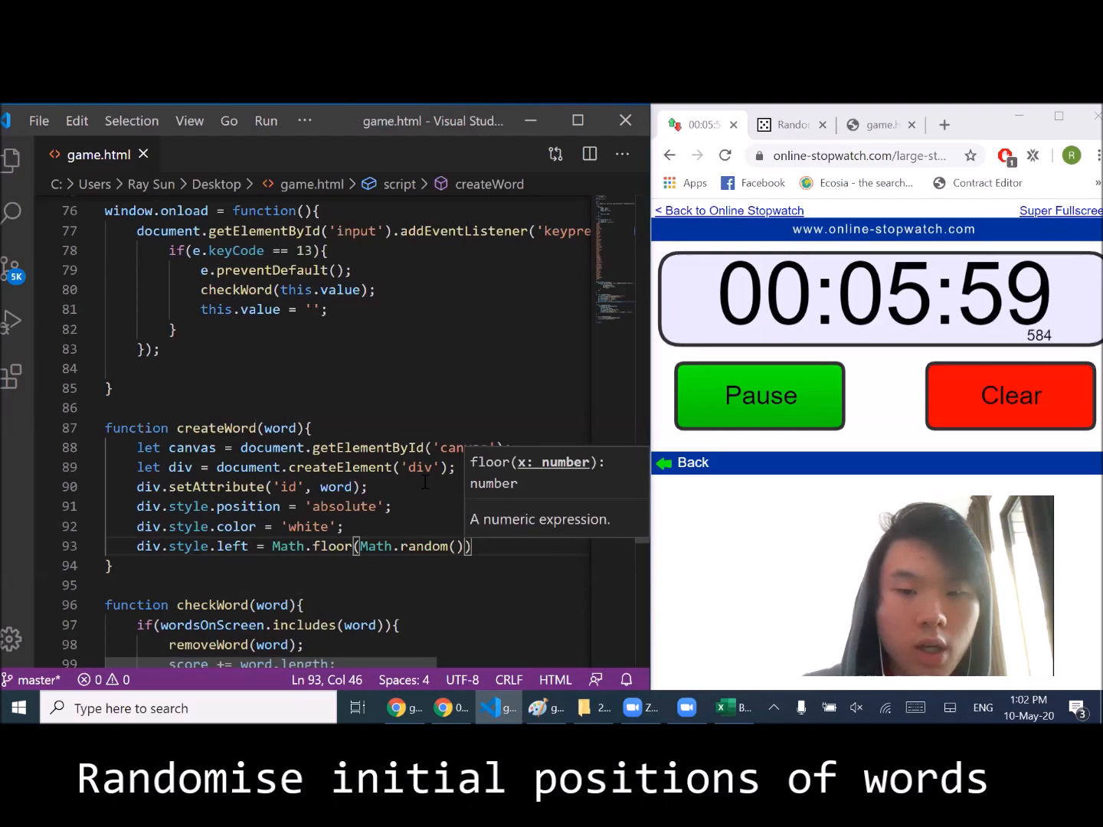
type("*500")
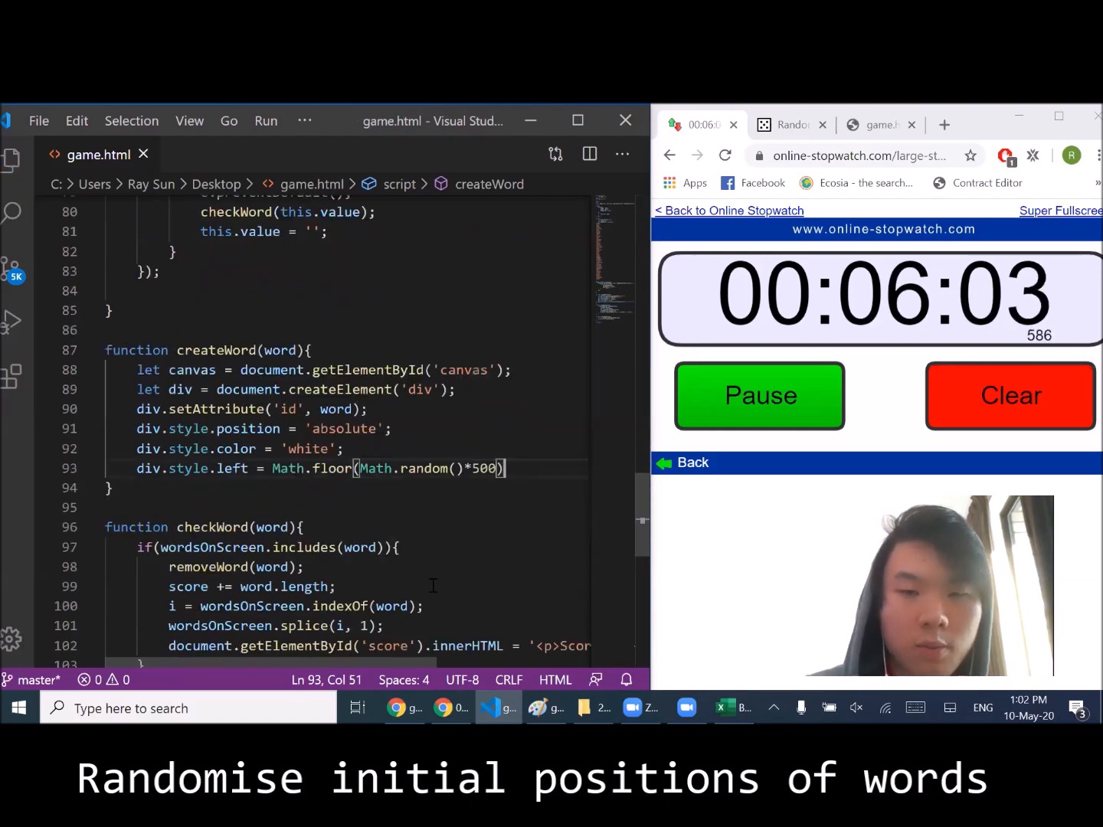
type("+100")
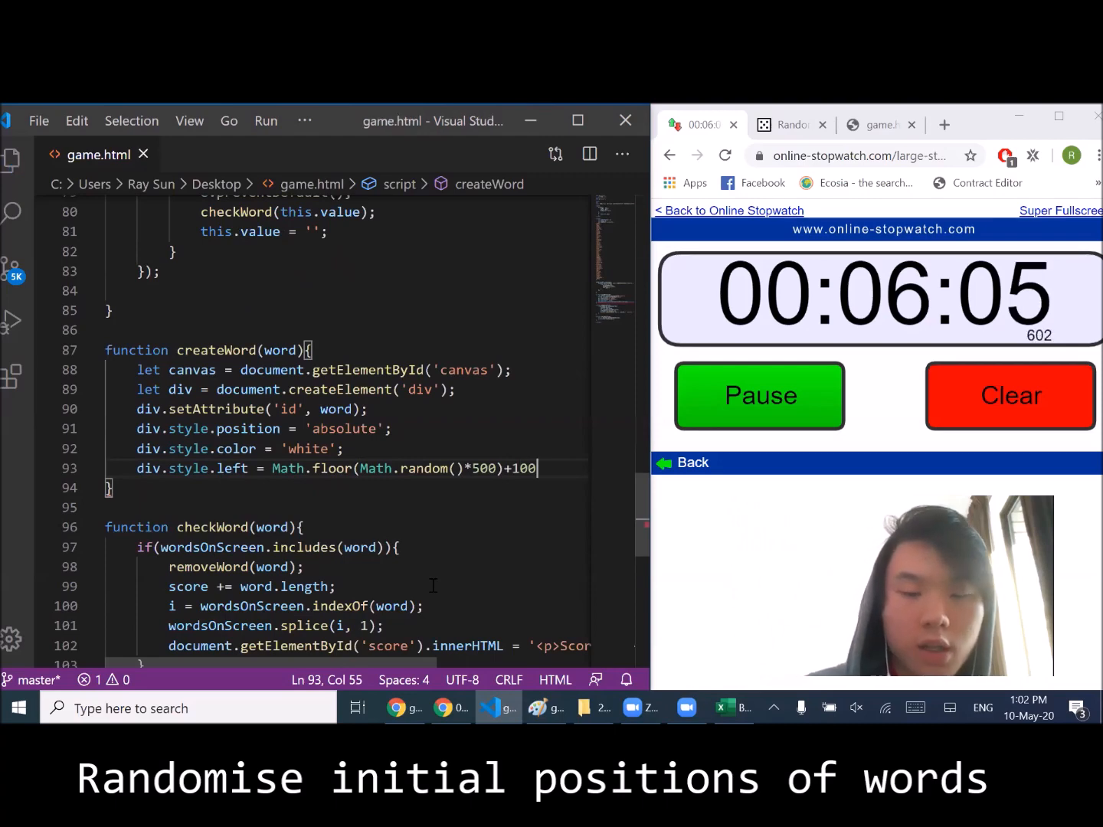
type("+'")
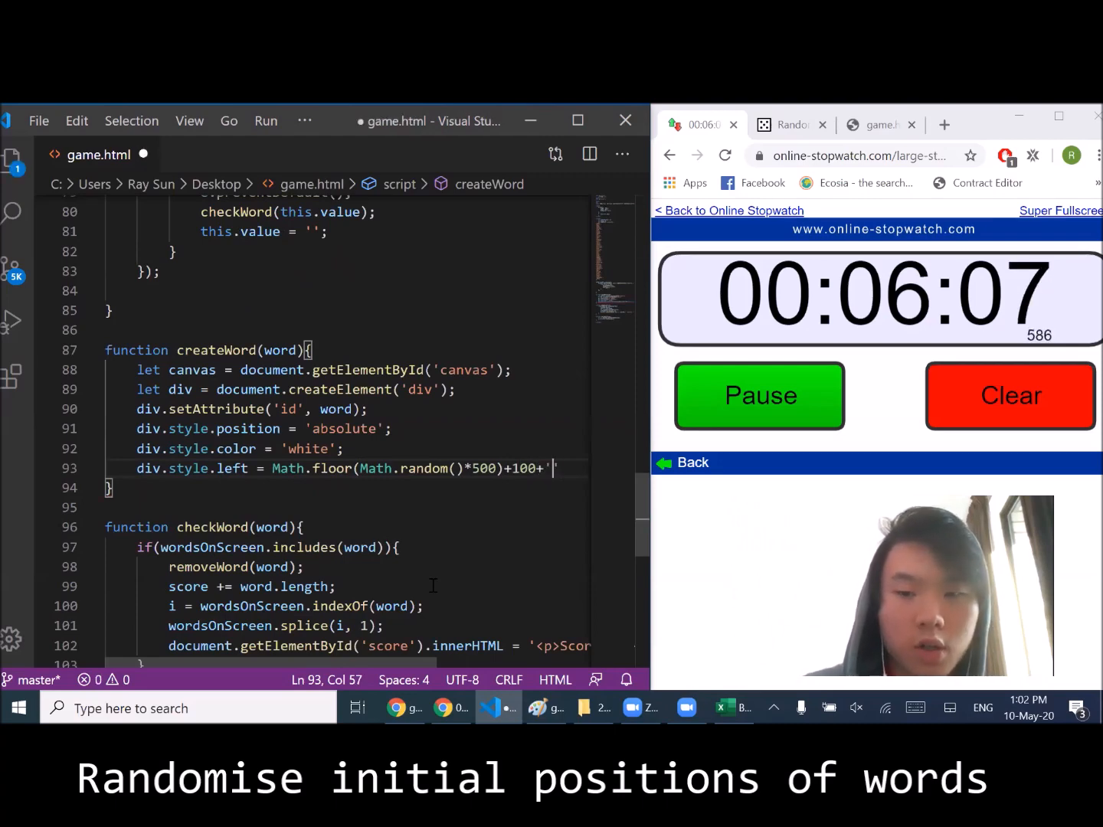
type("px';")
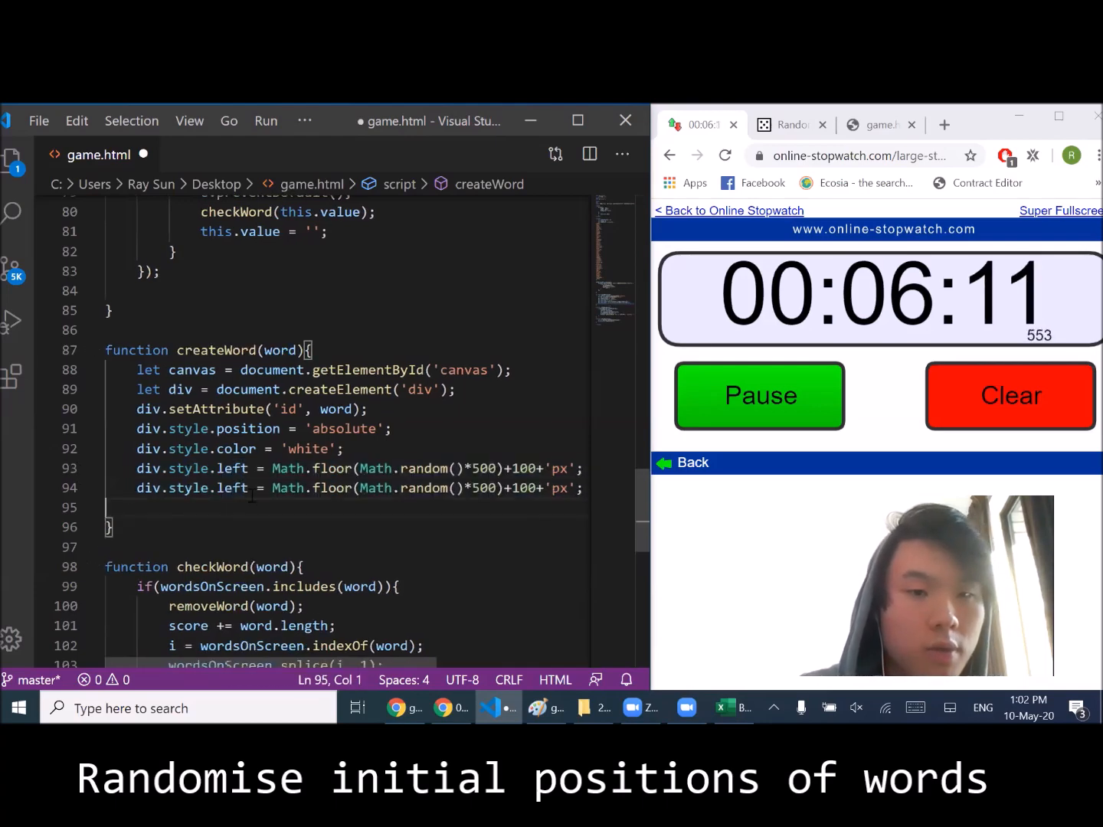
type("top")
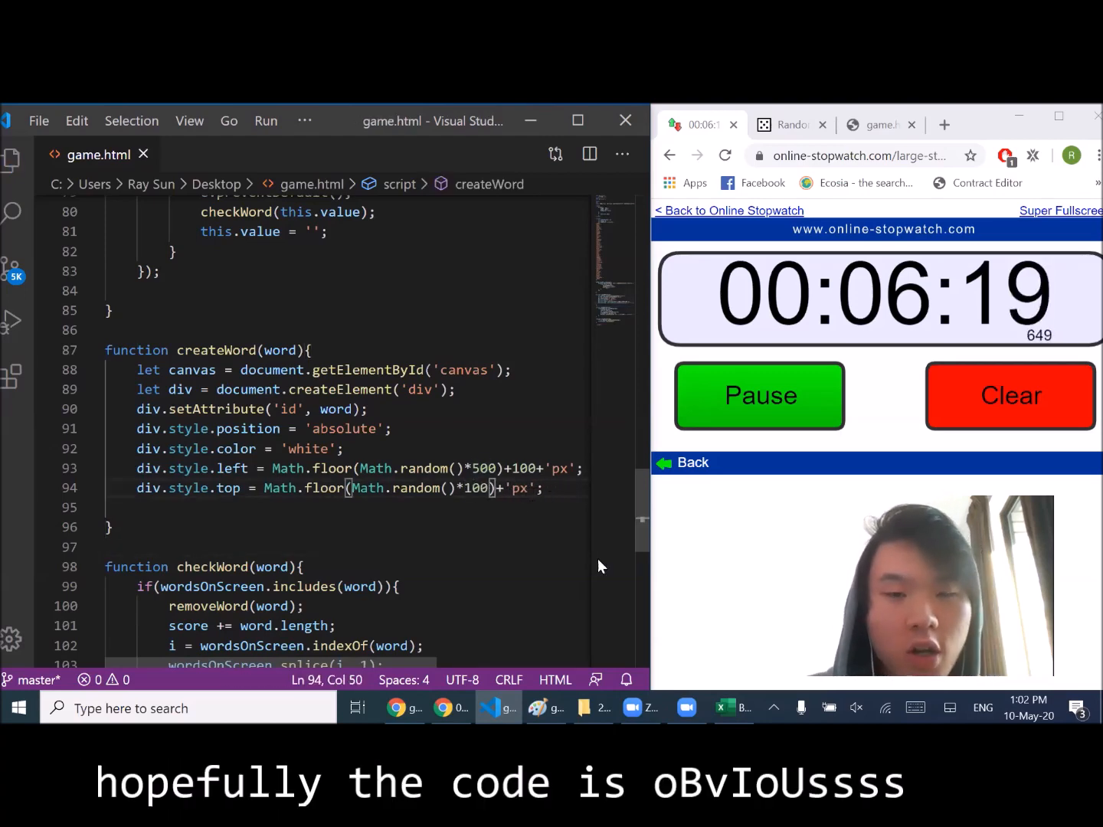
key("enter")
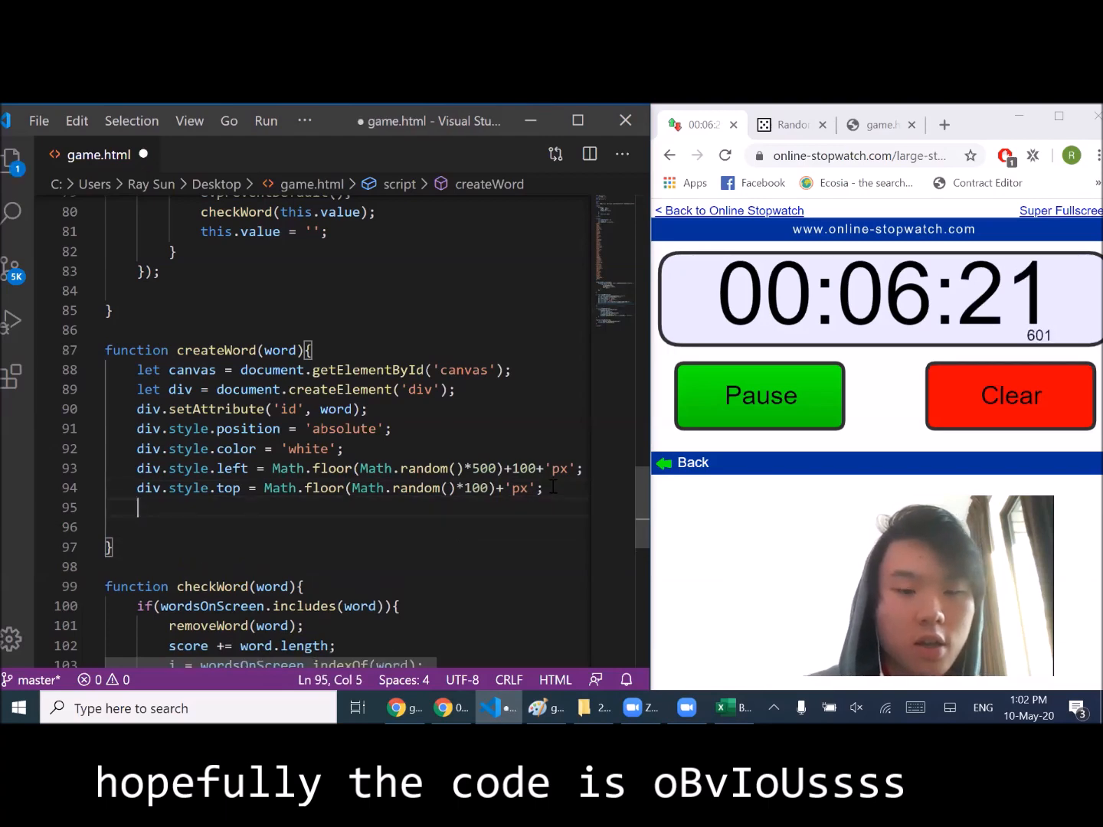
- Add canvas.appendChild(div) and div.innerHTML = word; to createWord
type("canvas.")
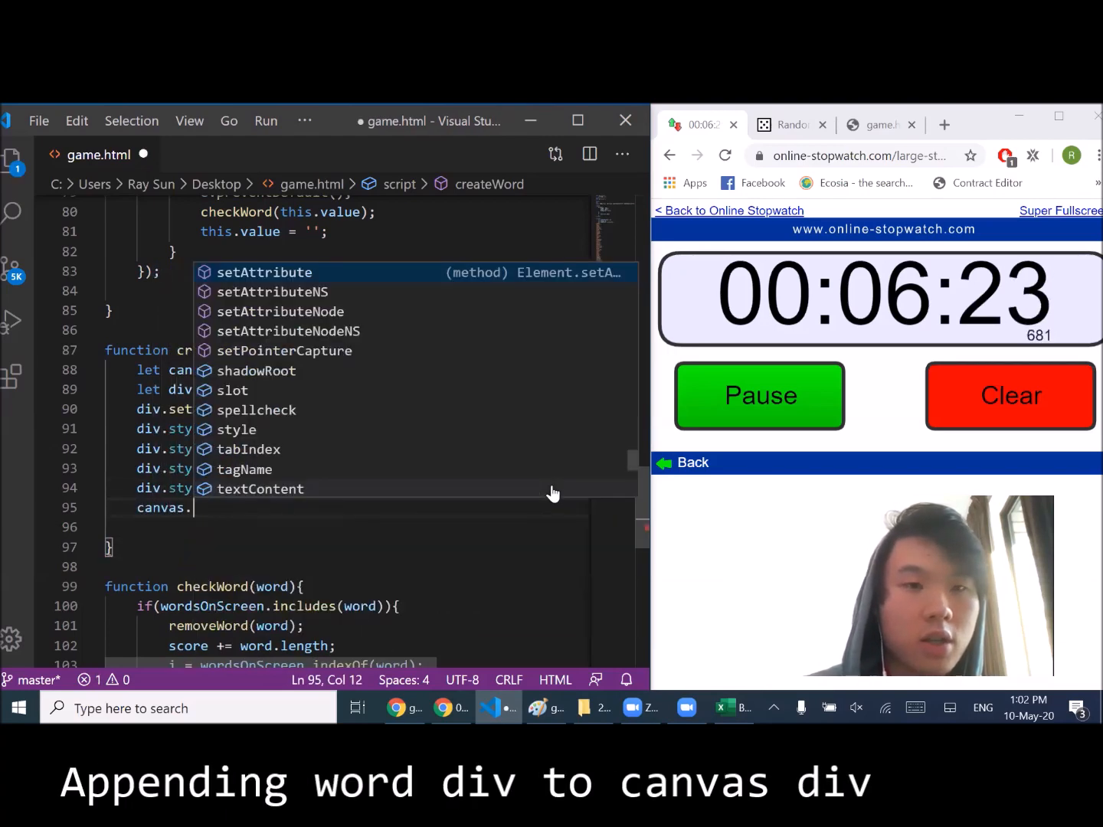
type("ppendChild(div")
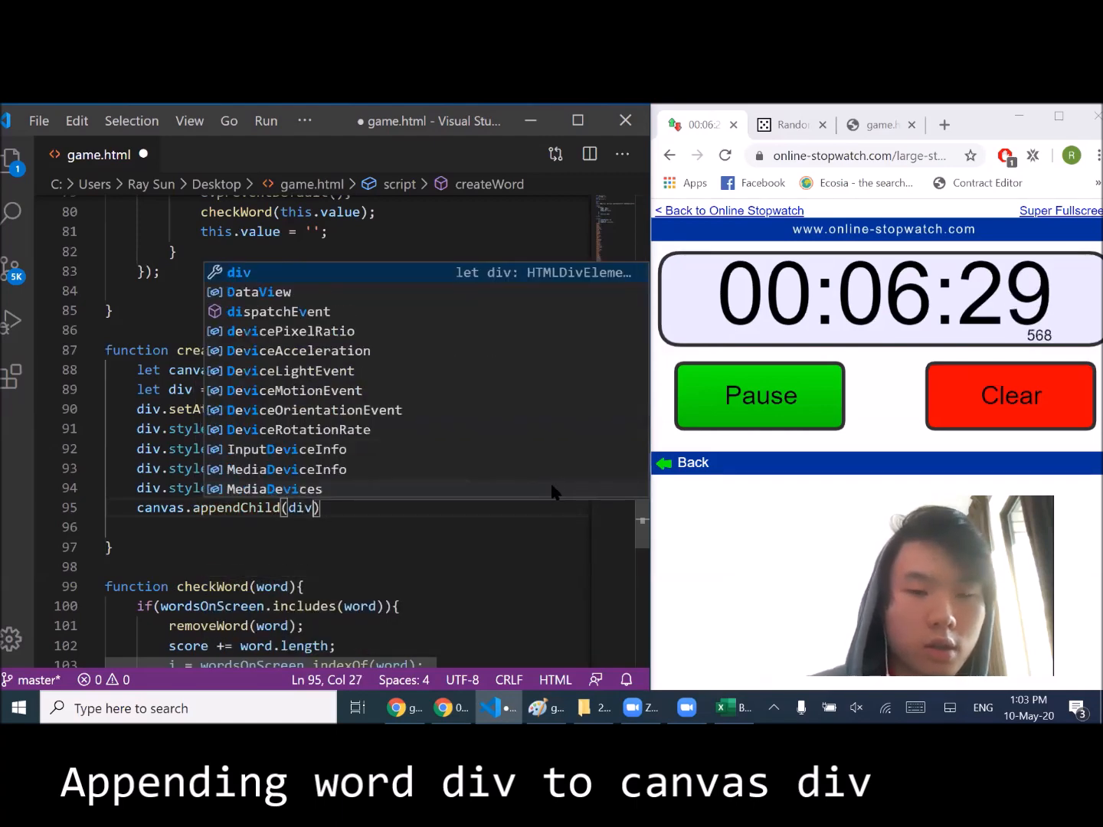
type("div.innerHTML")
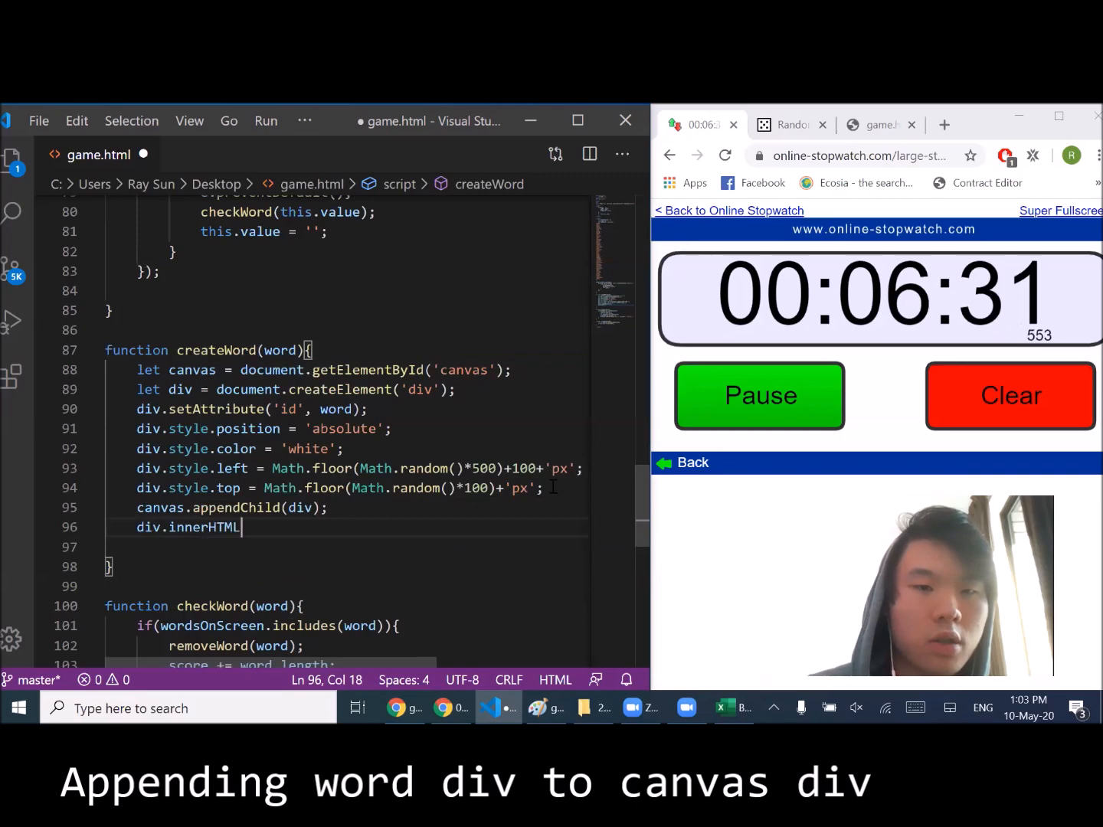
type("= word;")
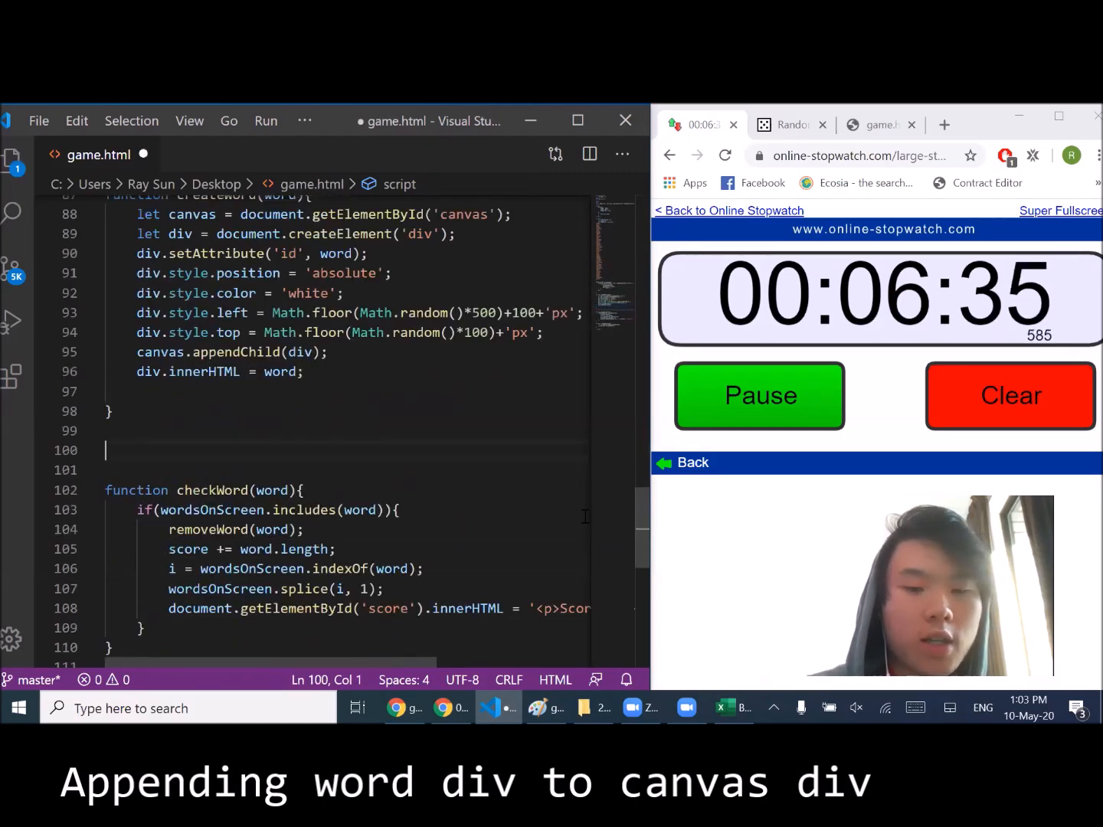
- Write for(i=0; i<1000; i++) picking w = randWords[Math.floor(Math.random()*randWords.length)]
type("for(i=0;)")
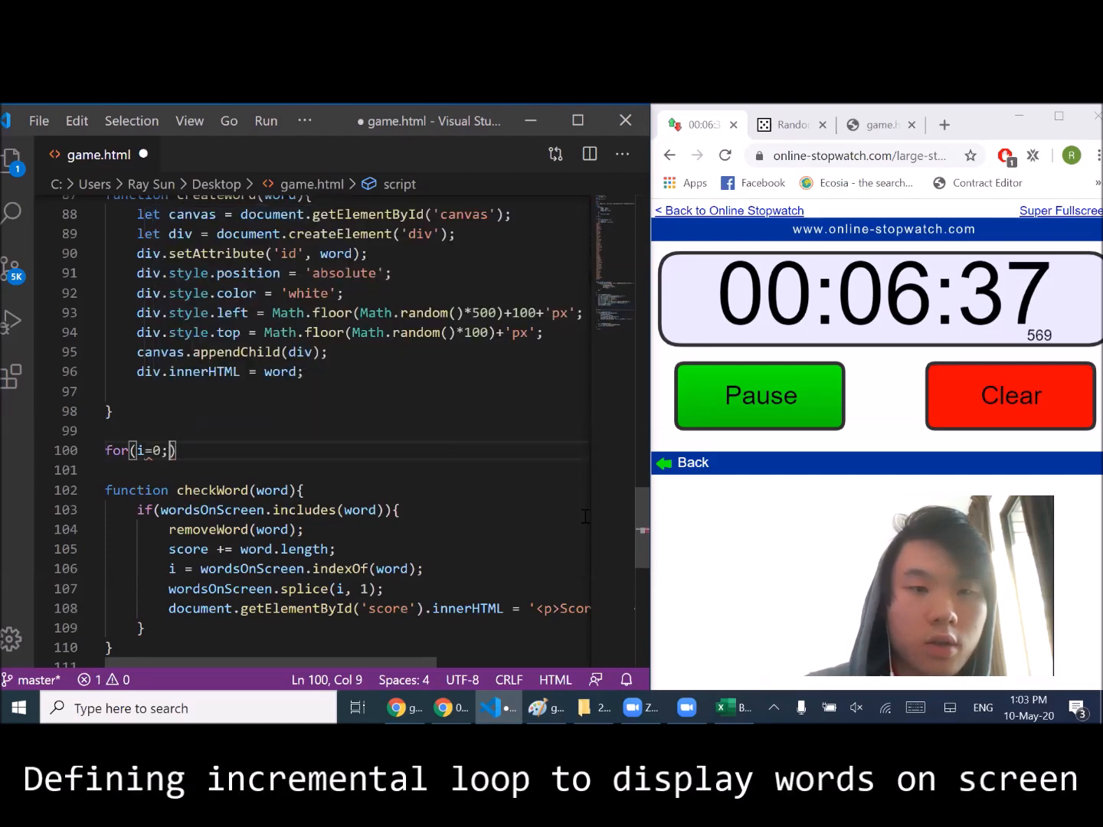
type("i<1000;")
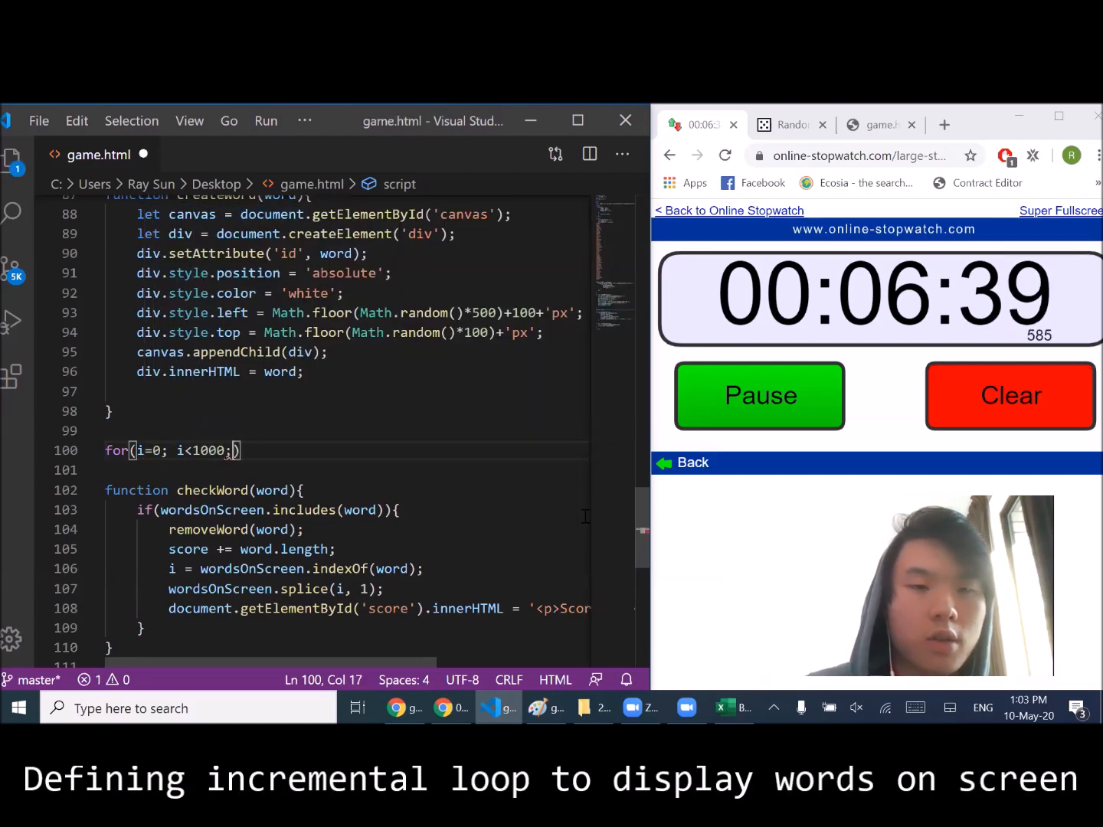
type("i++")
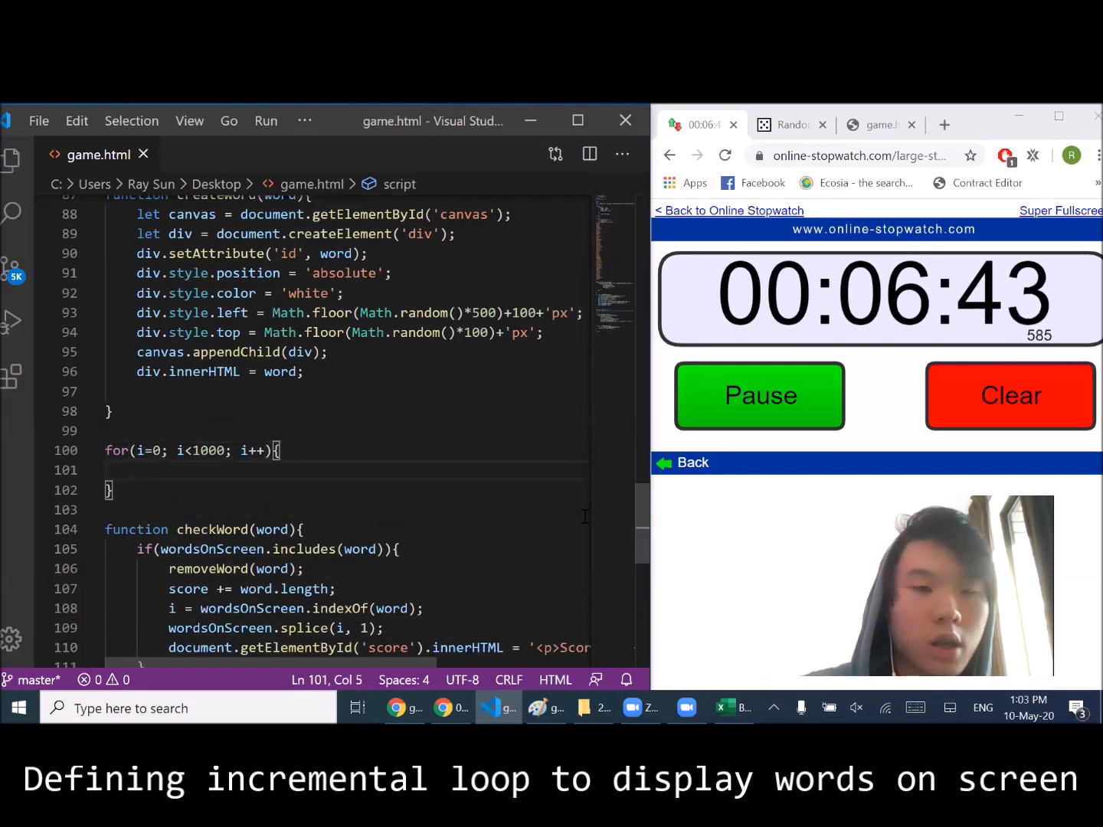
type("let w =")
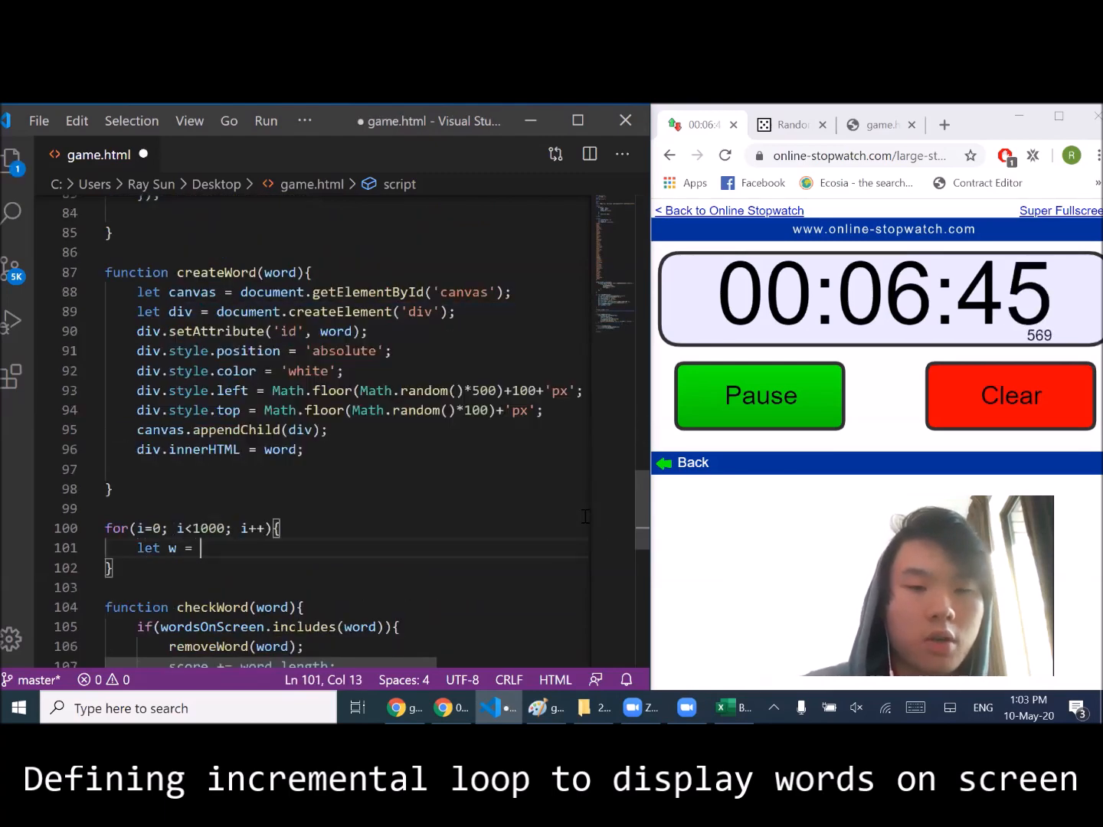
type("Ran")
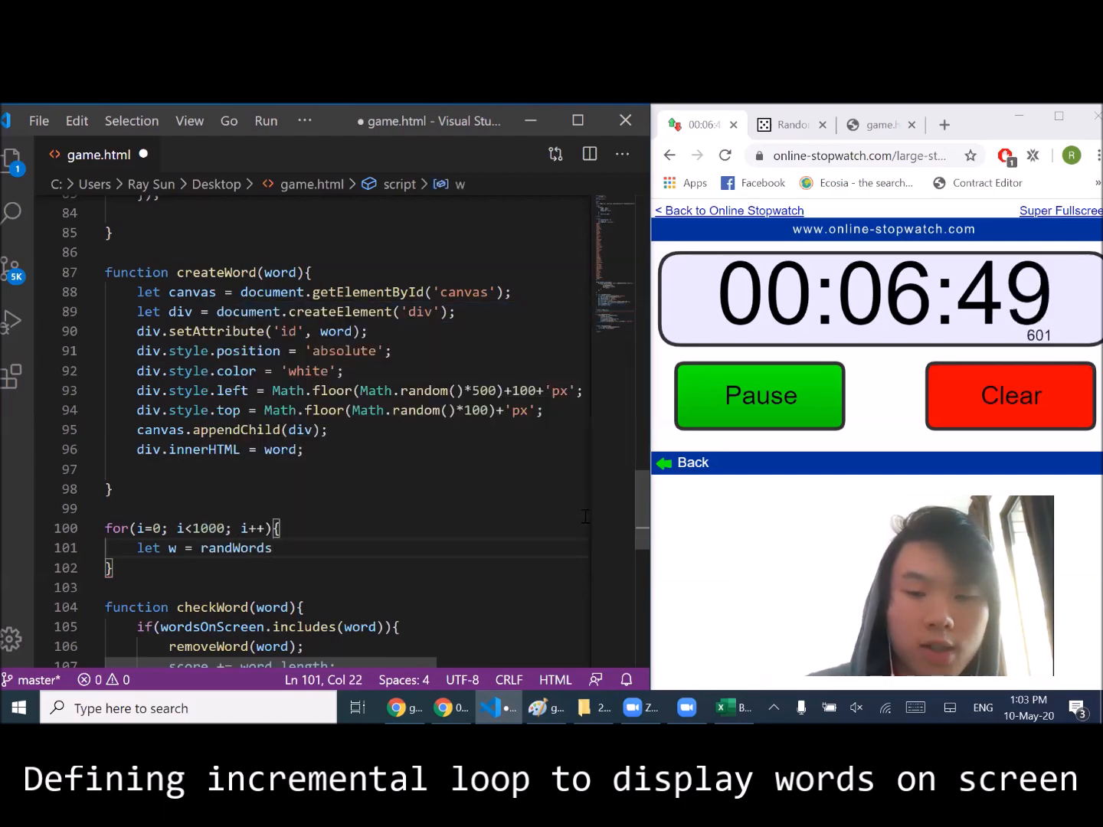
type("[Math.f")
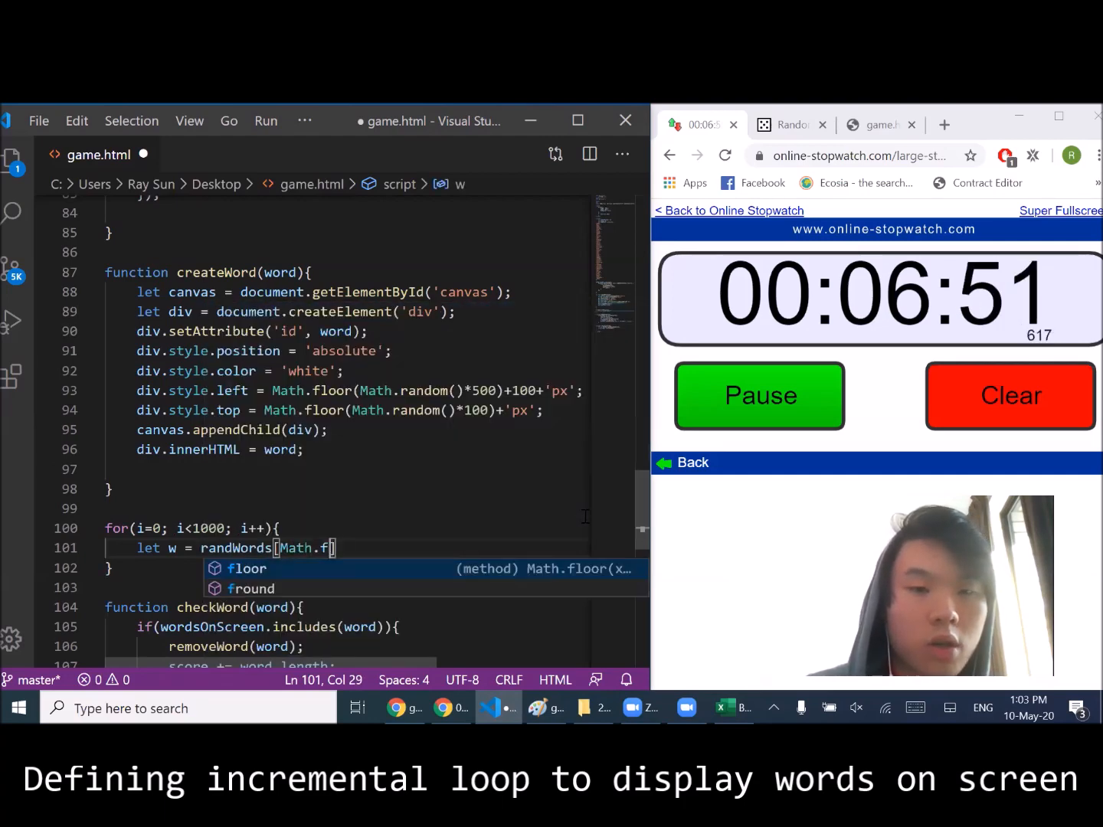
type("loor(Math.")
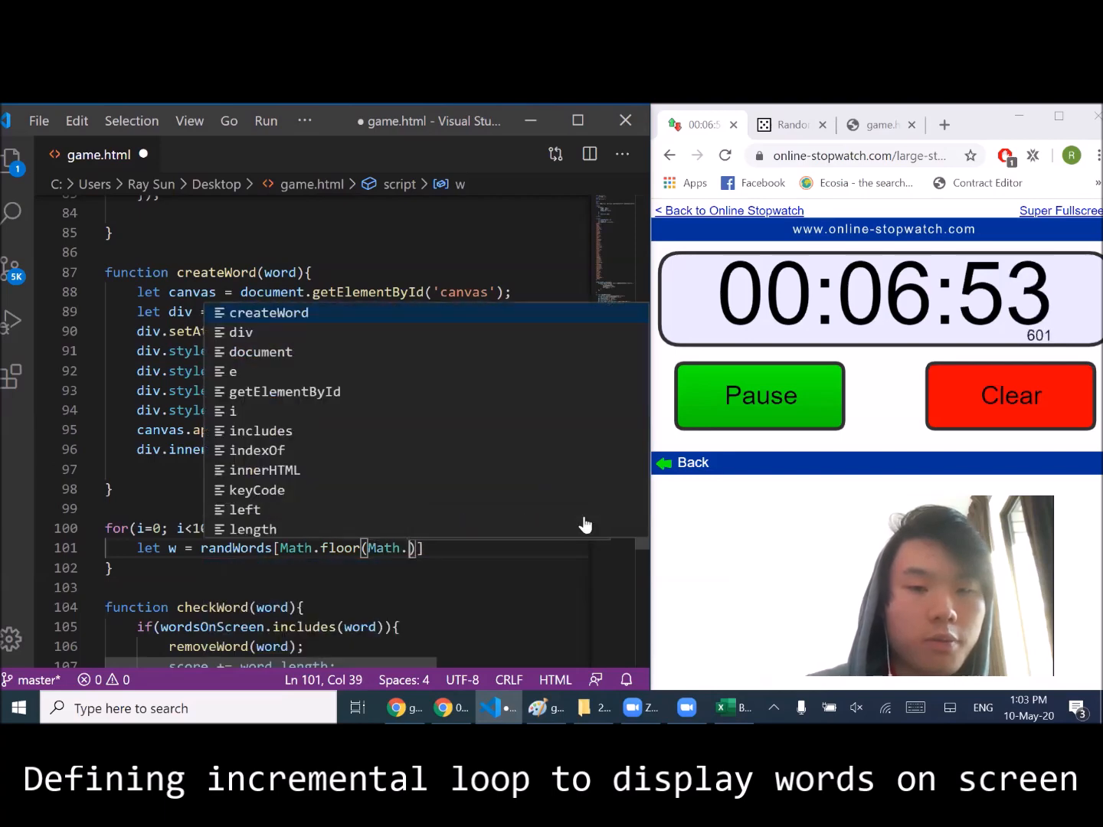
type("random")
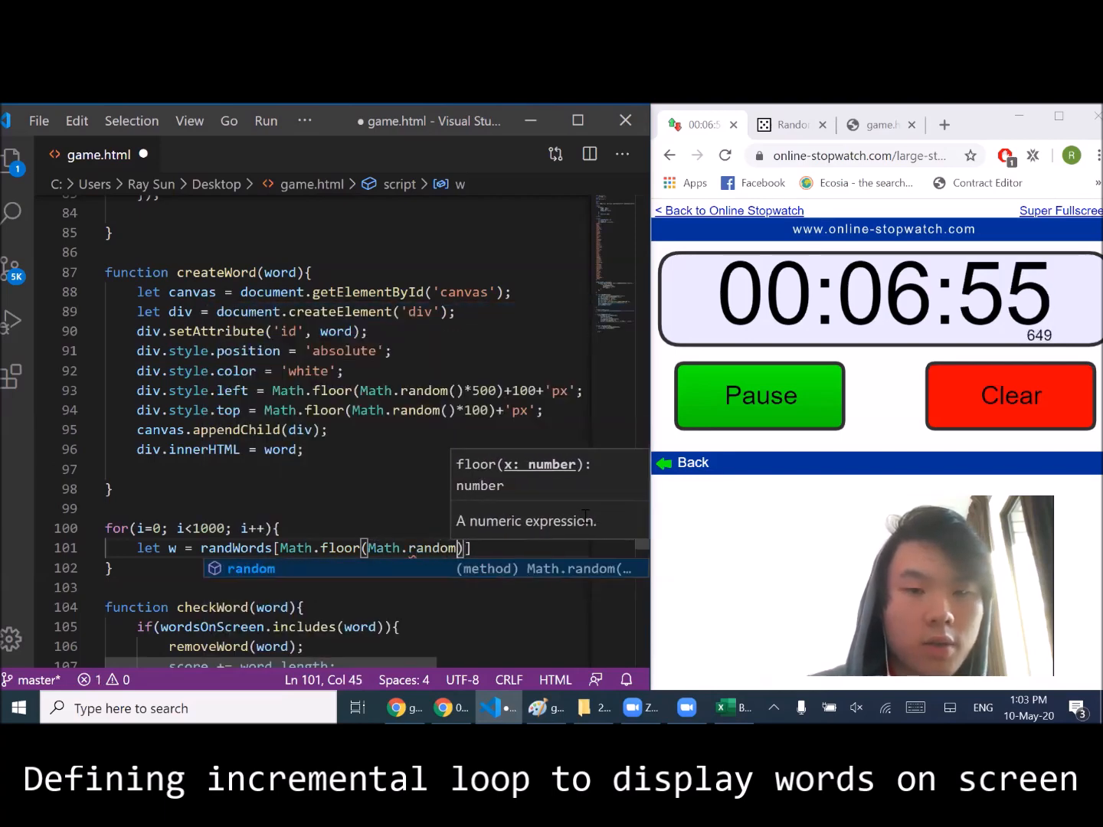
type("()")
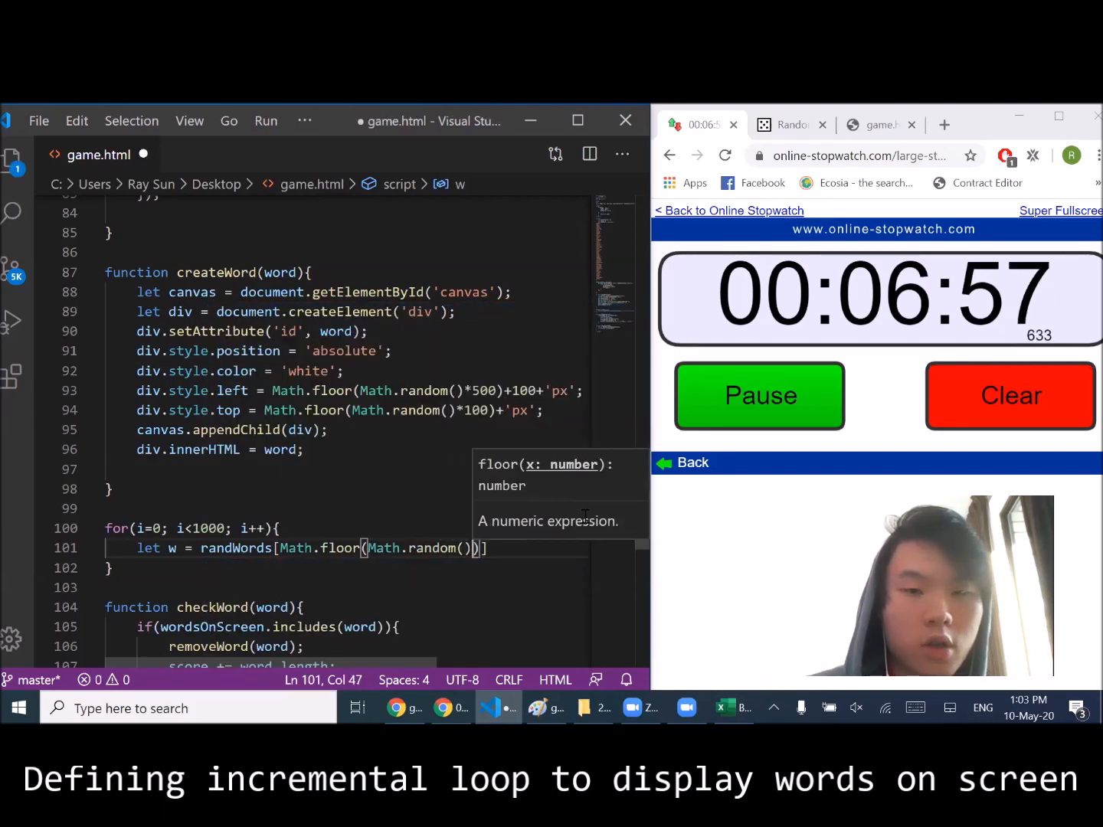
type("*random")
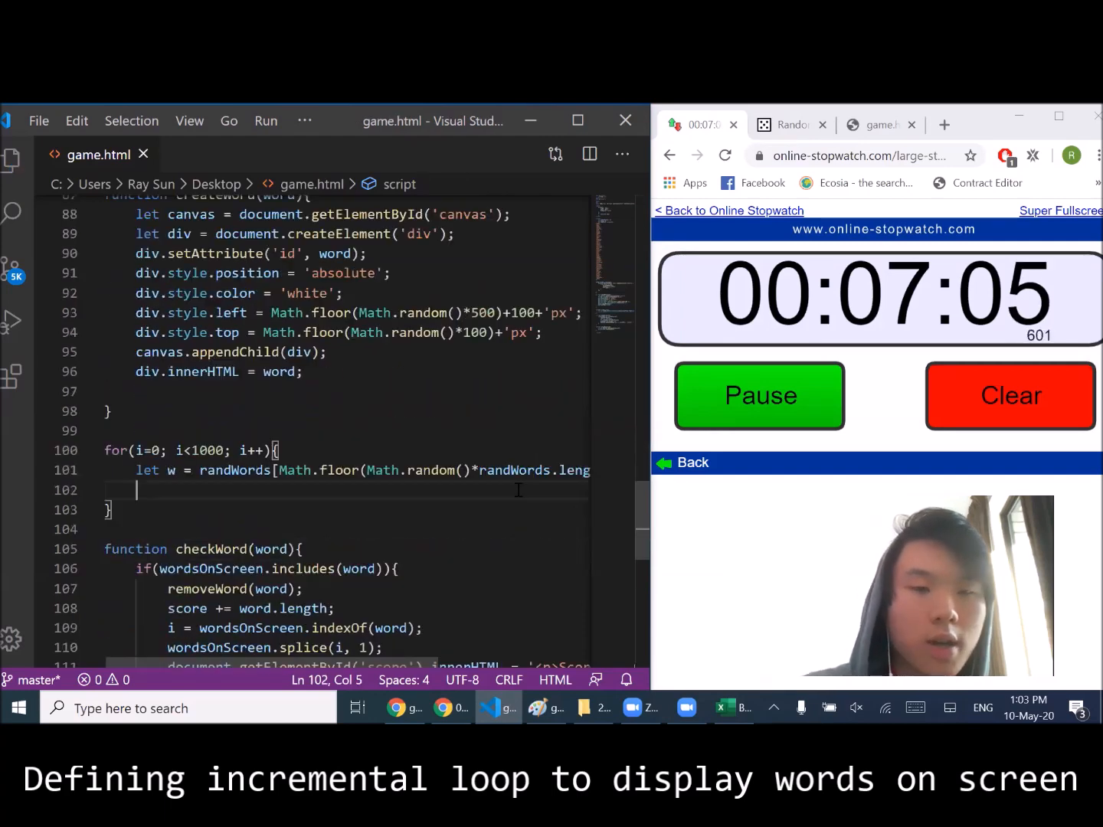
- Add a setTimeout whose timer function calls createWord(w)
type("setTimeout(")
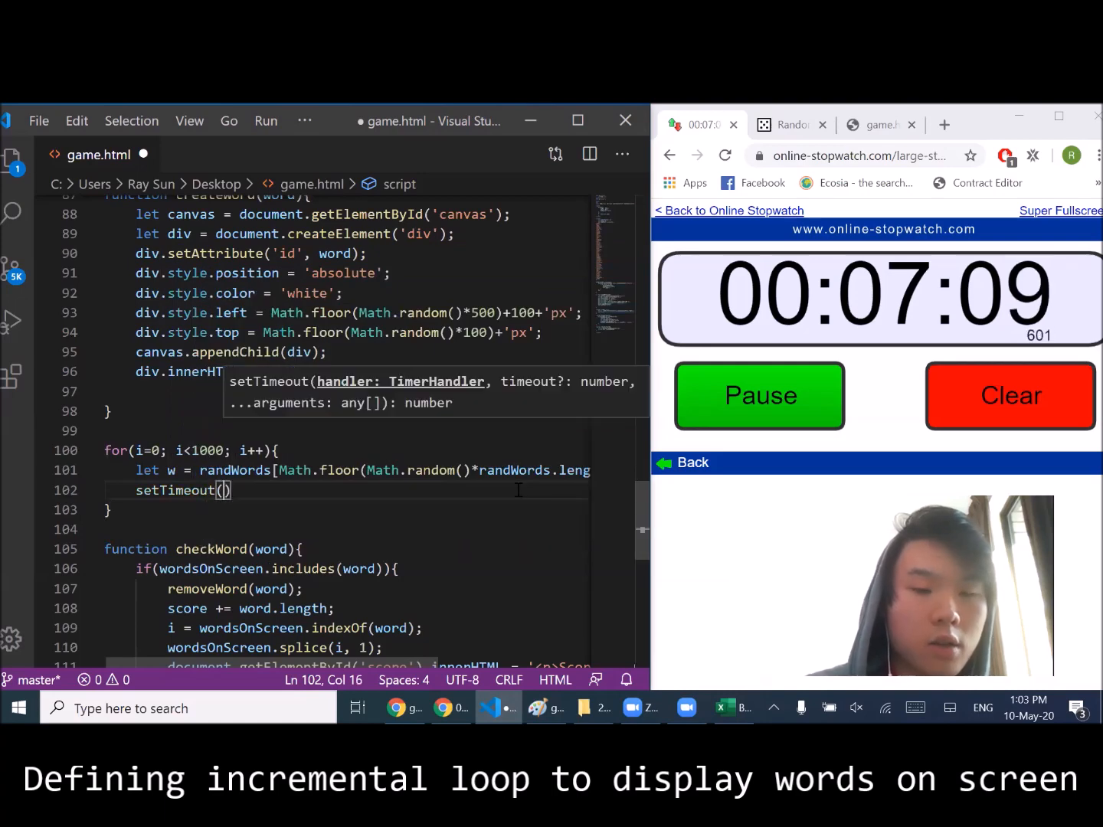
type("function timer")
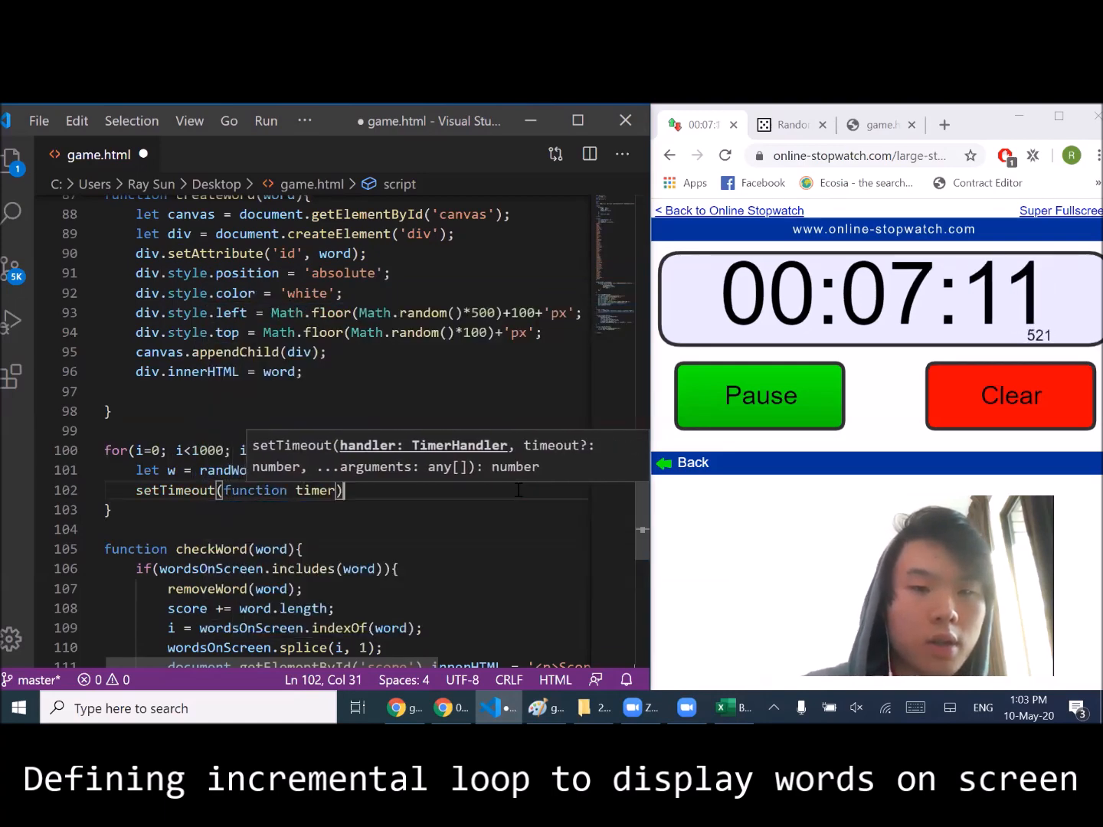
type("(")
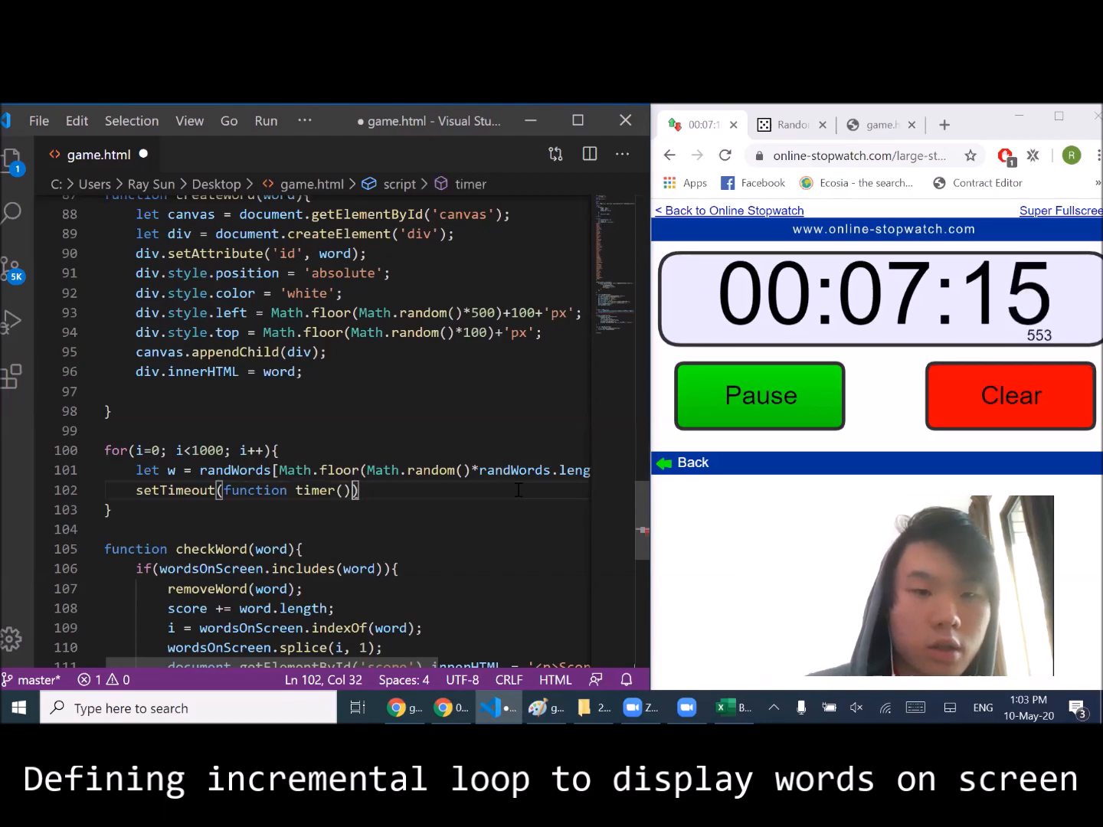
type("{")
key("Enter")
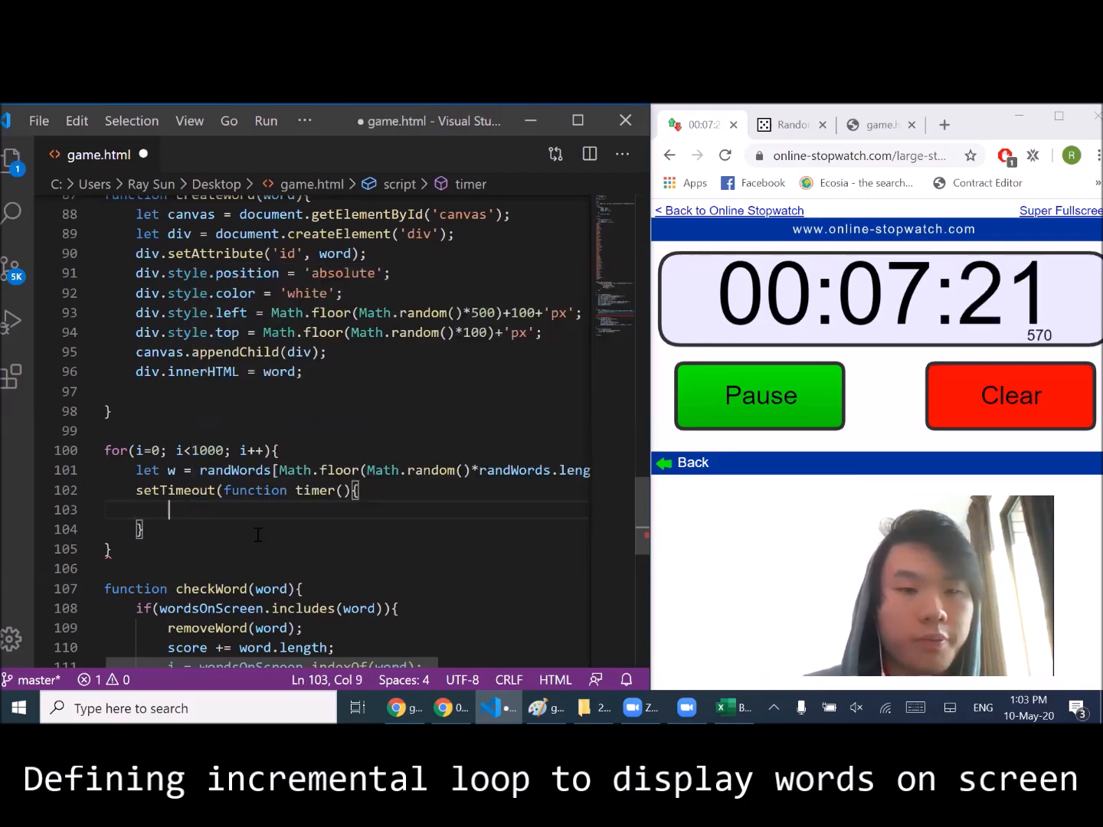
type("createWord(")
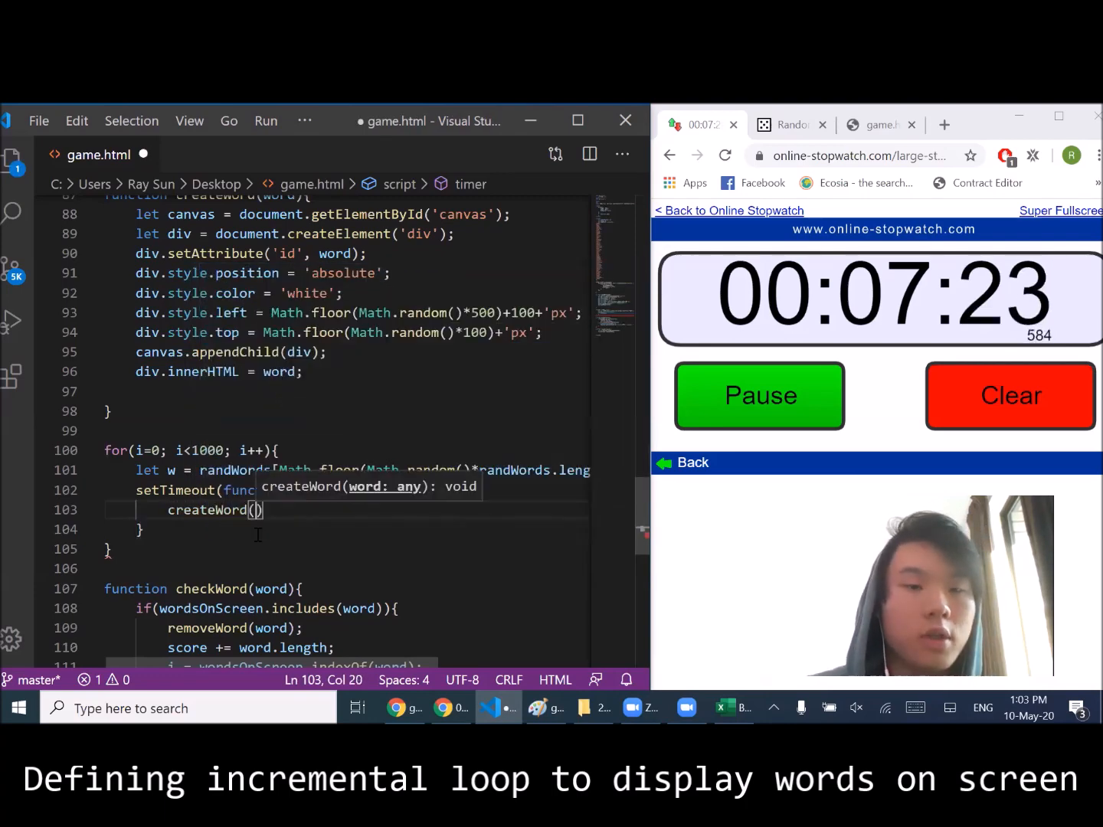
type("word)")
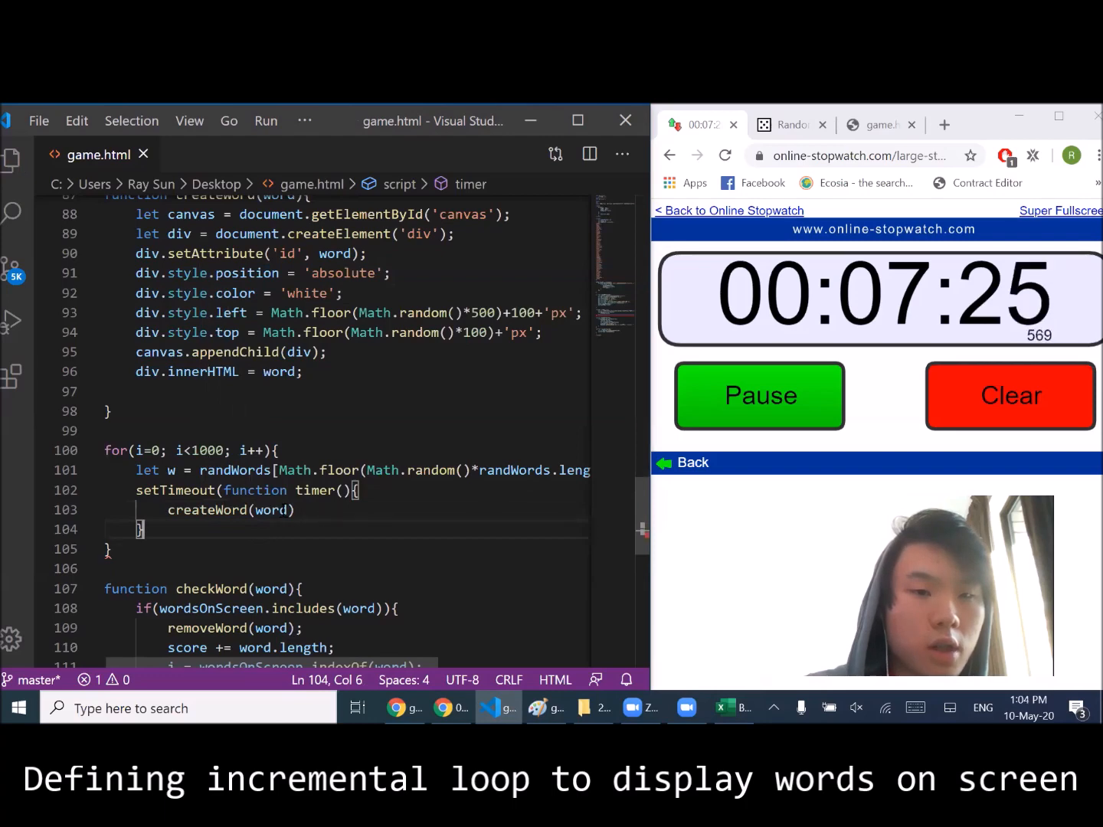
type("w")
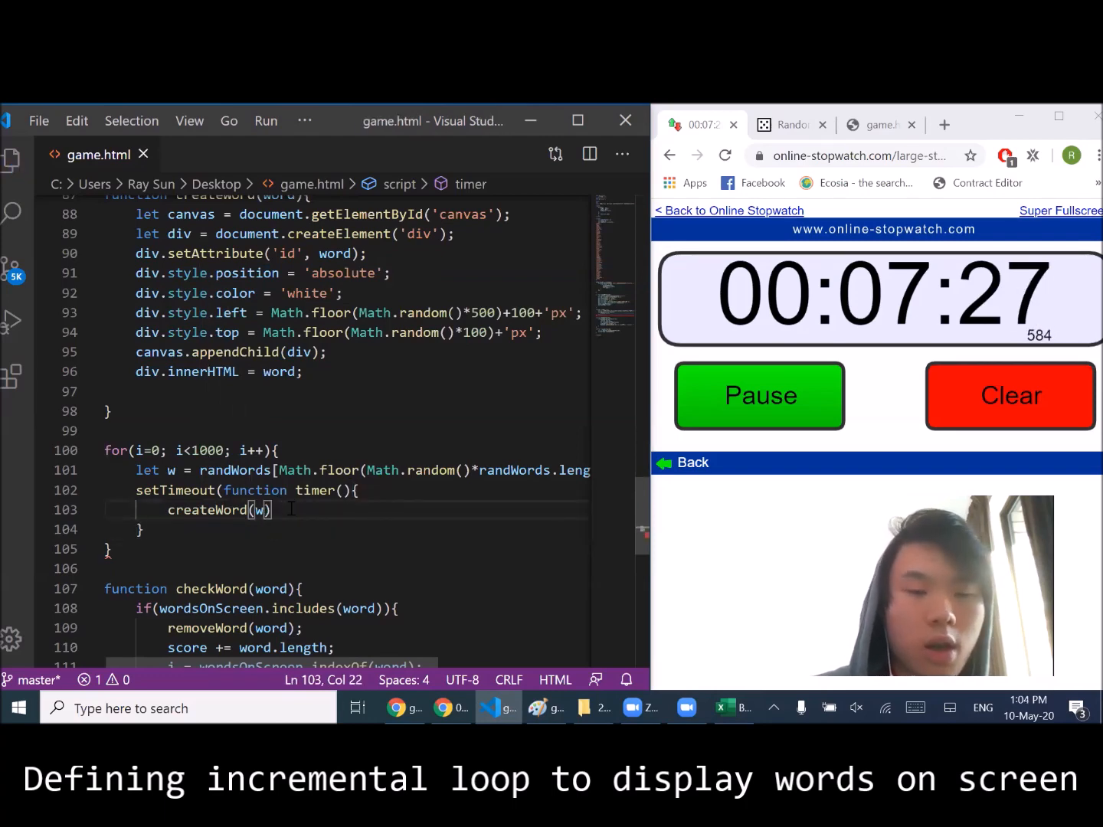
key("enter")
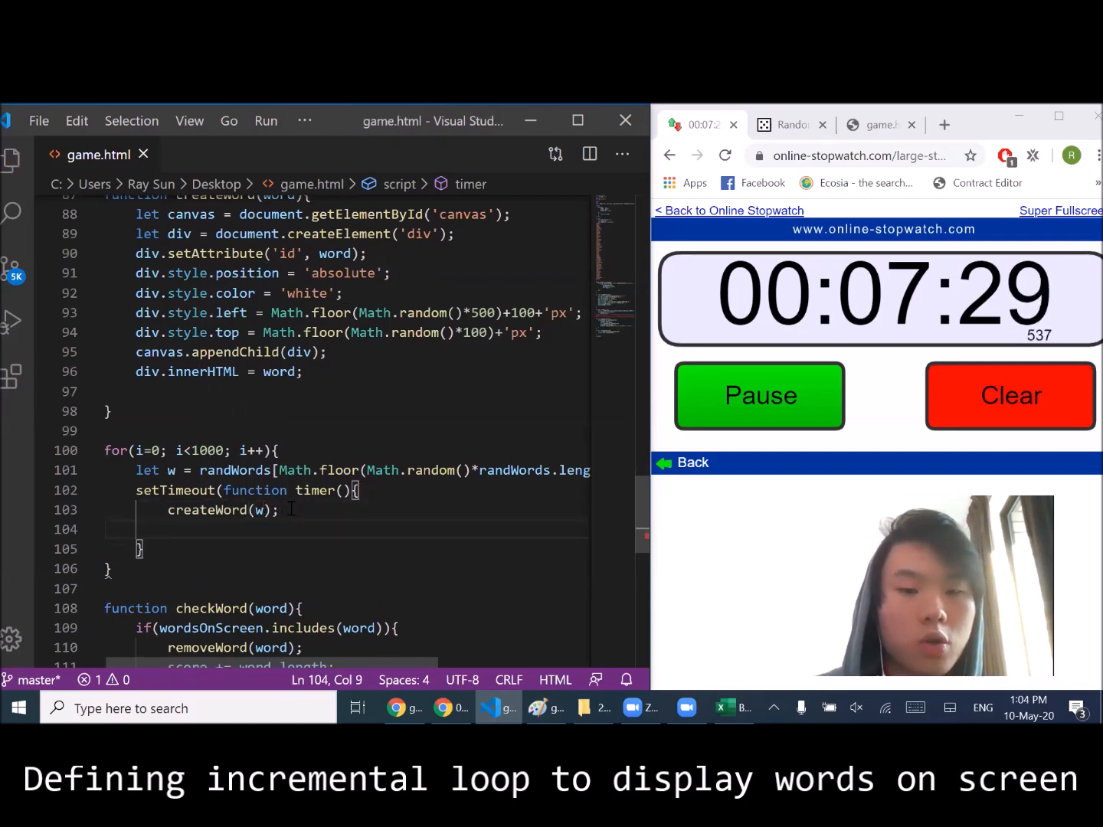
- Push w onto wordsOnScreen, delay each pass by i*1500 ms, and begin function moveWord
type("words")
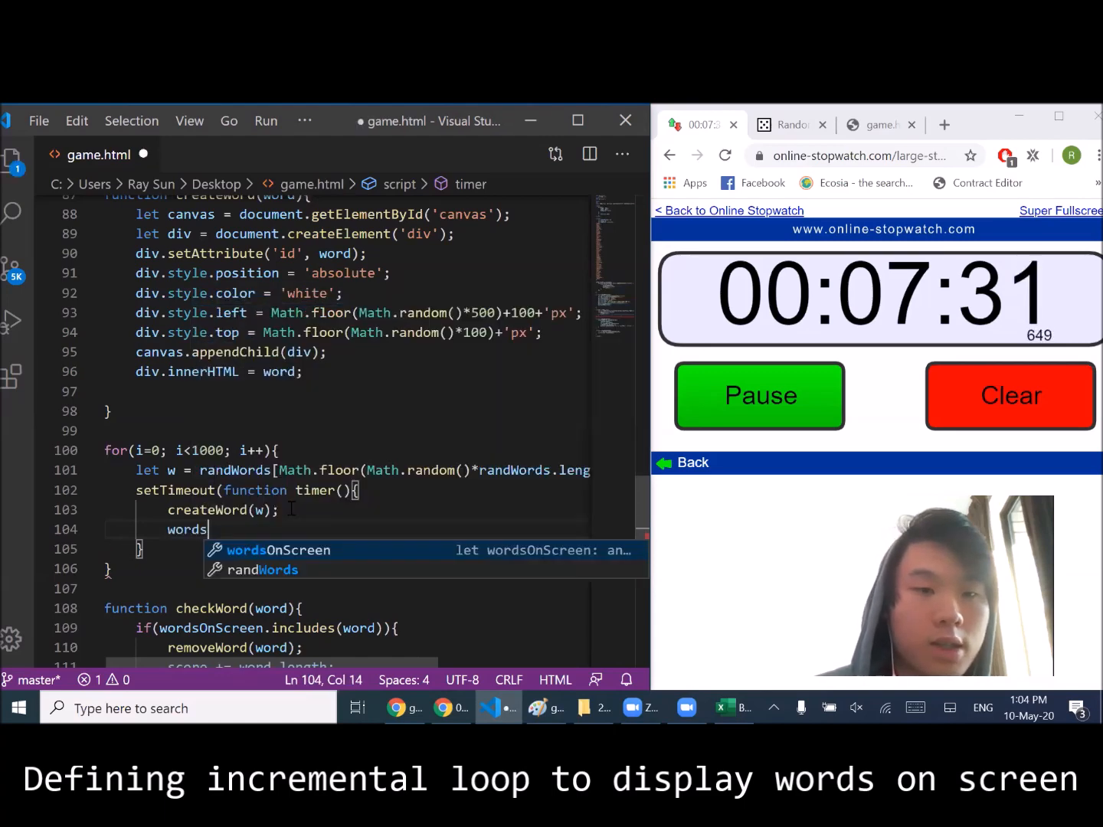
type("OnScreen.push(w);")
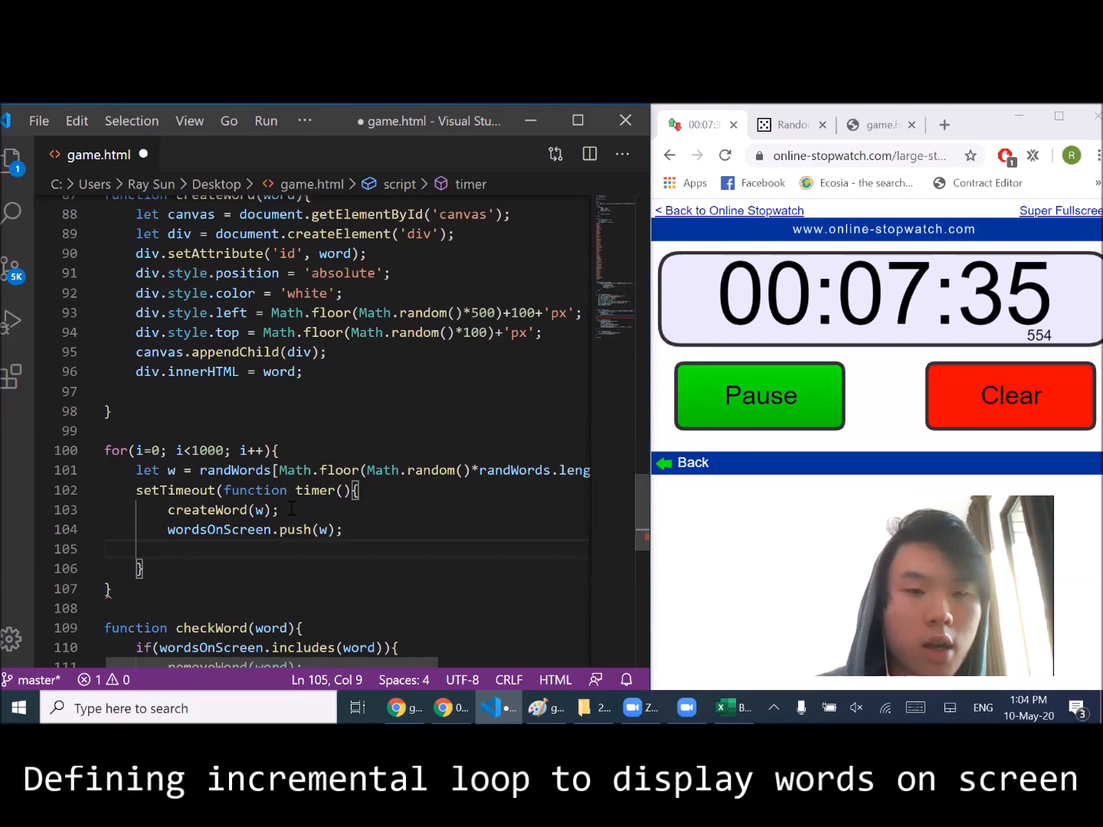
scroll("down", 3)
type("moveWord();")
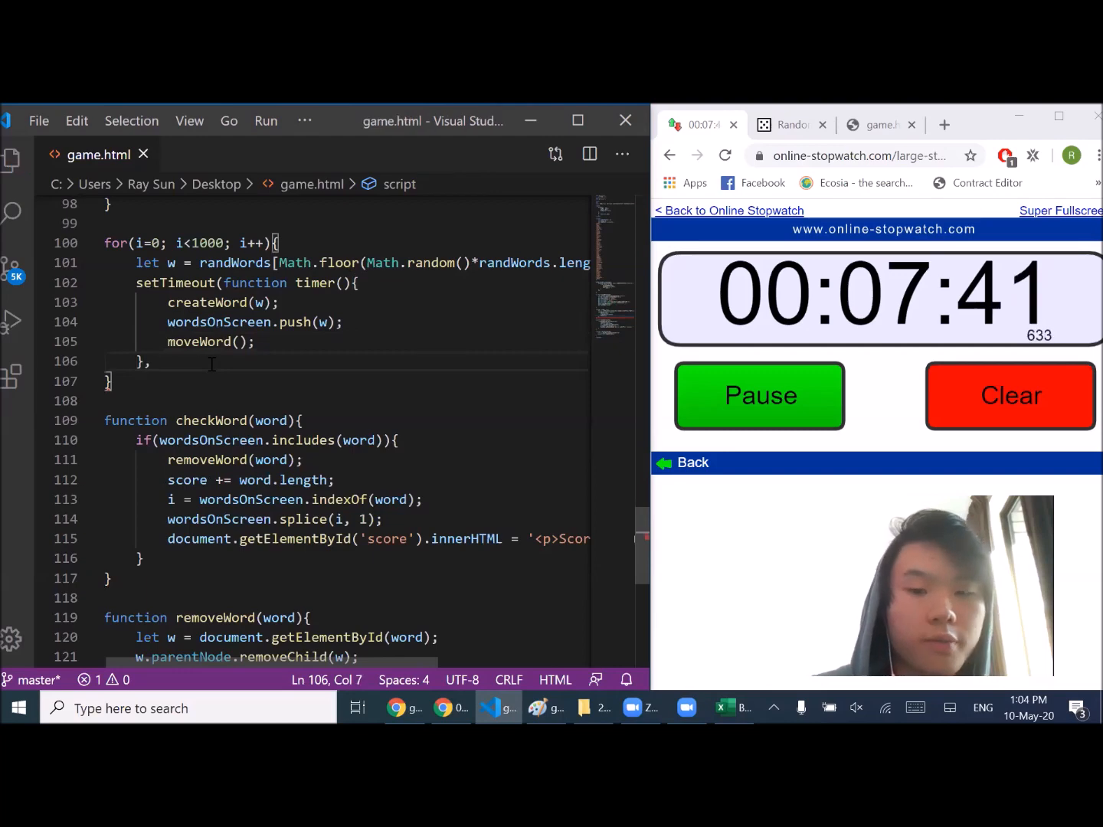
type(",i*1")
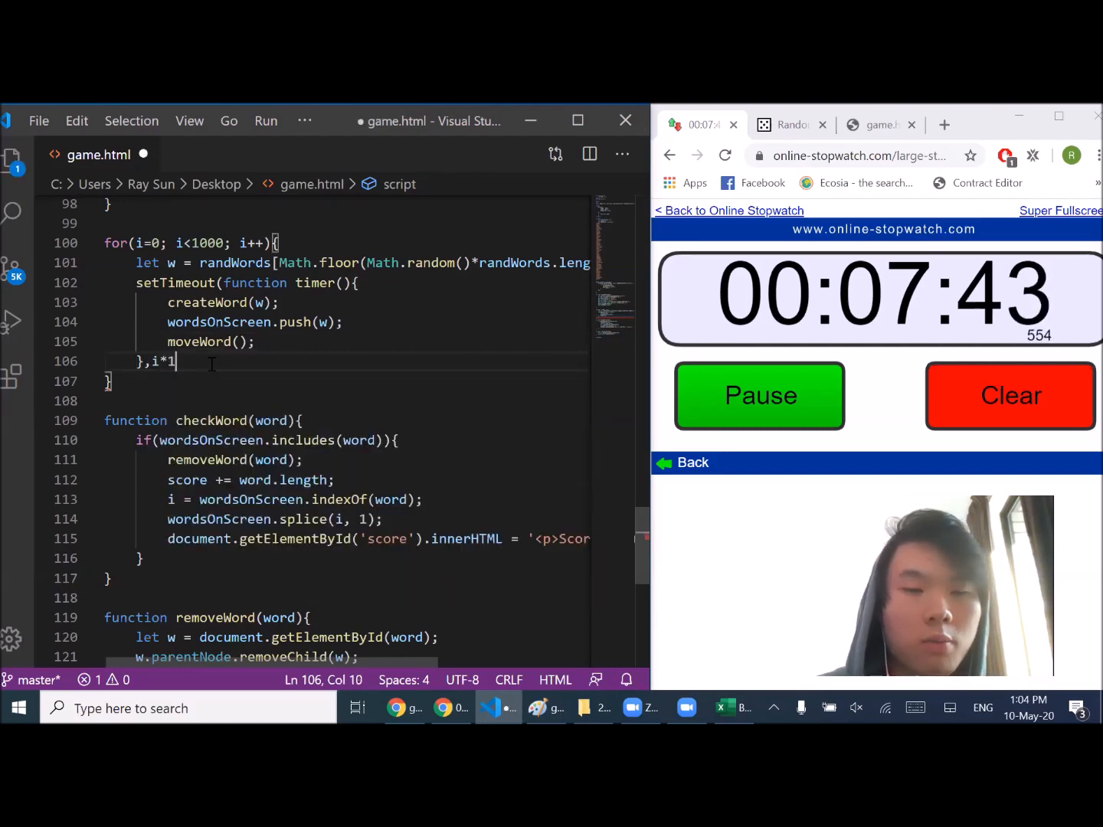
type("500);")
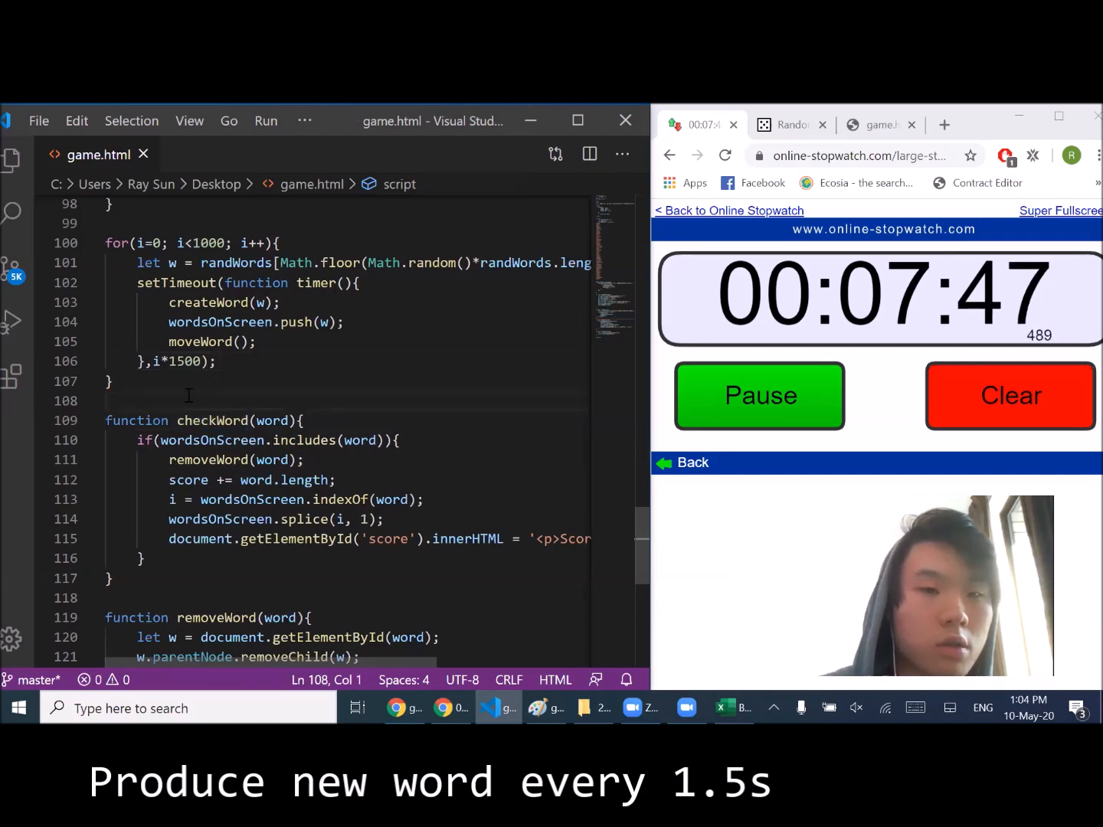
type("function moveWord(")
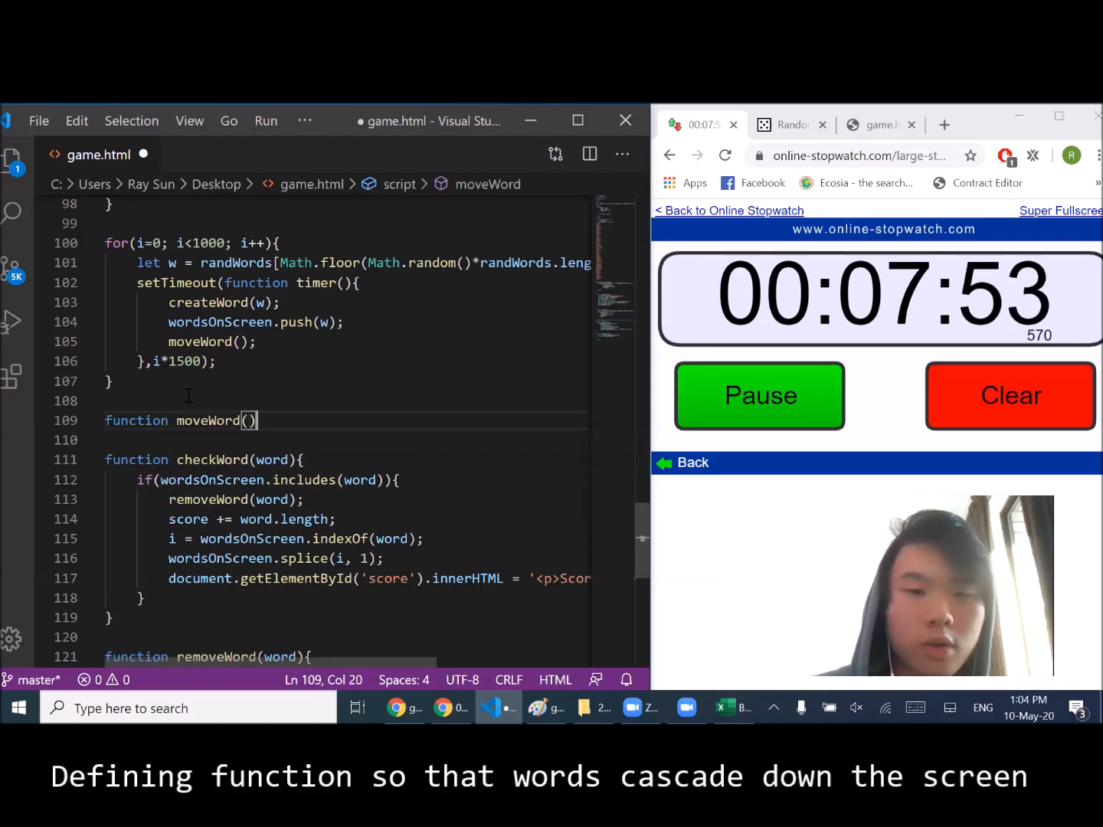
- Add let intv = setInterval(moveWord, 30) and begin moveWord's let word-element lookup
key("Enter")
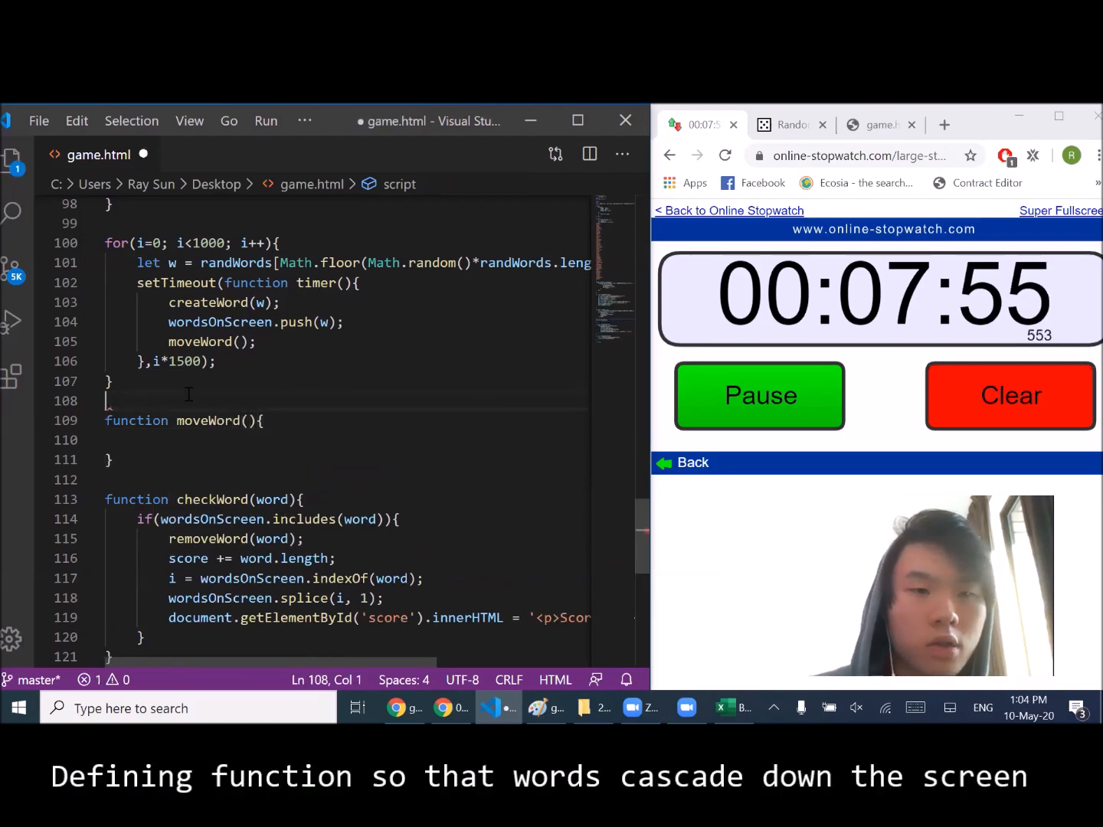
type("let intv")
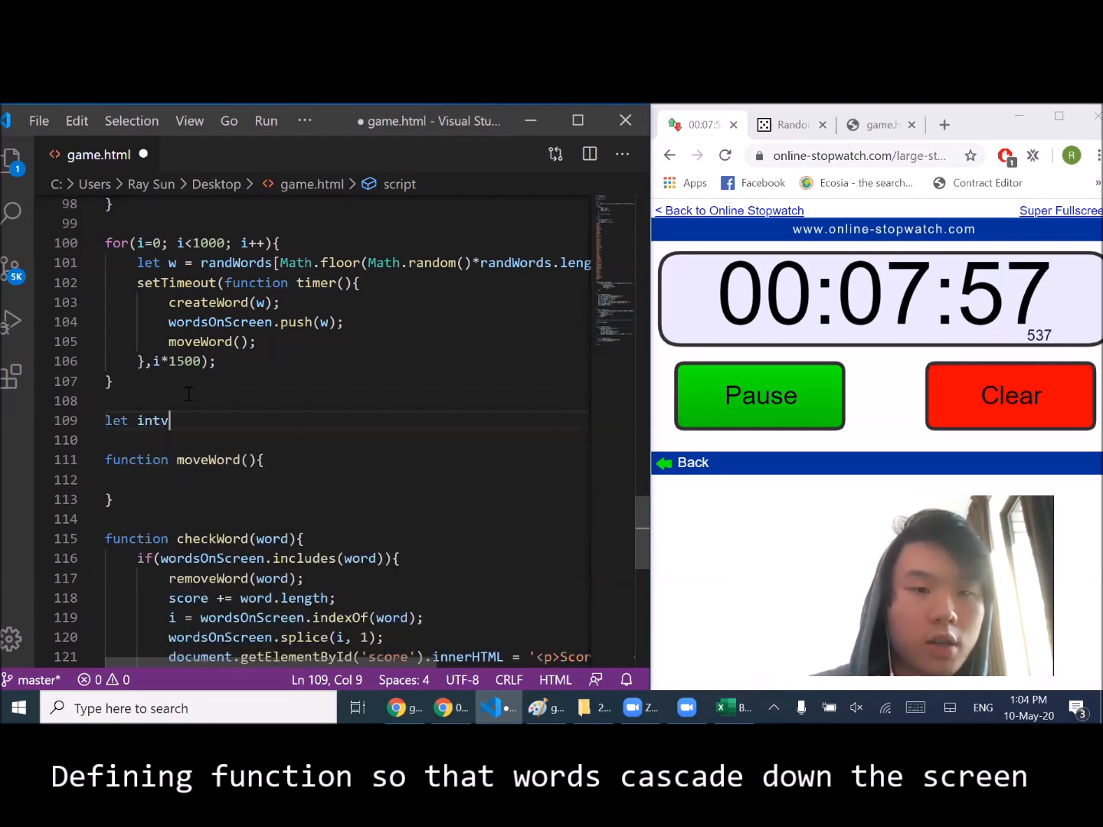
type("= setInterval(")
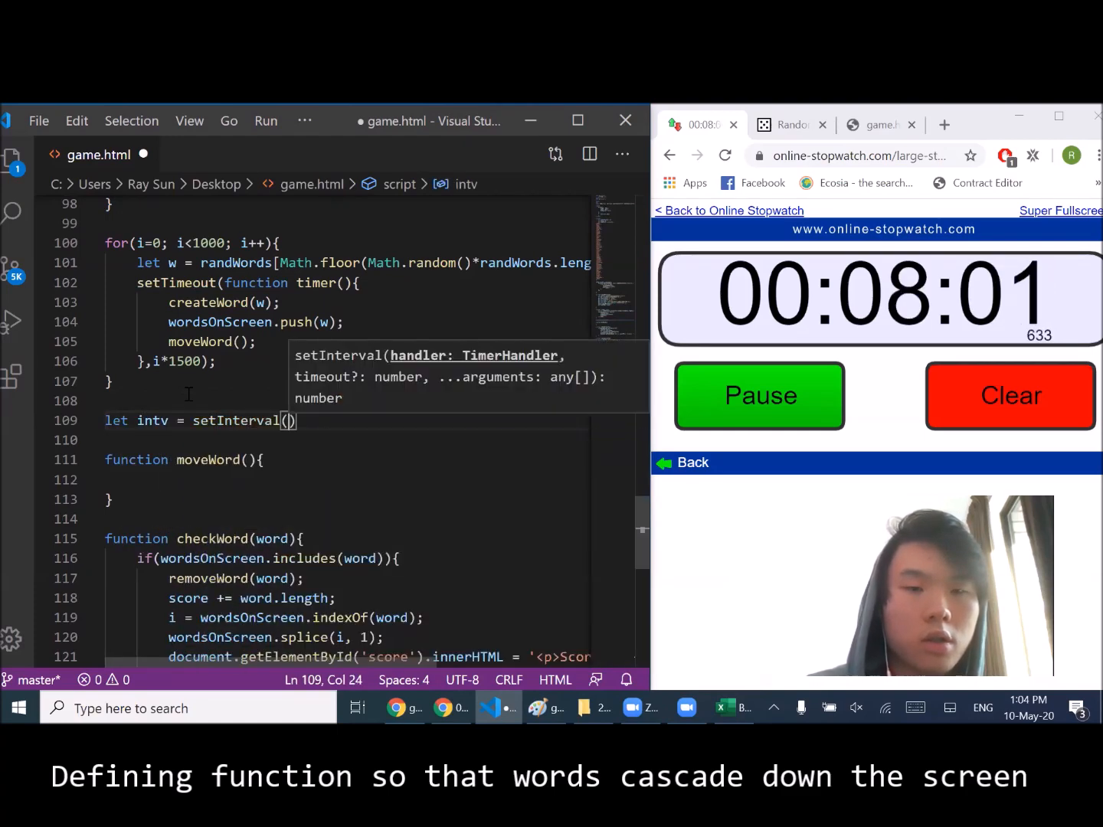
type("moveWord, 30")
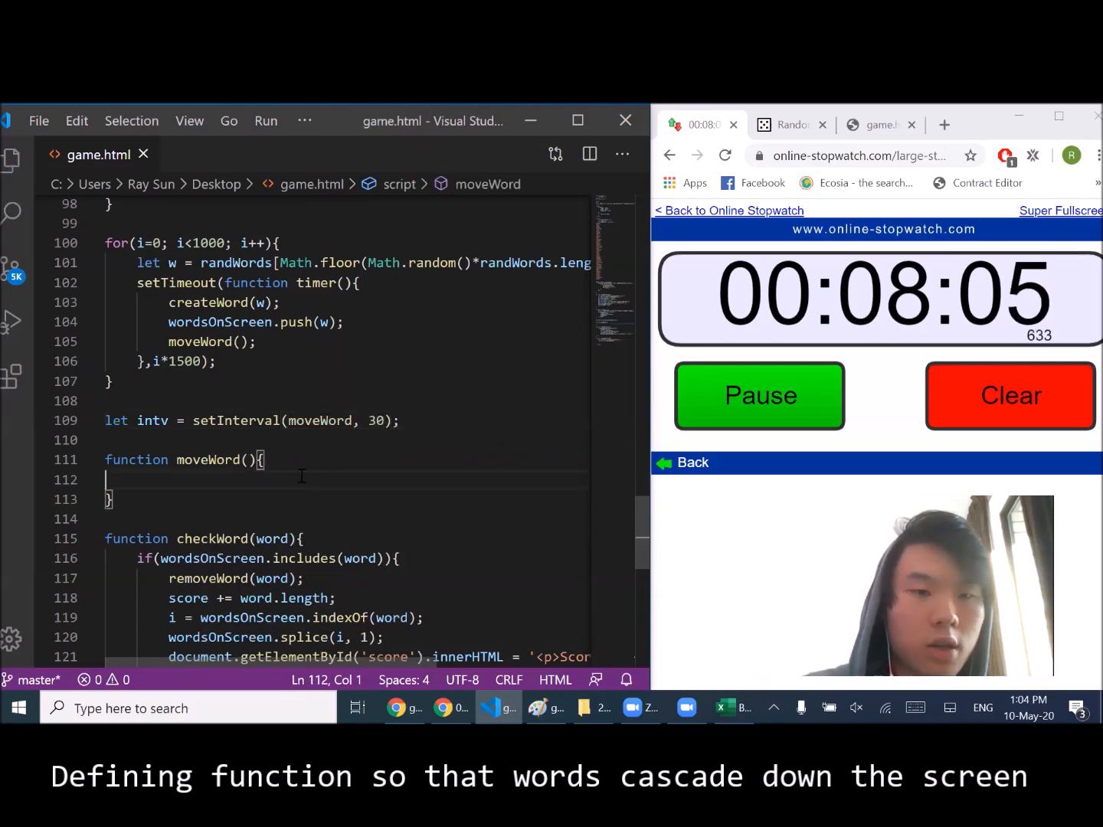
type("let")
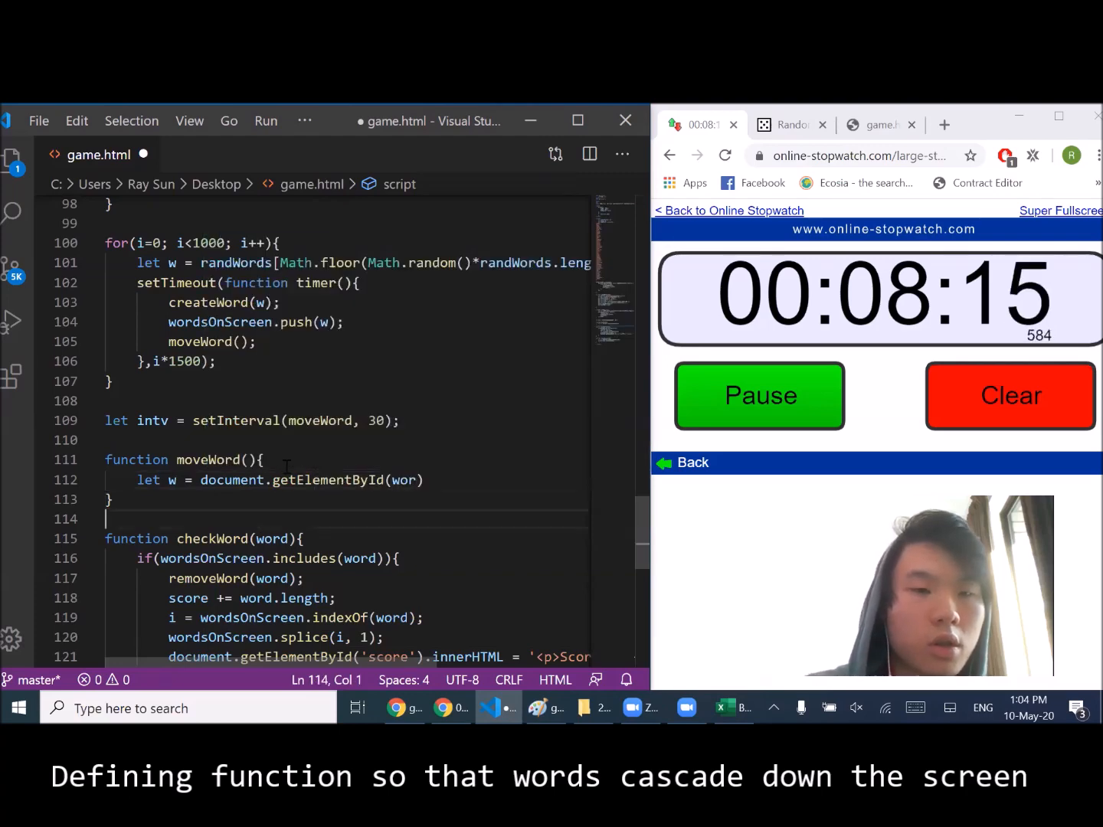
- Loop over wordsOnScreen in moveWord, moving the element lookup inside the loop
type("for(")
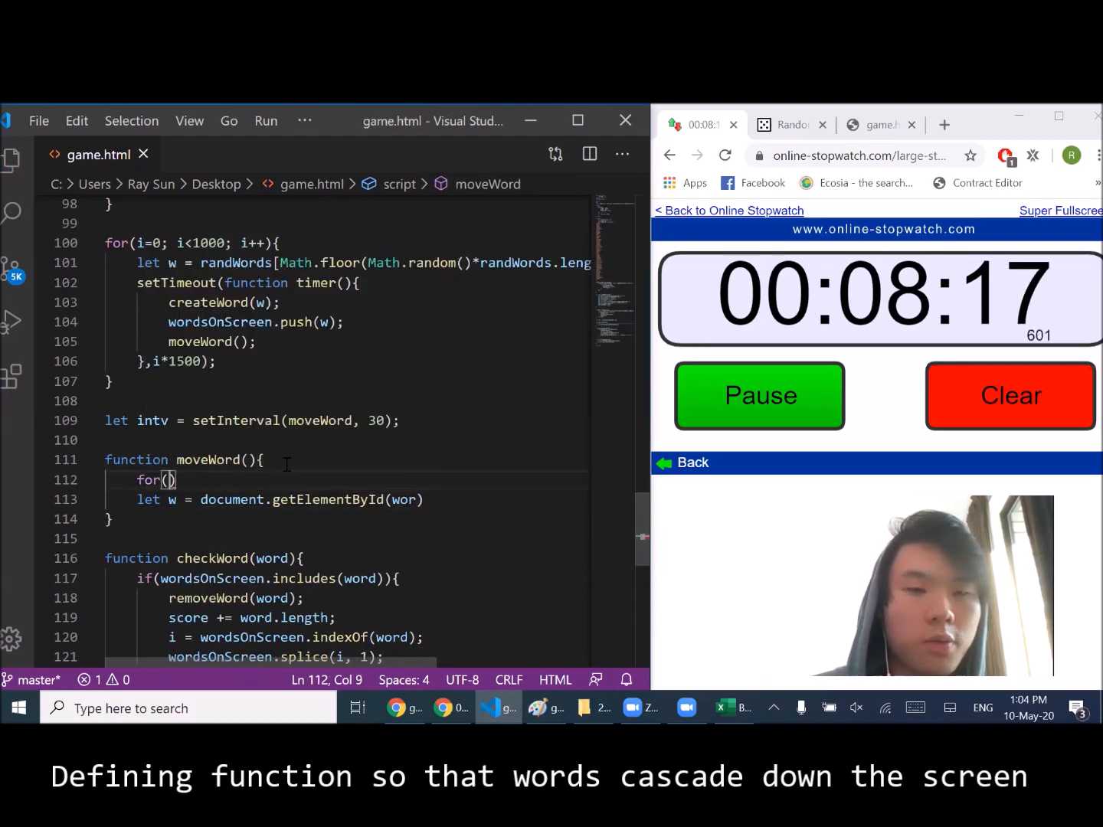
type("i")
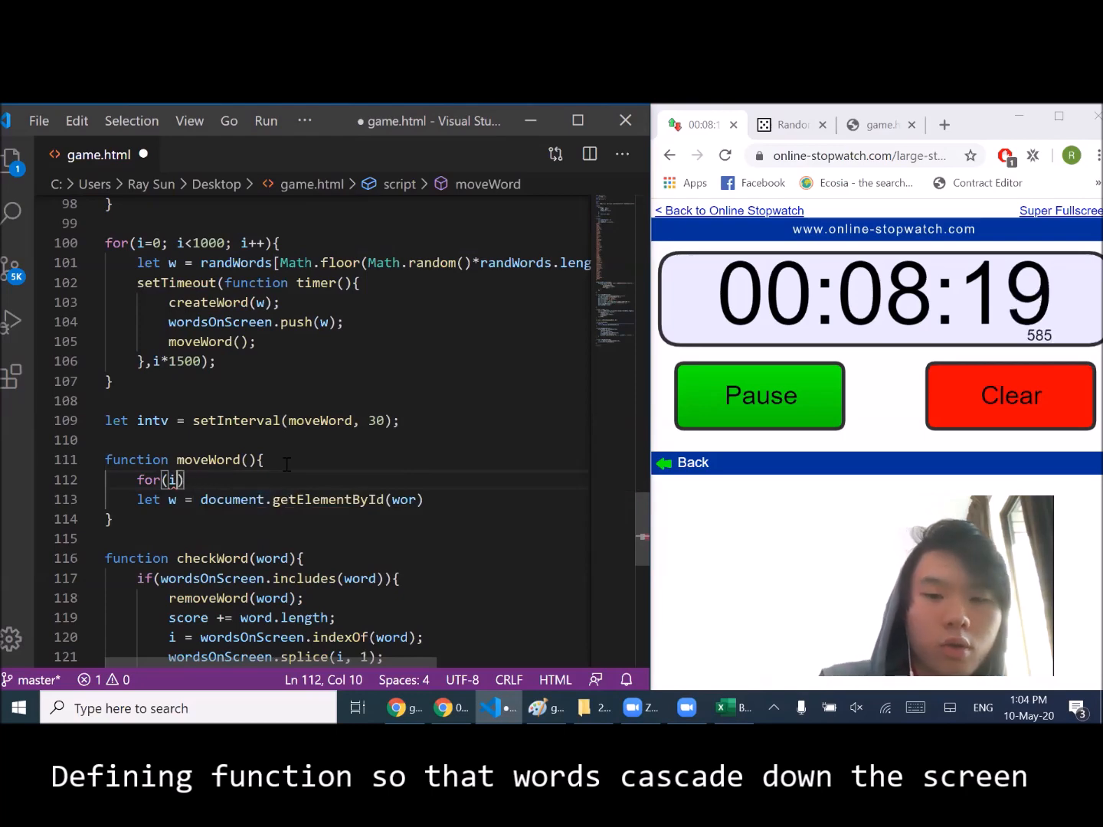
type("=0; i<")
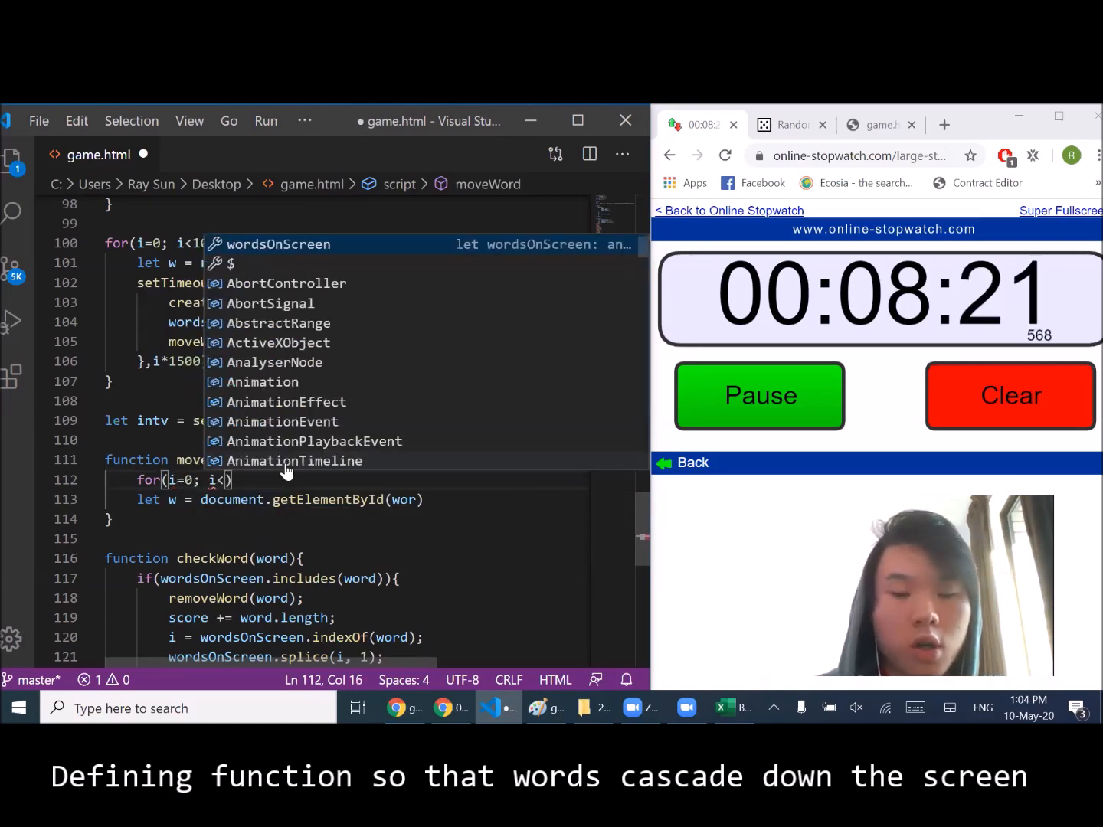
type("w")
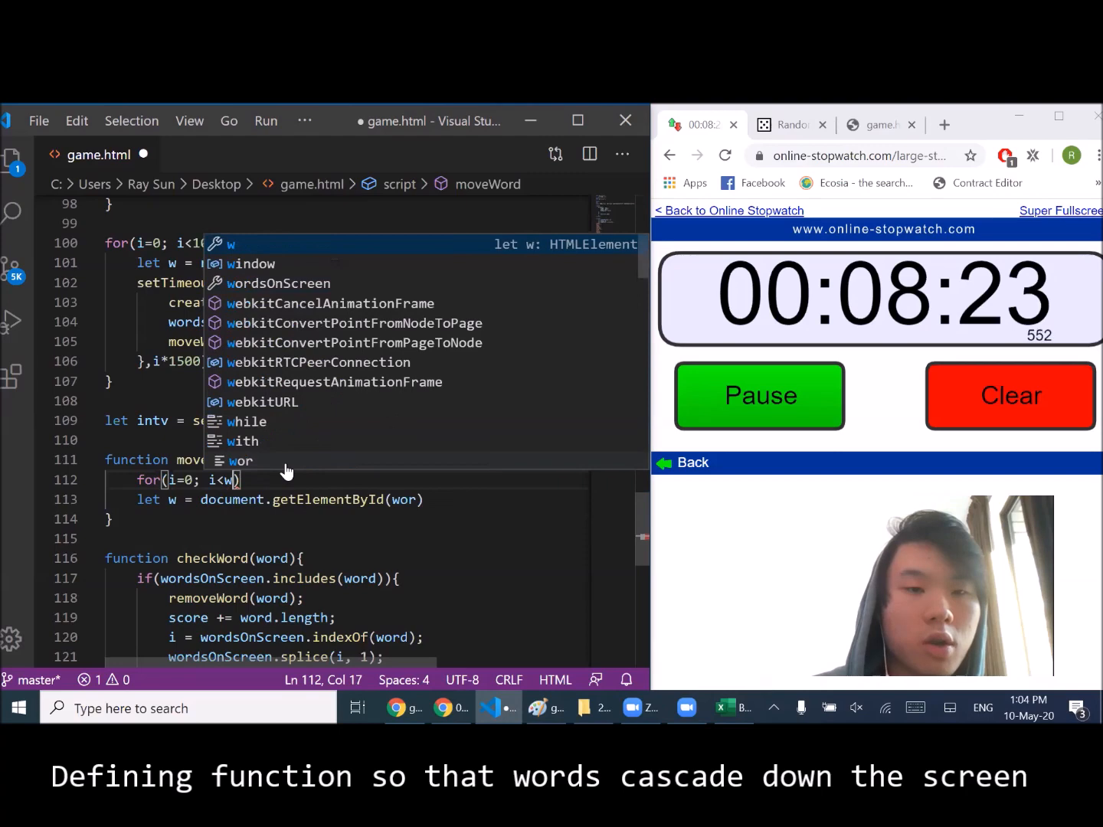
type("ordsOnScreen.length;")
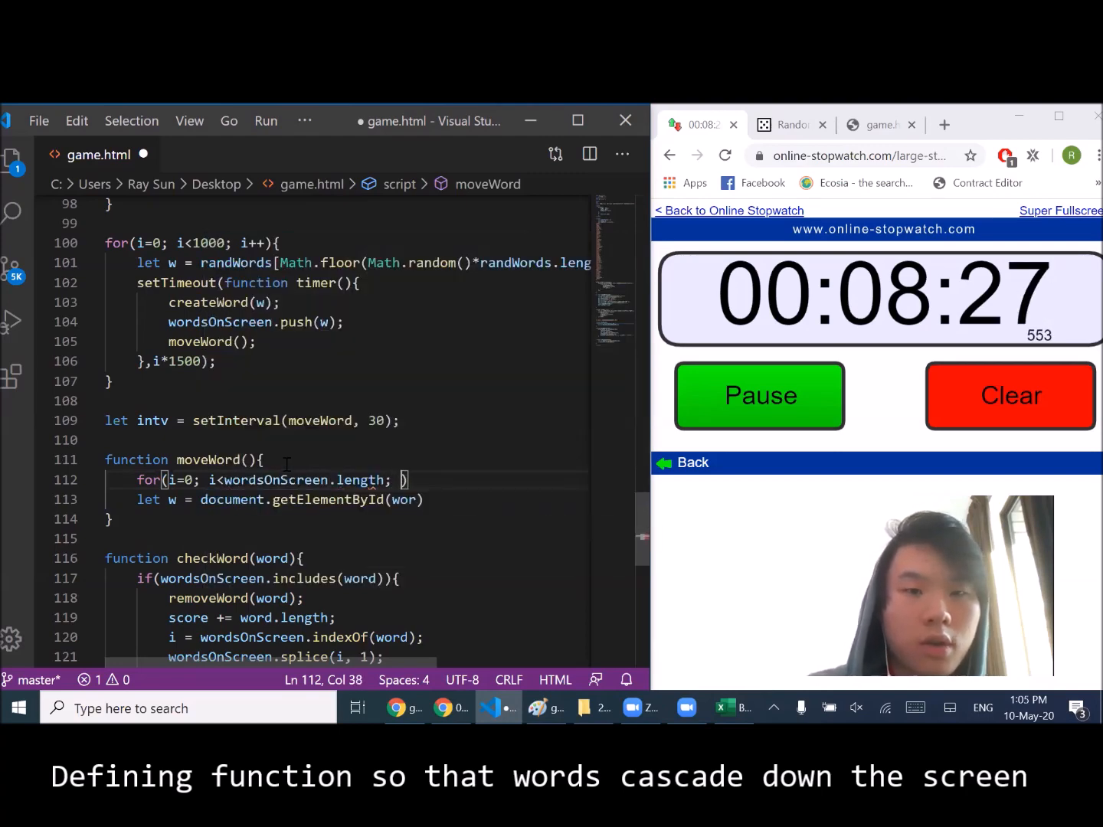
type("i++")
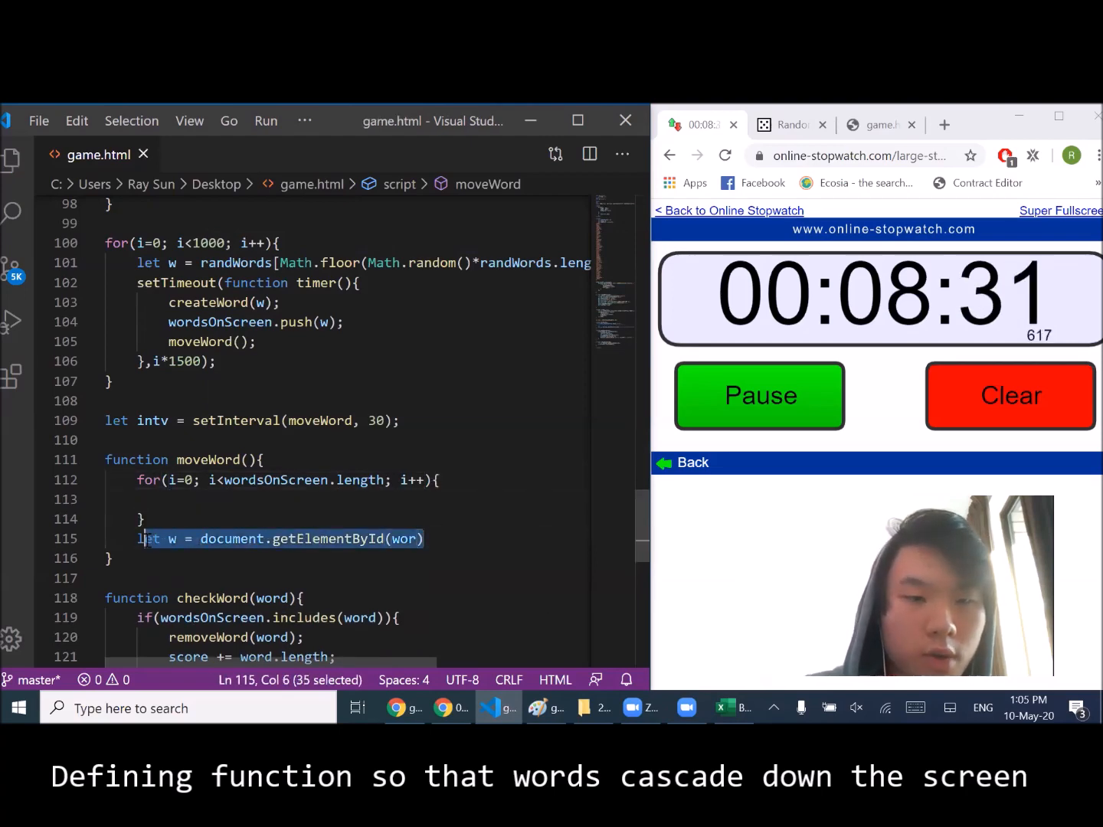
key("Delete")
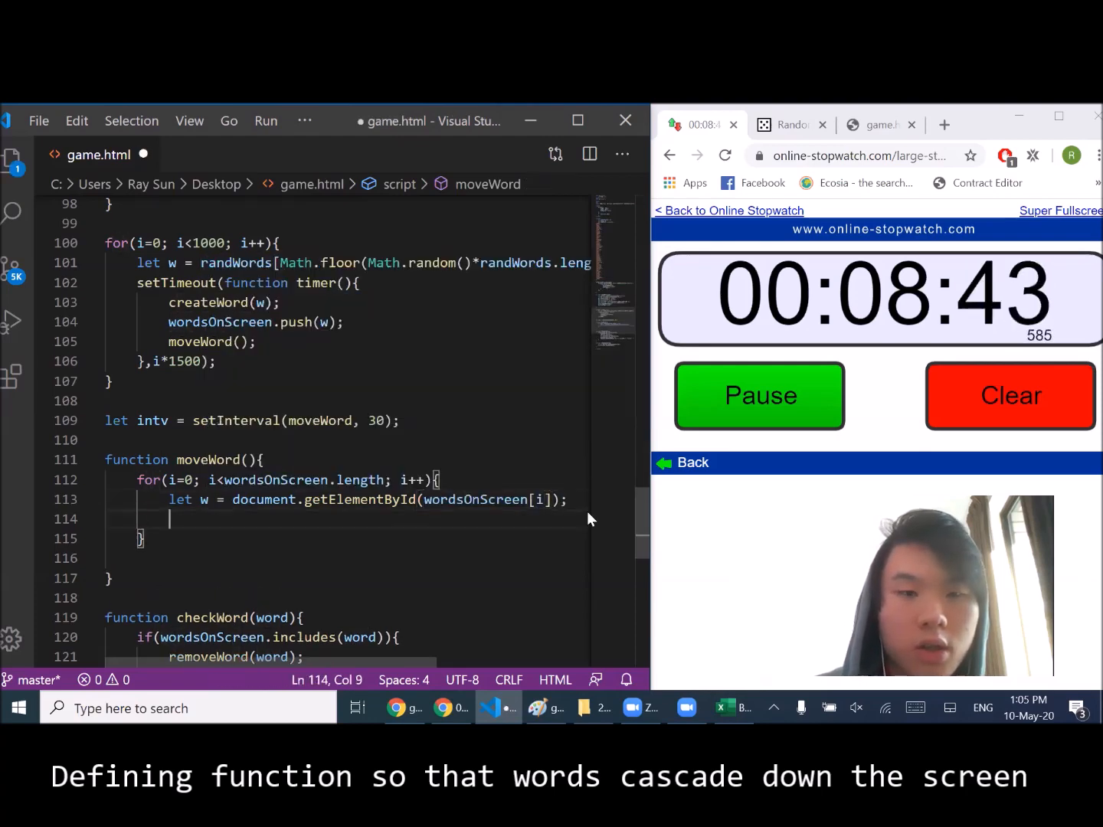
- Read each word's current top position into y with parseInt
type("let y")
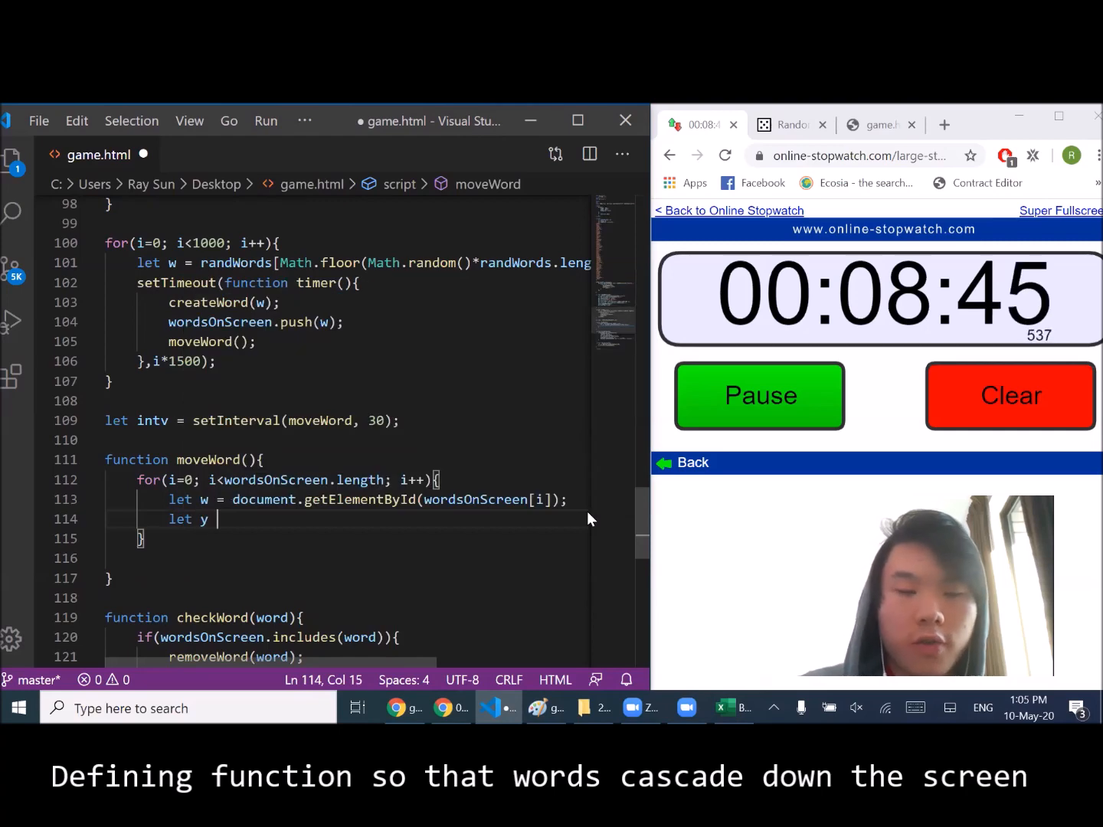
type("= w.")
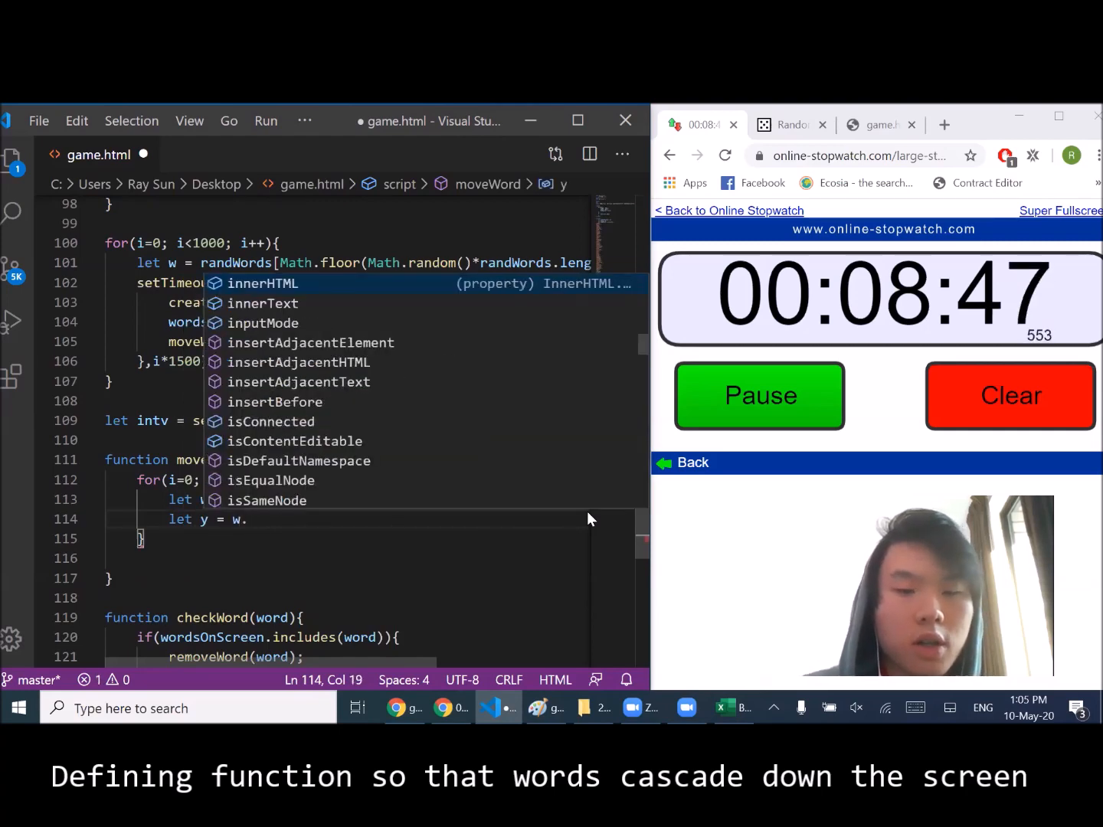
type("parseInt(wl")
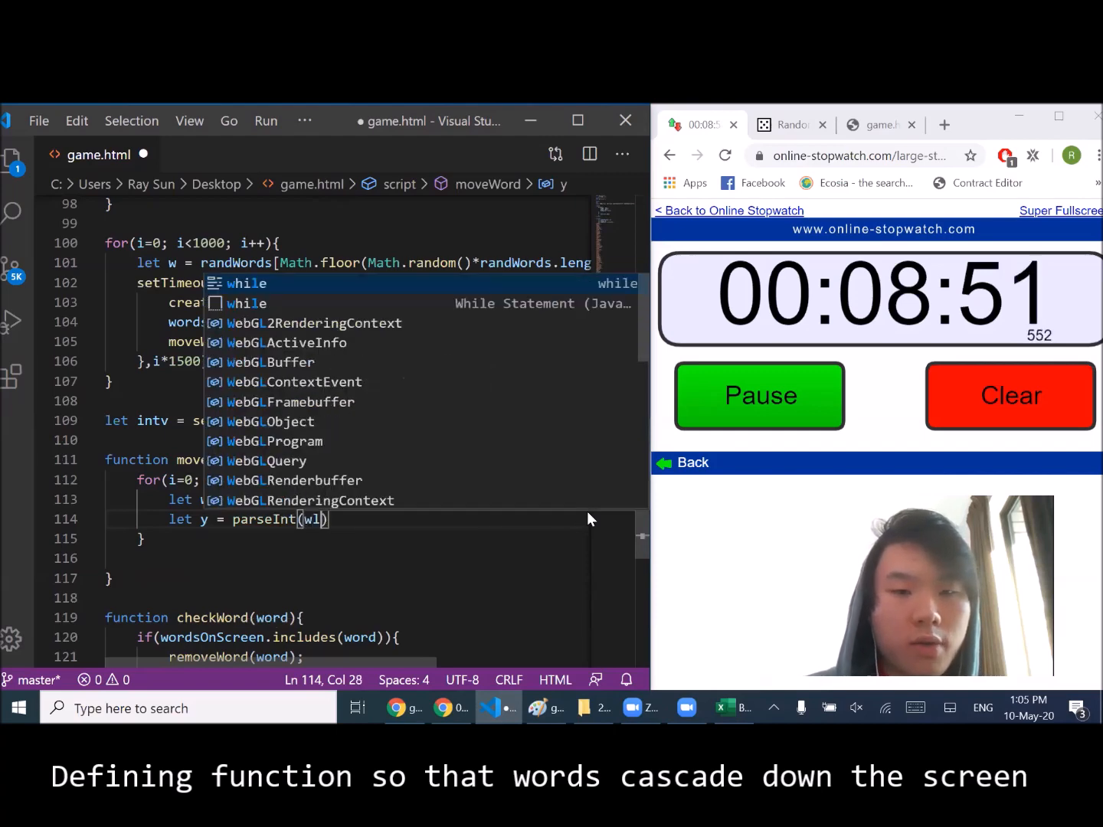
type(".style.top")
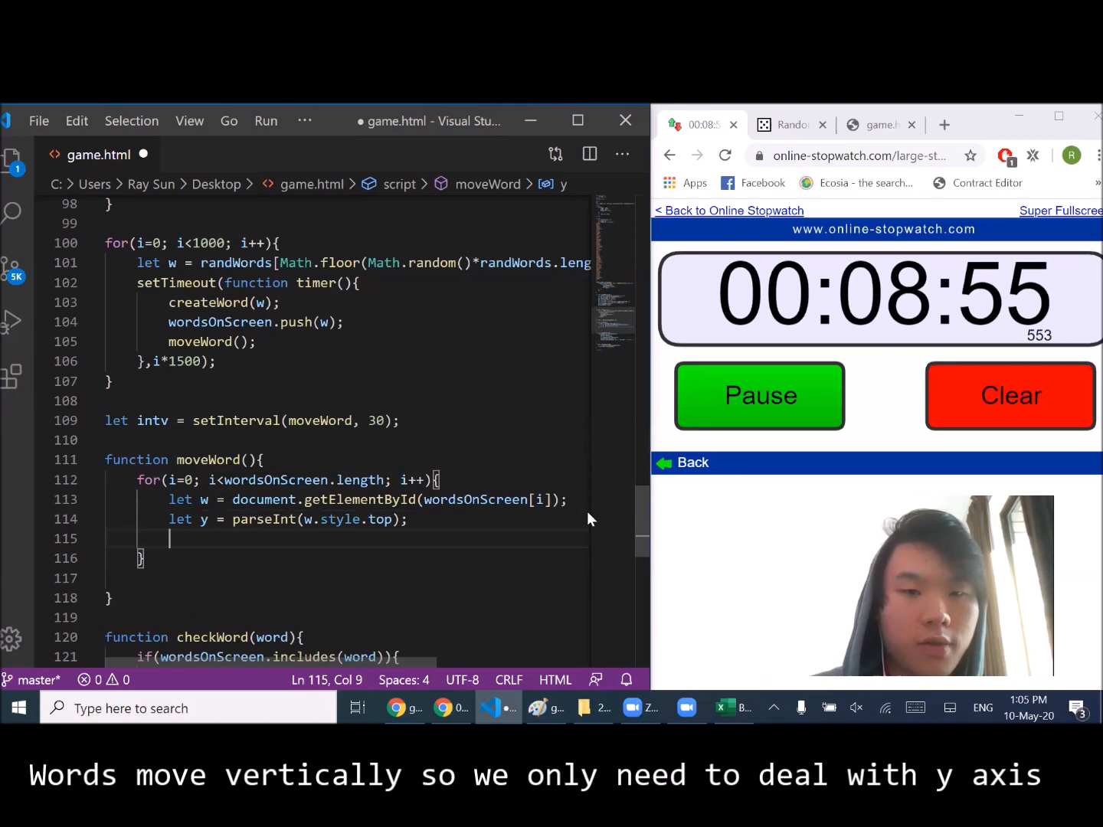
- While y<400, increment y and set style.top to y px; otherwise open an else block
type("if")
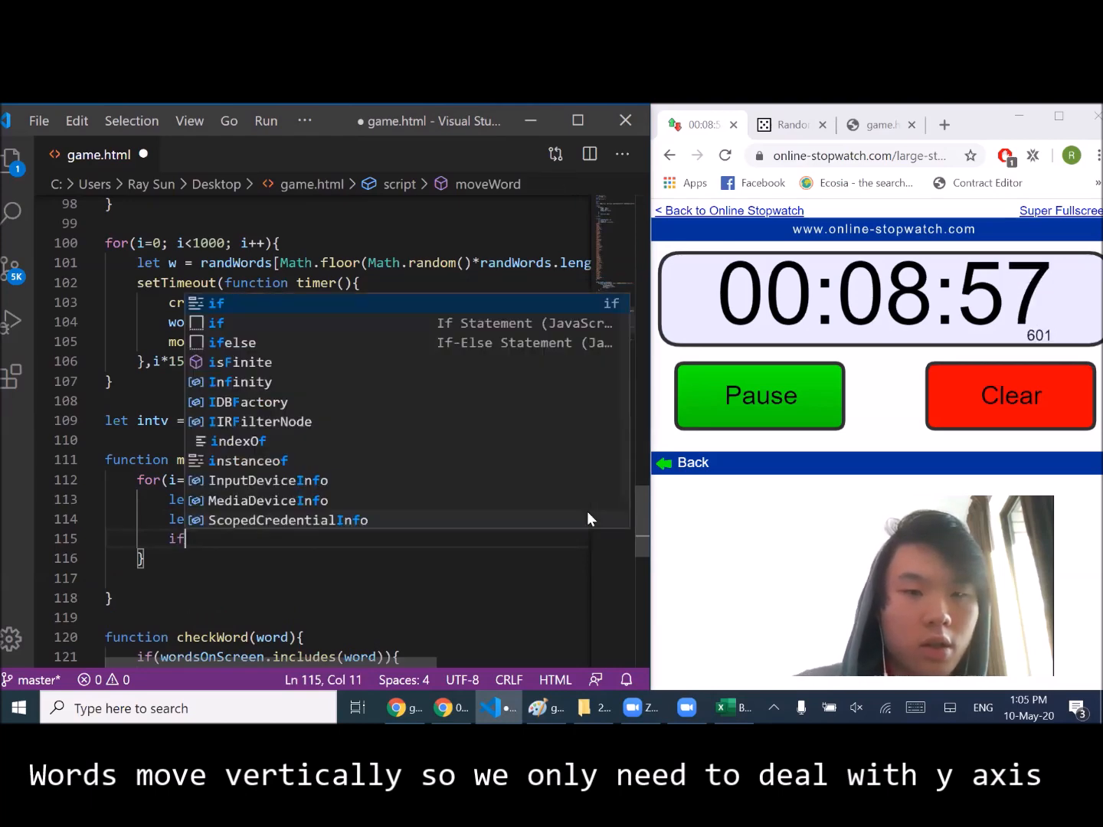
type("(")
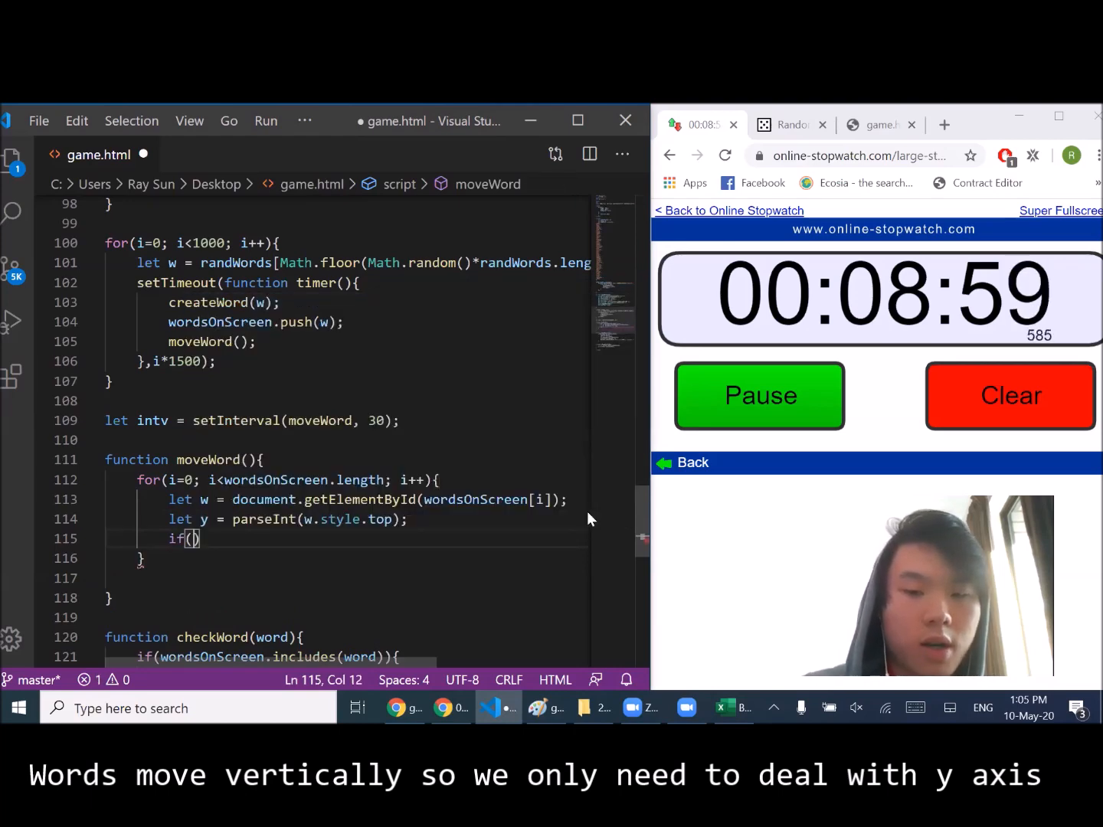
type("y<400")
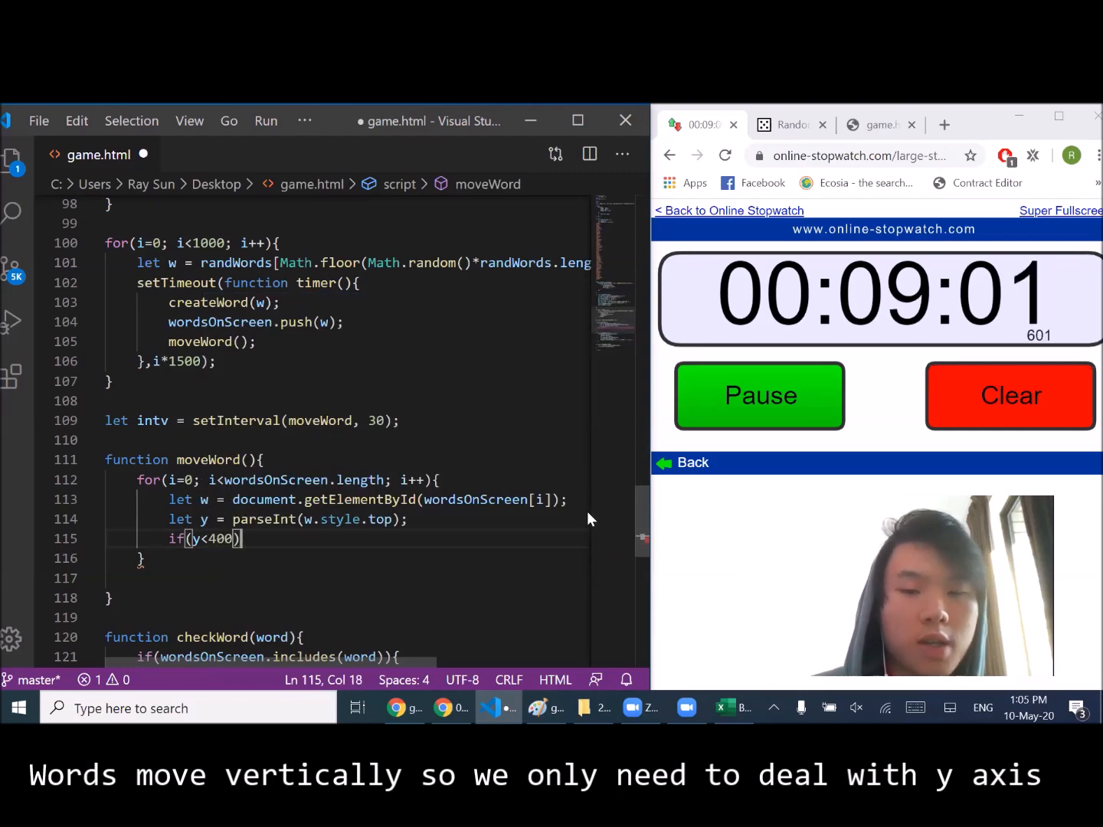
type("y")
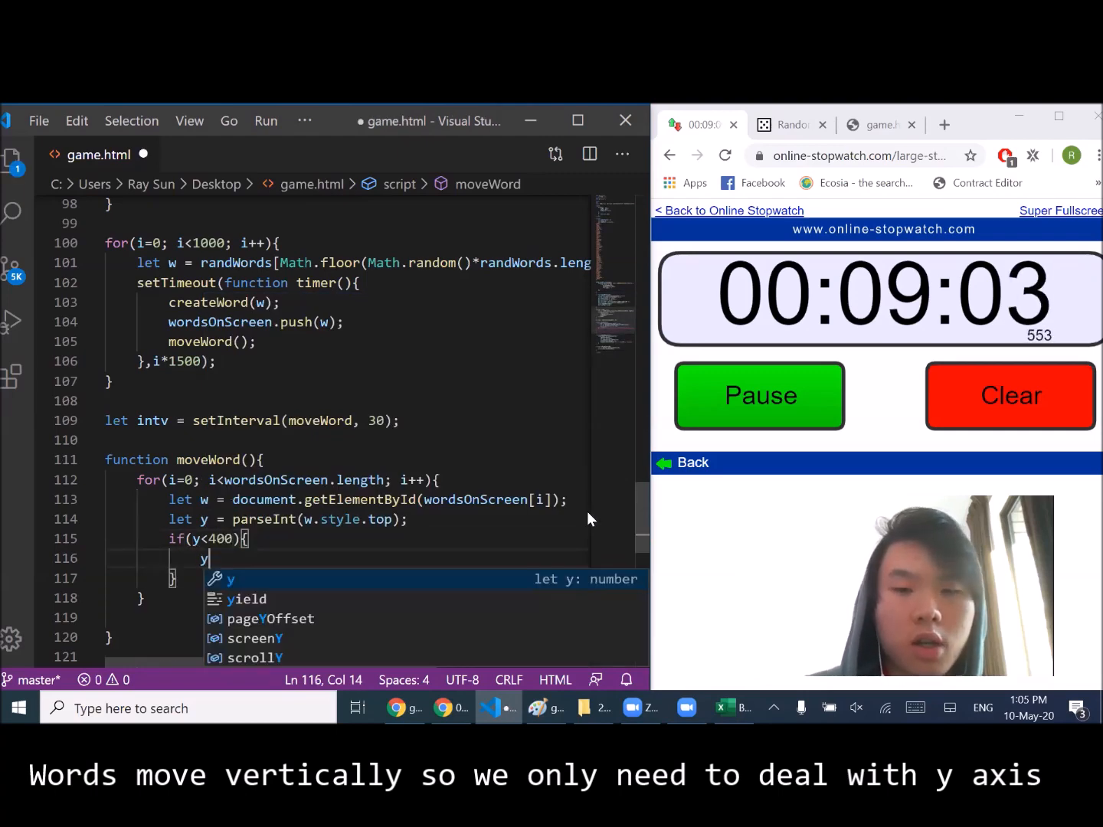
type("pars")
type("w.sty")
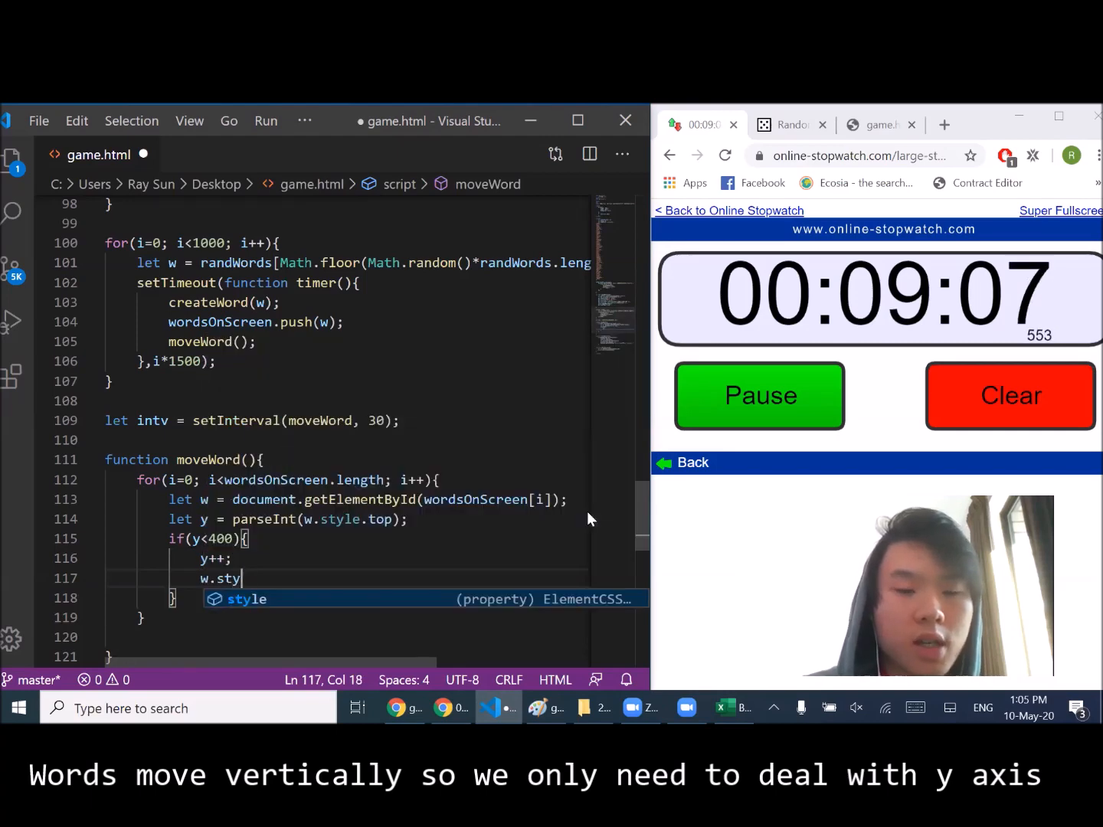
type("le.top =")
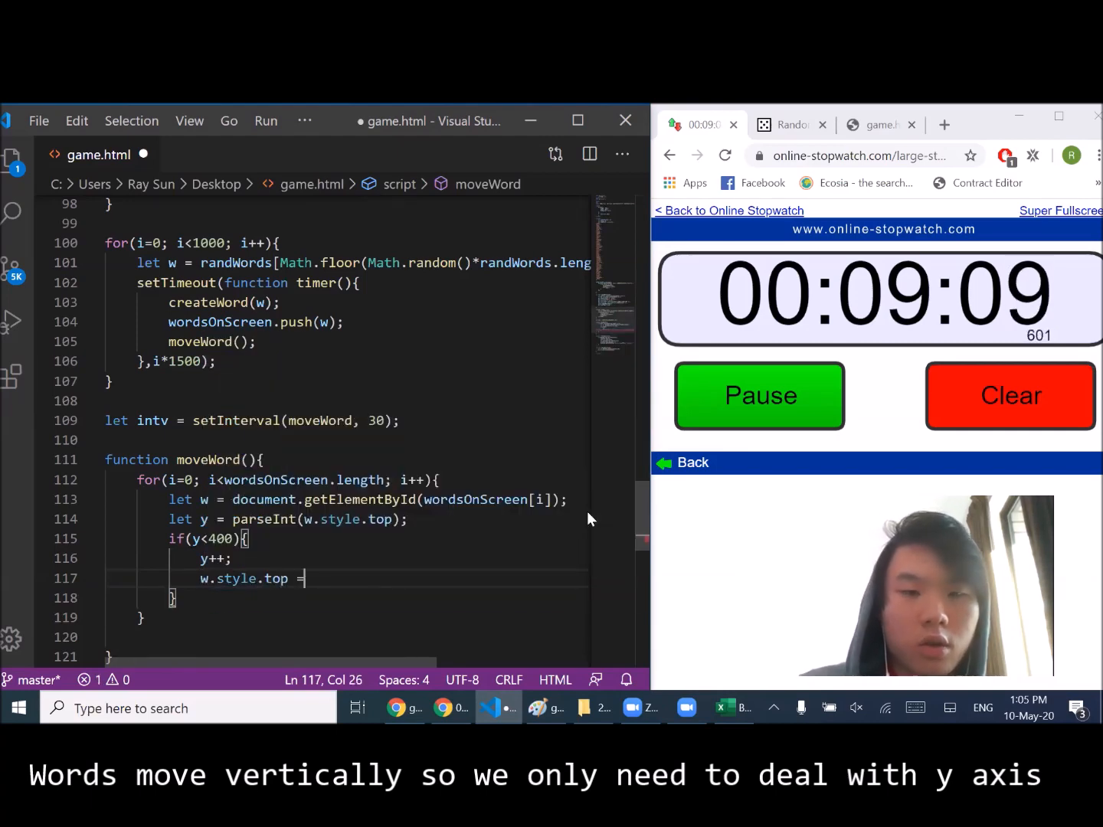
type("y")
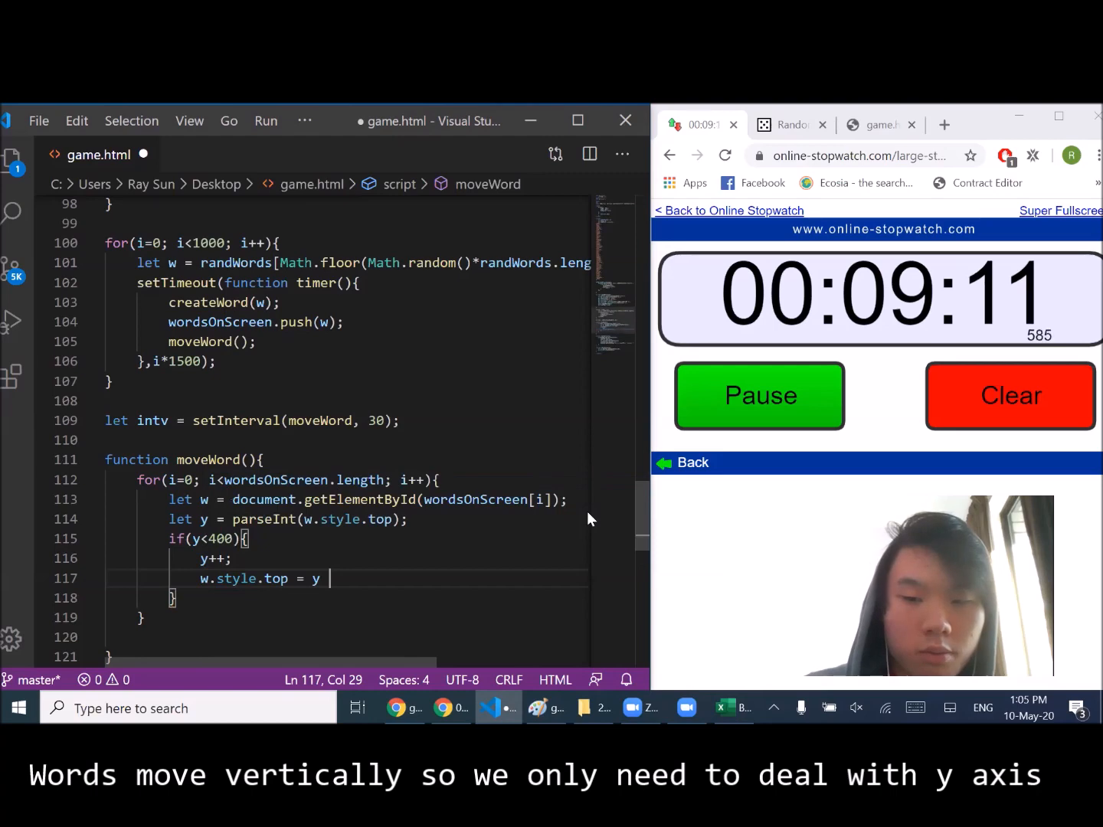
type("+'px'")
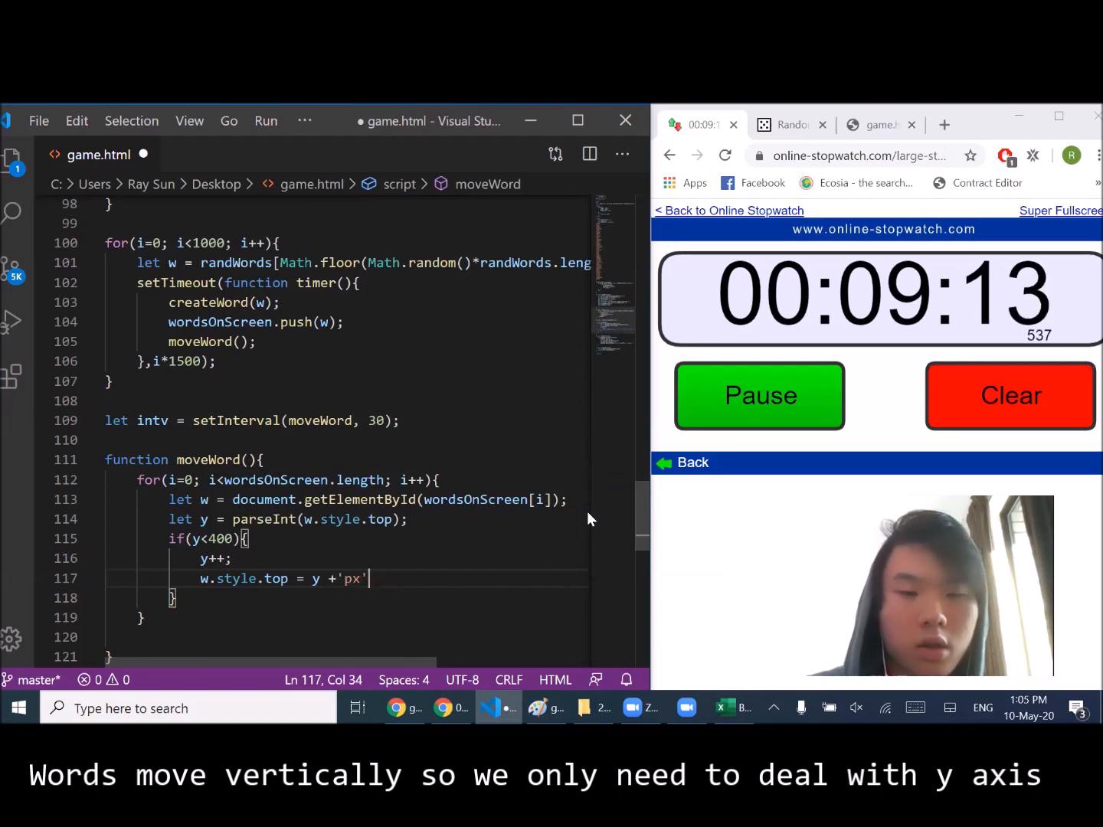
type("e")
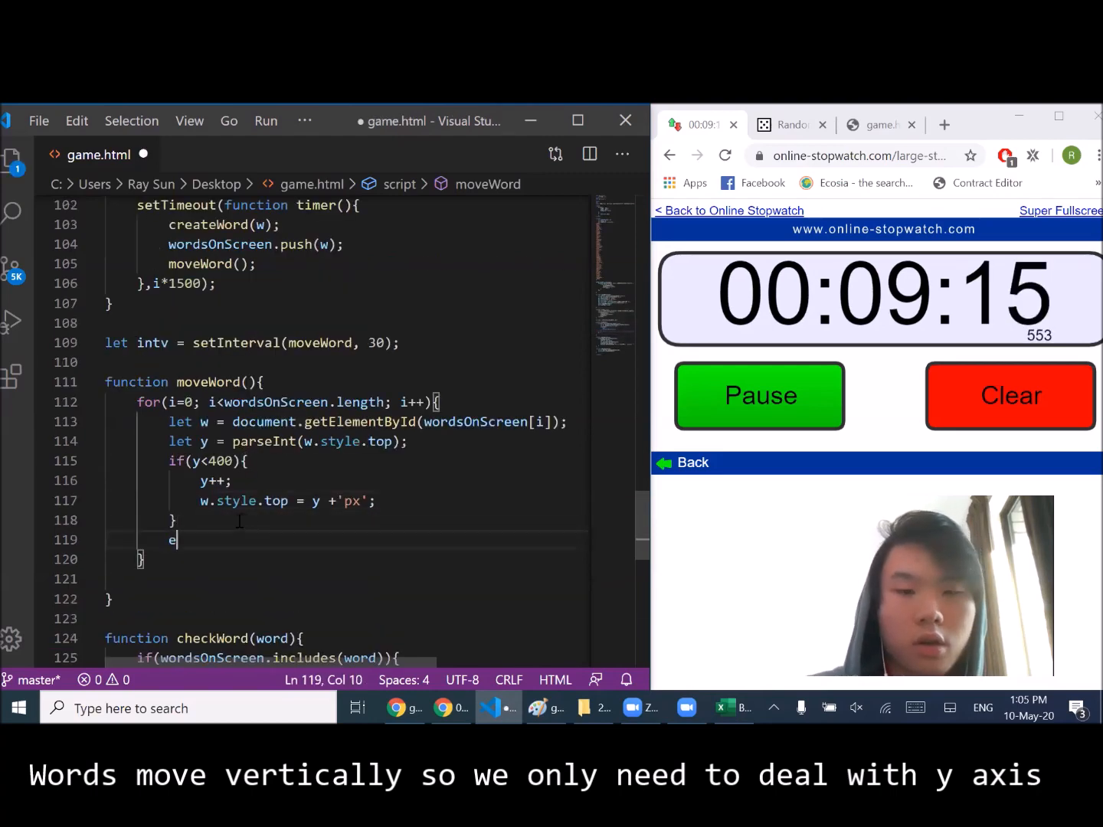
type("lse")
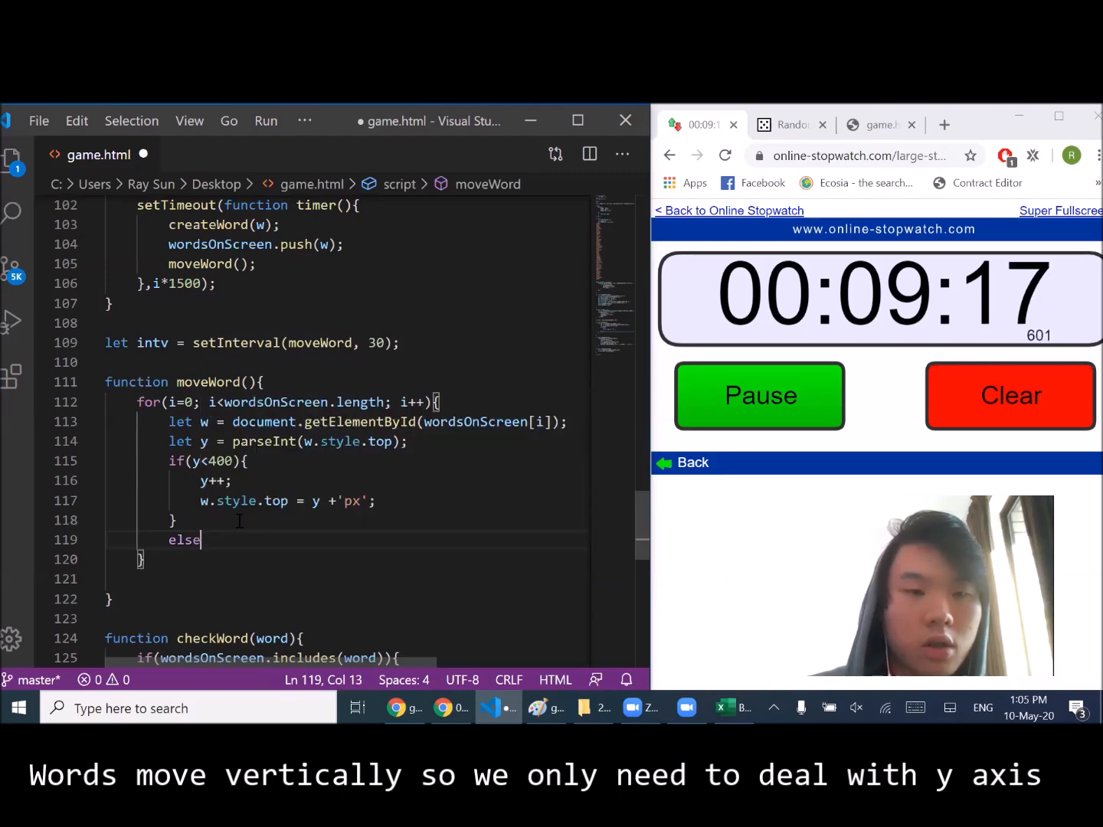
type("{")
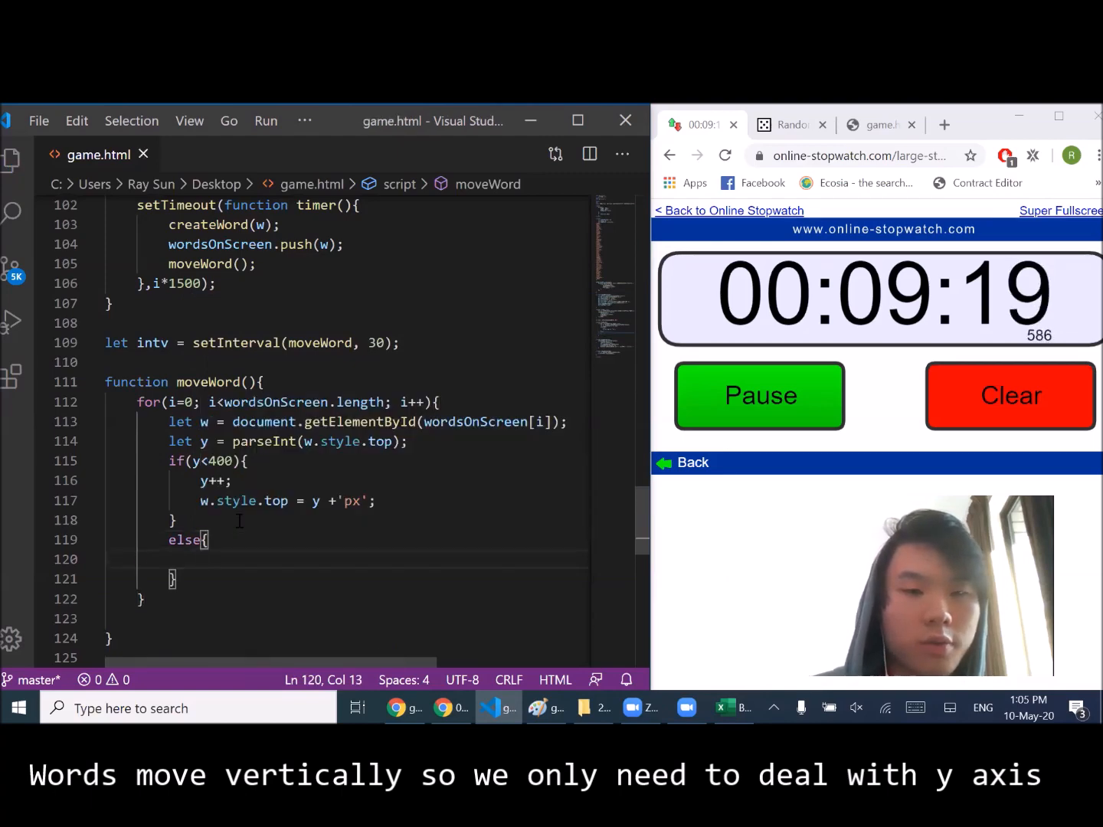
- Fill else with clearInterval(intv), removeWord(wordsOnScreen[i]), alert('GAME OVER') and location.reload()
type("clearInterval(intv);")
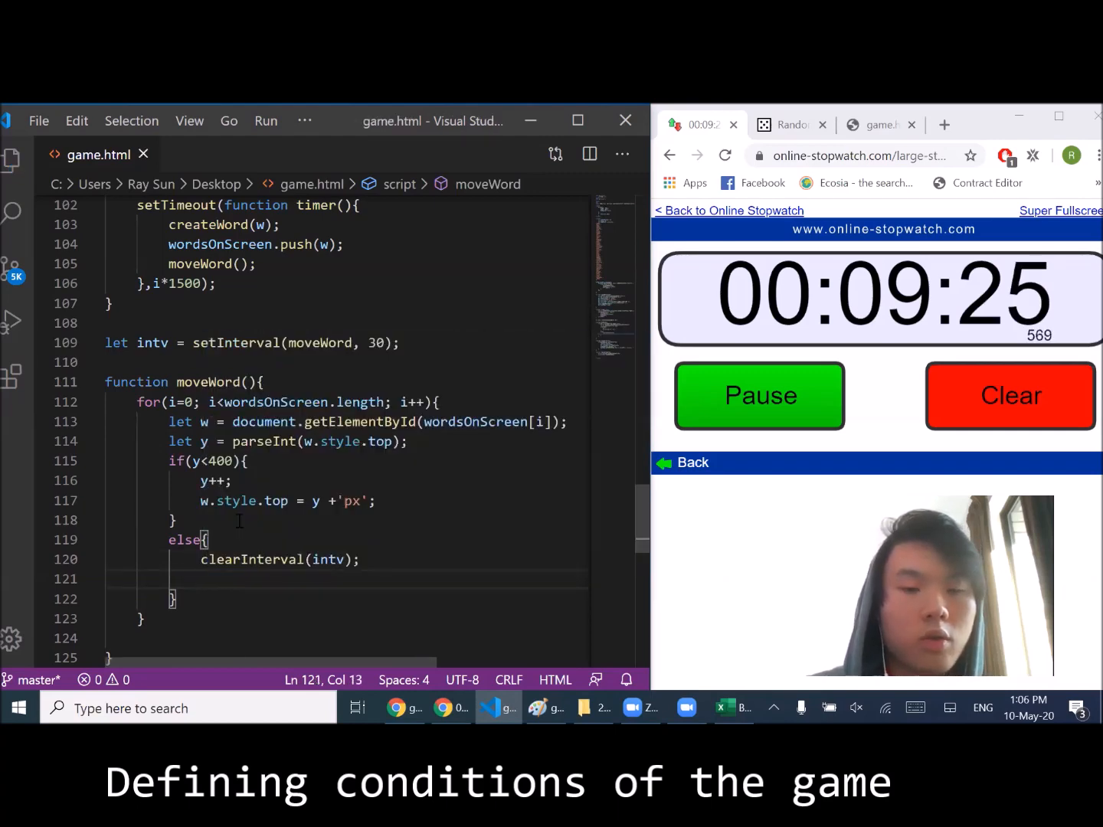
type("removeWord")
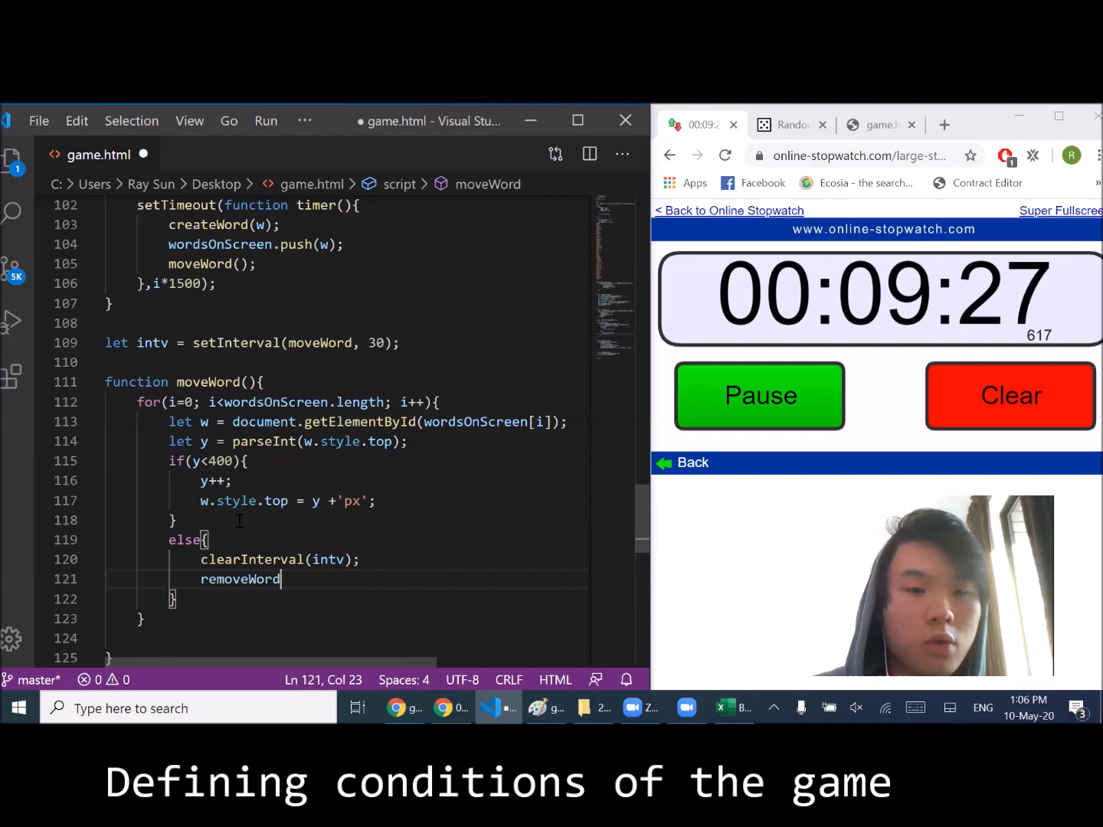
type("()")
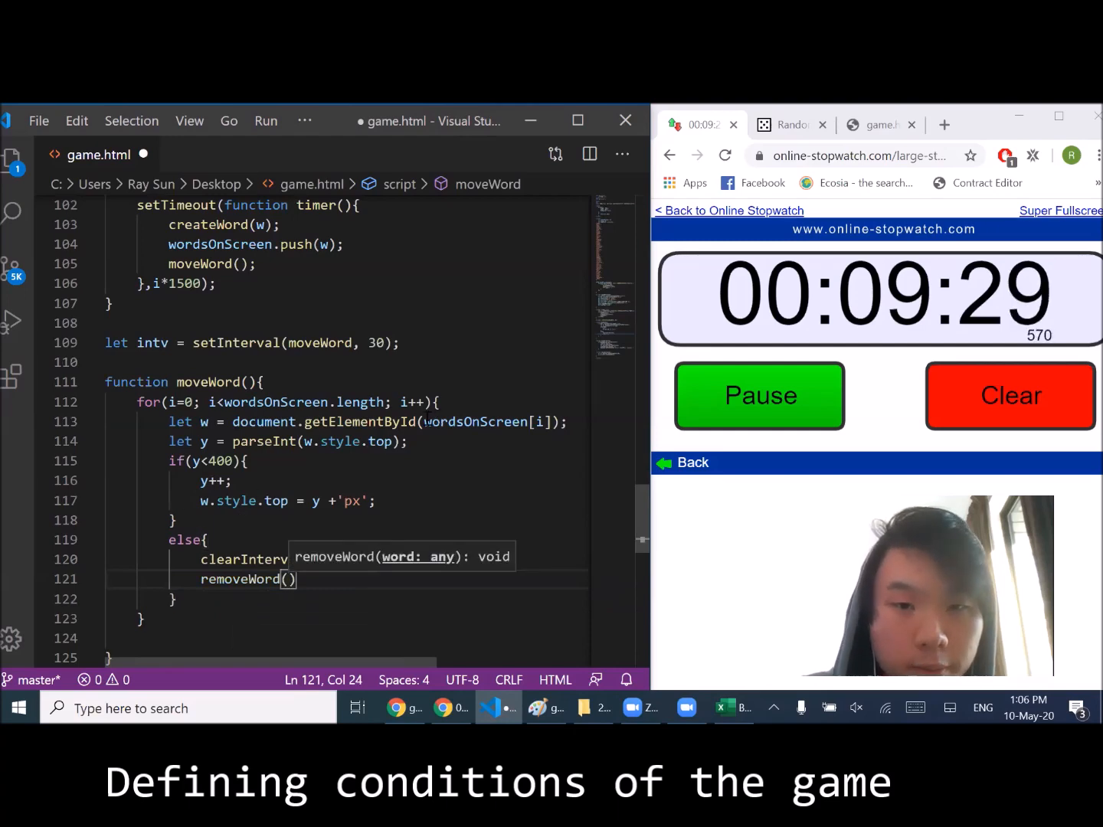
double_click(486, 421)
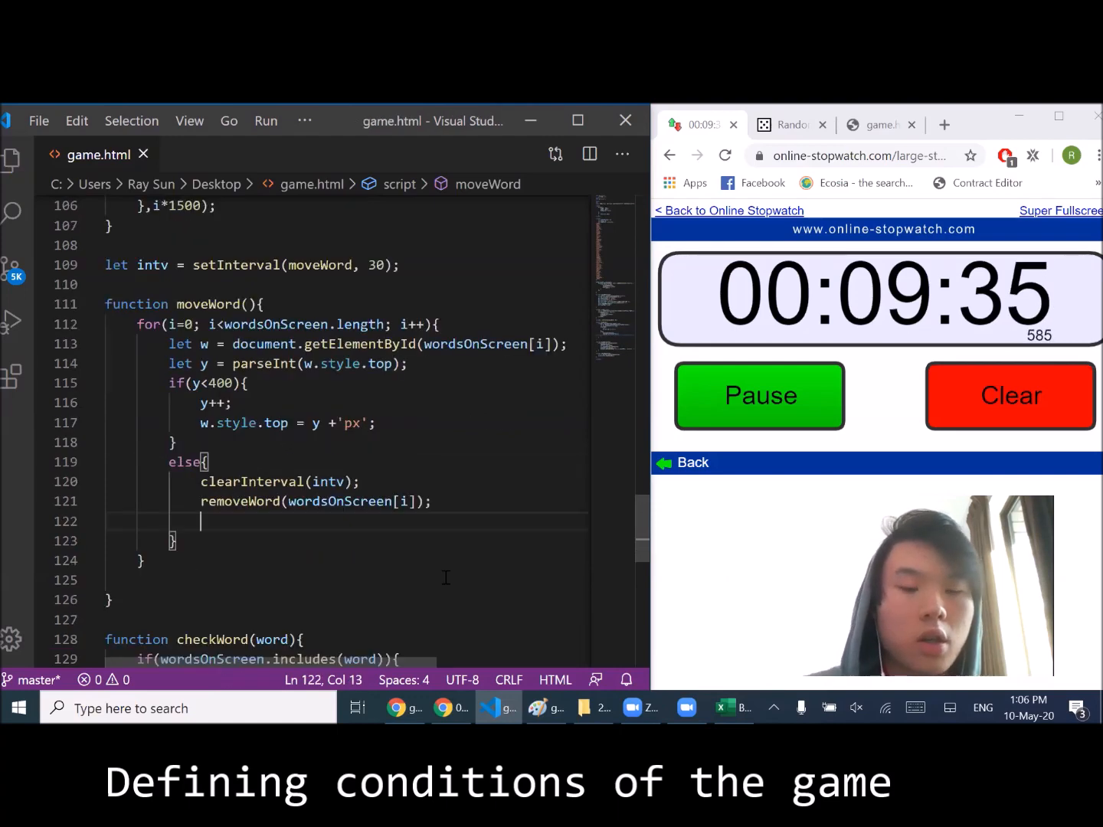
type("alert(")
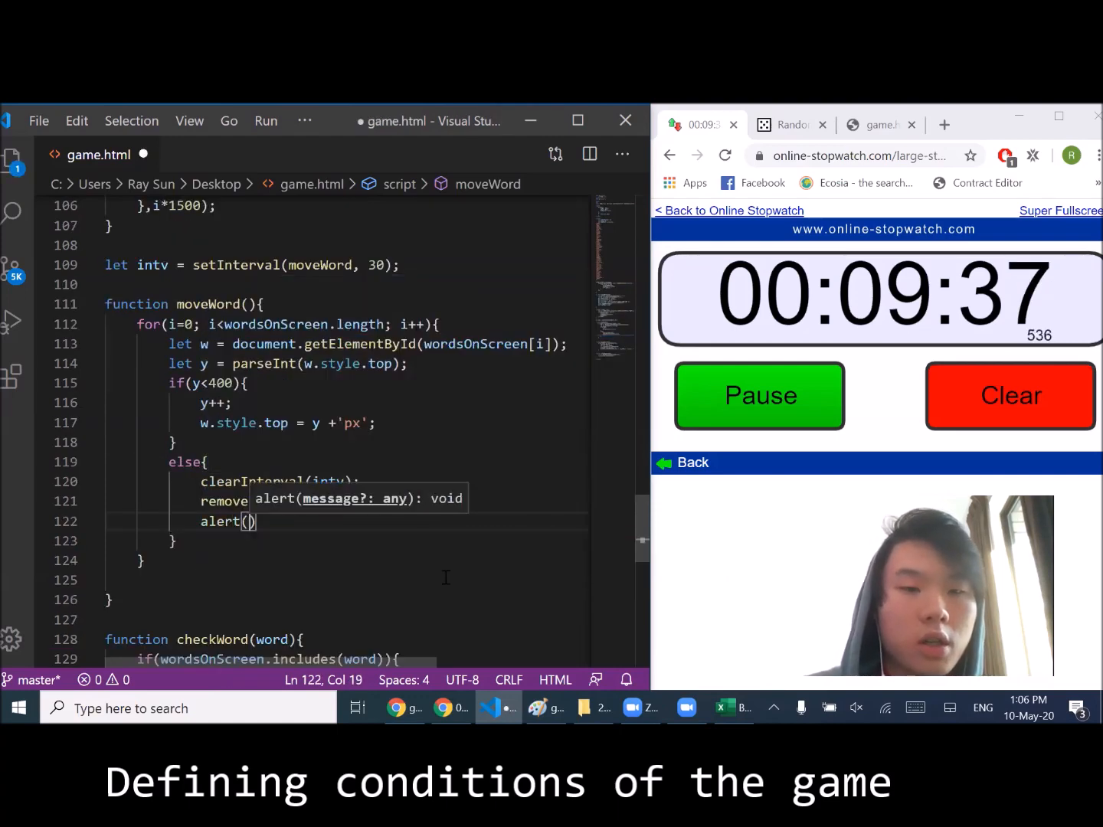
type("'FA")
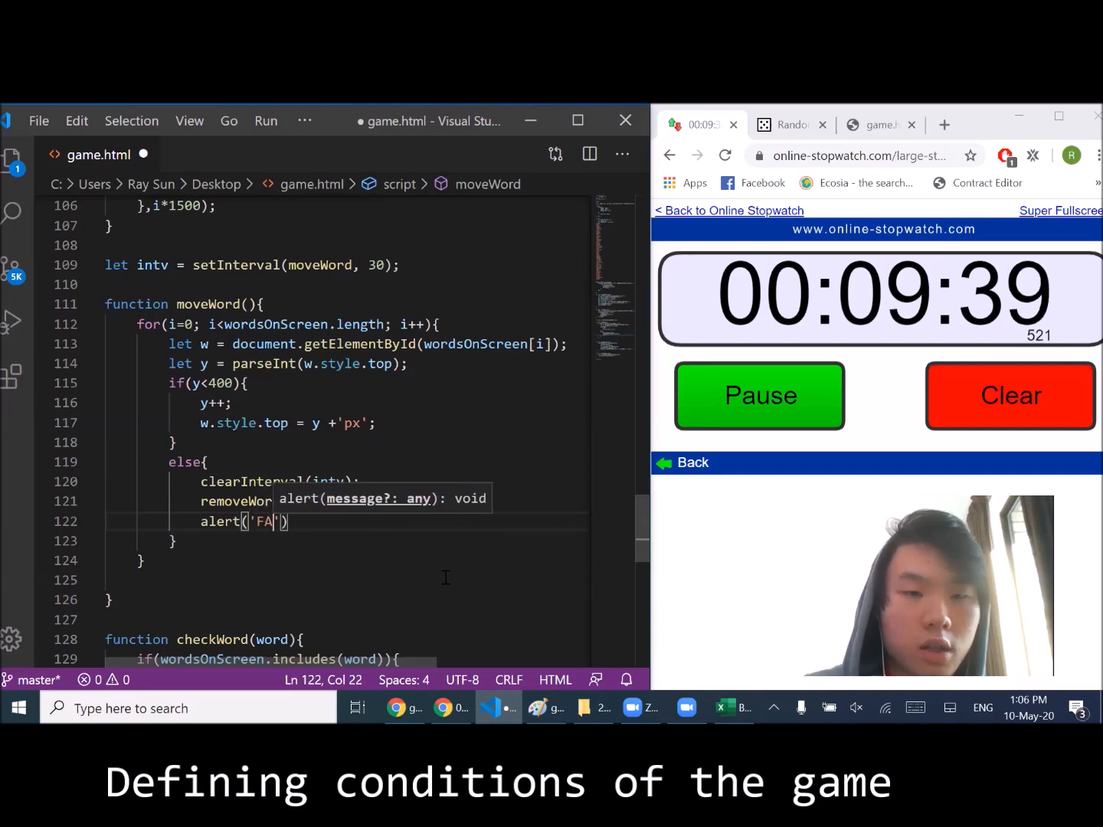
type("GAME OV")
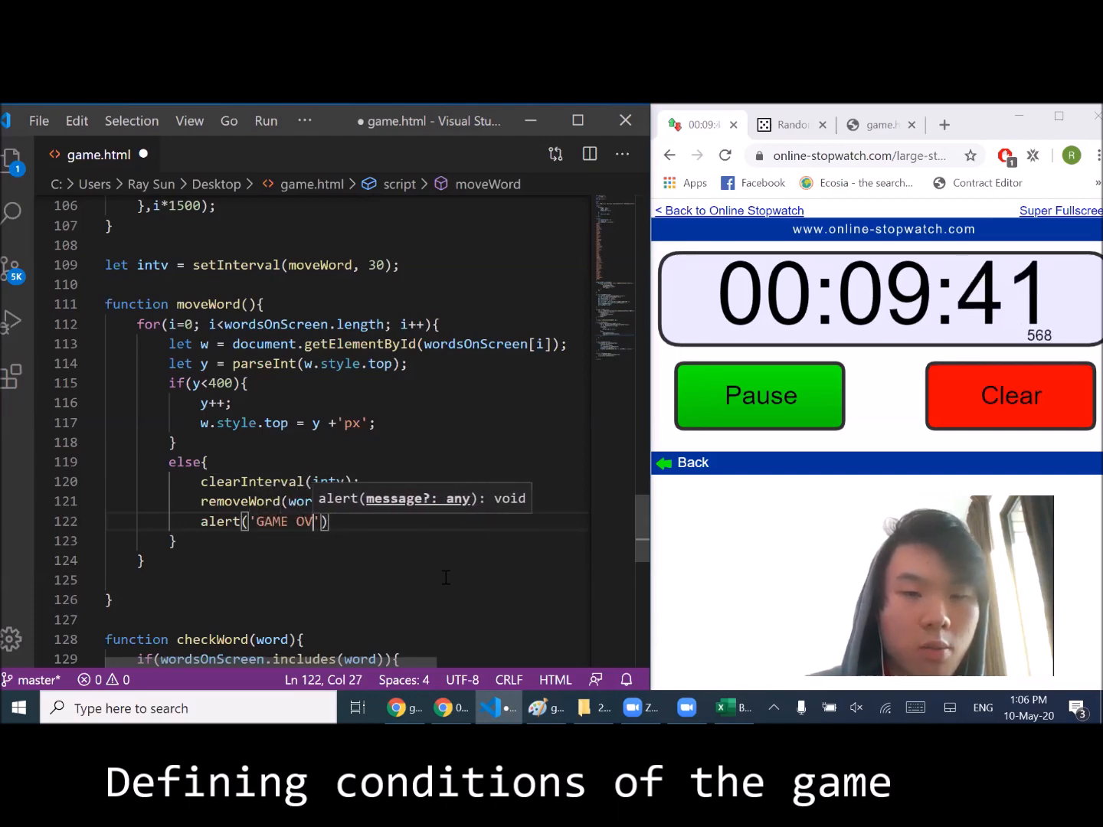
type("locato")
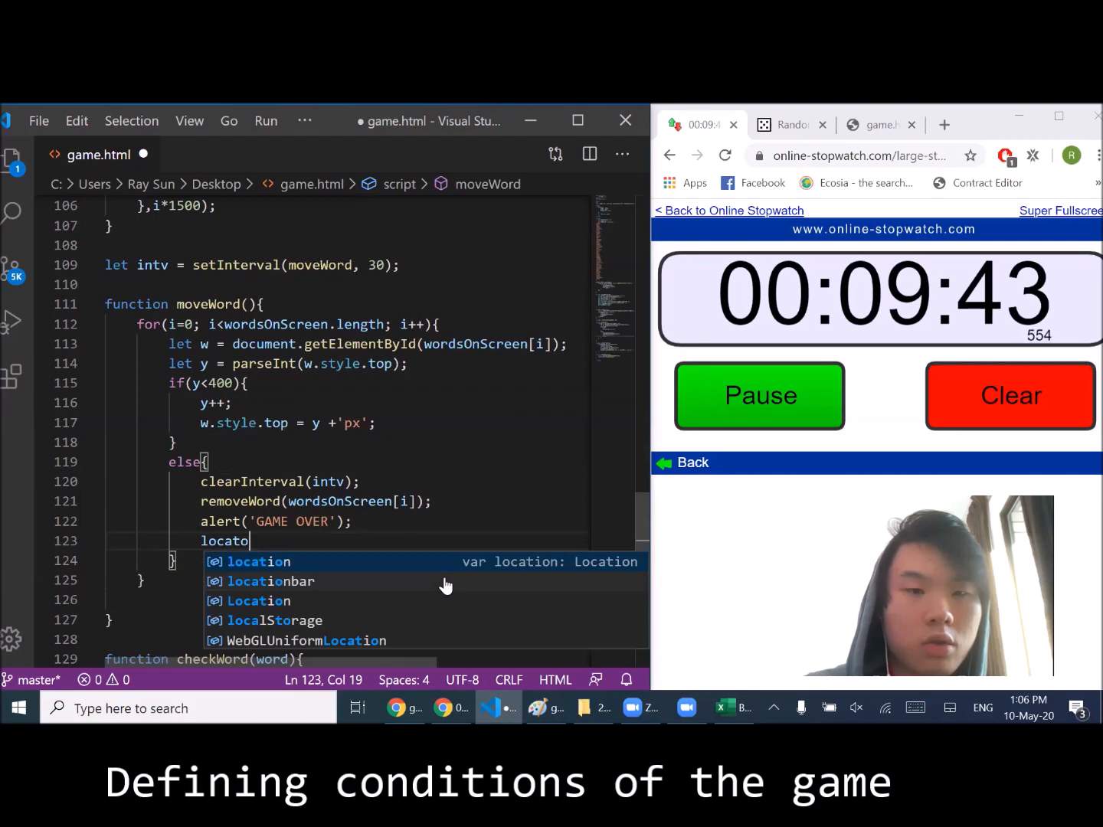
type("location.reload();")
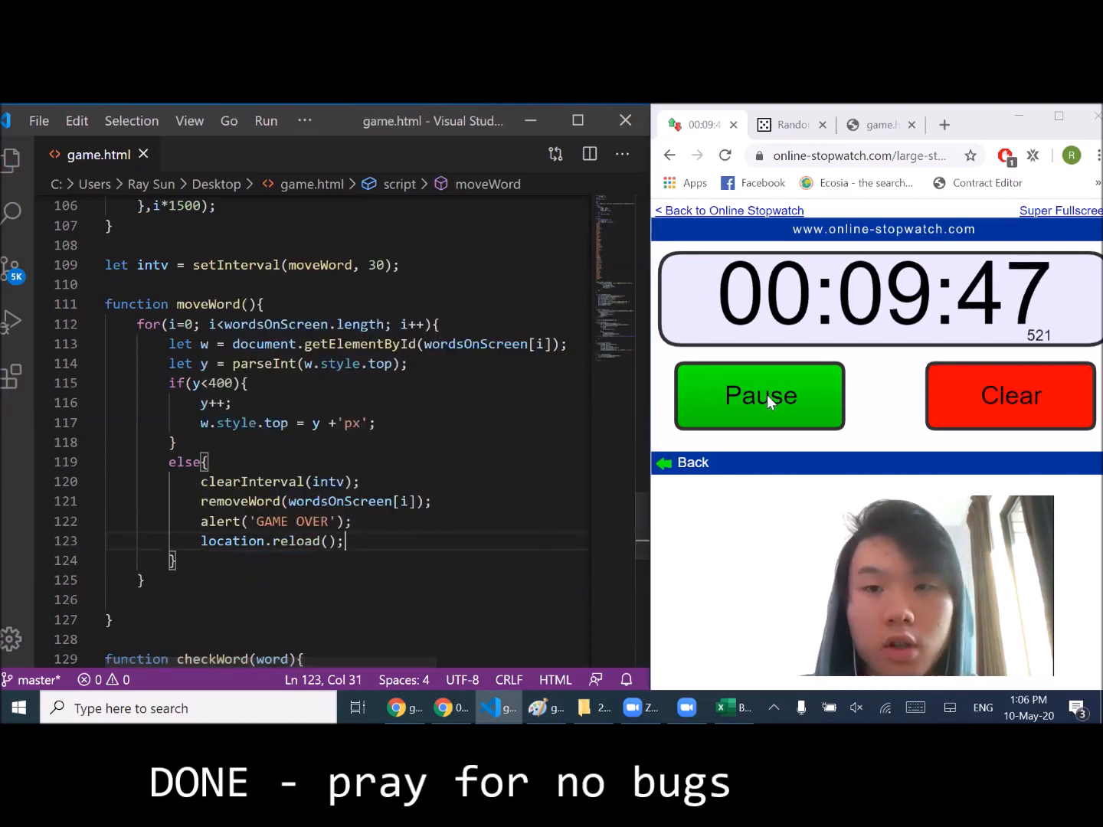
left_click(759, 396)
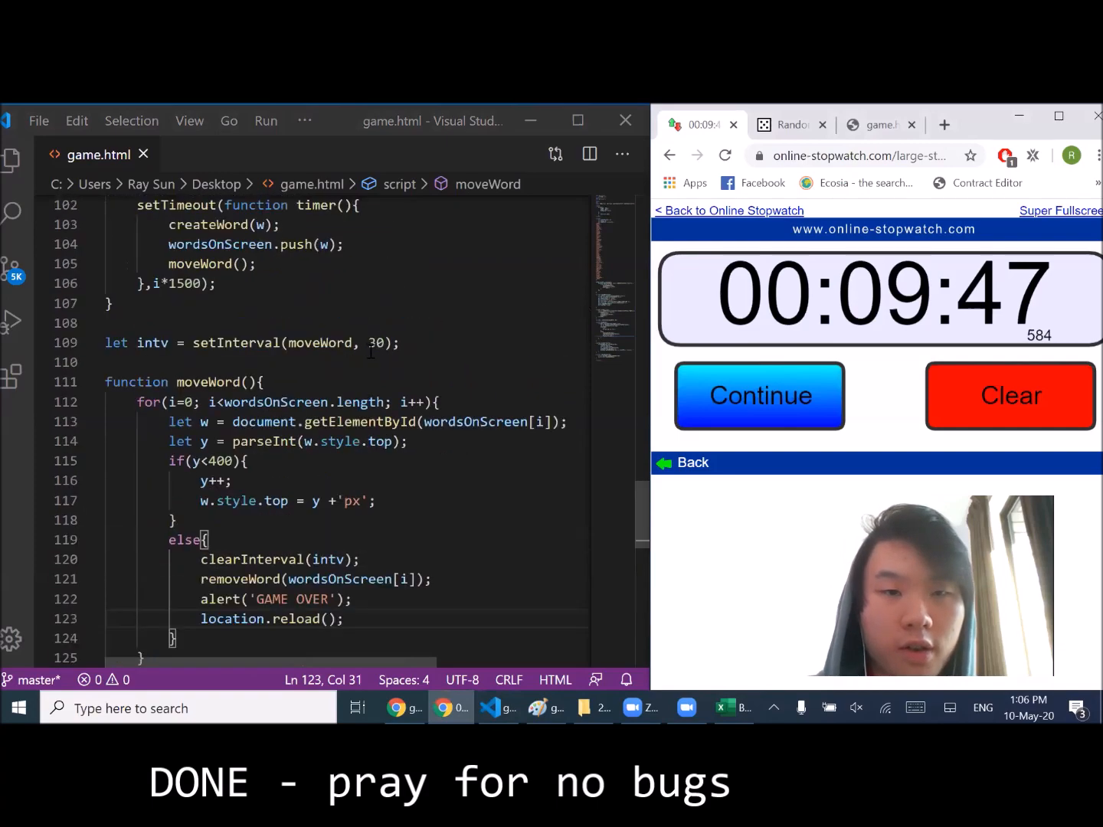
scroll("down", 3)
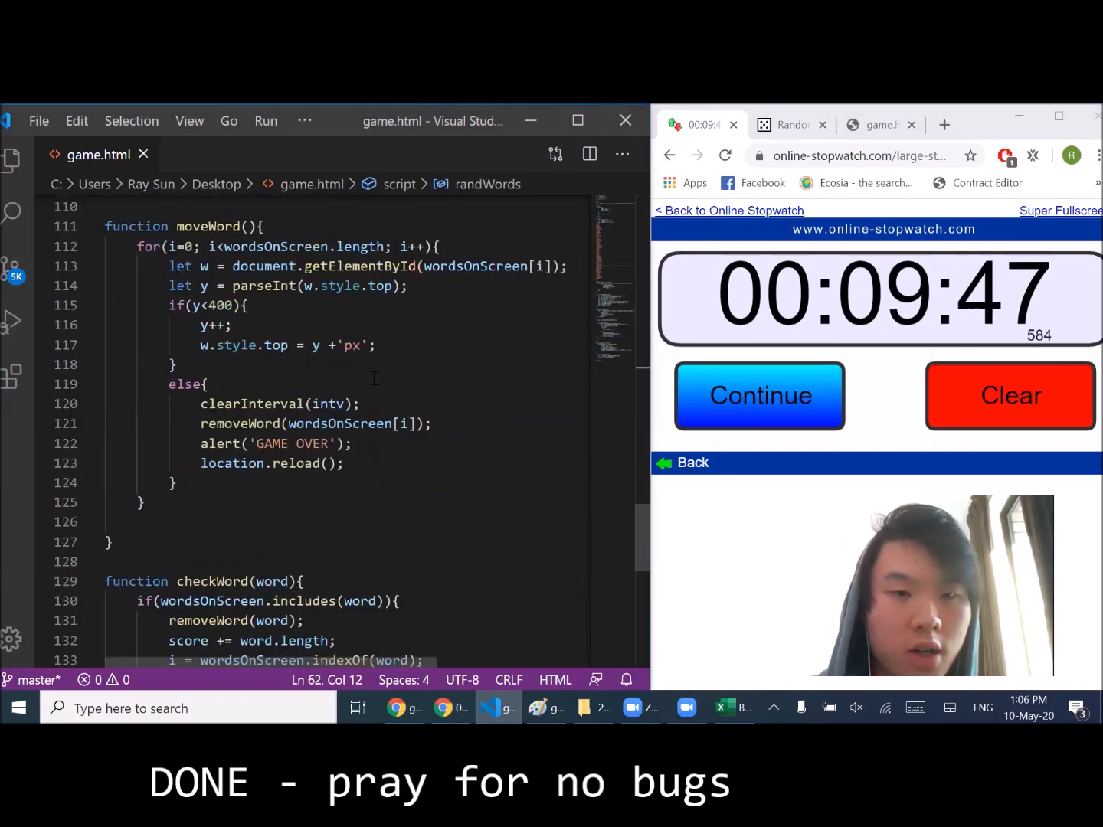
scroll("up", 3)
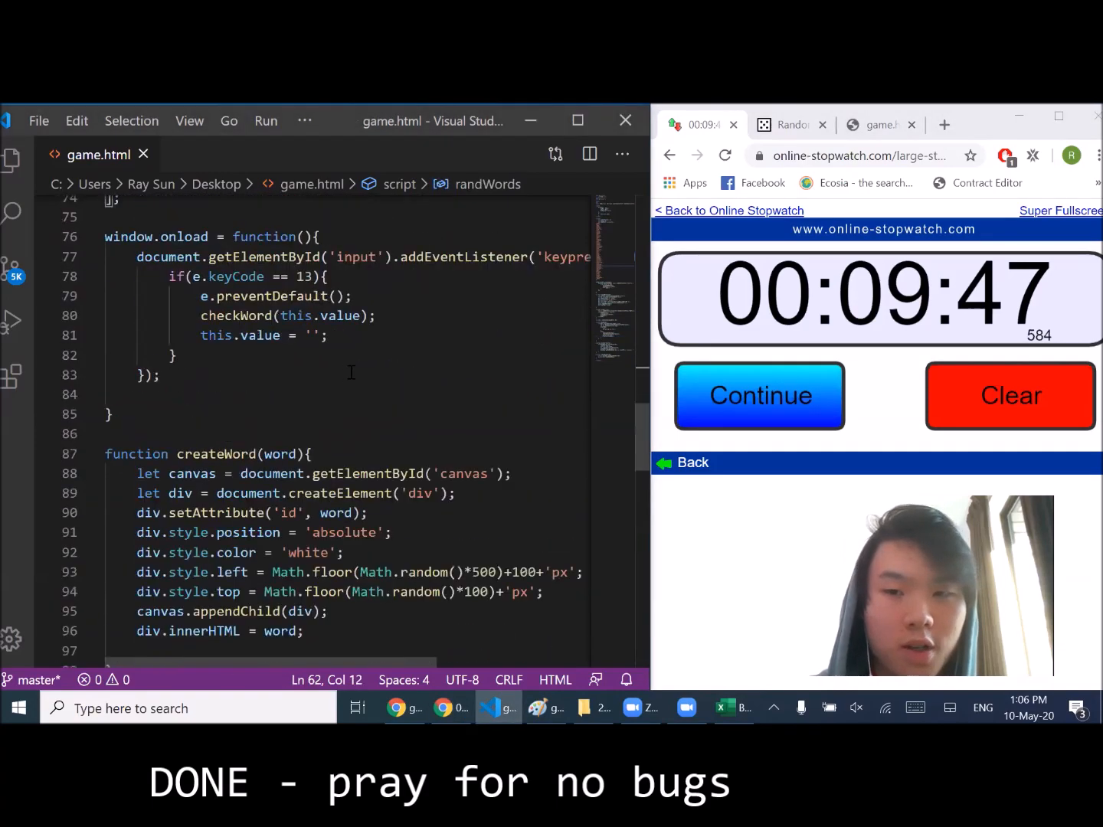
left_click(881, 124)
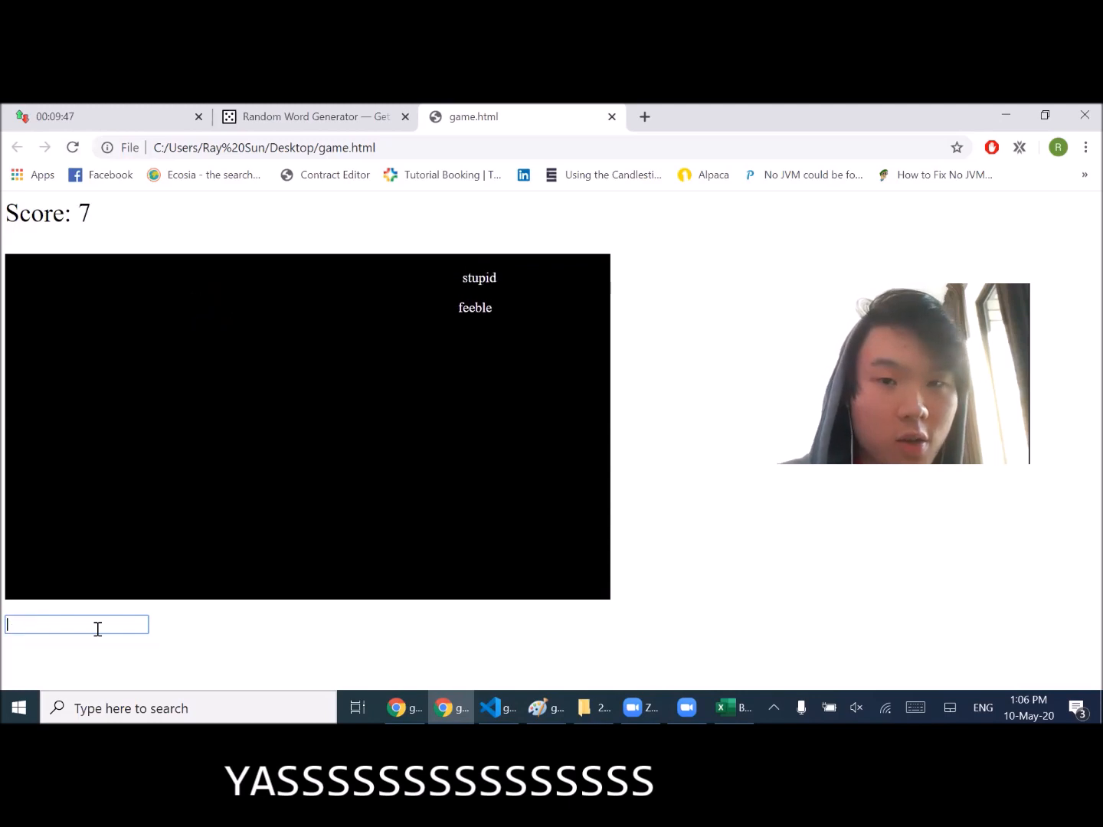
- Type falling words such as 'purpose' into the game's input box to score
type("st")
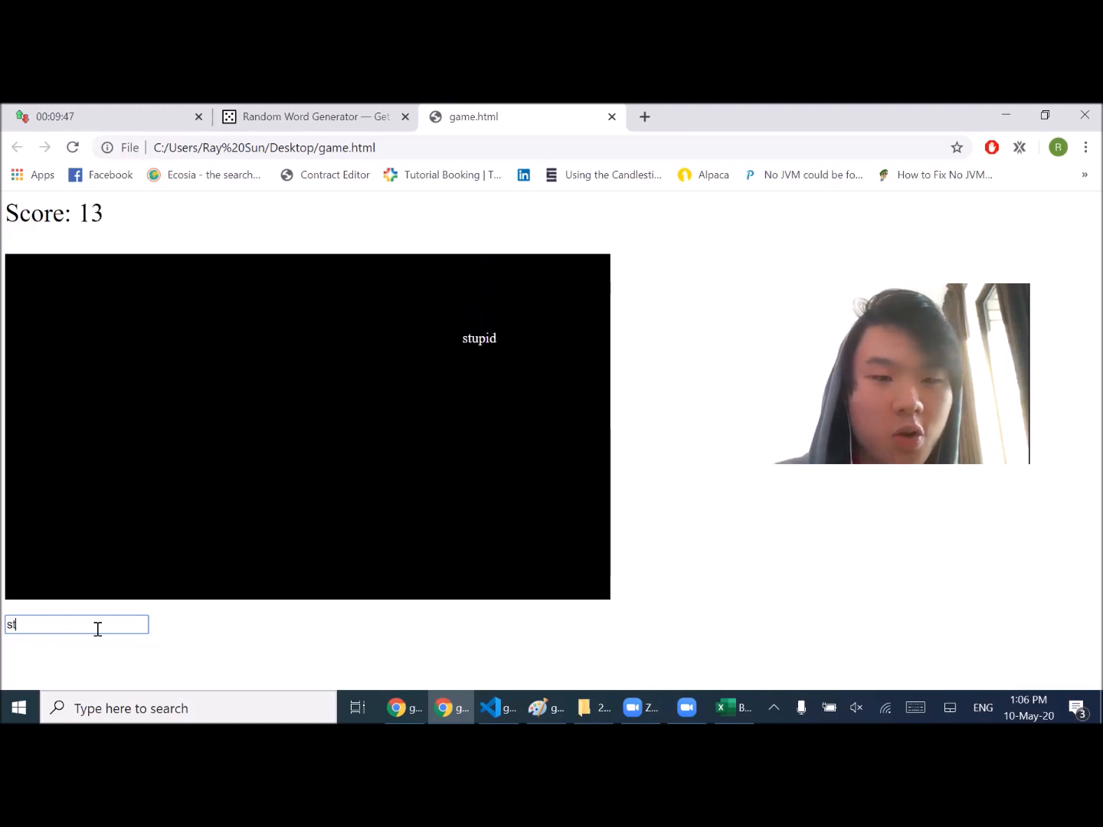
type("har")
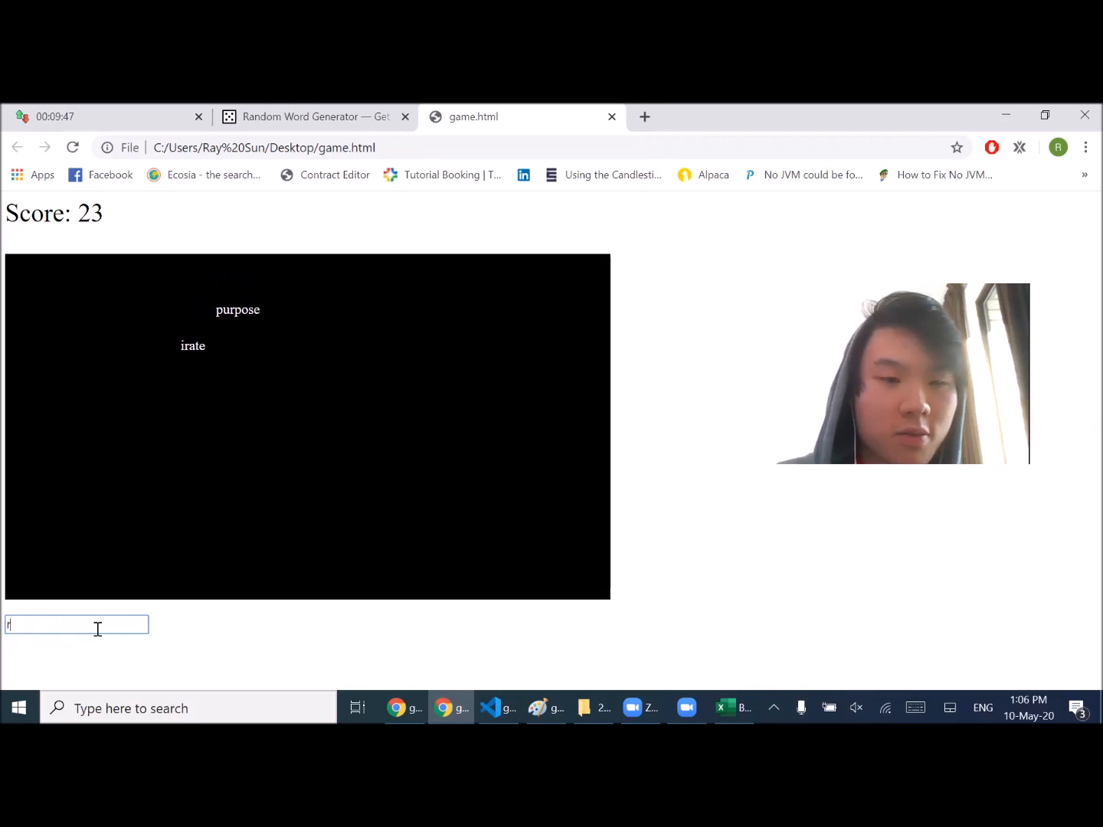
type("purpose")
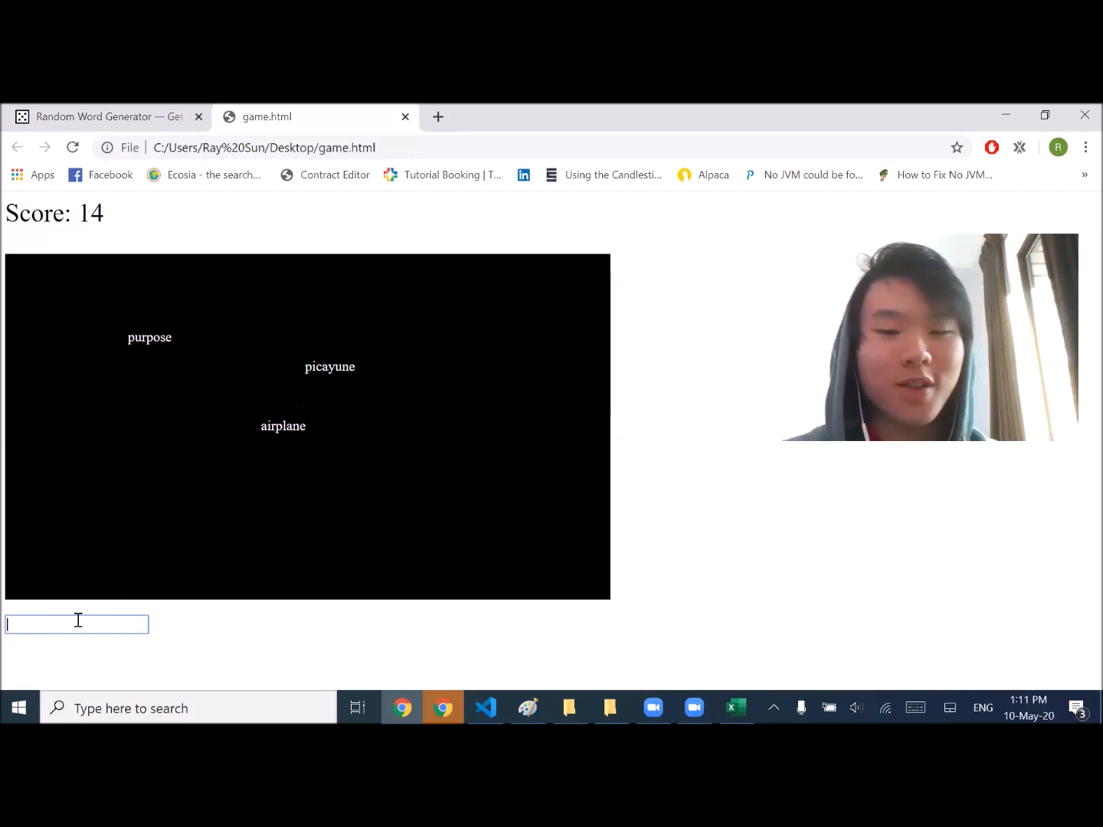
- Type 'picayune', then dismiss the GAME OVER alert to restart the game
type("p")
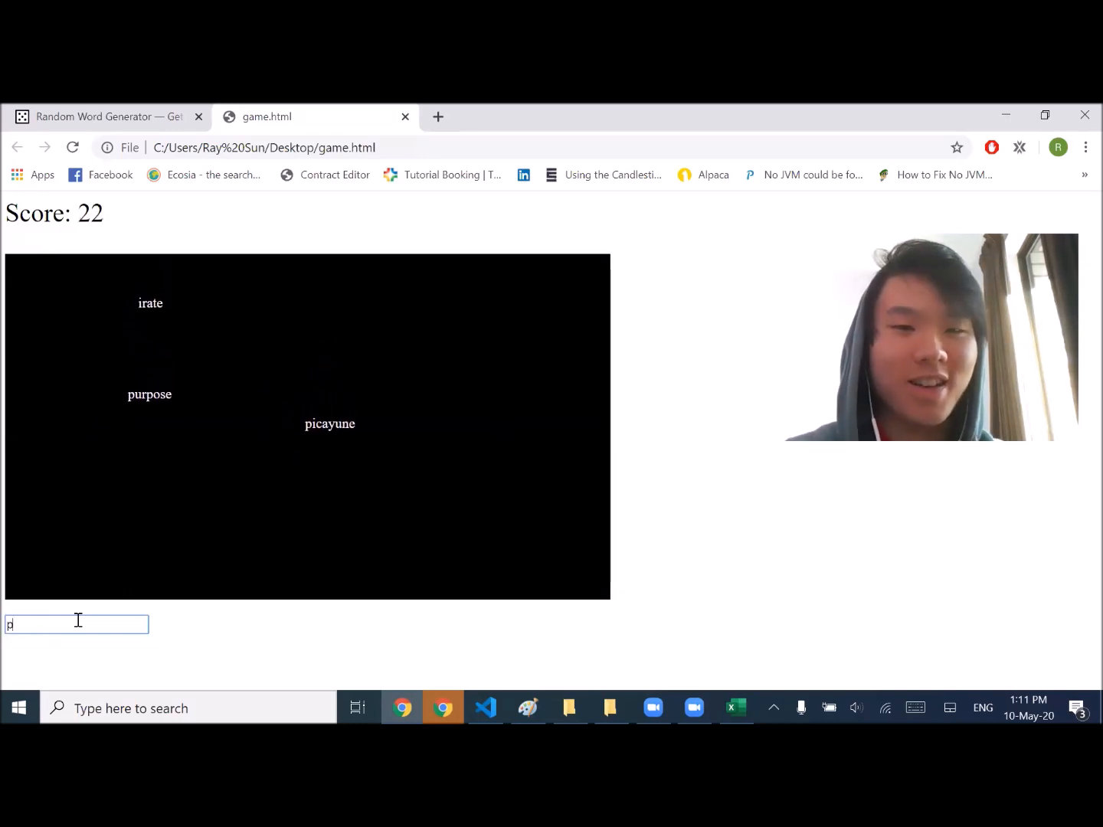
type("icay")
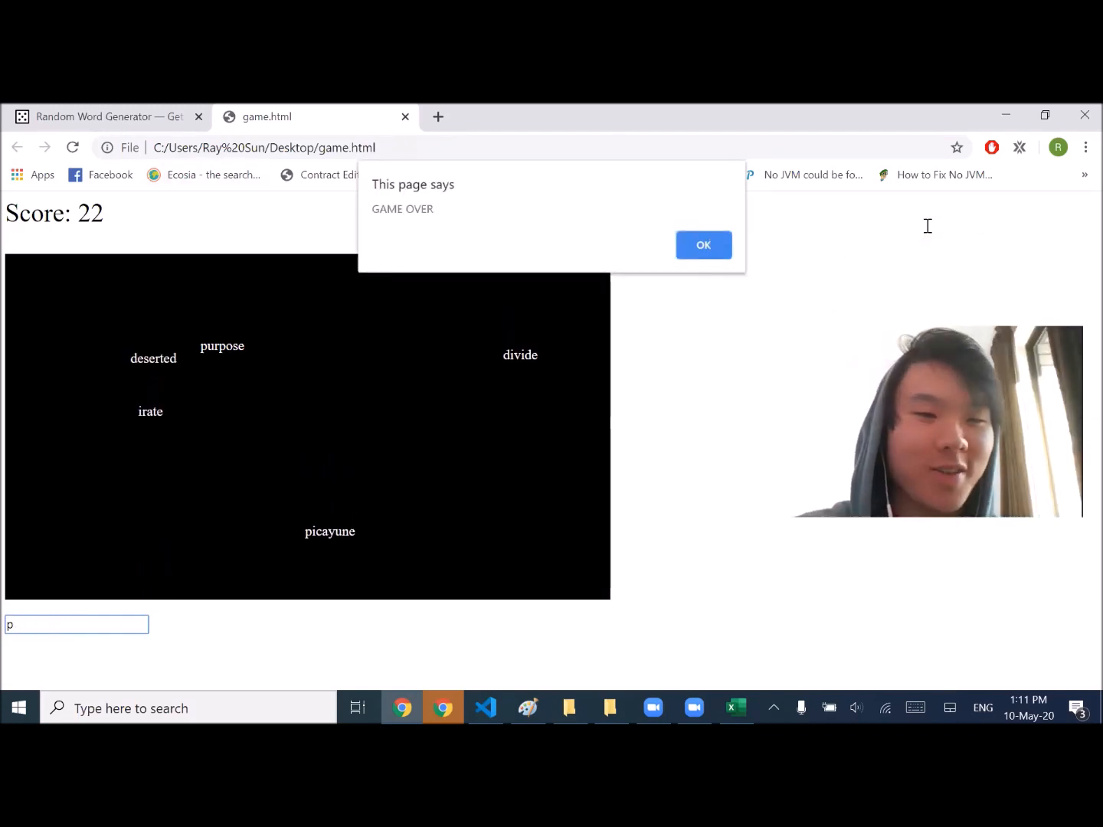
left_click(703, 245)
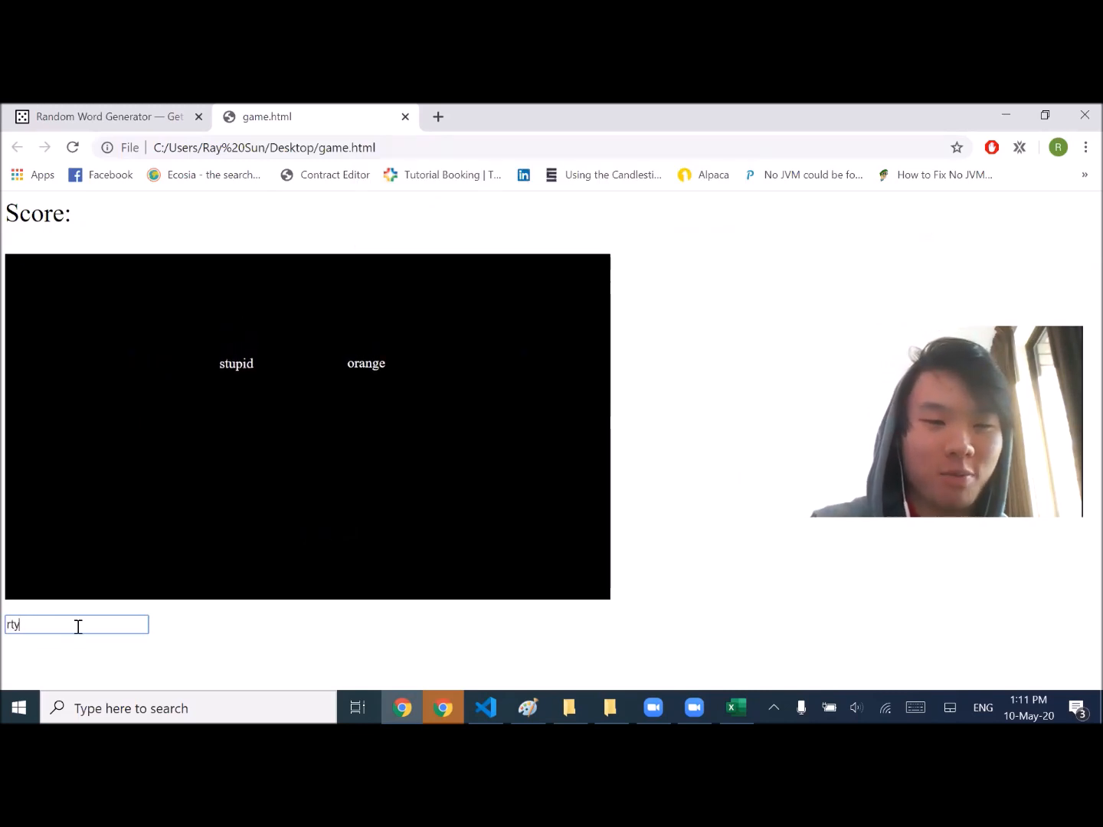
- Play the new round, submitting words like 'stupid' for points
type("stupid")
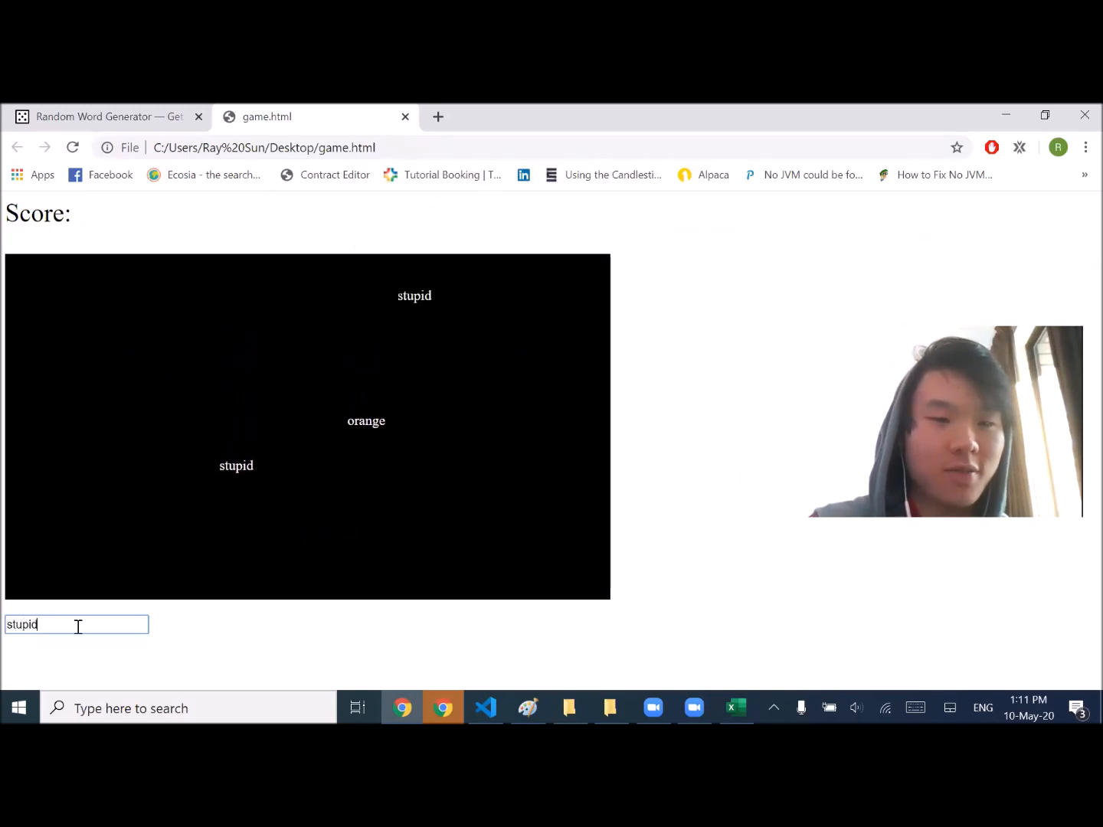
key("Return")
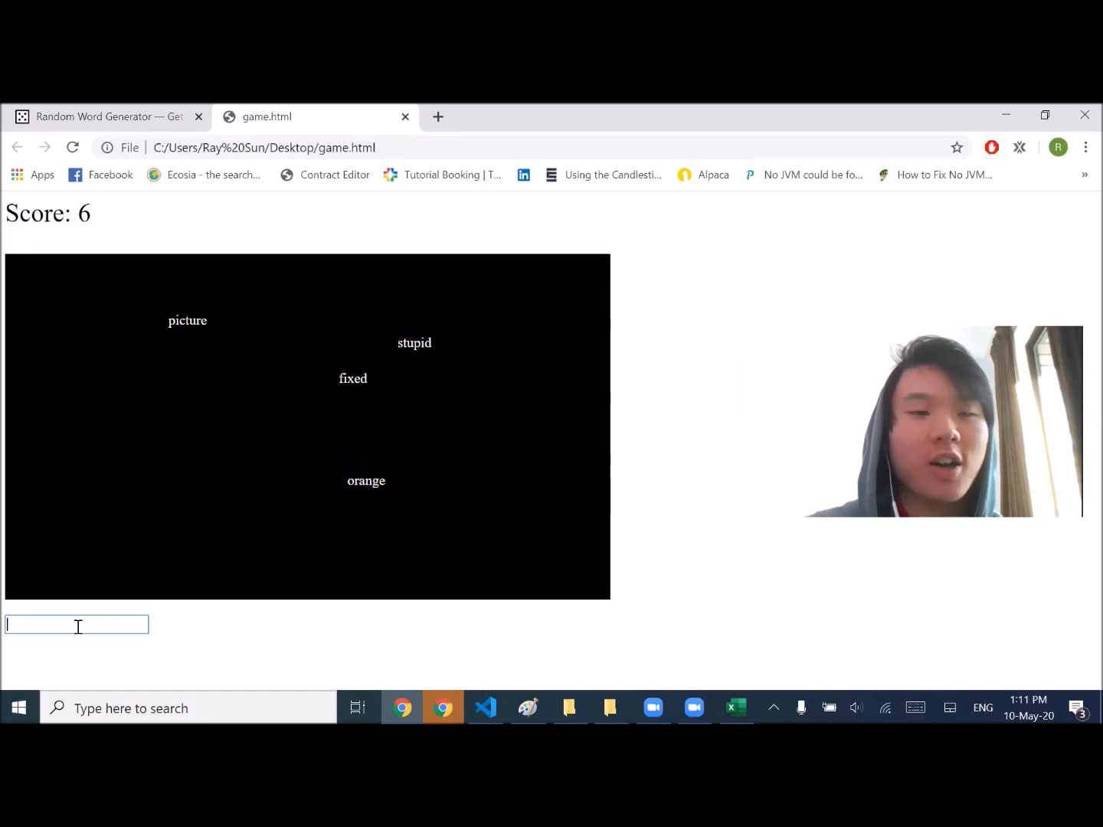
type("oragnw")
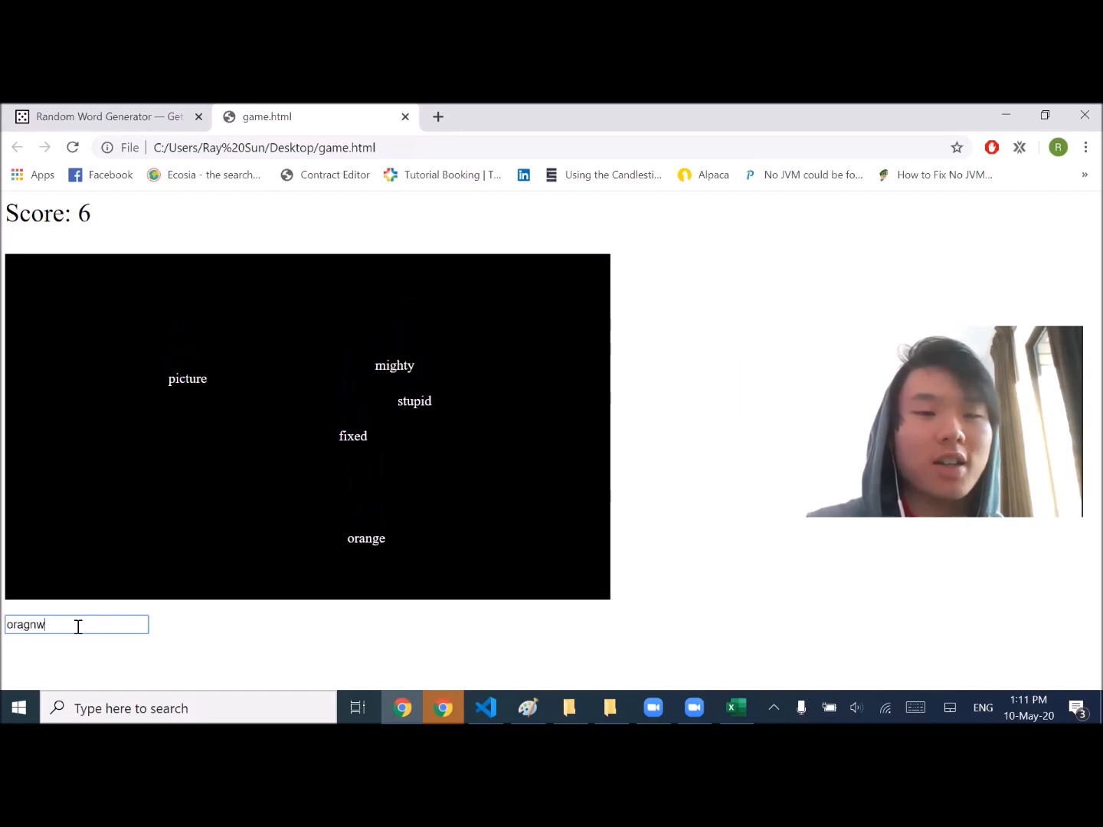
key("Return")
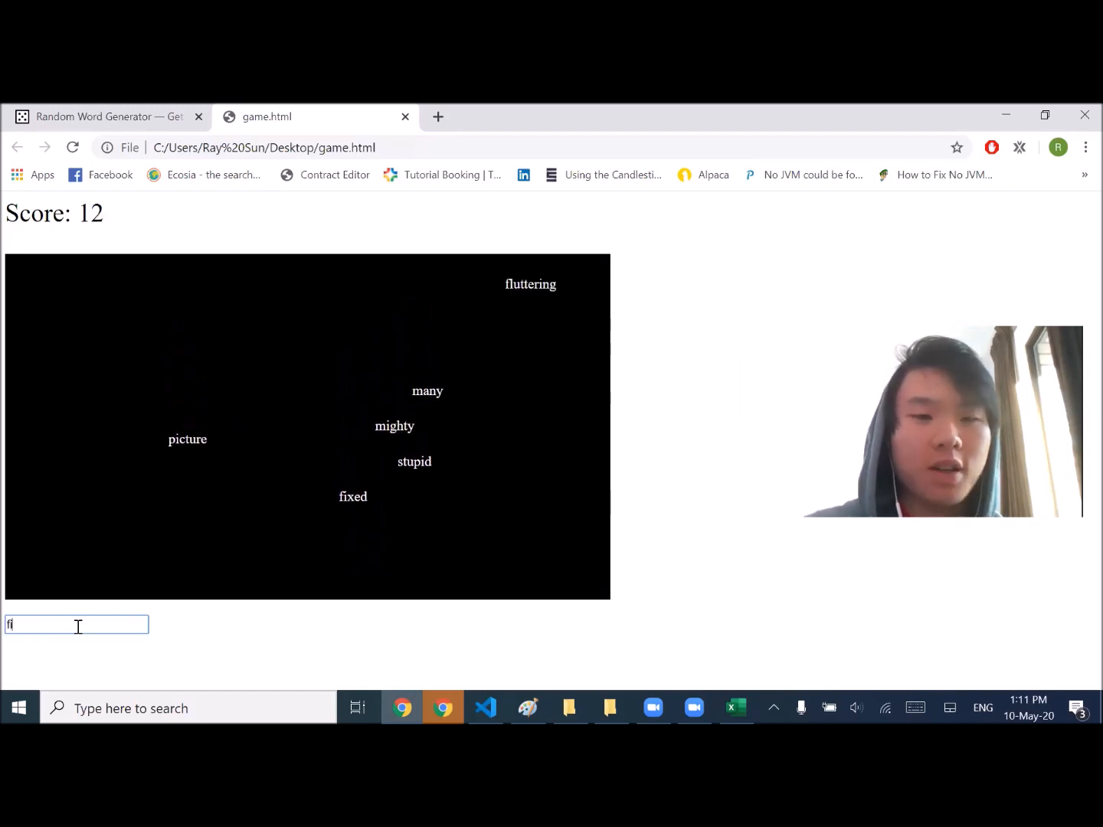
key("Return")
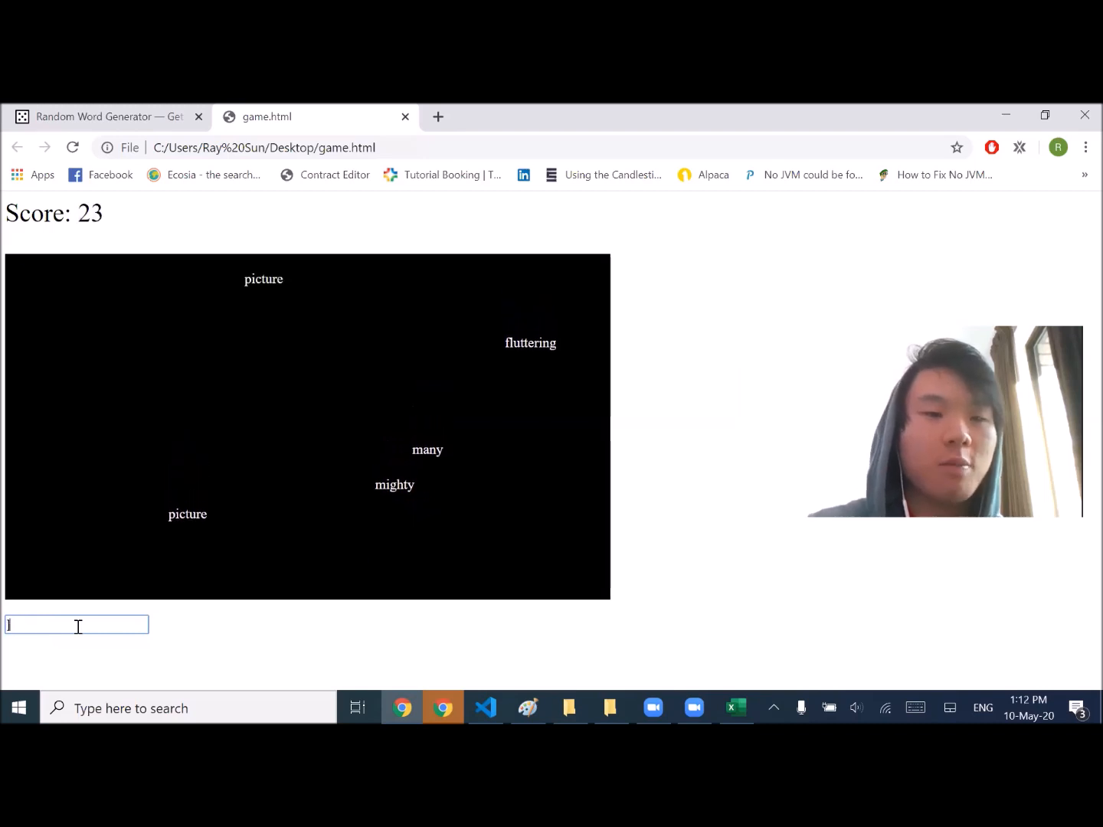
type("pctu")
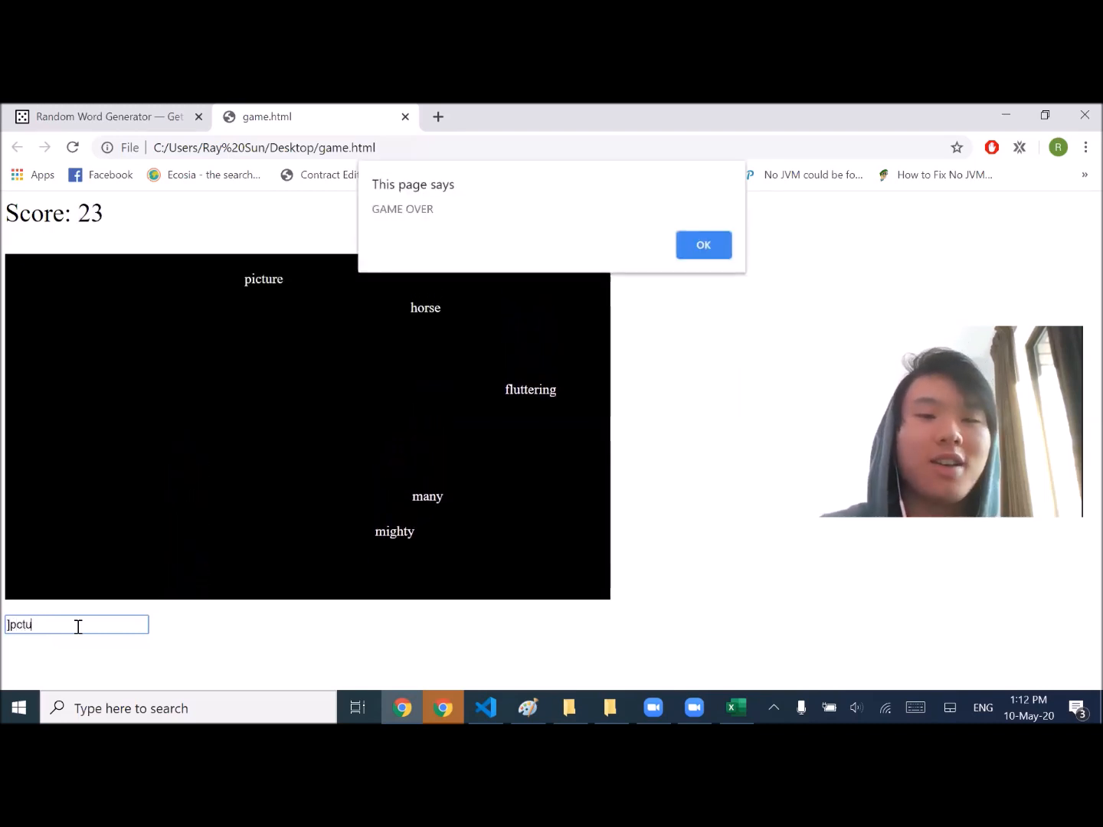